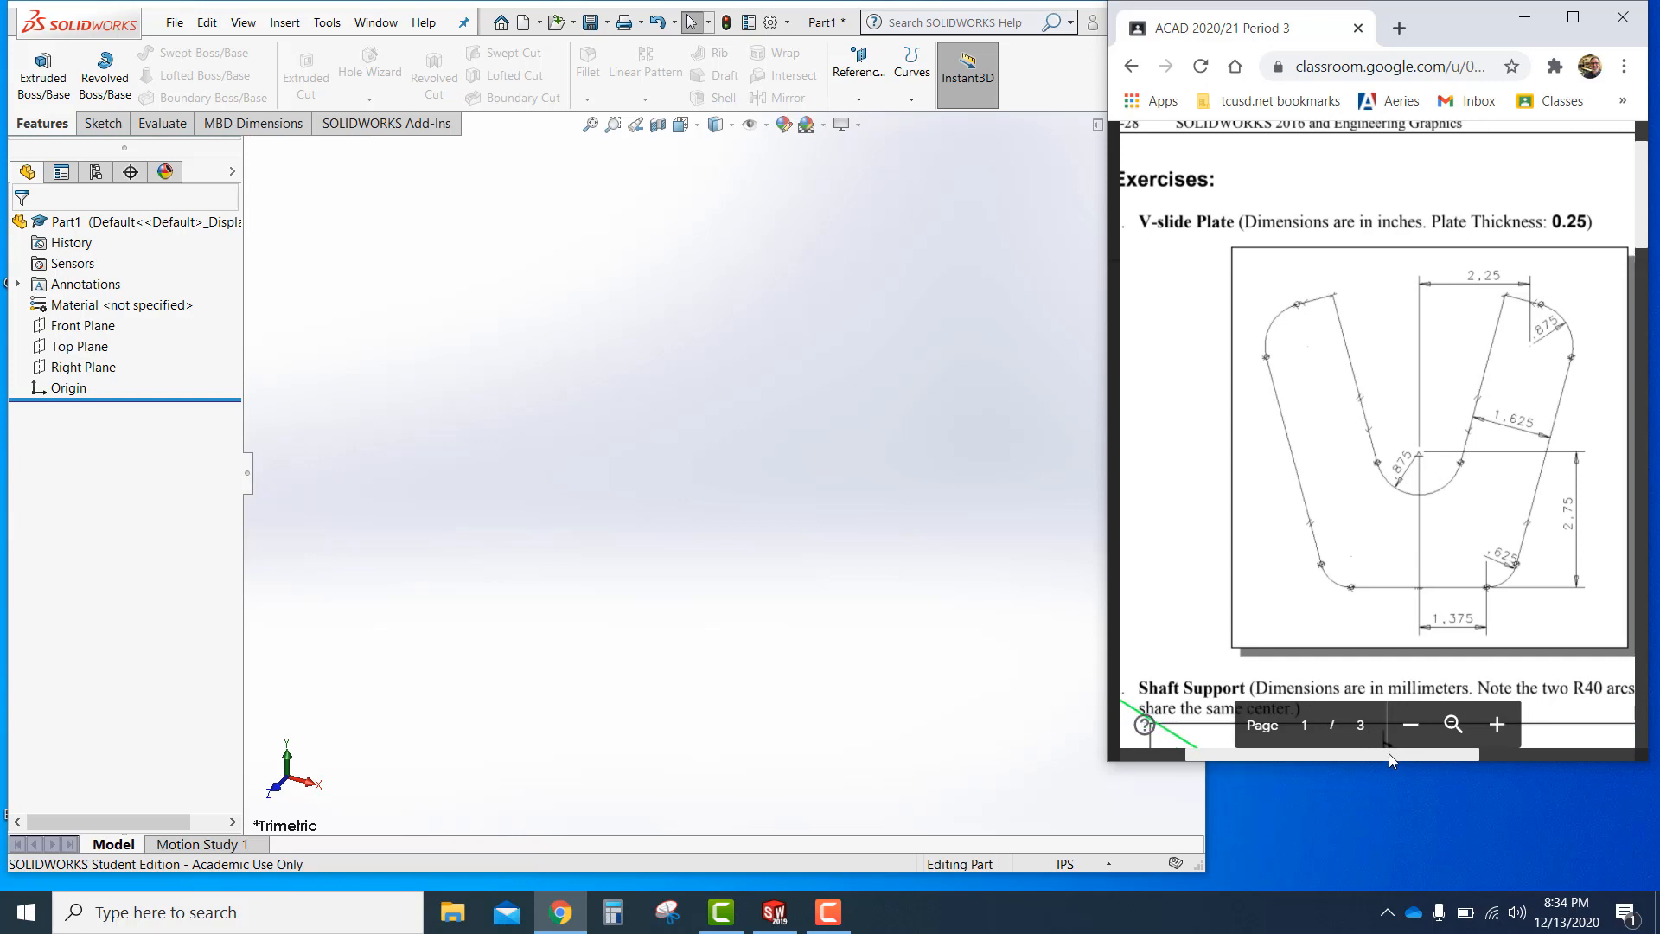
pyautogui.moveTo(1037, 882)
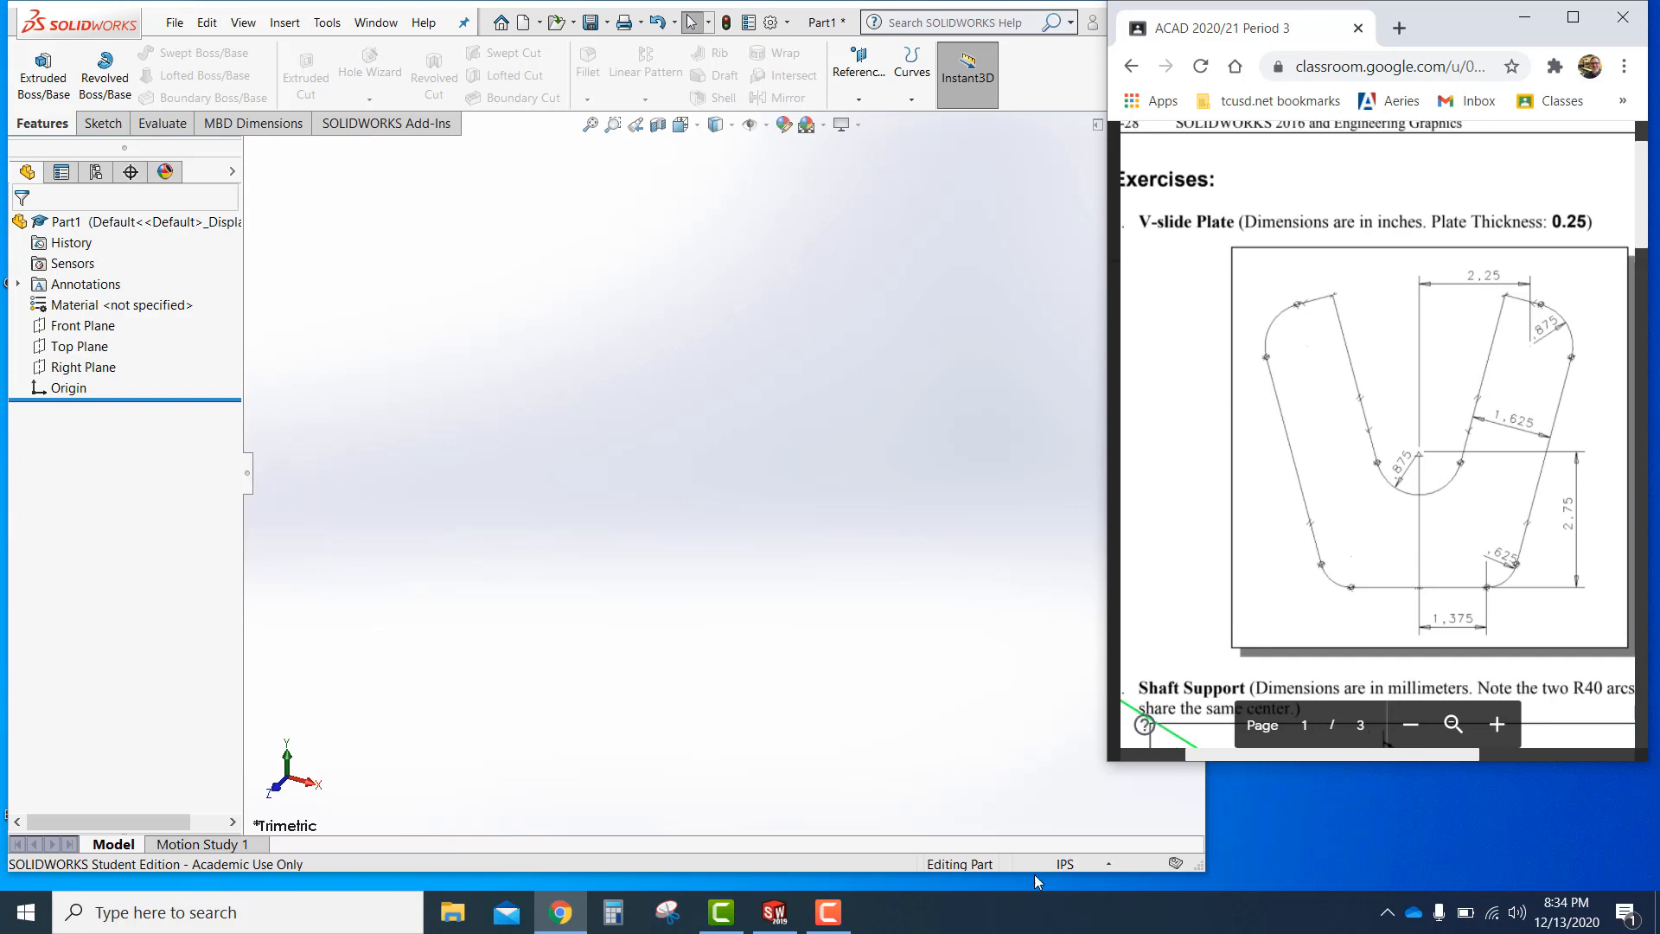
# Review the document unit system and drafting standard settings, then close them
pyautogui.click(1065, 863)
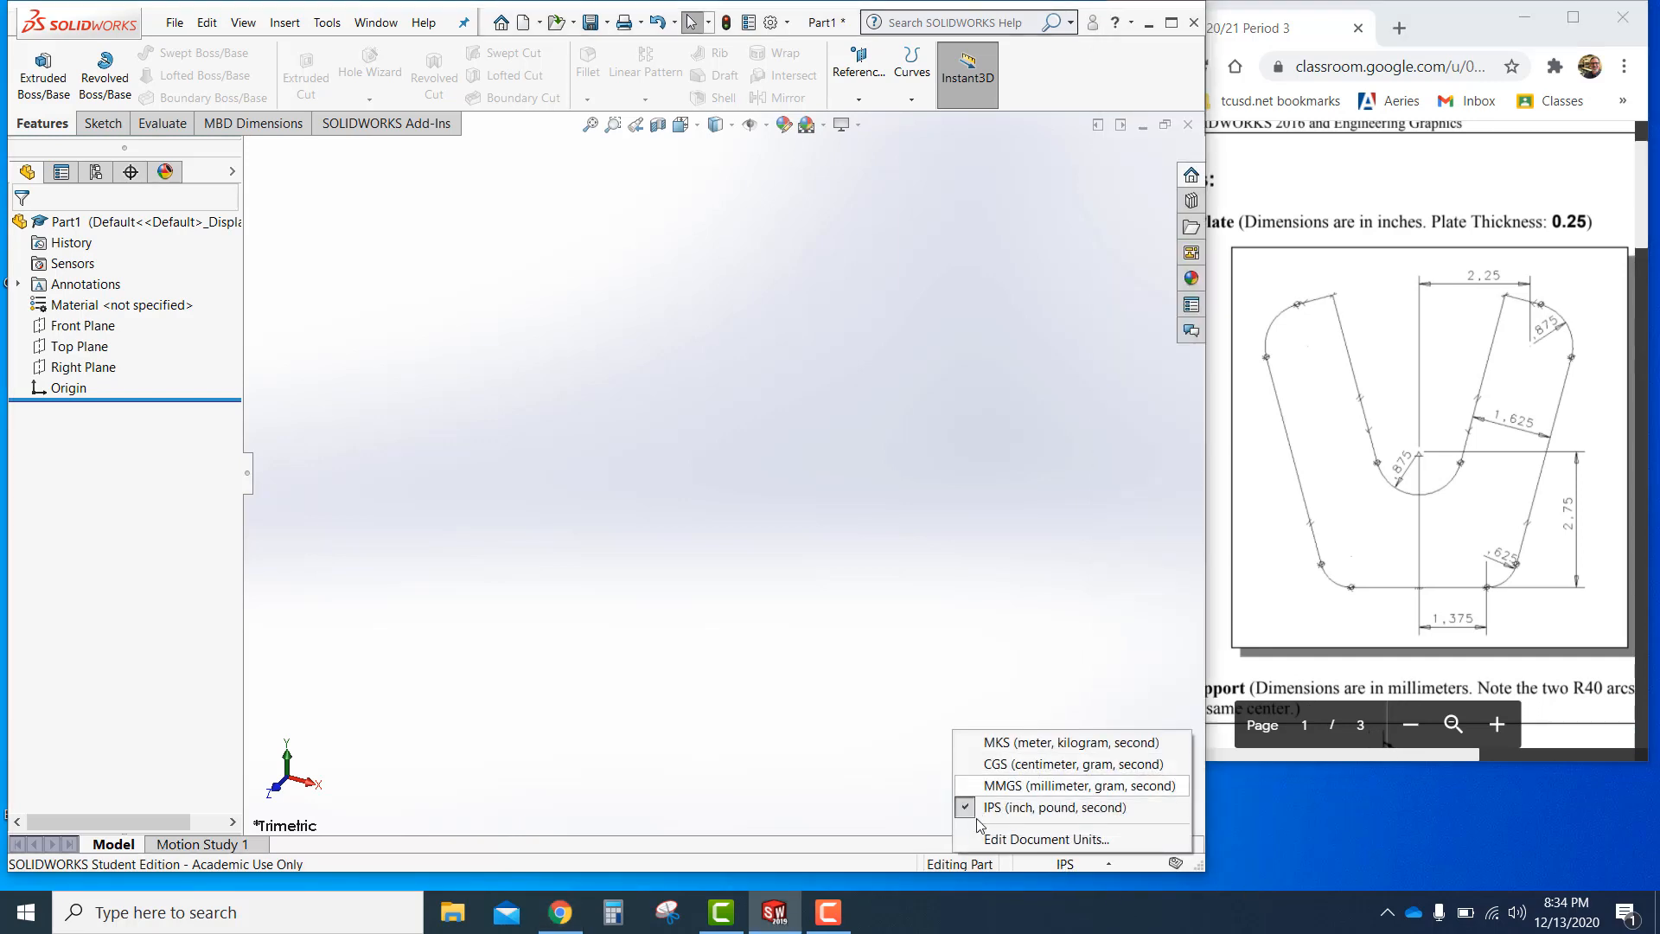
pyautogui.click(1047, 839)
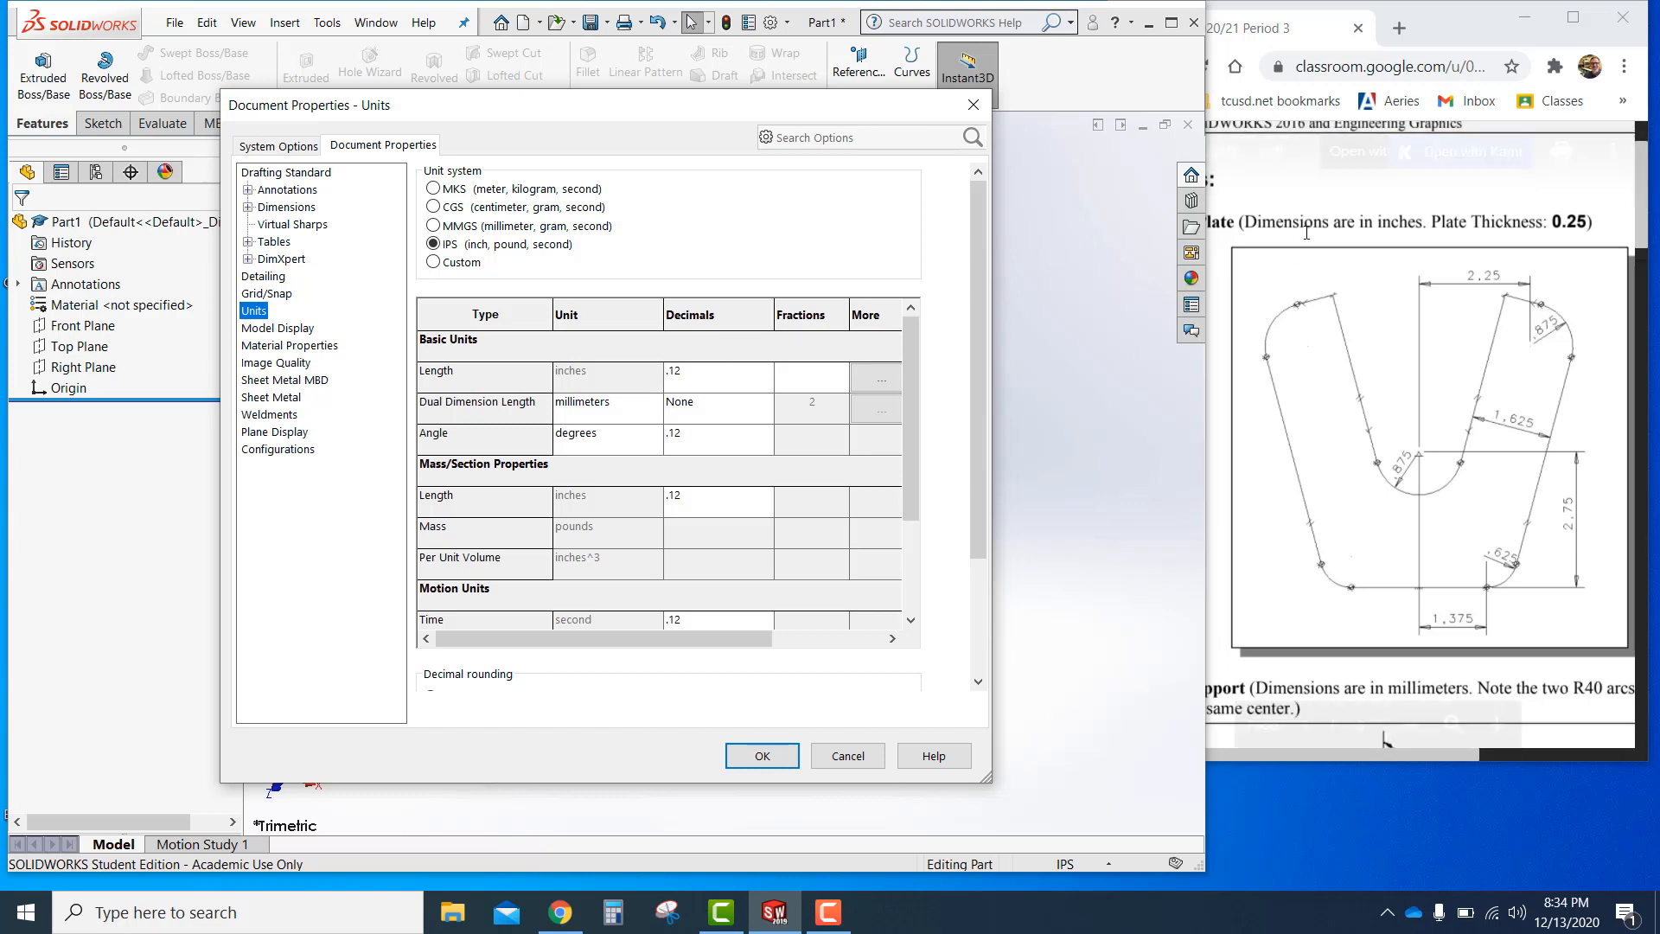
pyautogui.click(285, 171)
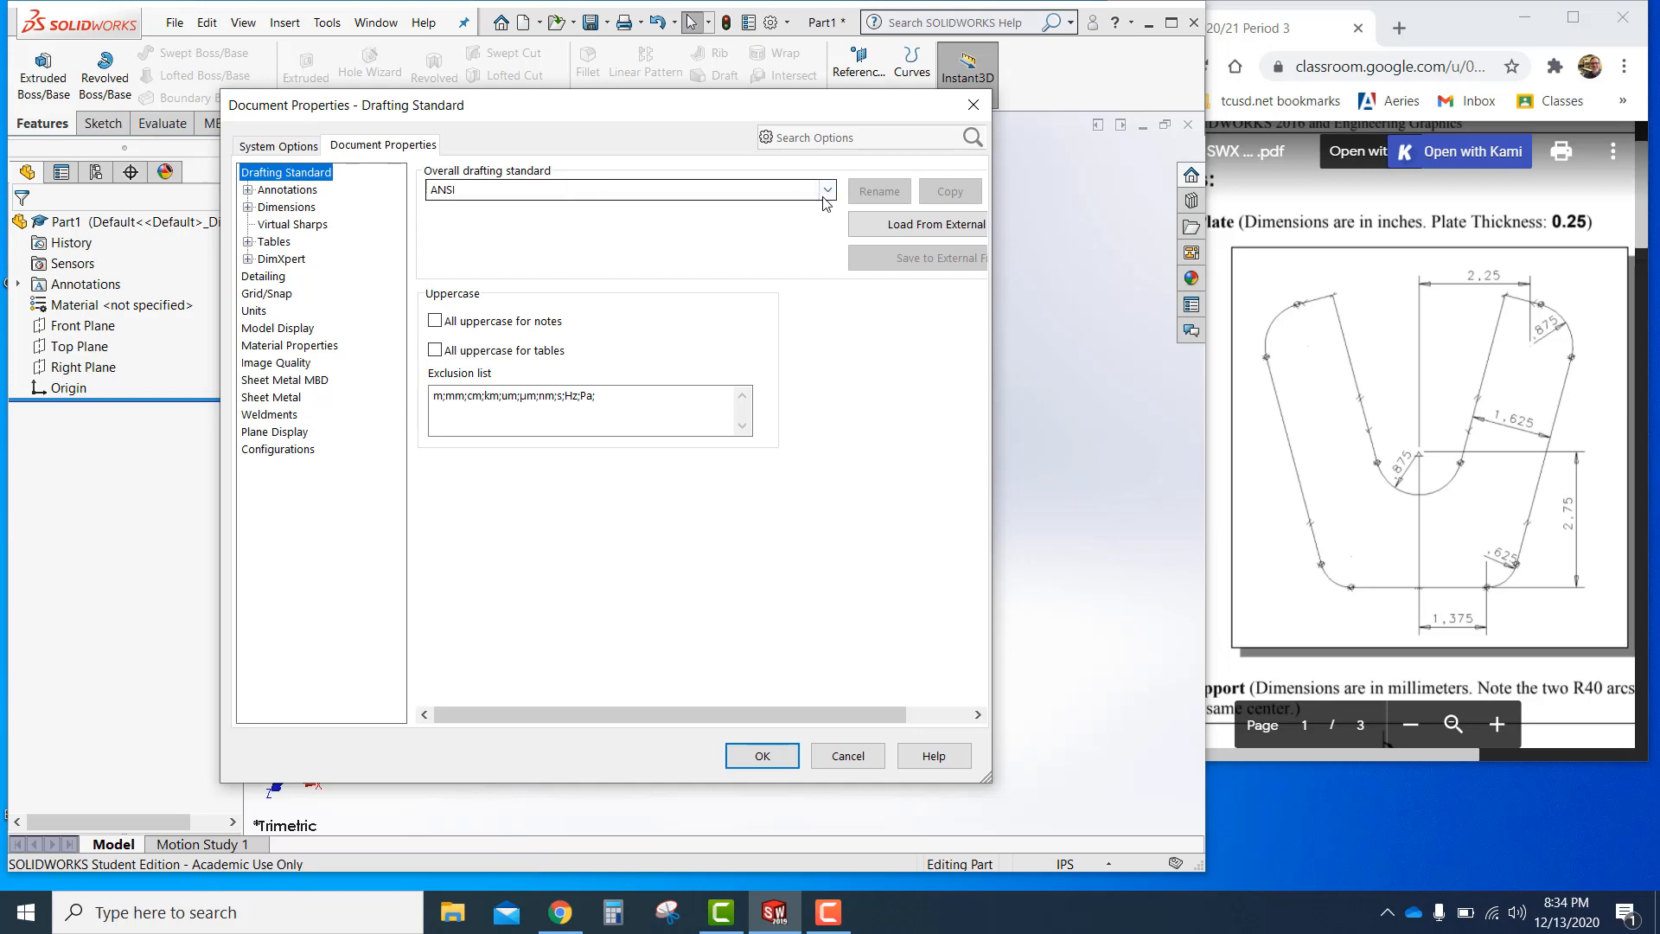
pyautogui.click(629, 189)
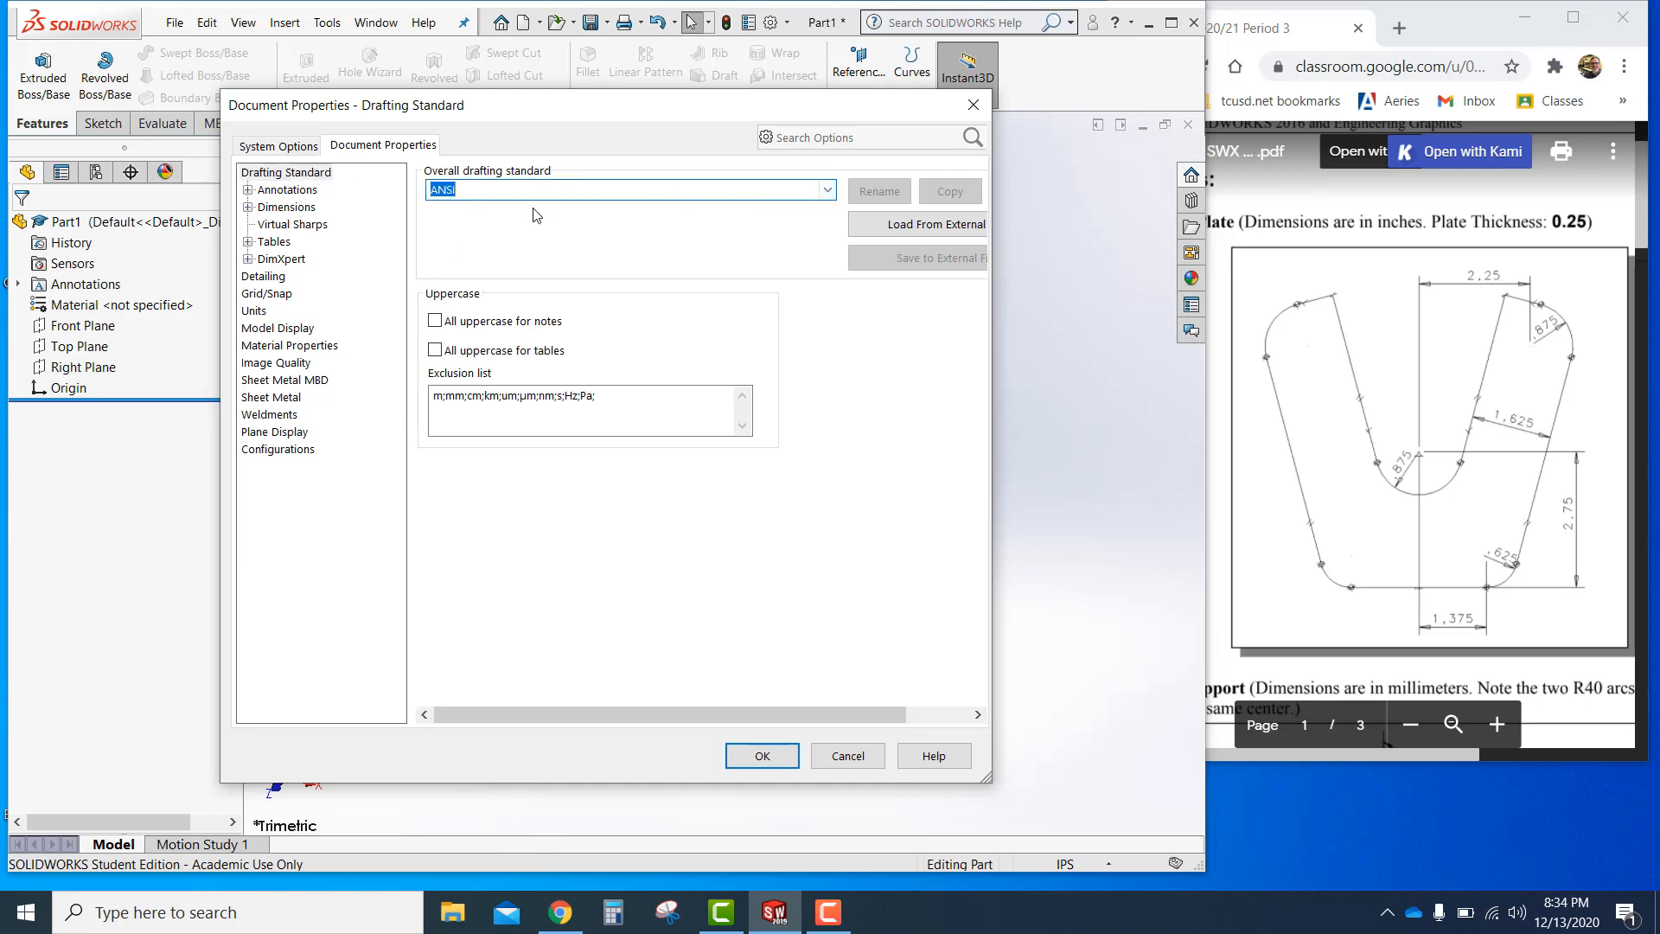
pyautogui.moveTo(473, 302)
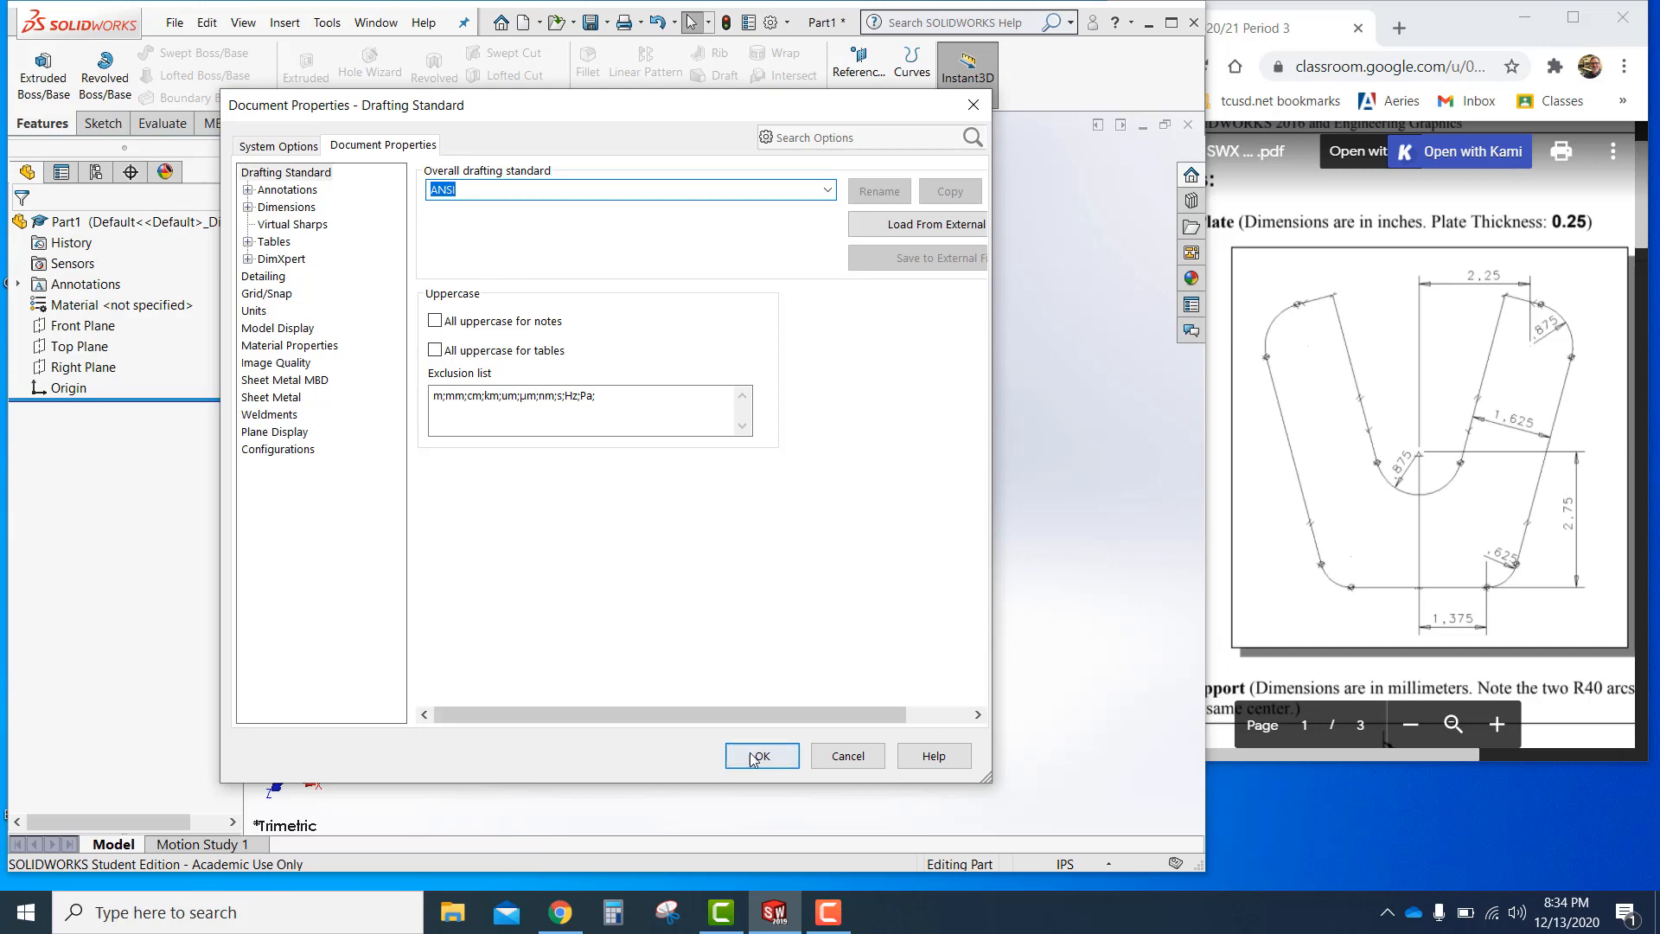
pyautogui.click(760, 754)
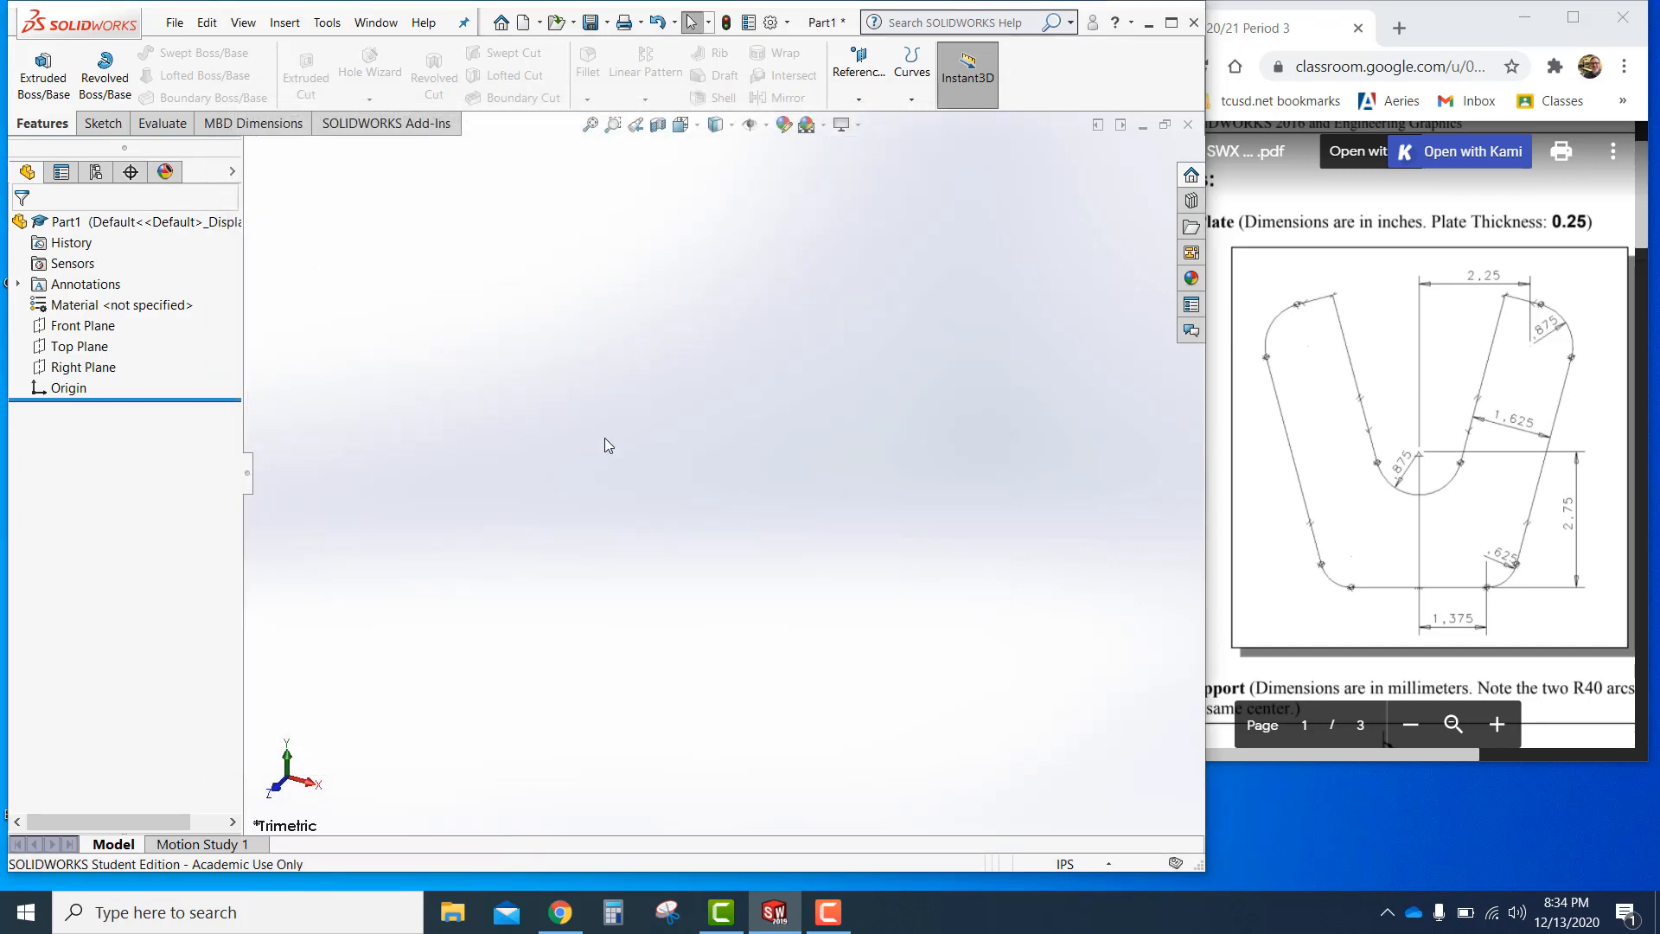
# Start a new sketch on the Front Plane
pyautogui.click(83, 367)
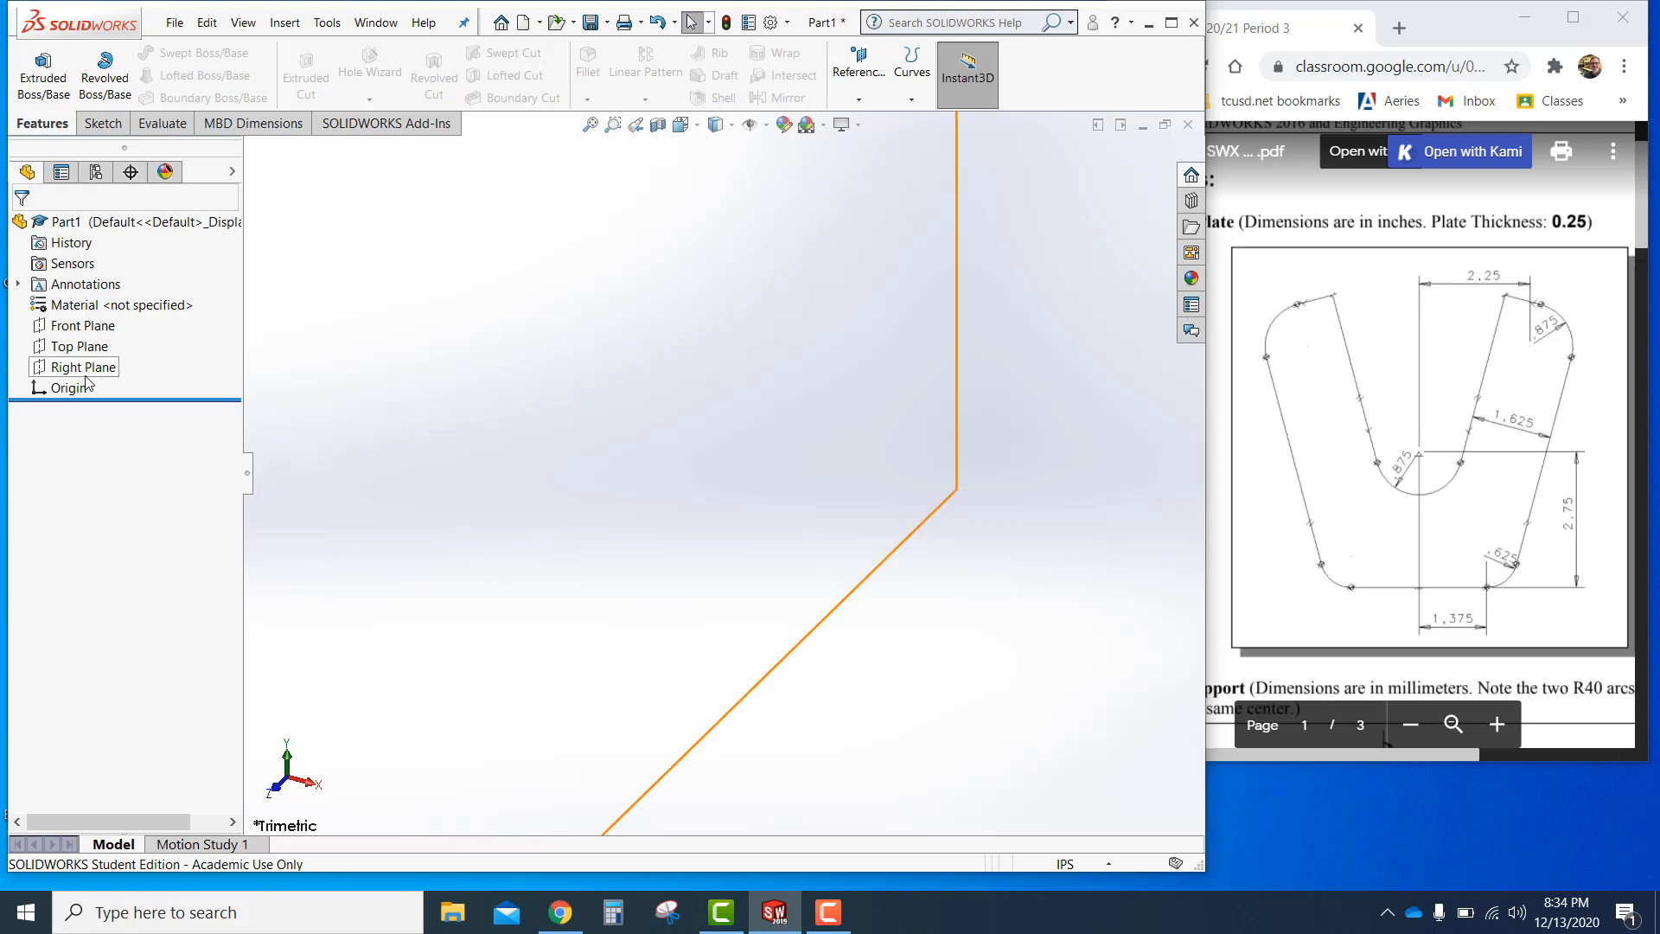
pyautogui.click(83, 325)
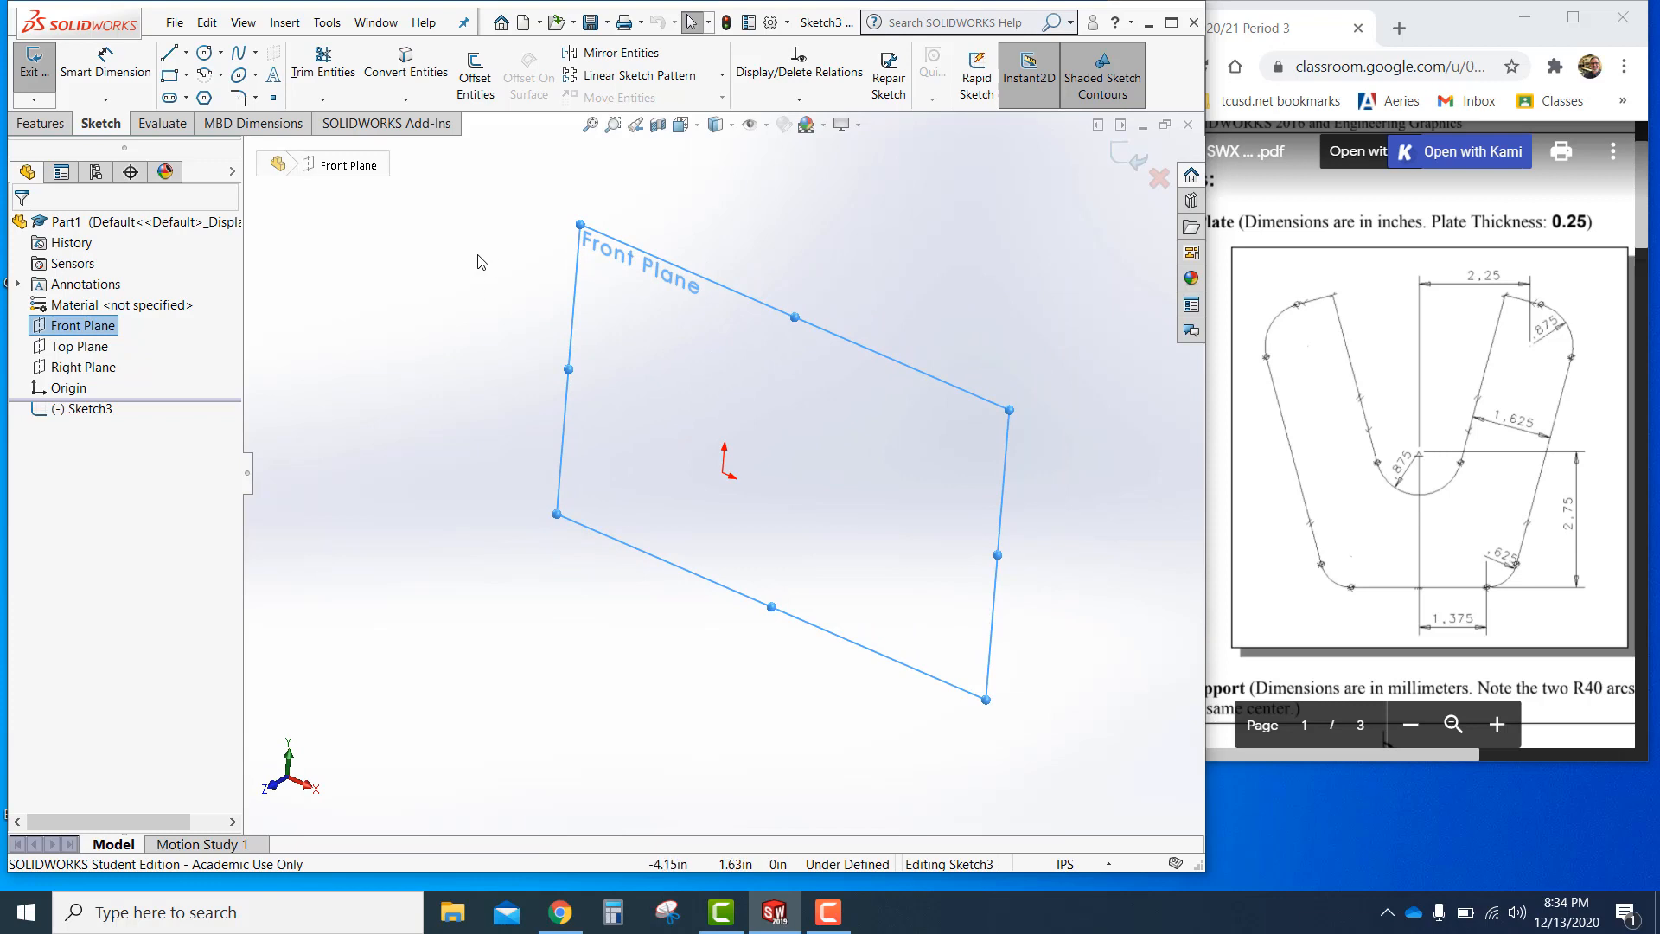
pyautogui.moveTo(509, 326)
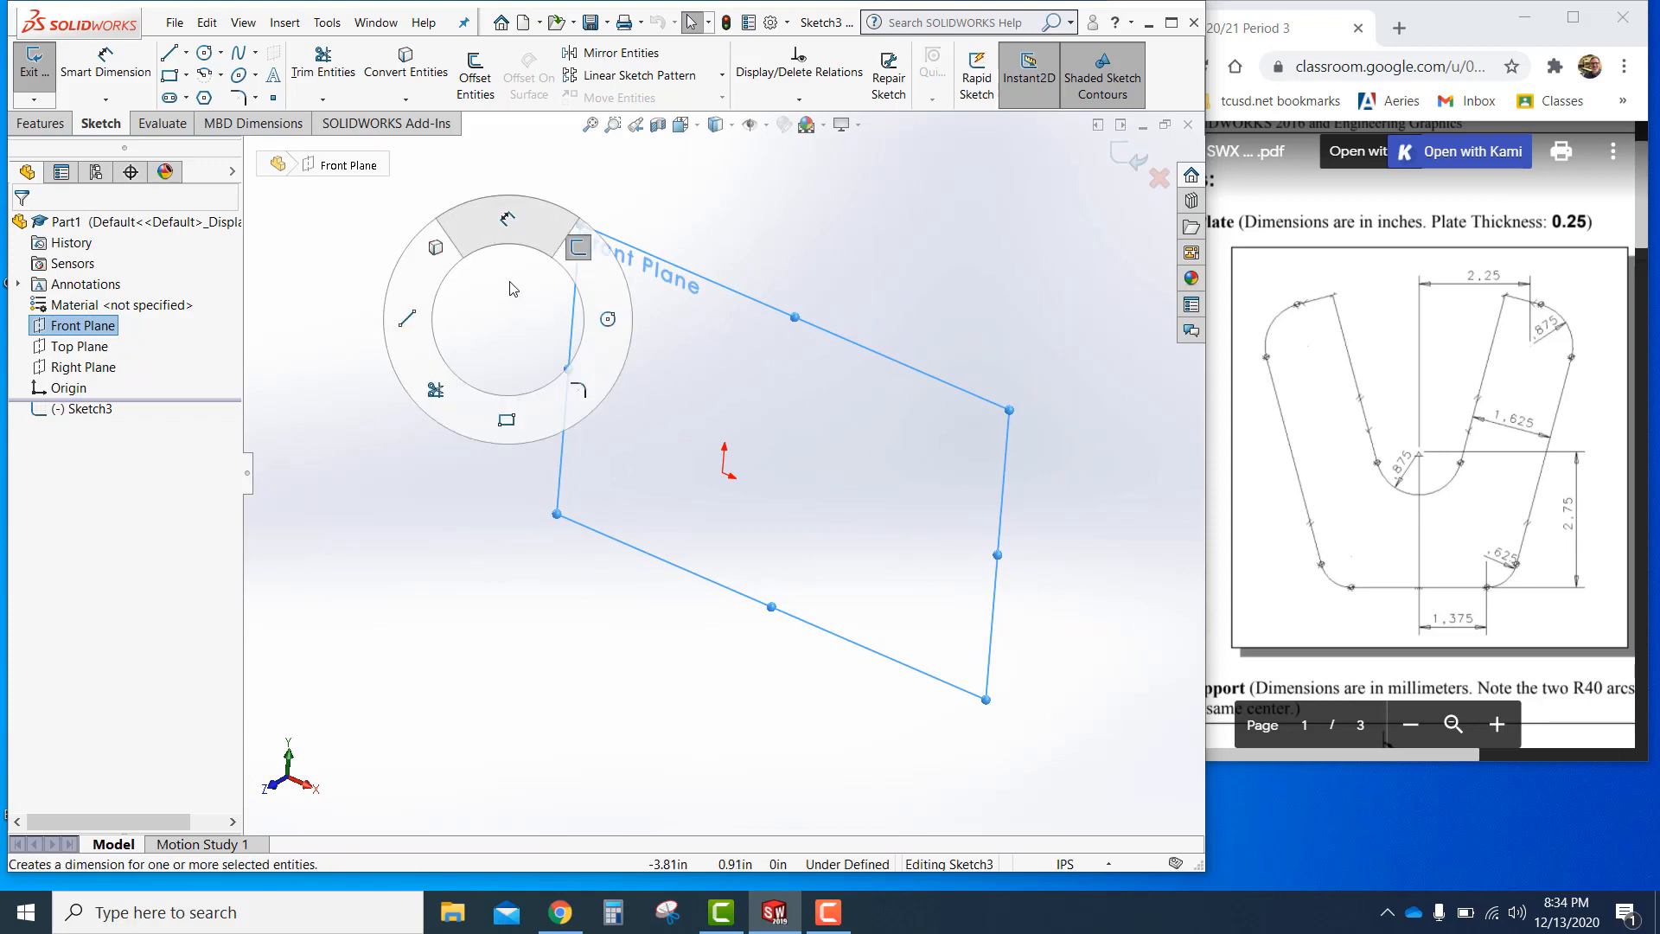
pyautogui.click(404, 66)
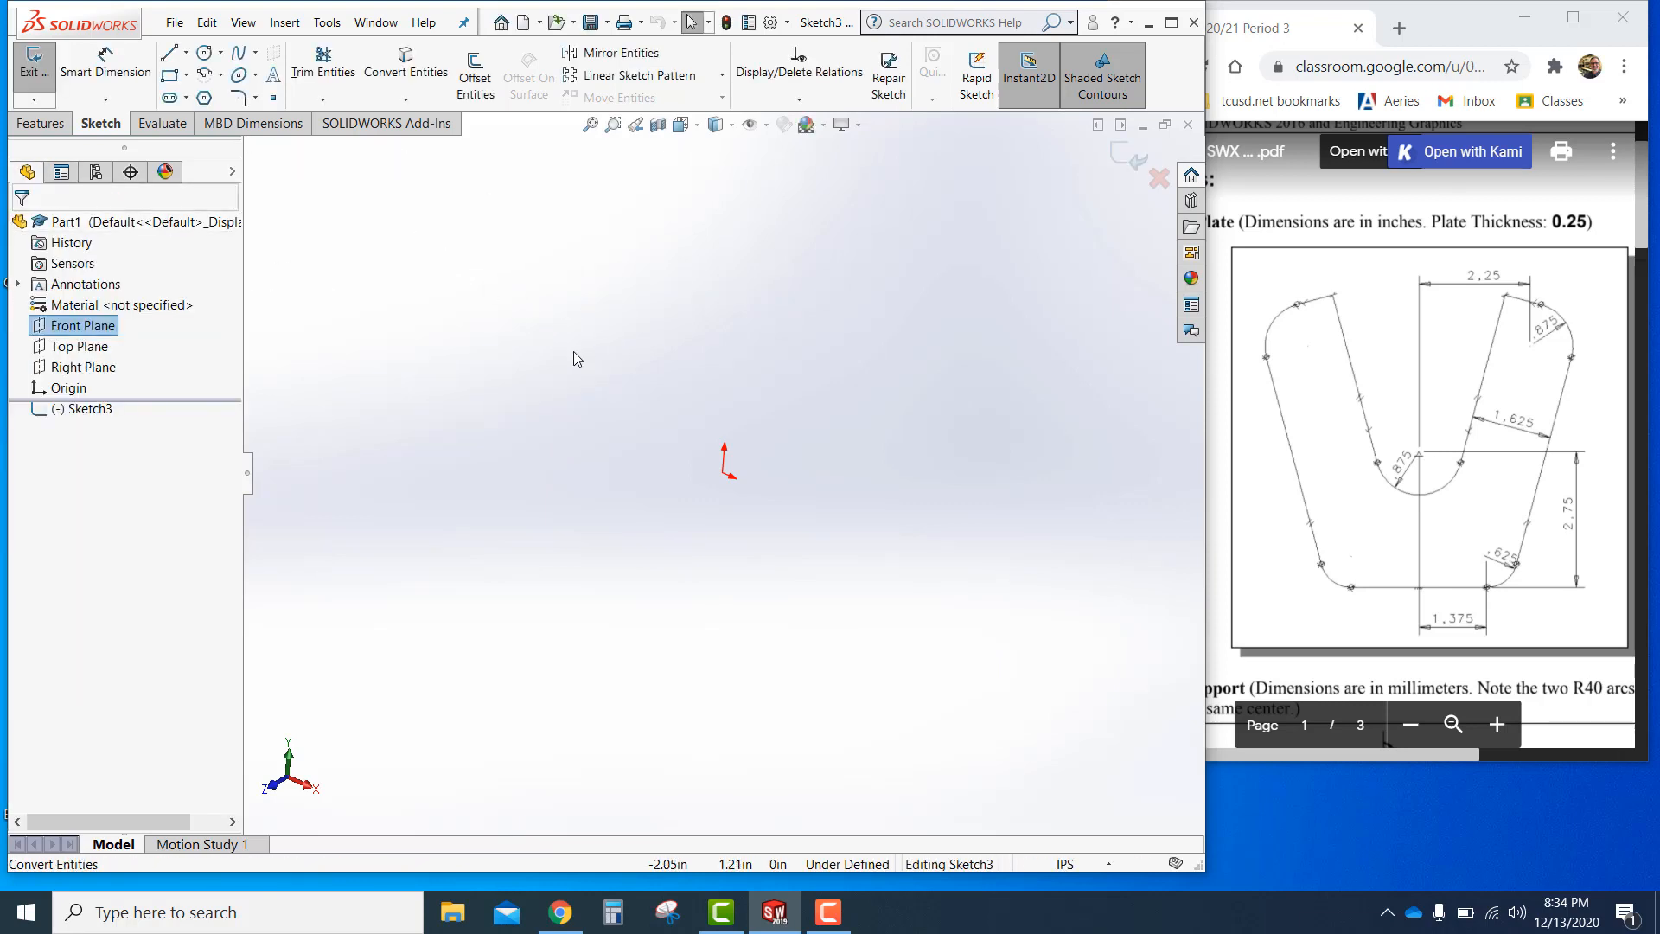
pyautogui.moveTo(619, 272)
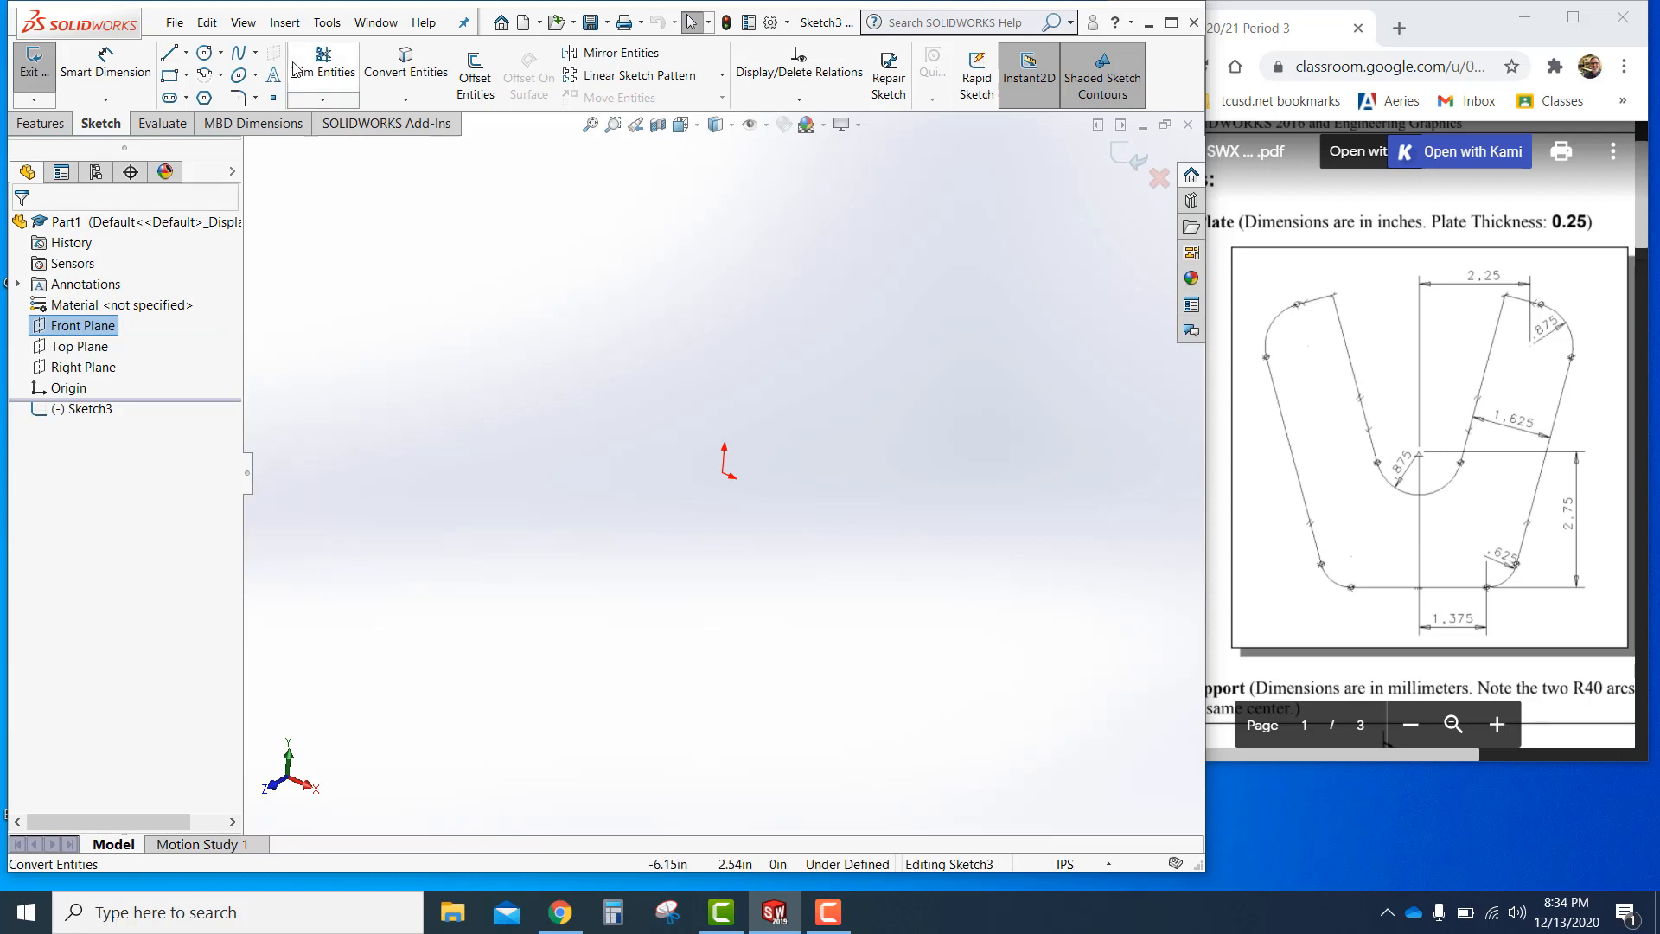
# In Customize, assign Normal To, found by searching 'norm', to a sketch mouse gesture
pyautogui.click(326, 23)
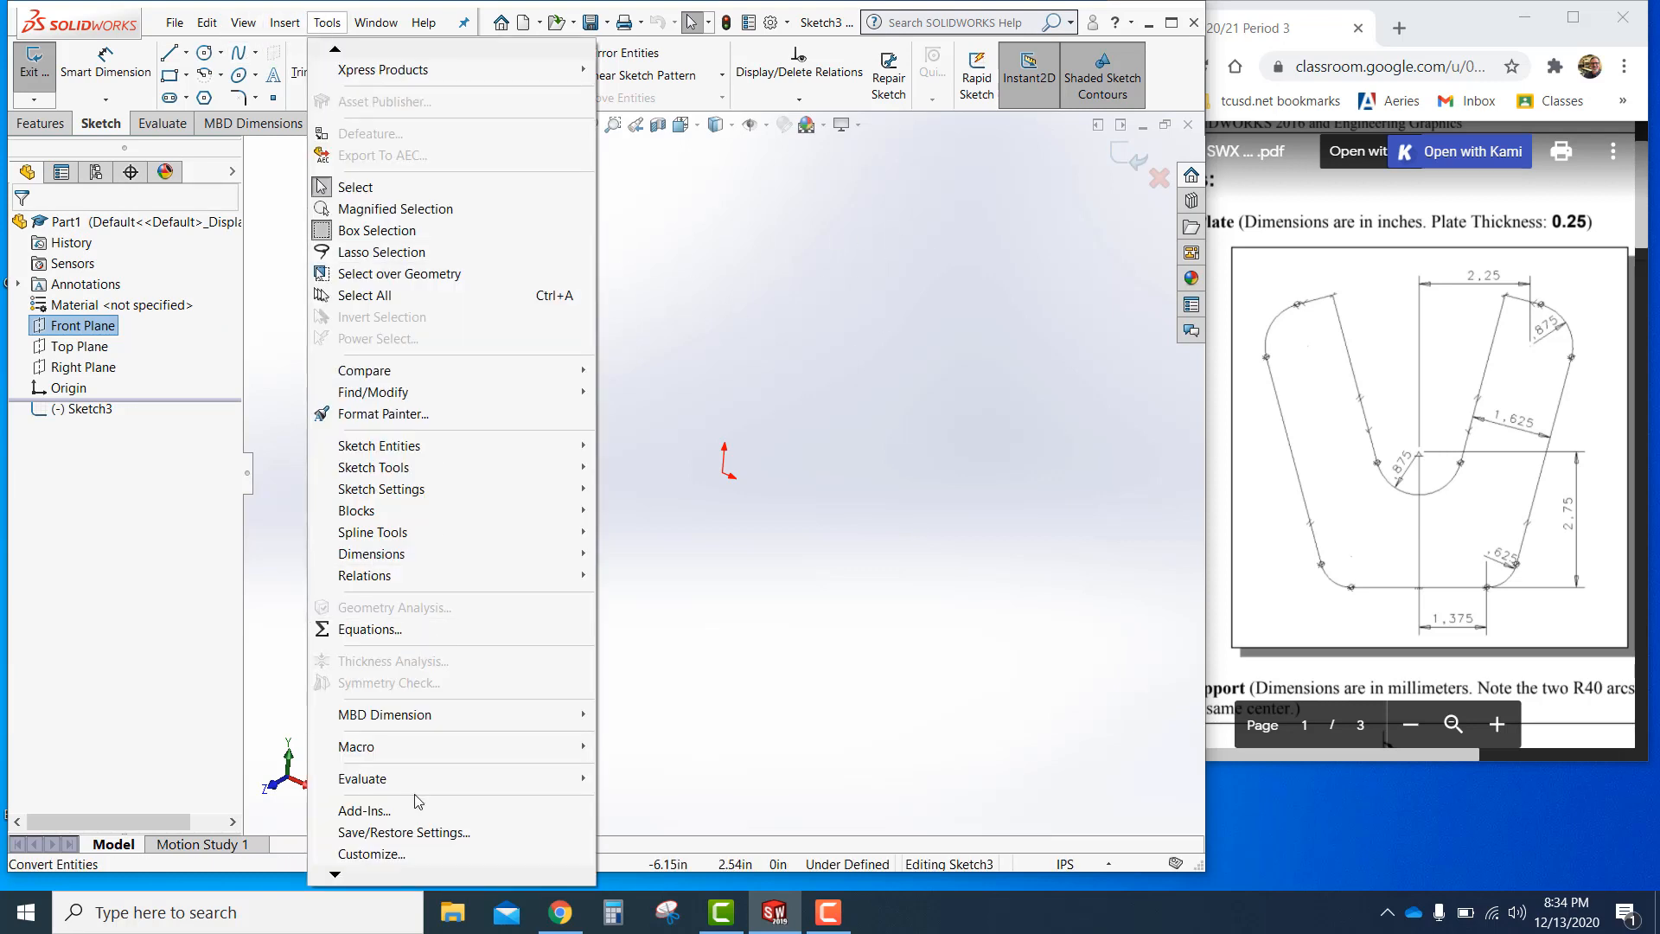
pyautogui.click(371, 853)
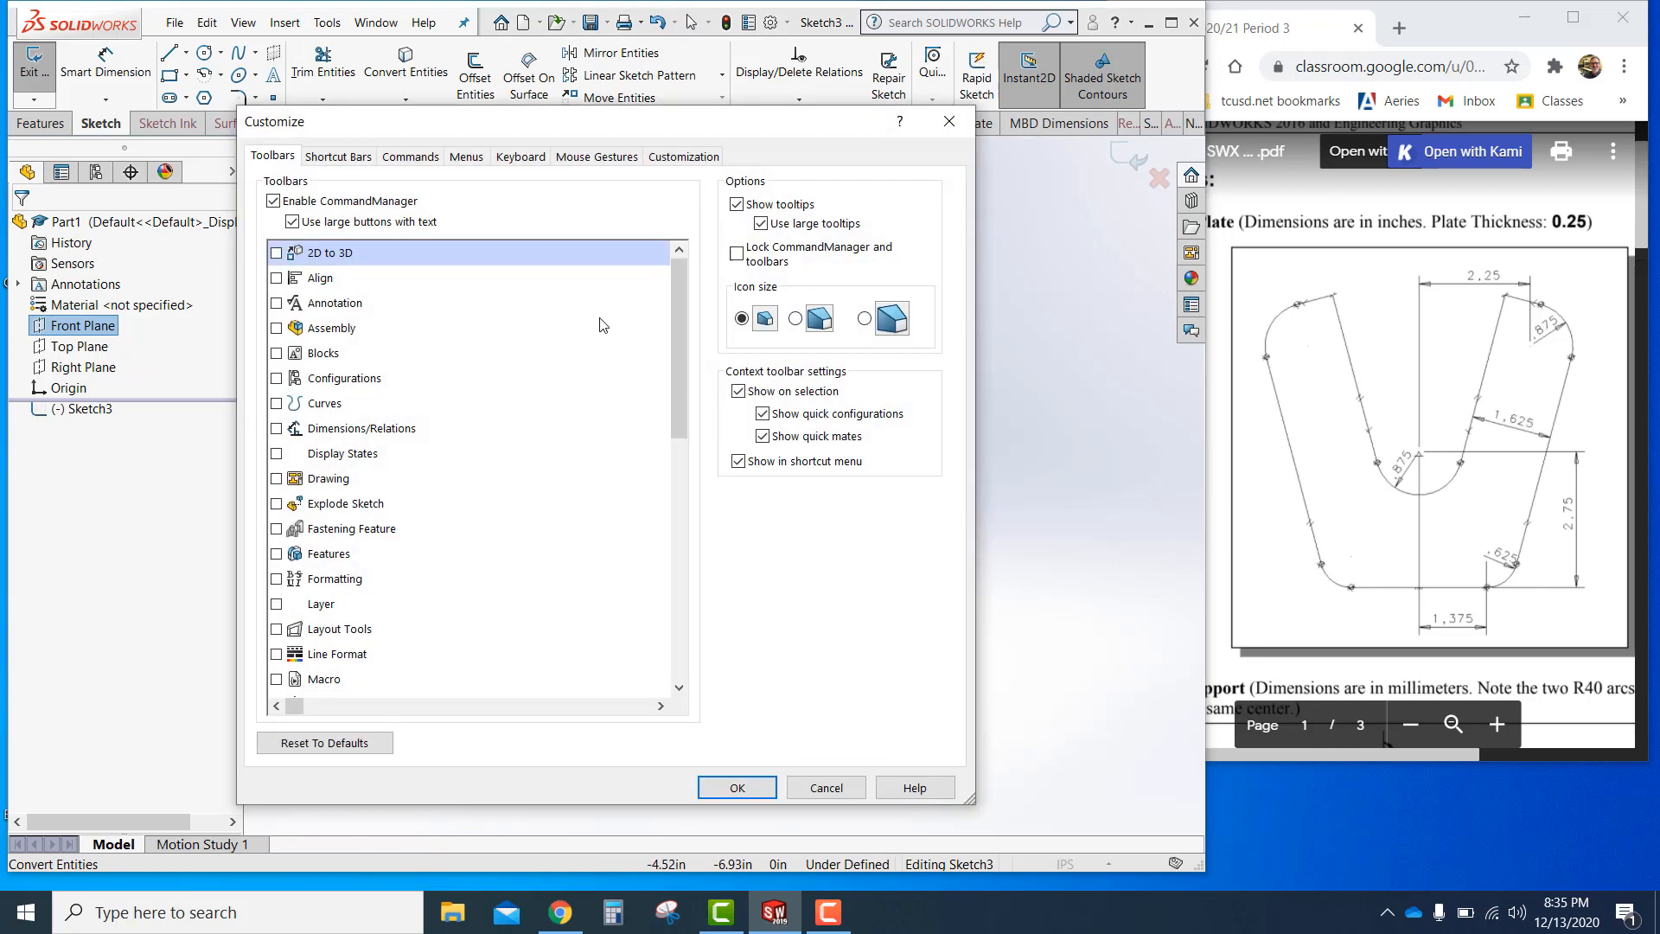
pyautogui.click(595, 155)
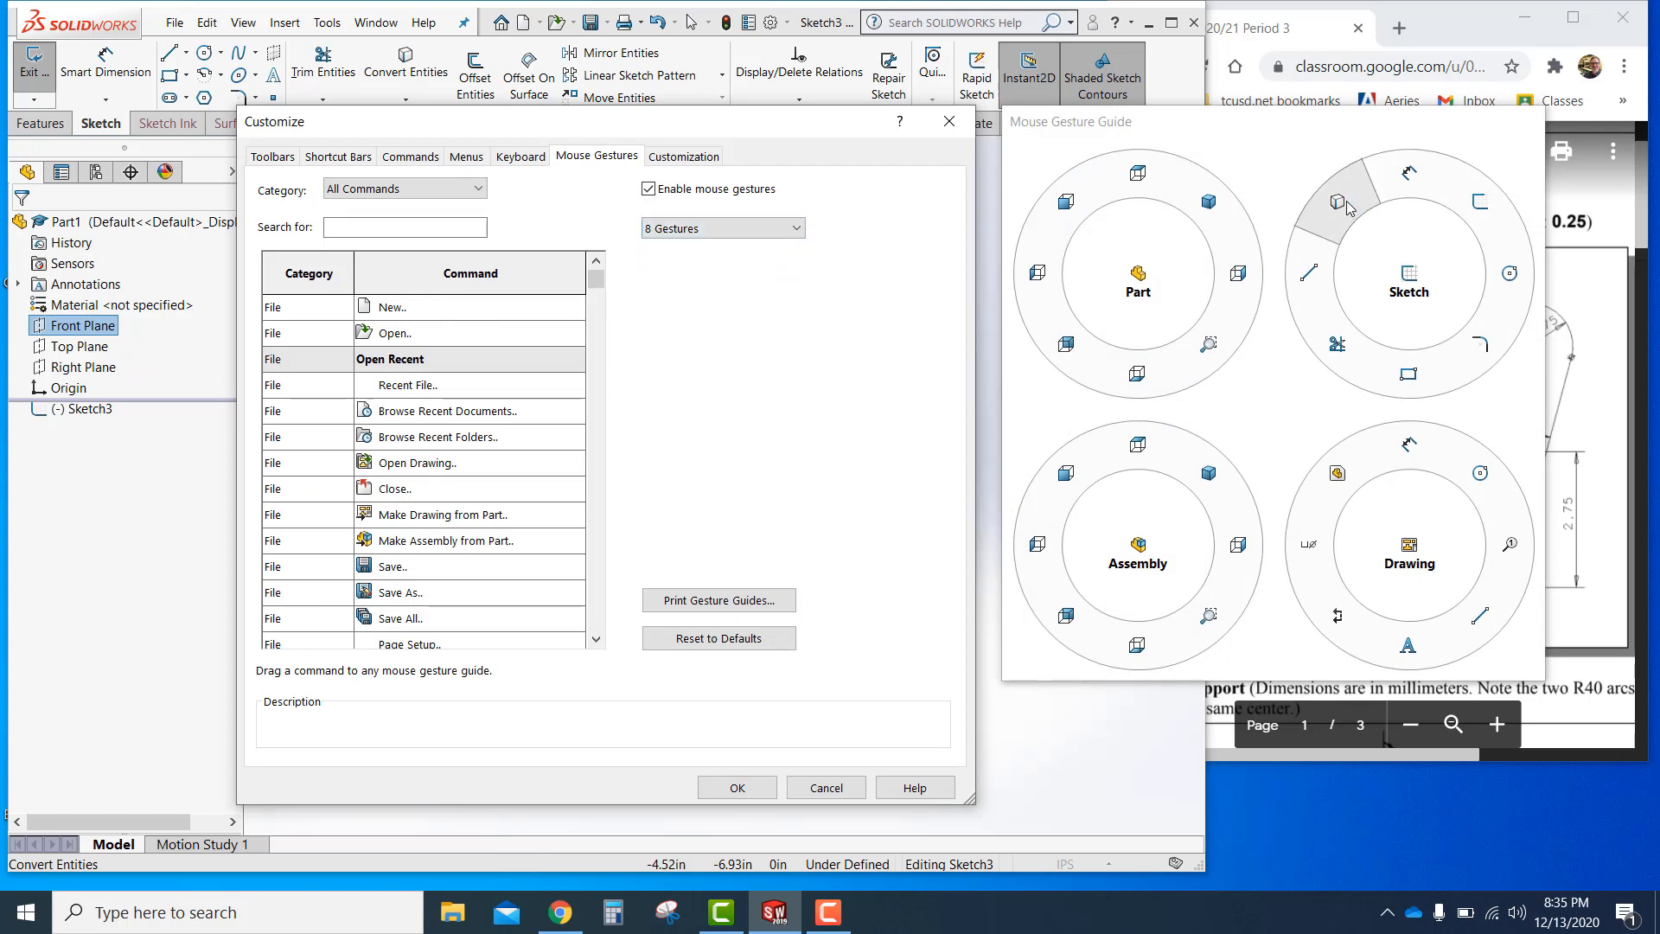
pyautogui.moveTo(1339, 202)
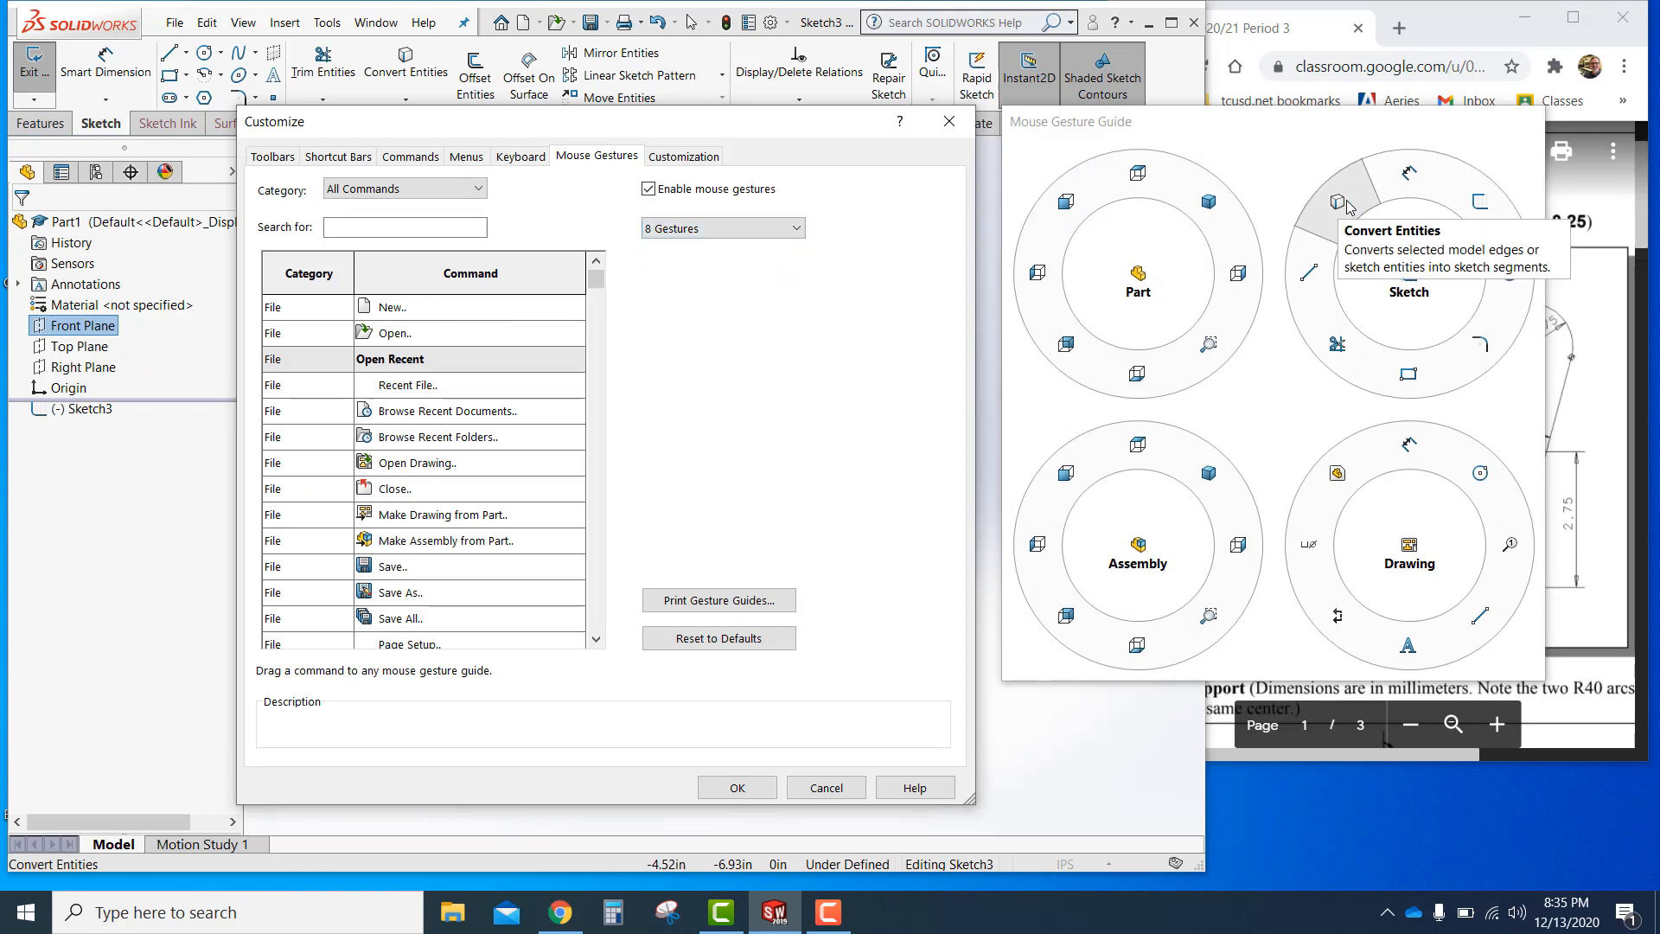
pyautogui.moveTo(747, 332)
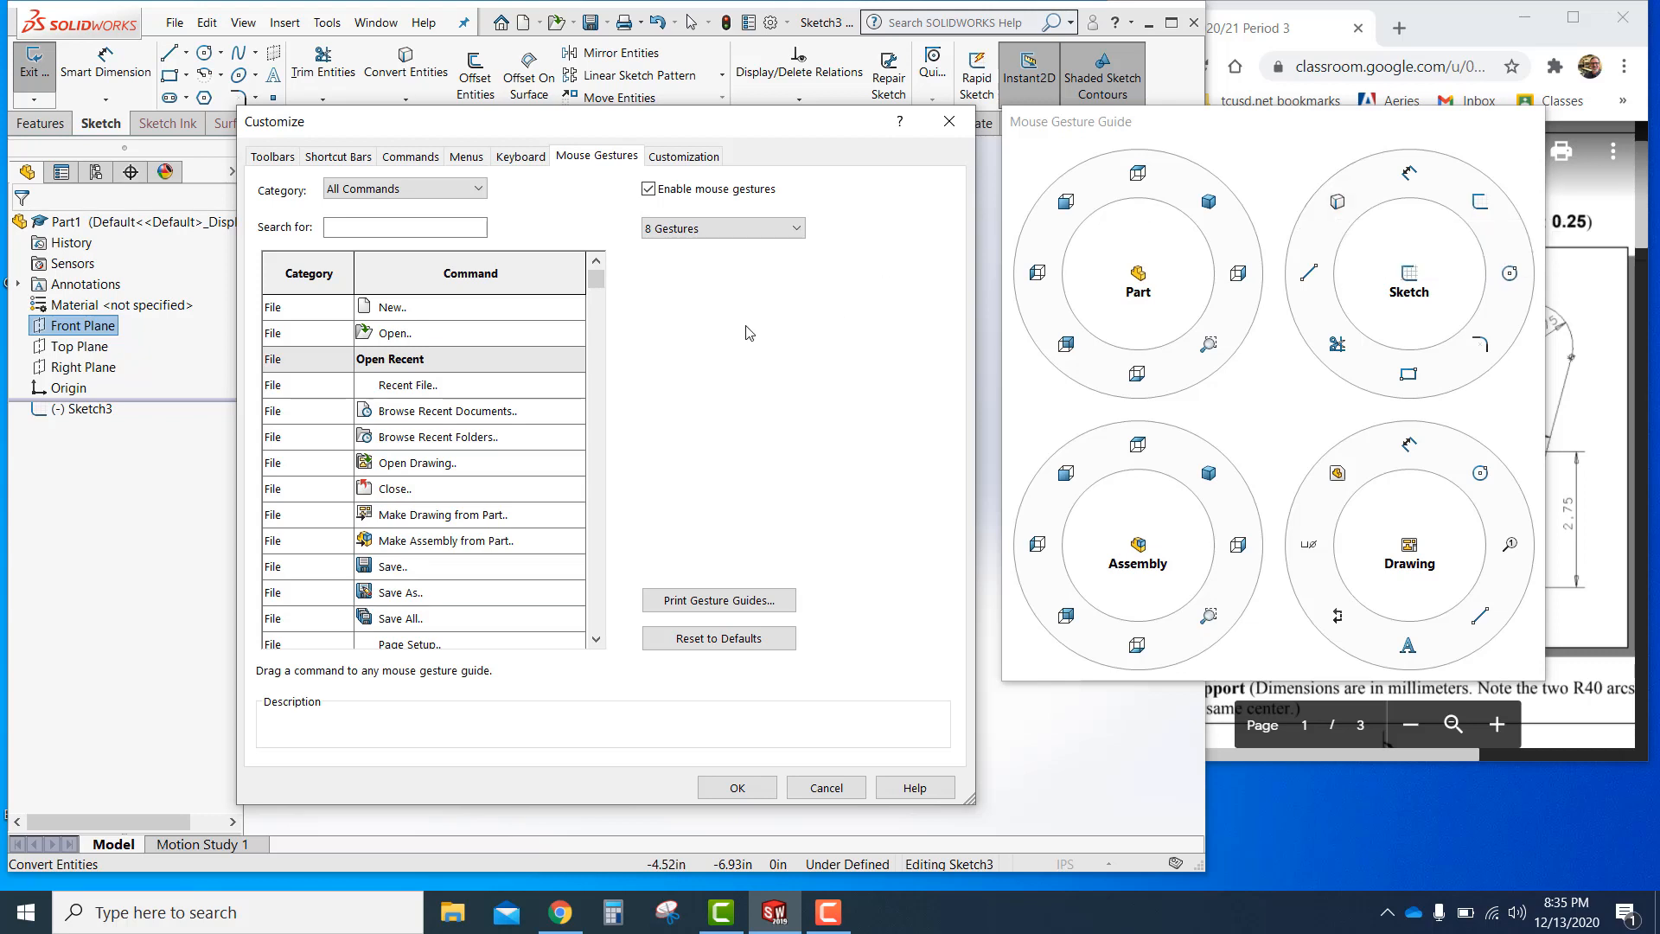
pyautogui.click(404, 227)
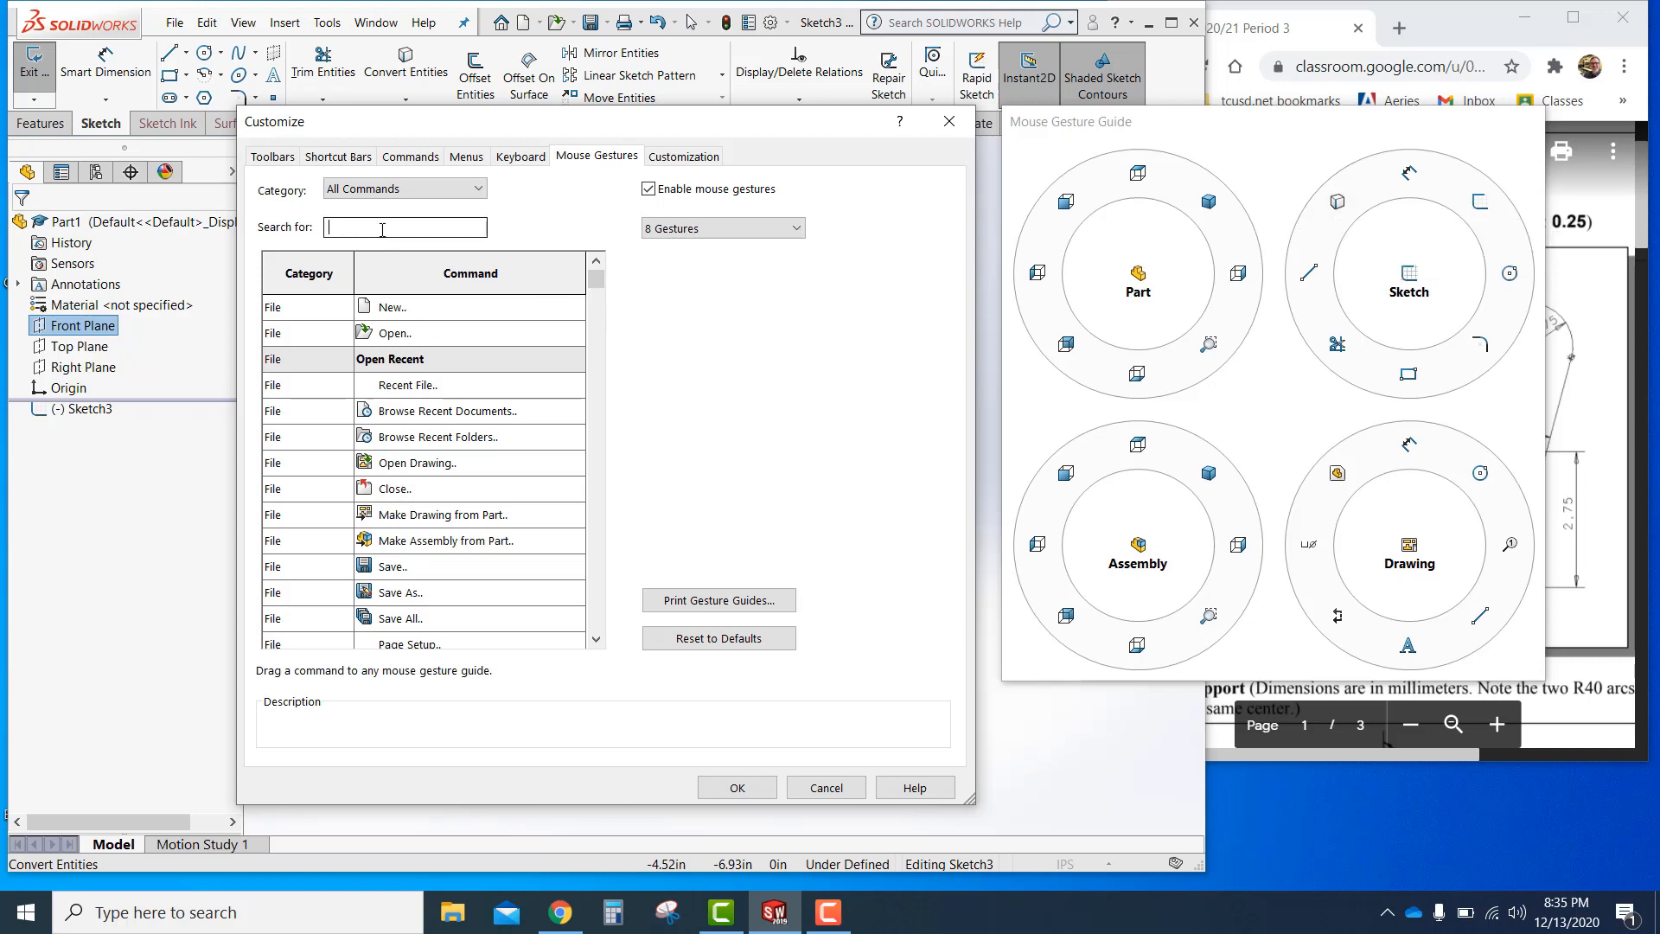
pyautogui.write('norm')
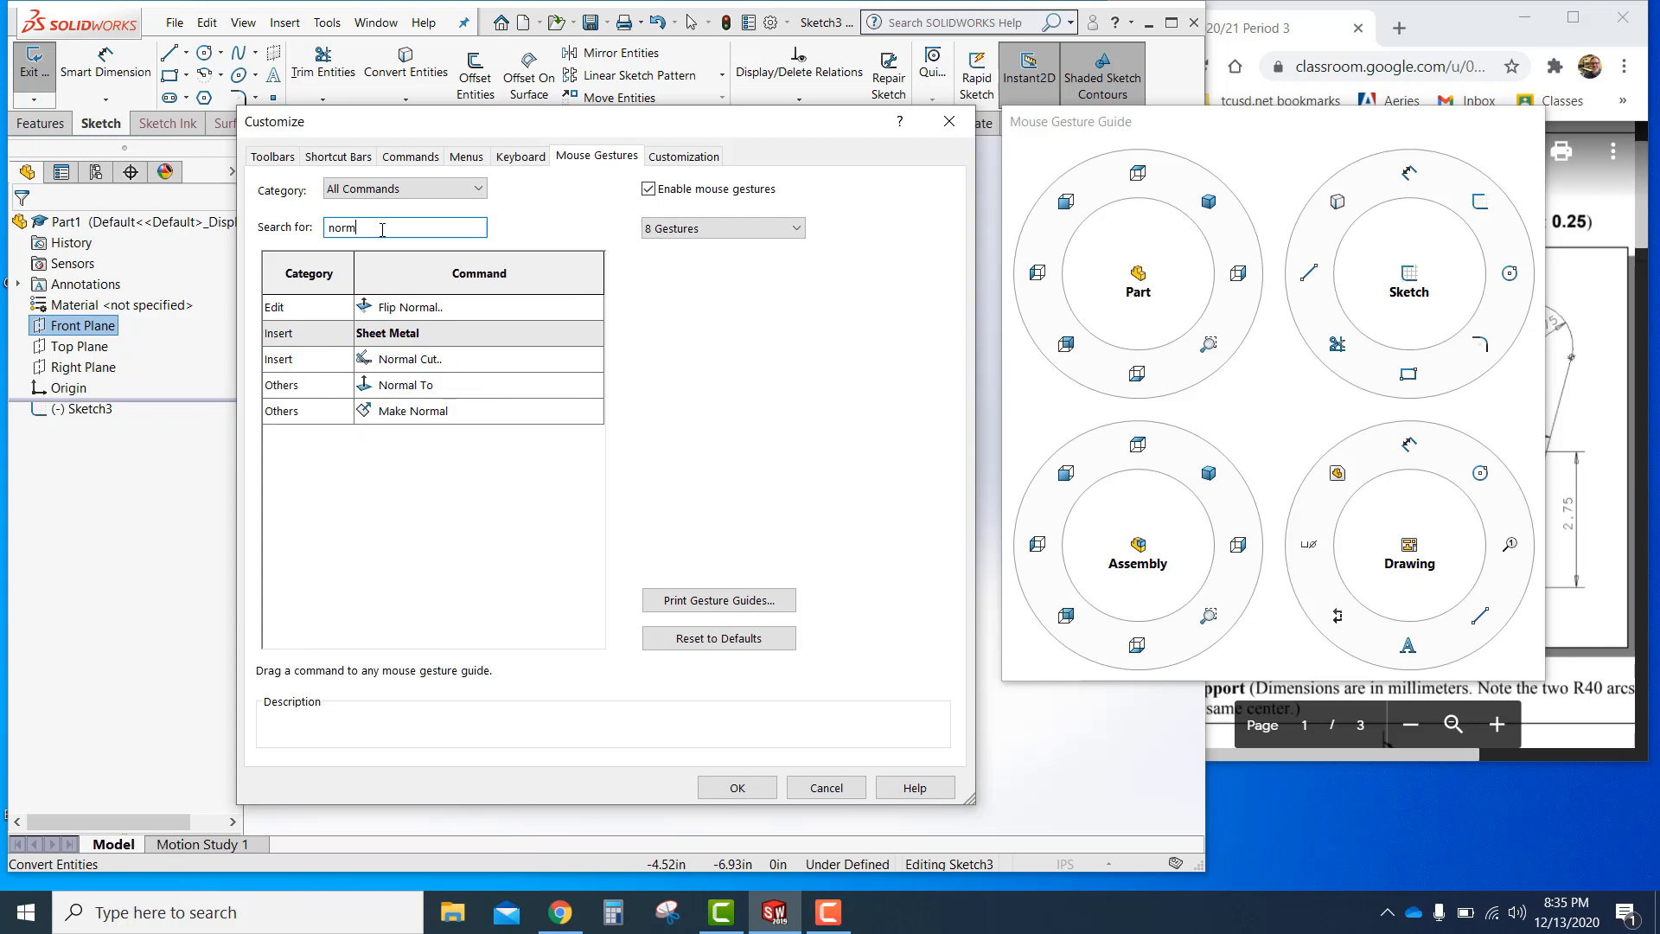
pyautogui.click(413, 384)
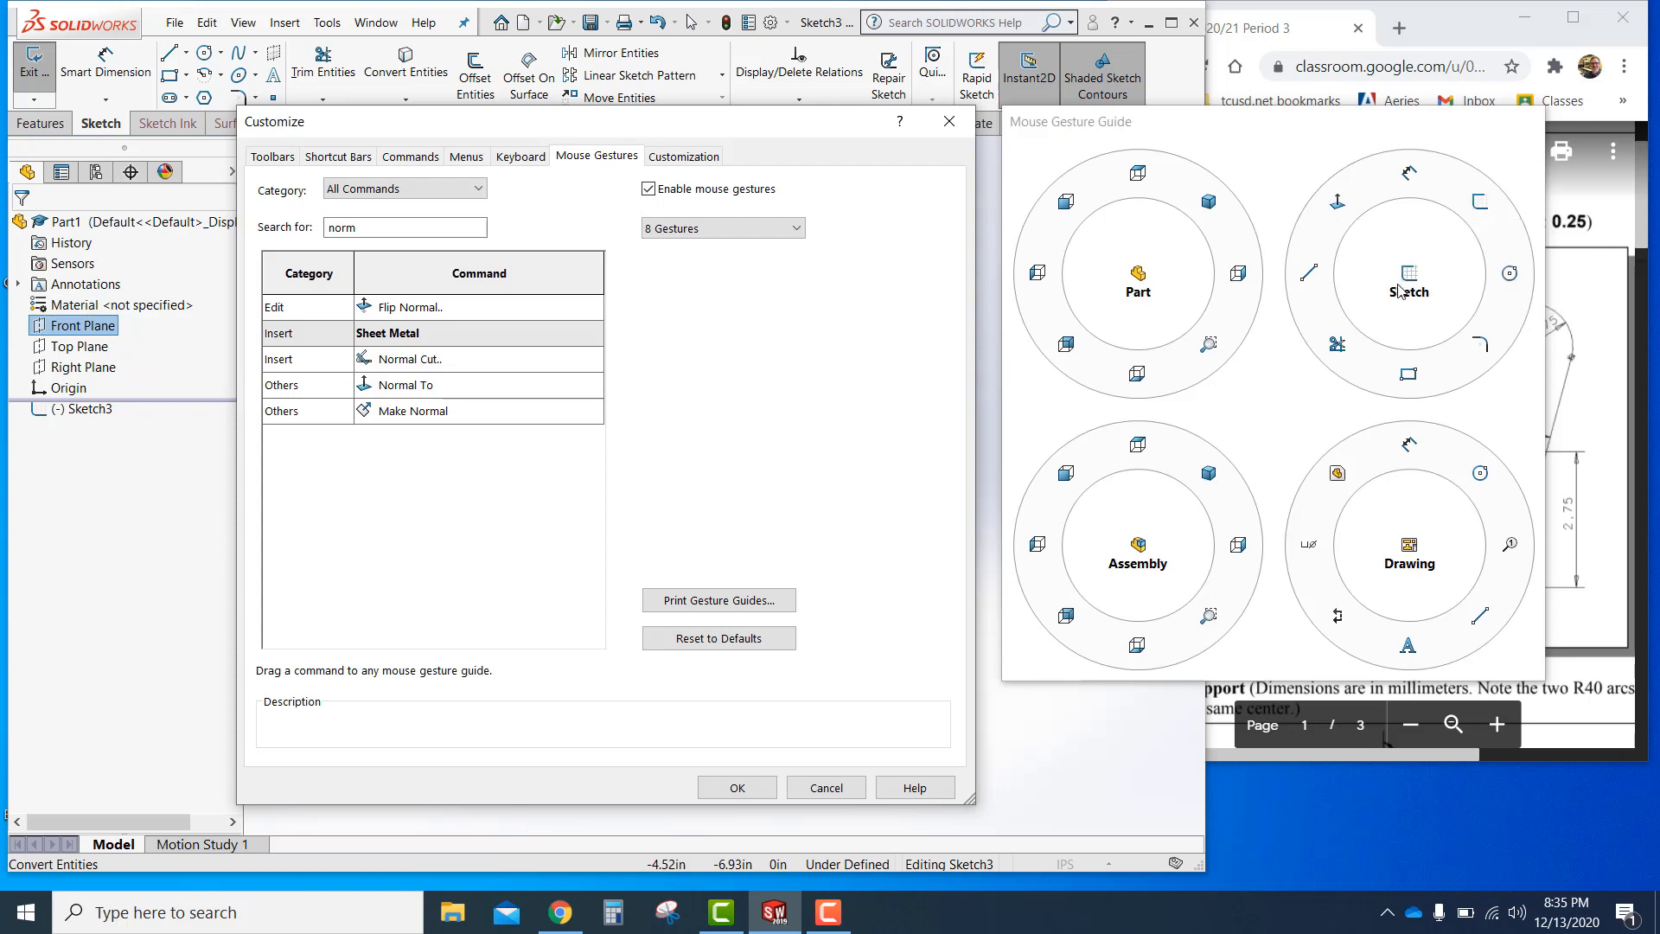
pyautogui.moveTo(1338, 202)
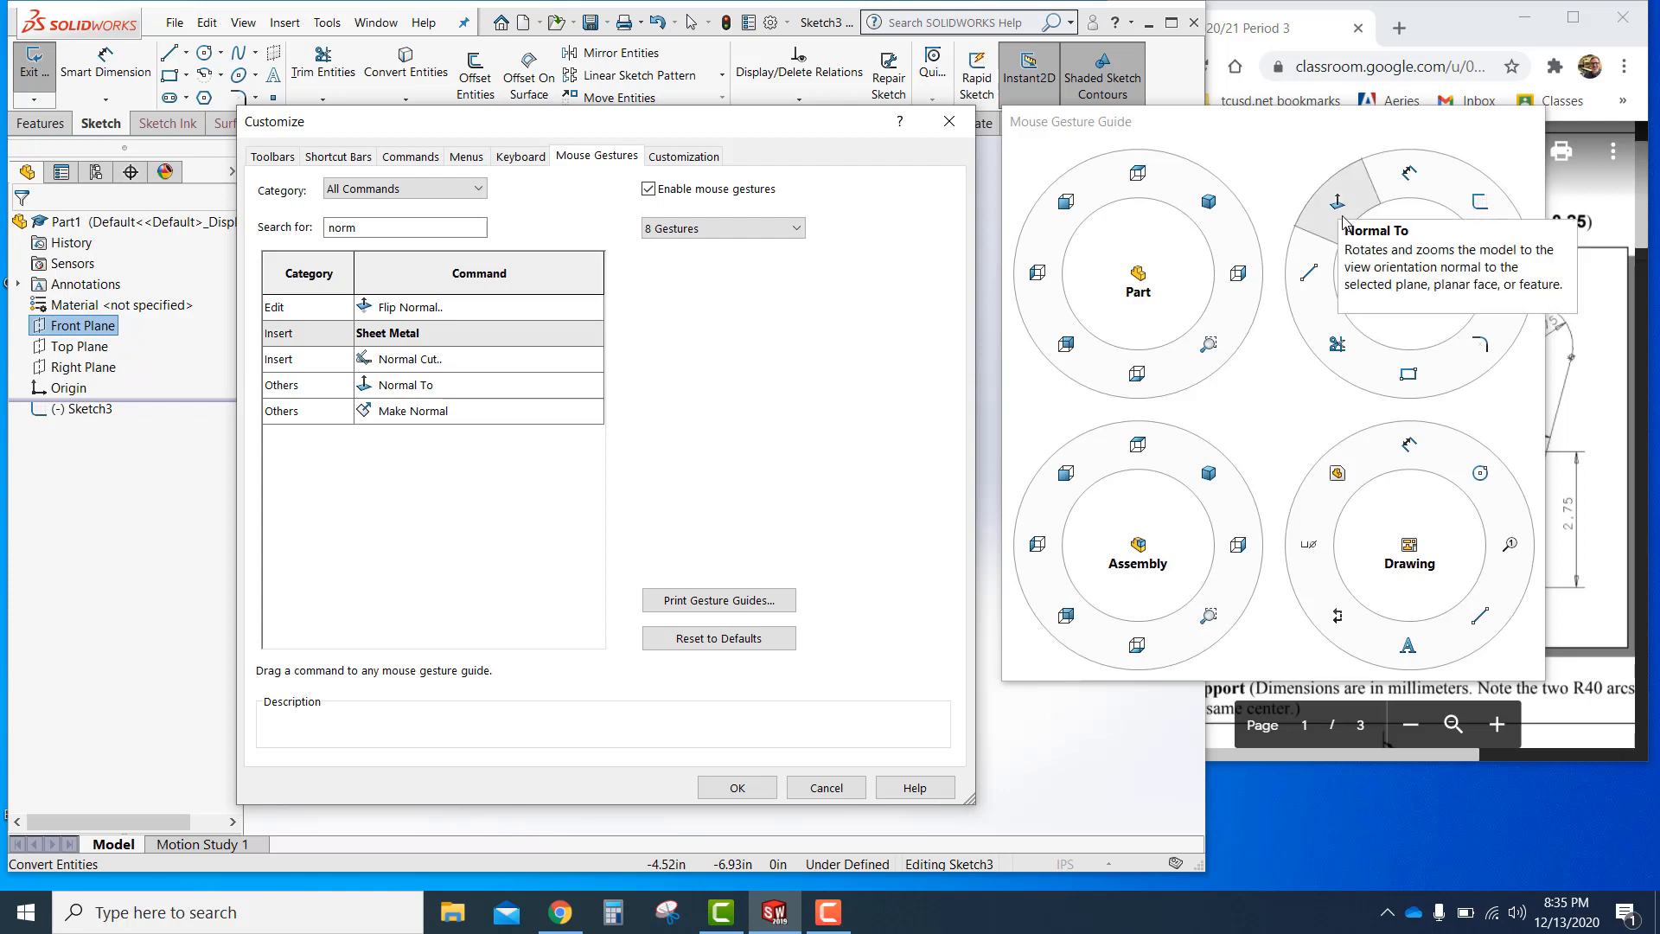
pyautogui.moveTo(1155, 261)
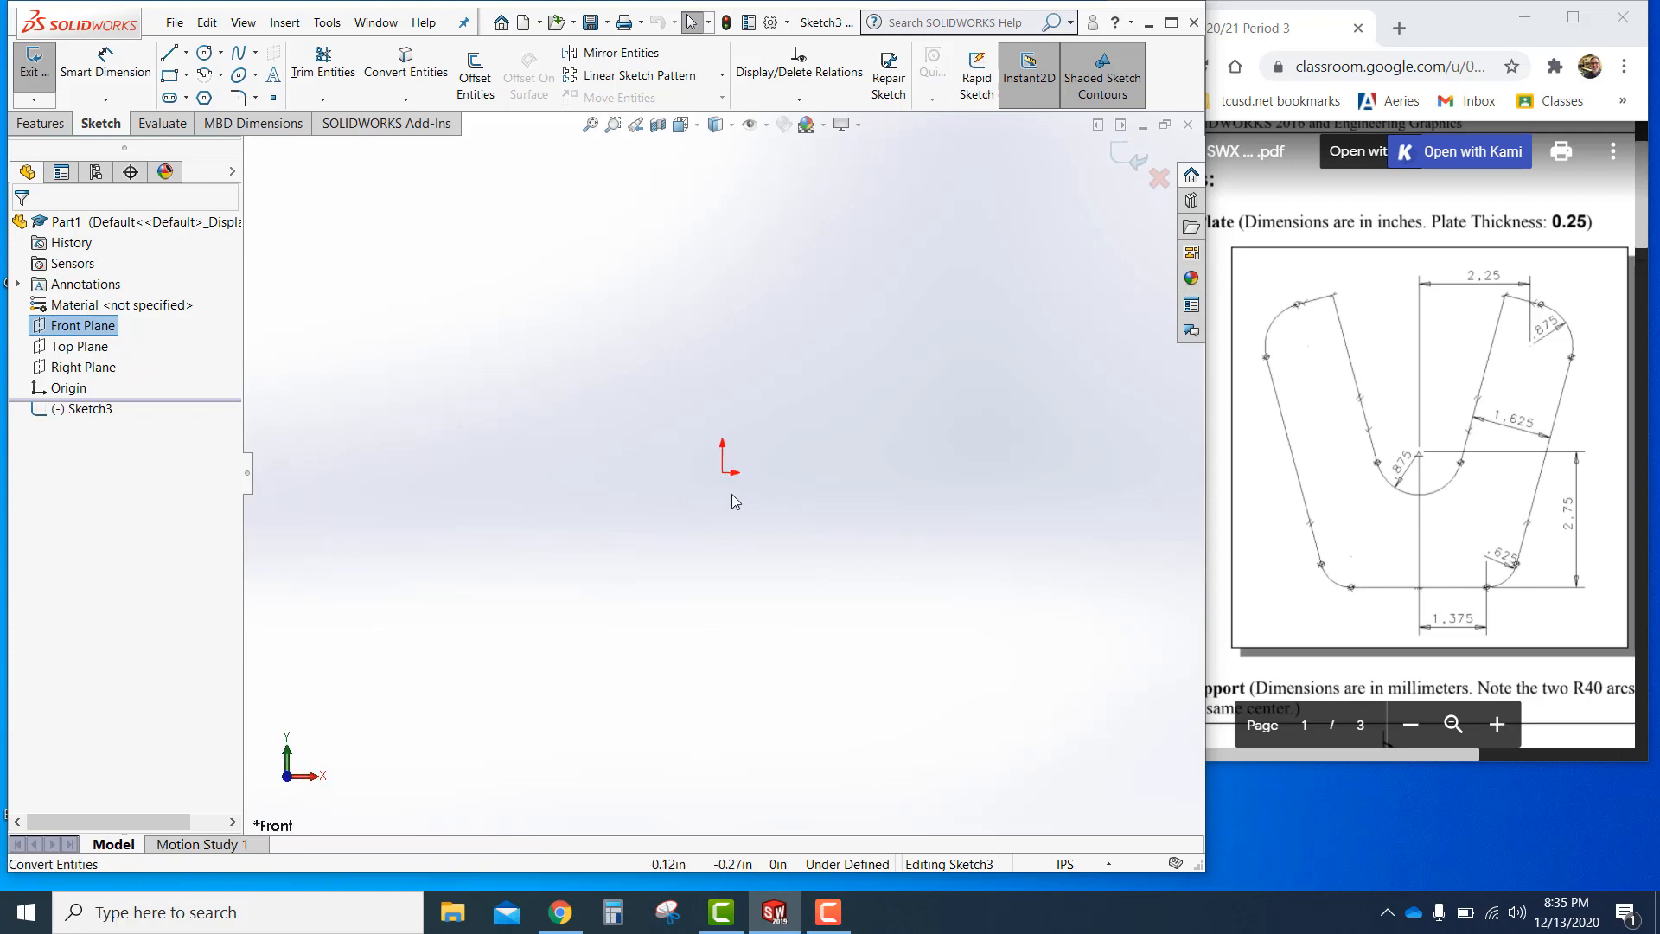
pyautogui.moveTo(539, 469)
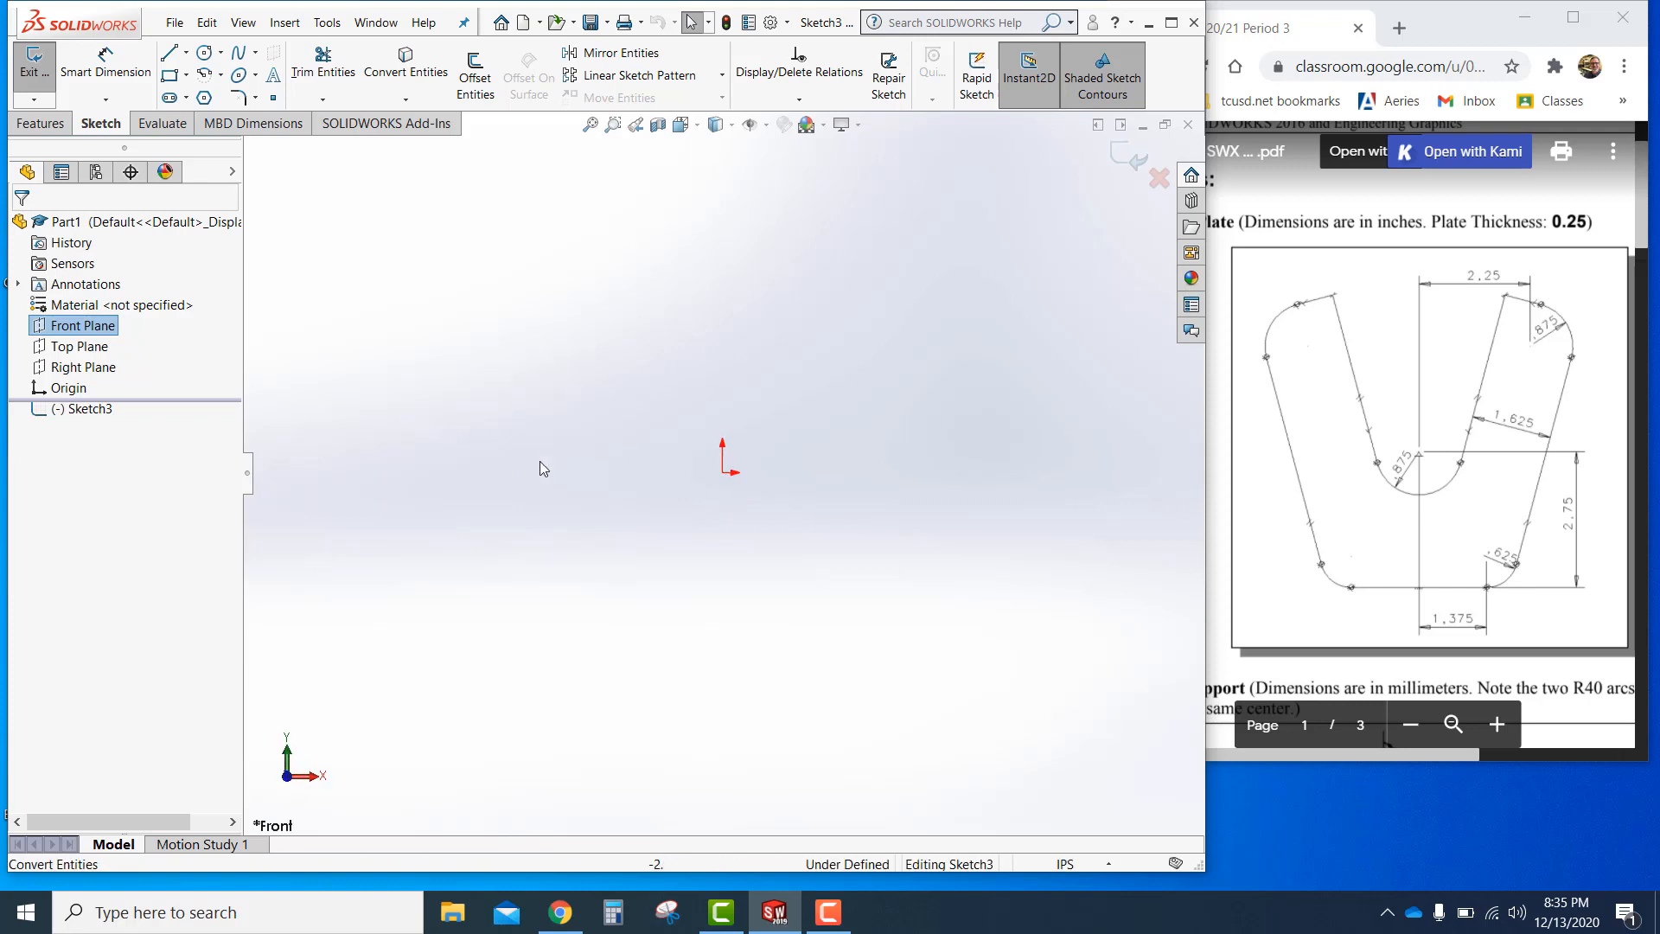
pyautogui.moveTo(1024, 652)
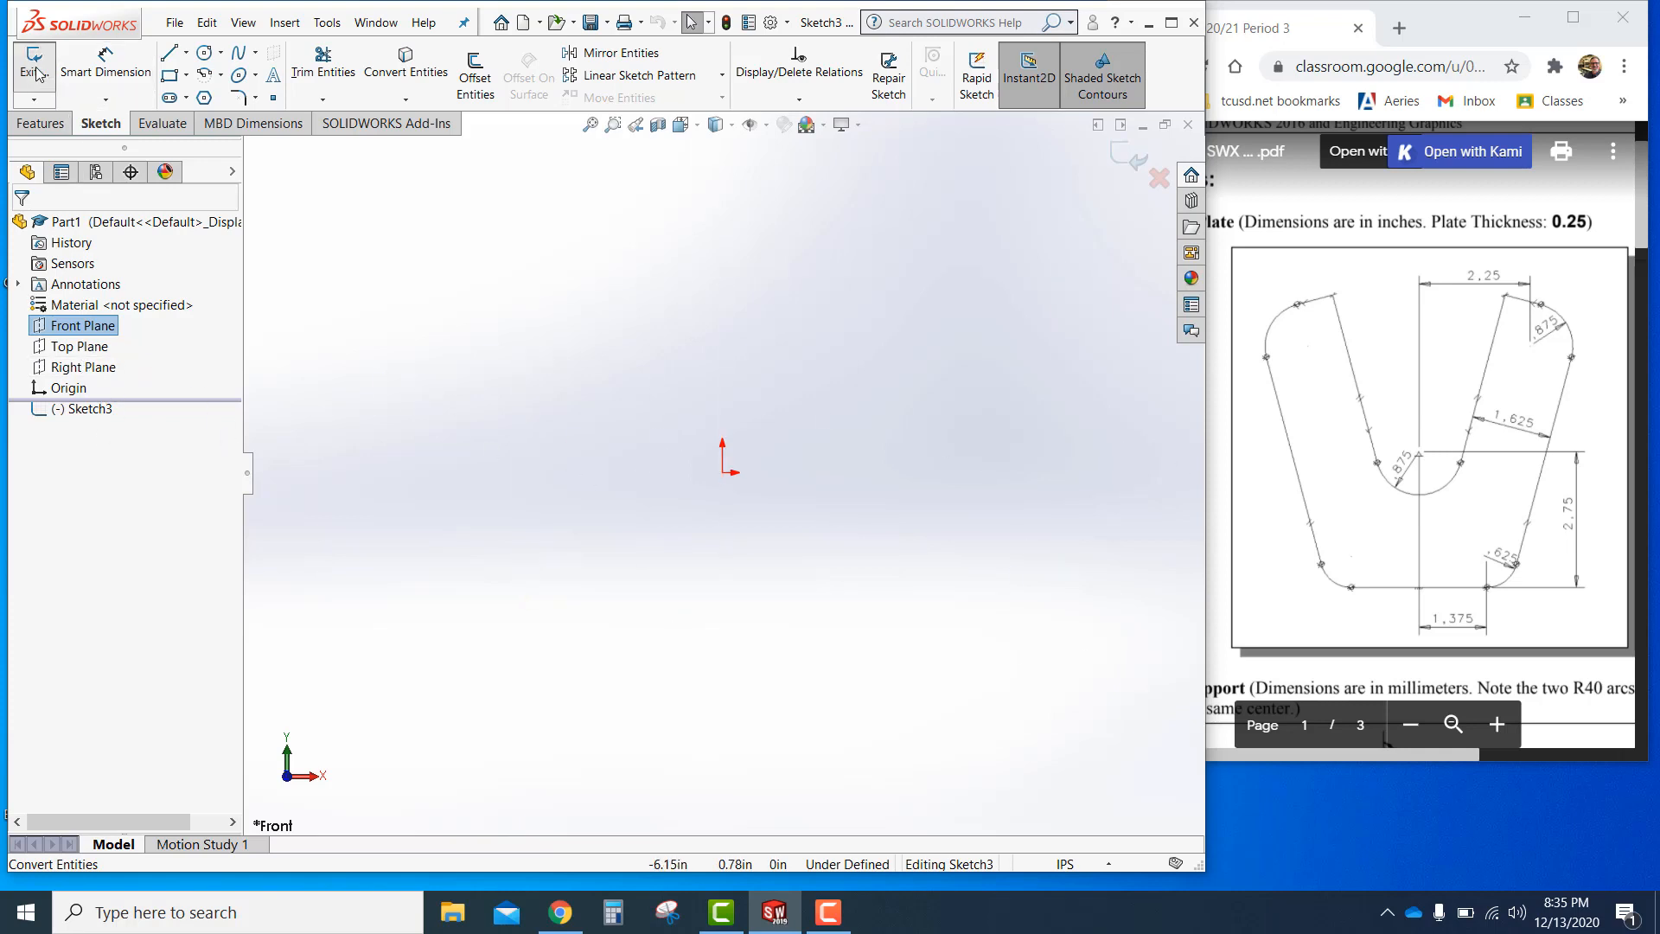
# Exit the empty Sketch3 without drawing anything
pyautogui.click(32, 66)
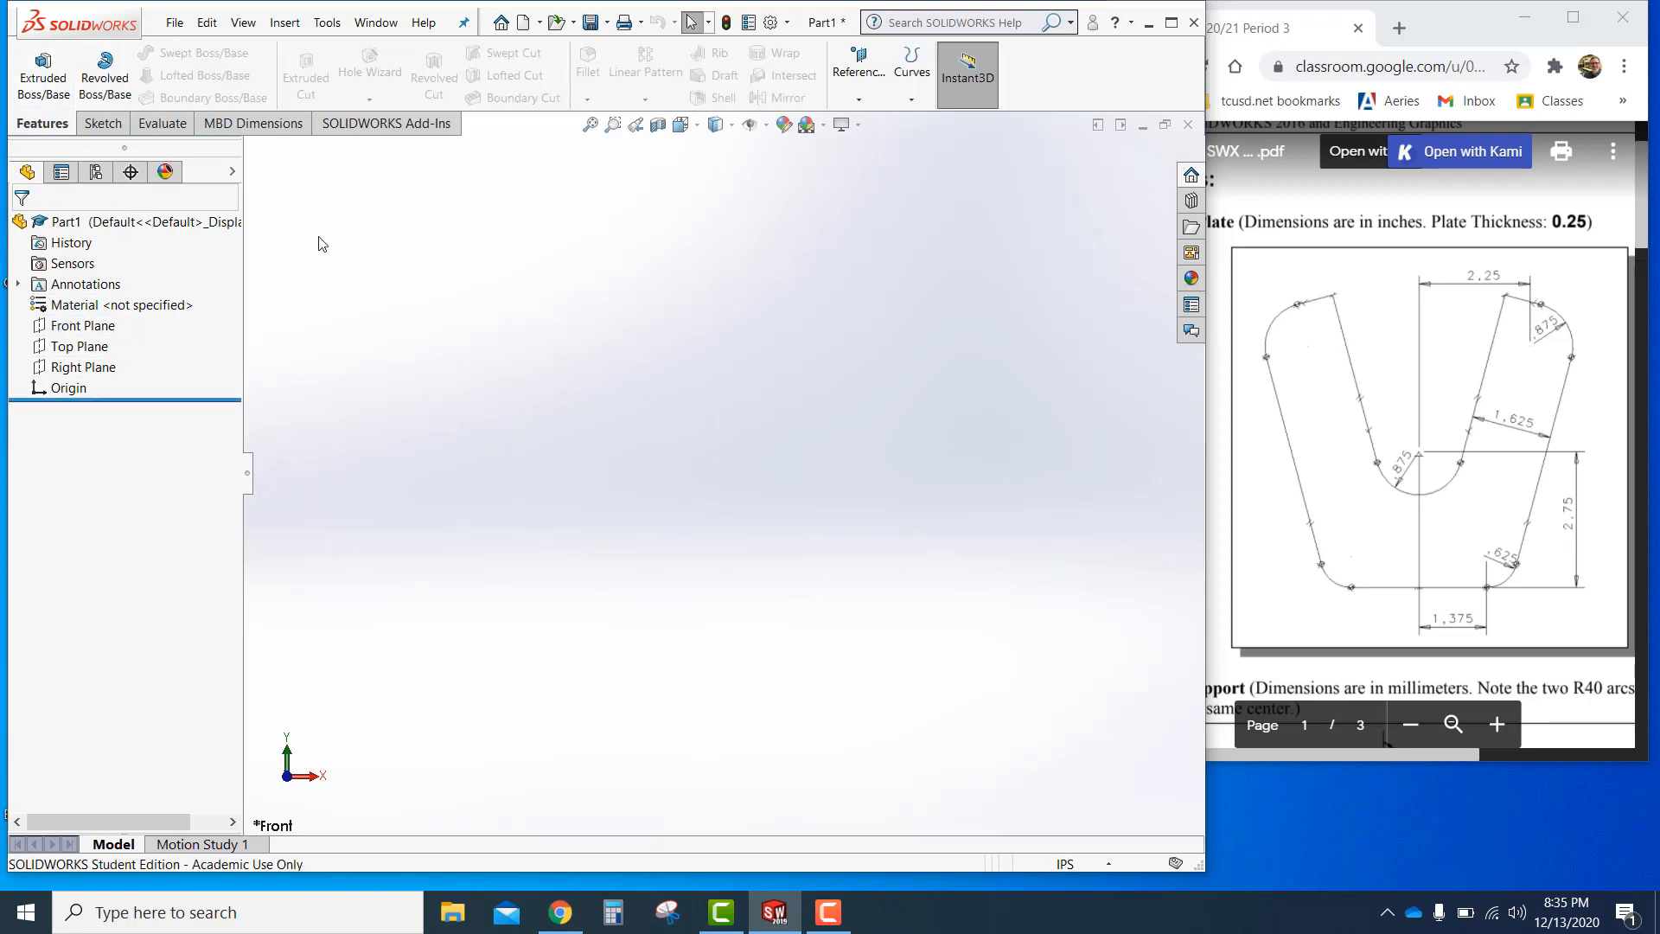
# Save the part to the Desktop as DD_V-Plate
pyautogui.click(173, 21)
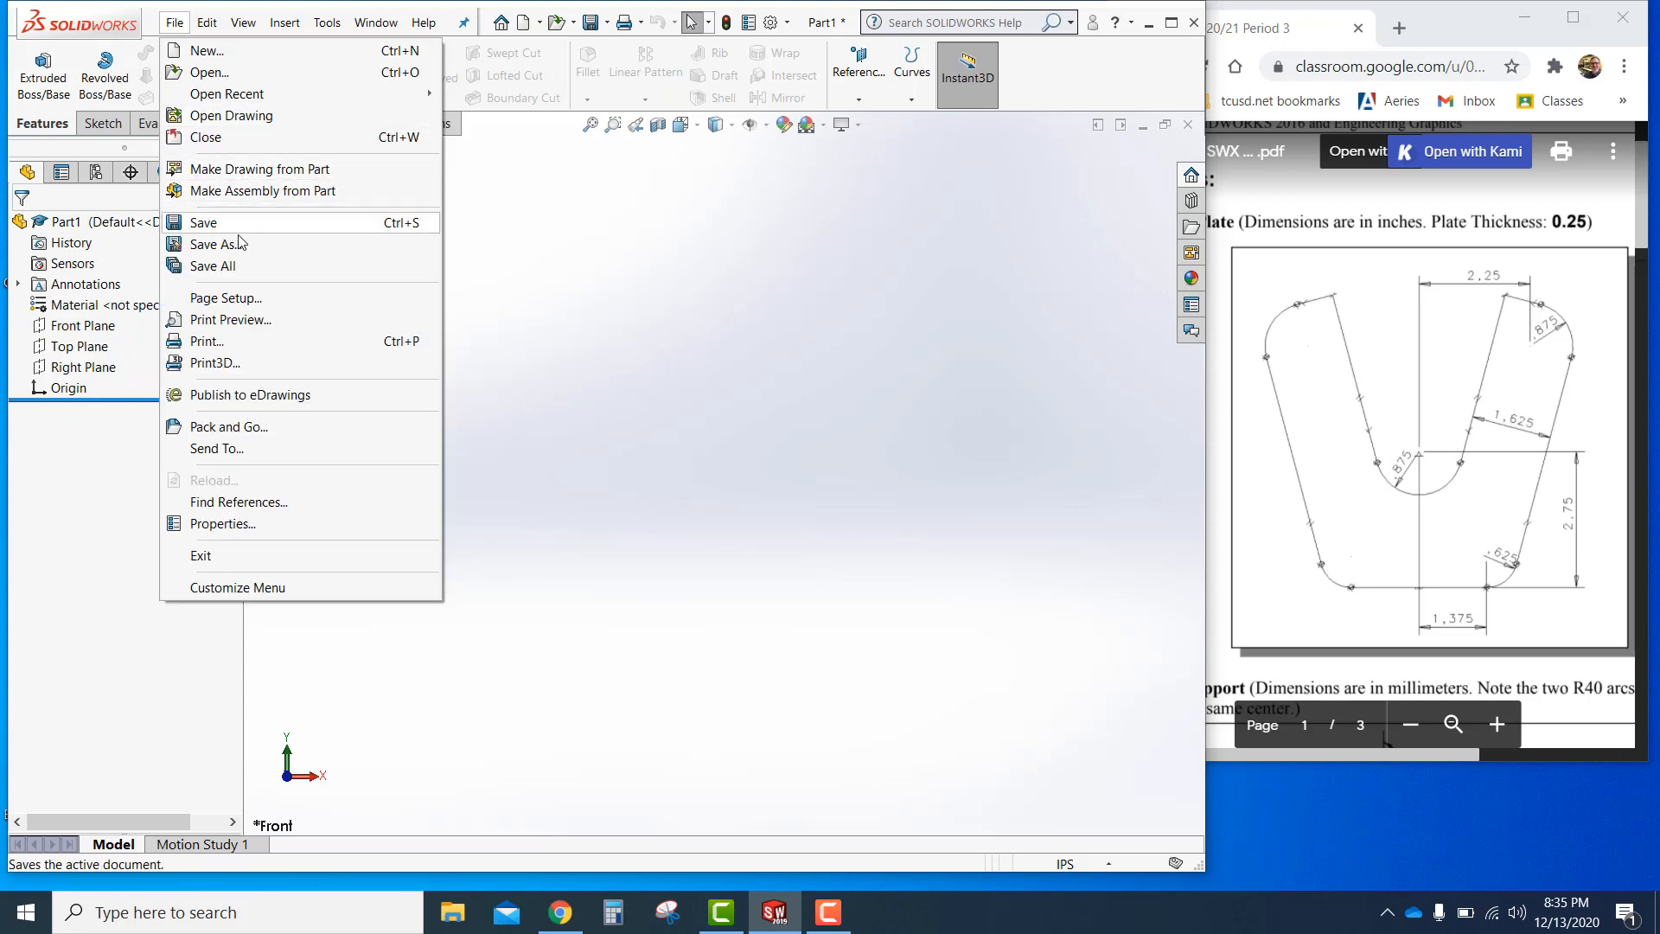
pyautogui.click(217, 244)
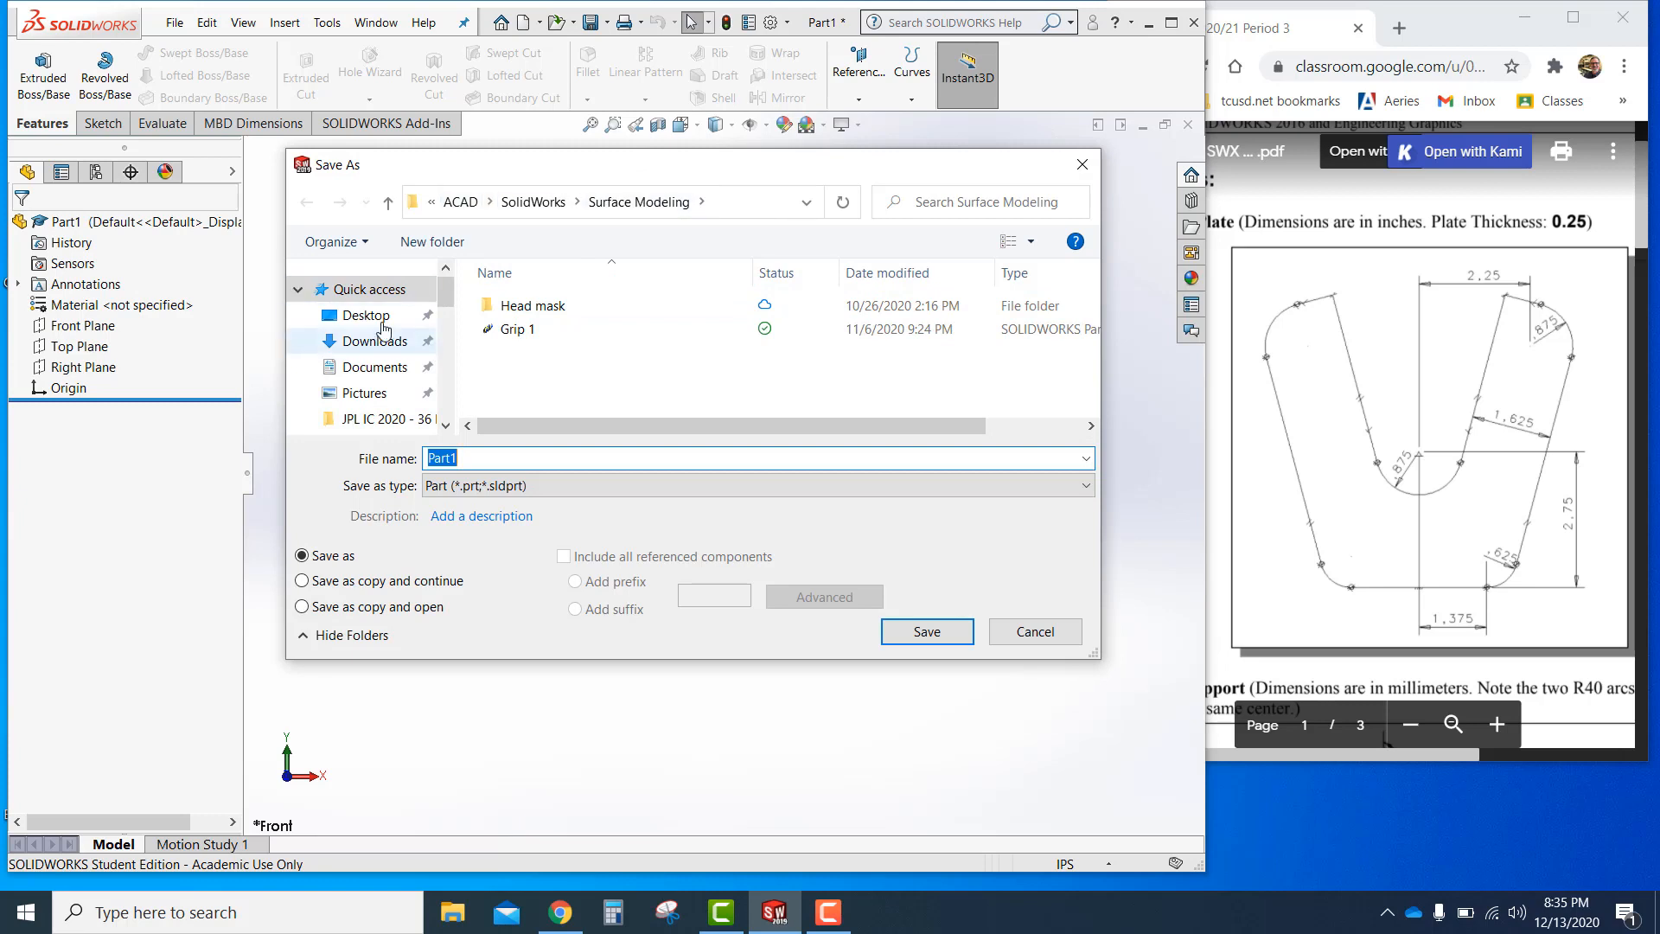
pyautogui.click(364, 315)
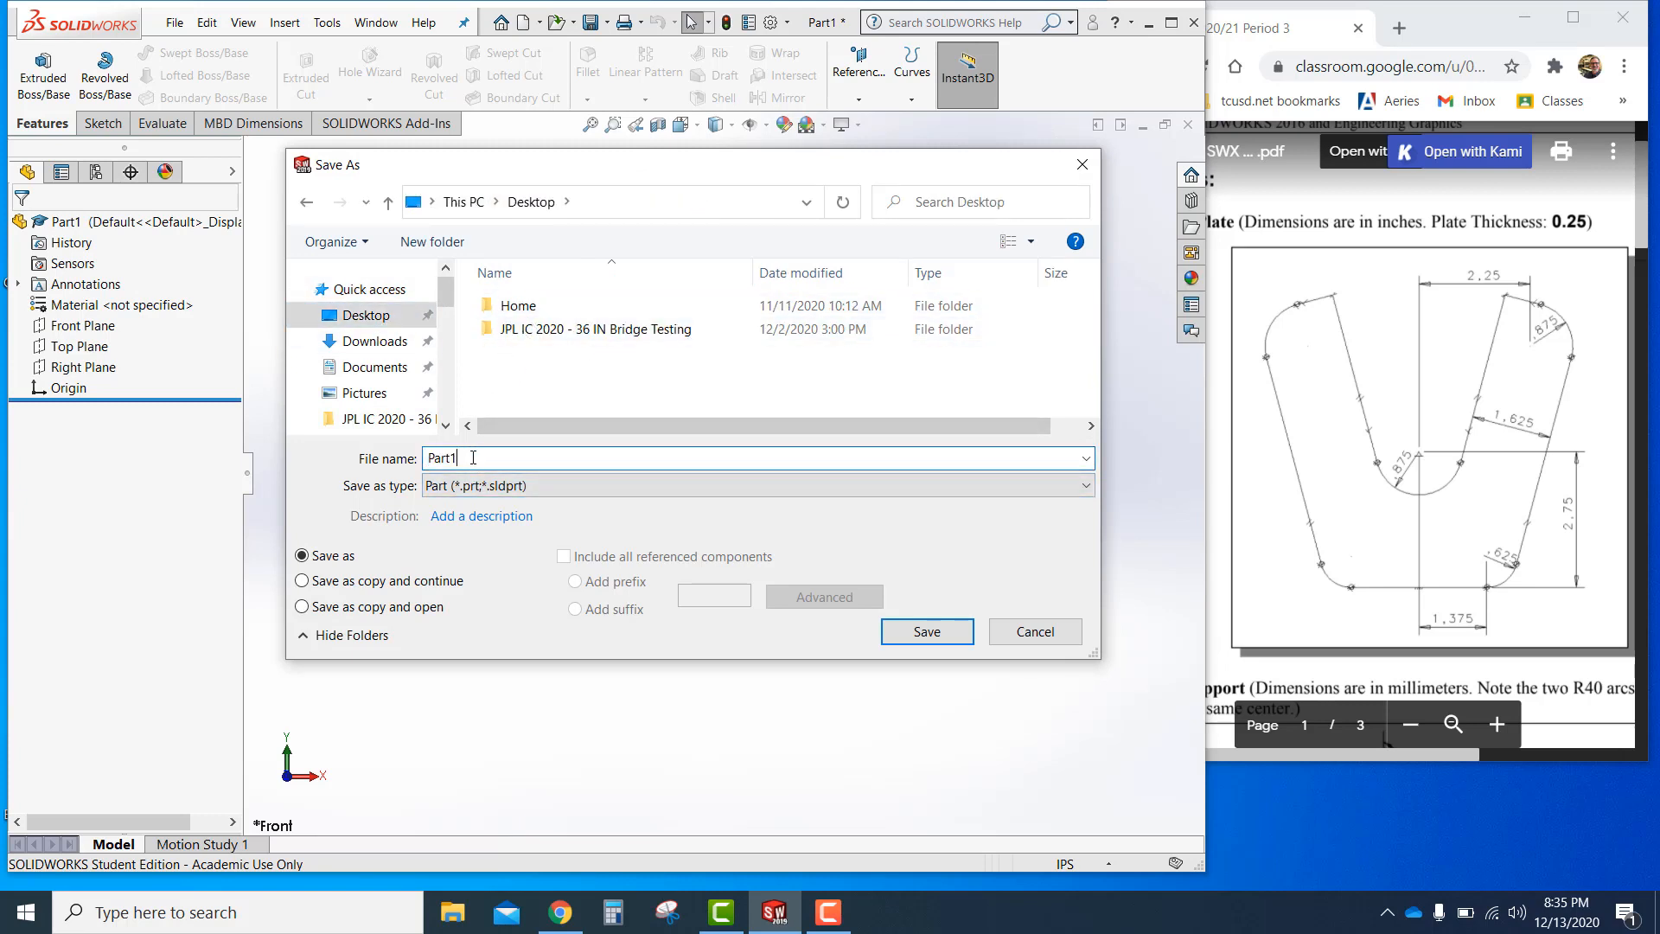
pyautogui.tripleClick(440, 457)
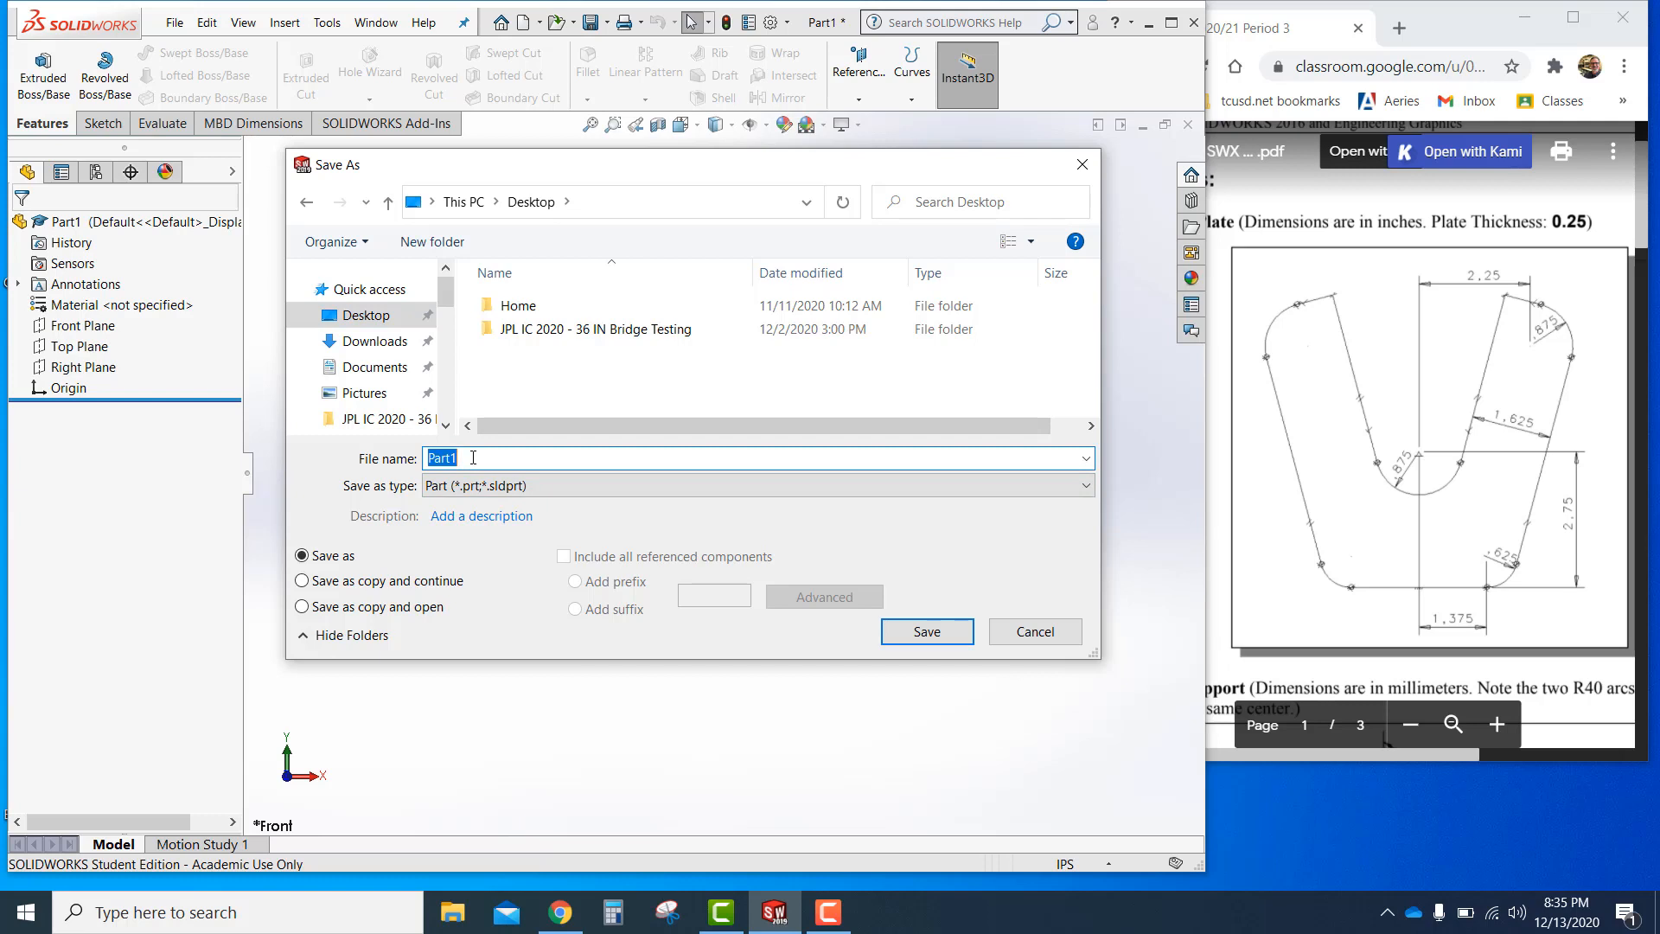
pyautogui.write('DD_V')
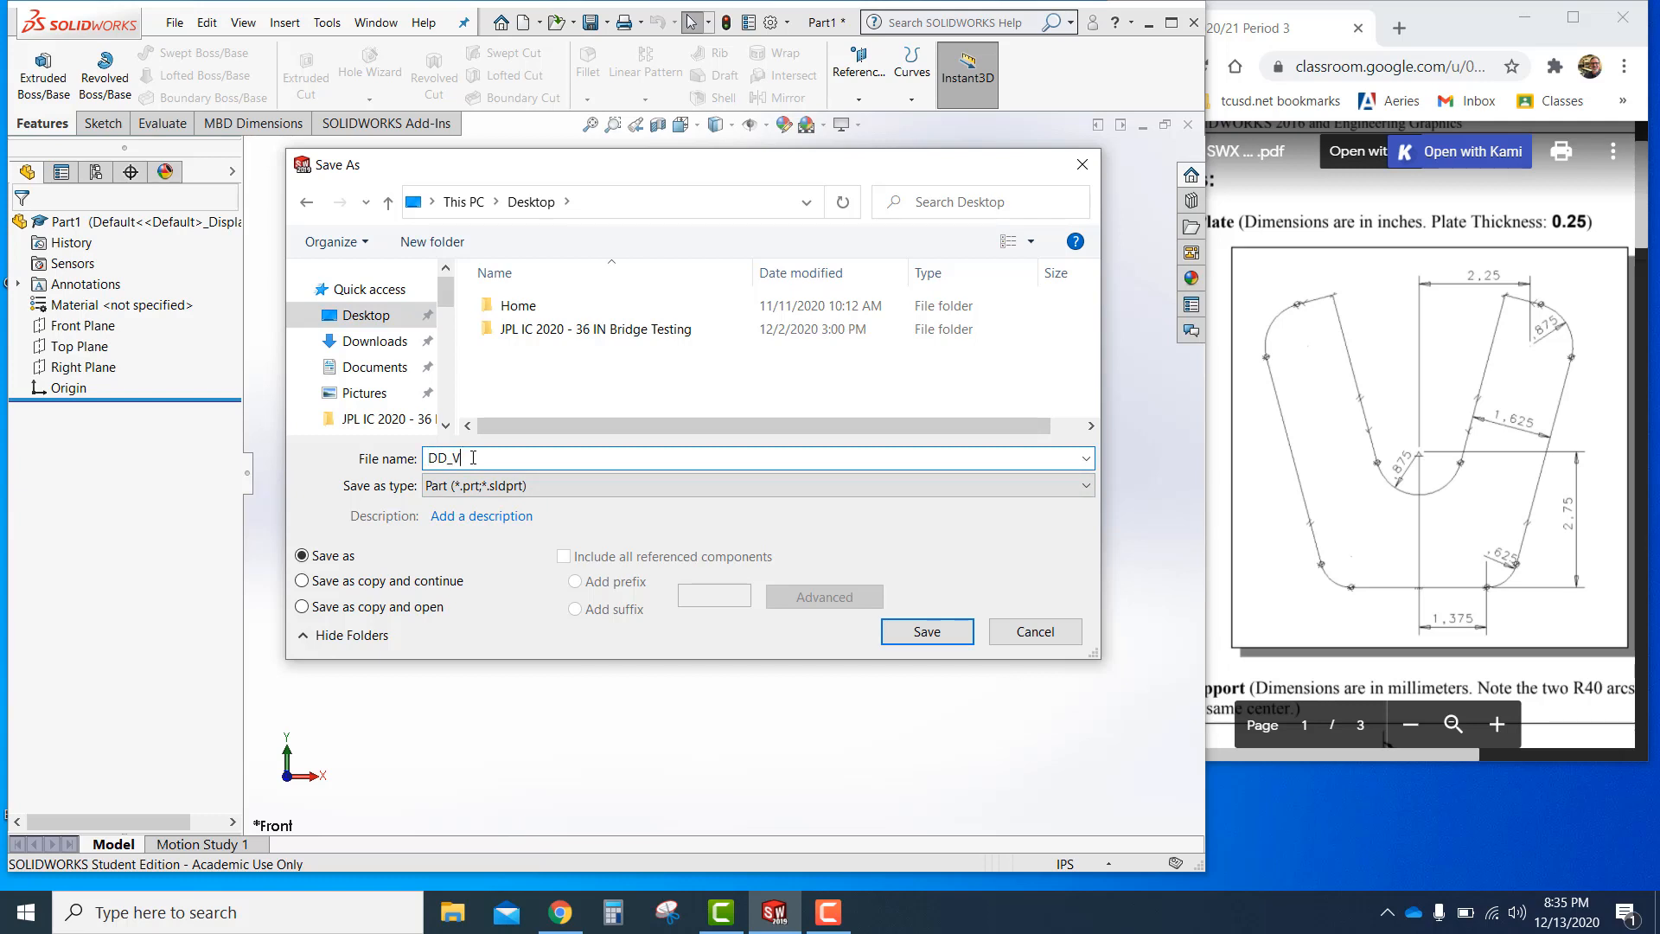
pyautogui.write('-Plate')
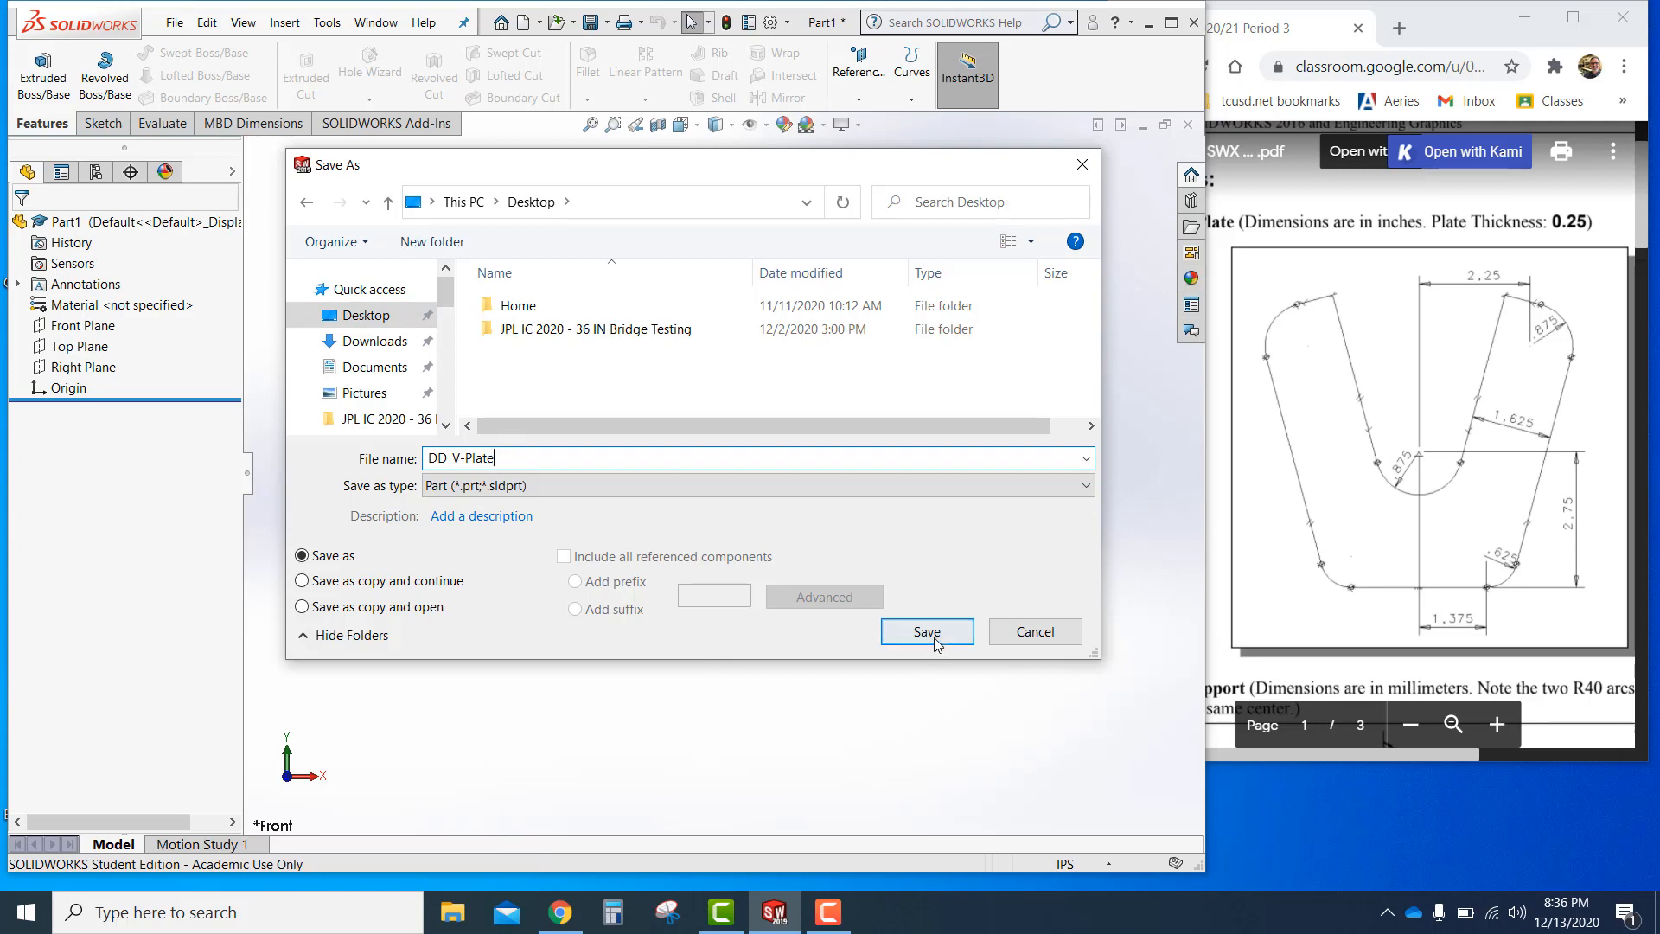
pyautogui.click(924, 632)
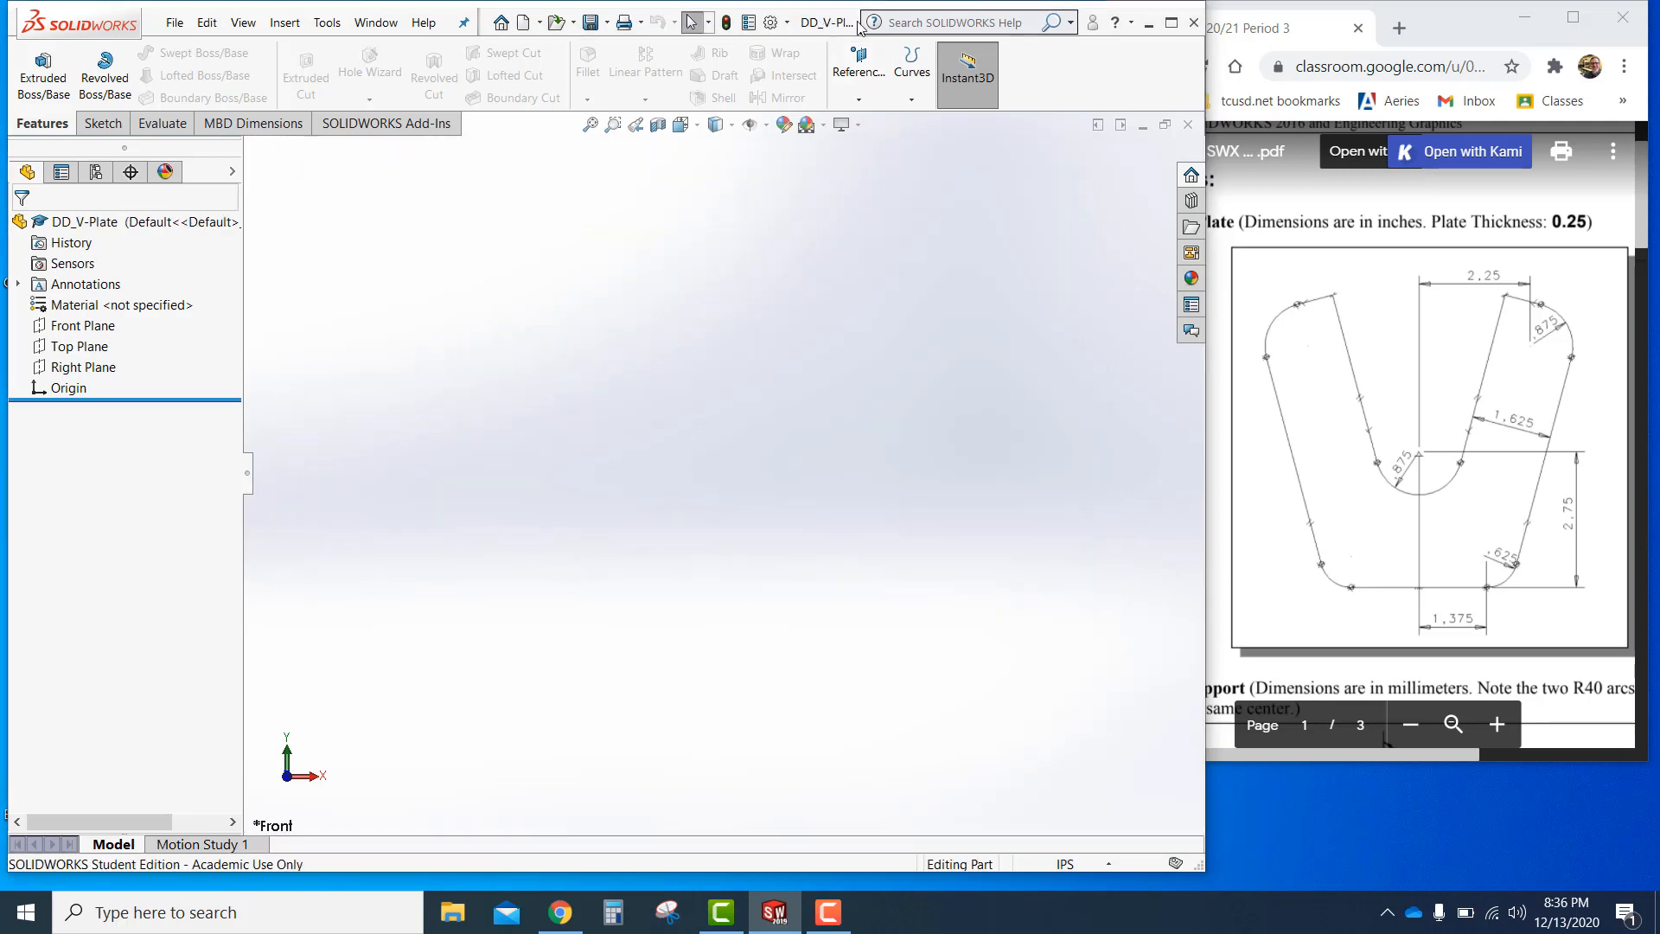
pyautogui.moveTo(994, 553)
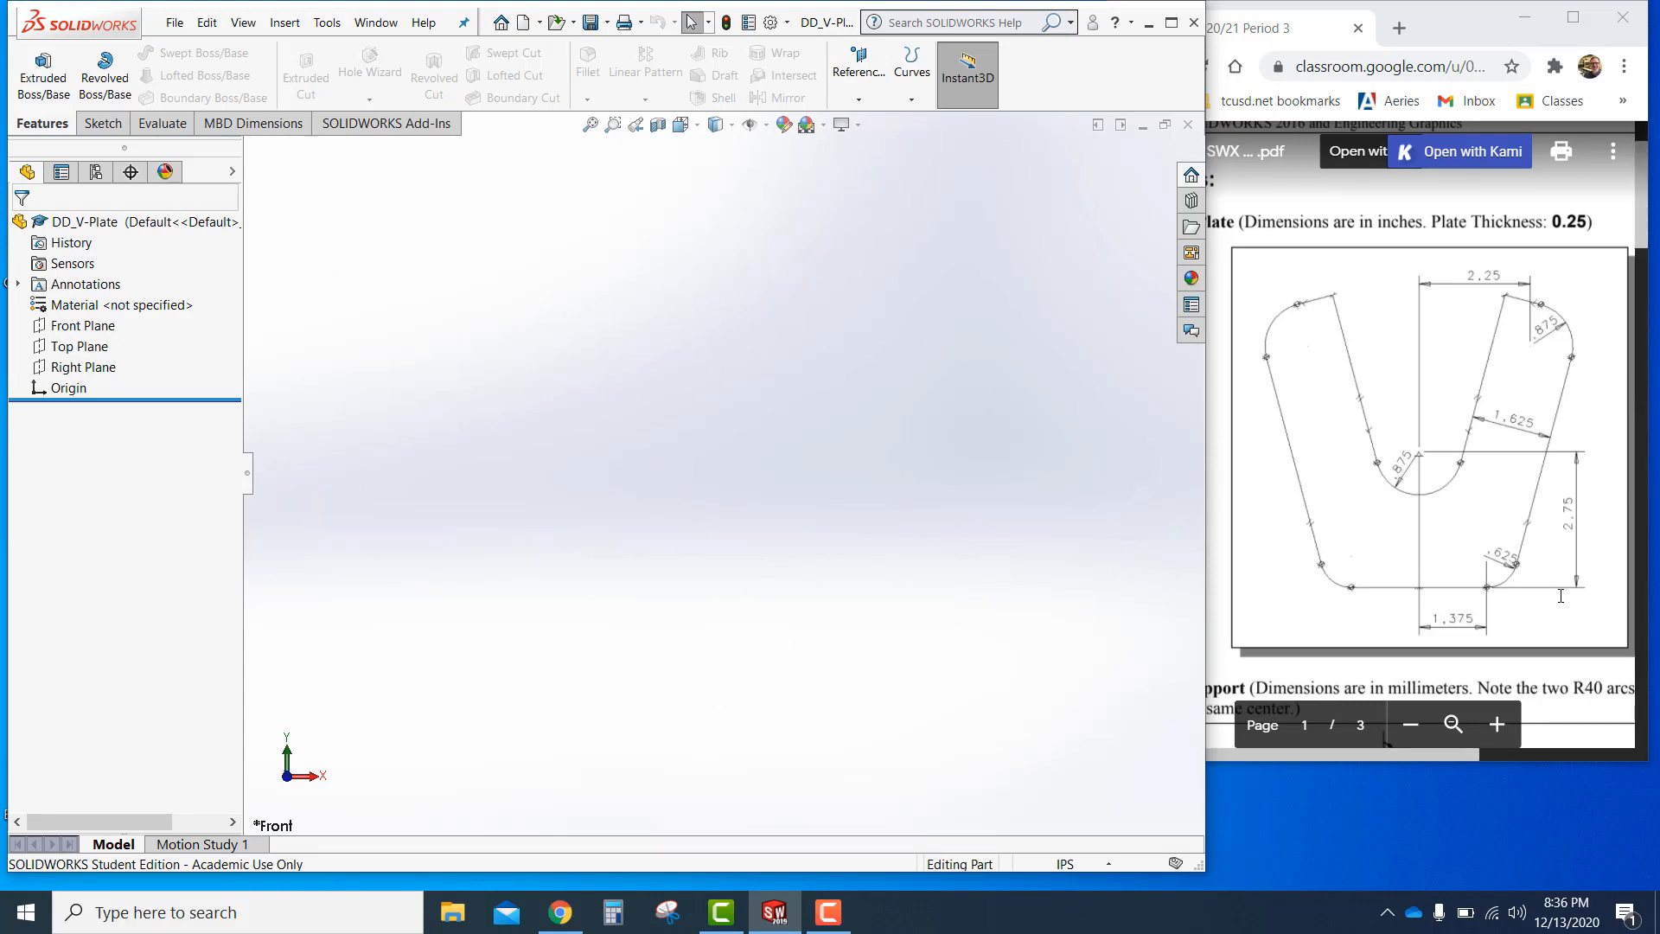
pyautogui.moveTo(1551, 623)
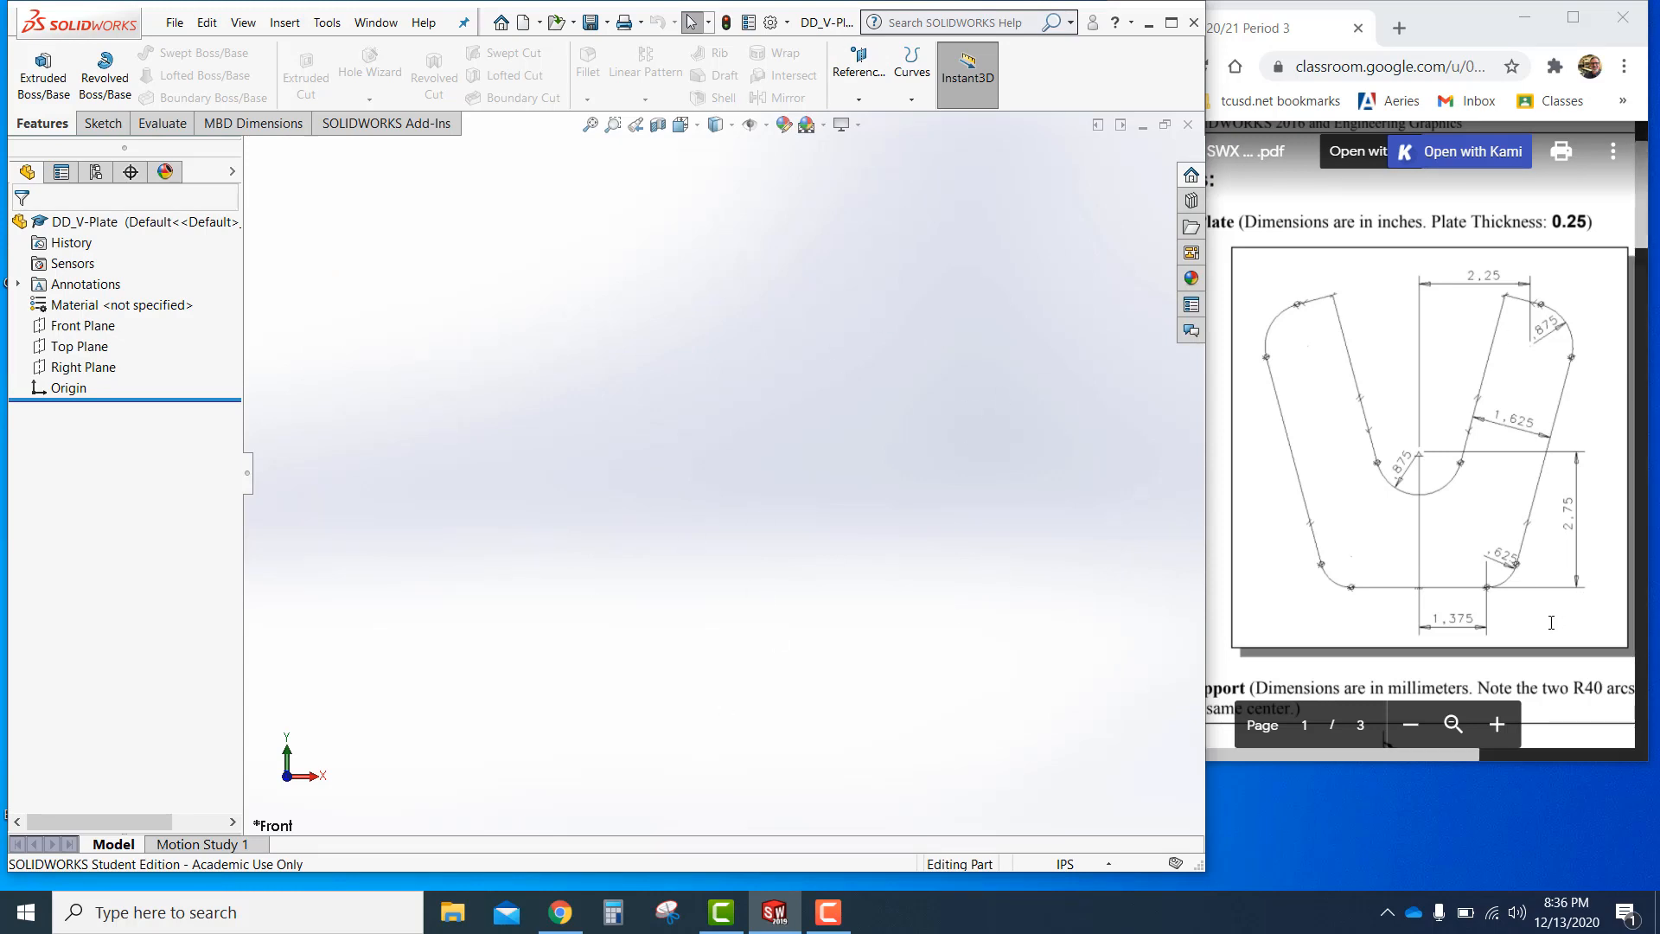
pyautogui.moveTo(1432, 582)
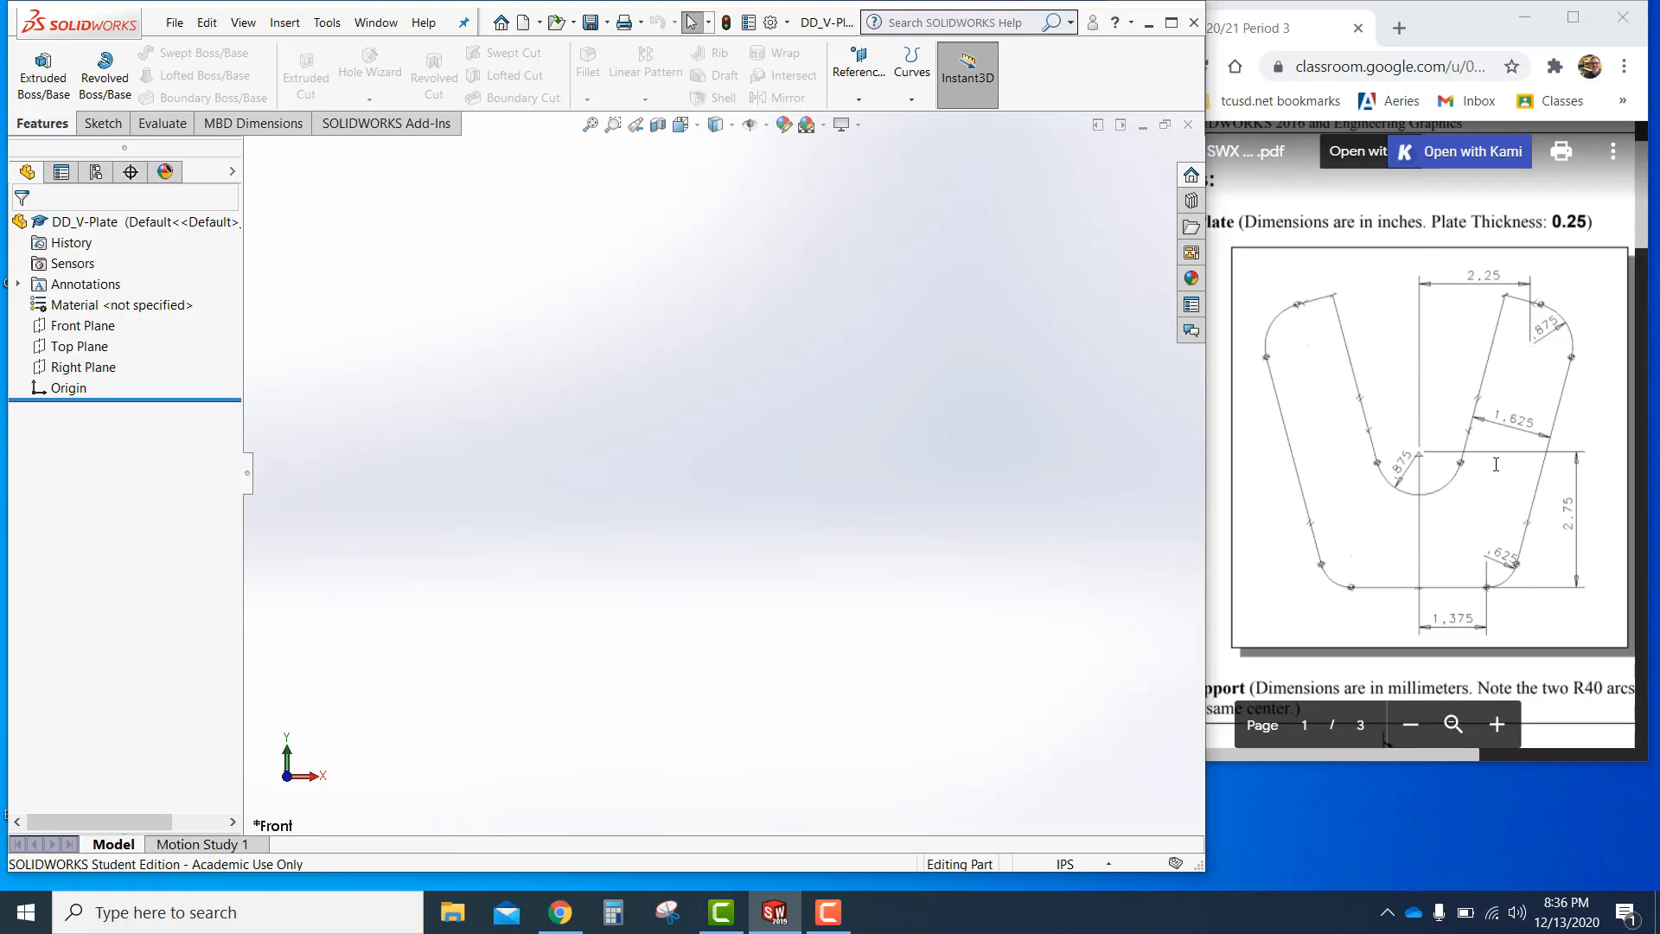
pyautogui.moveTo(1568, 609)
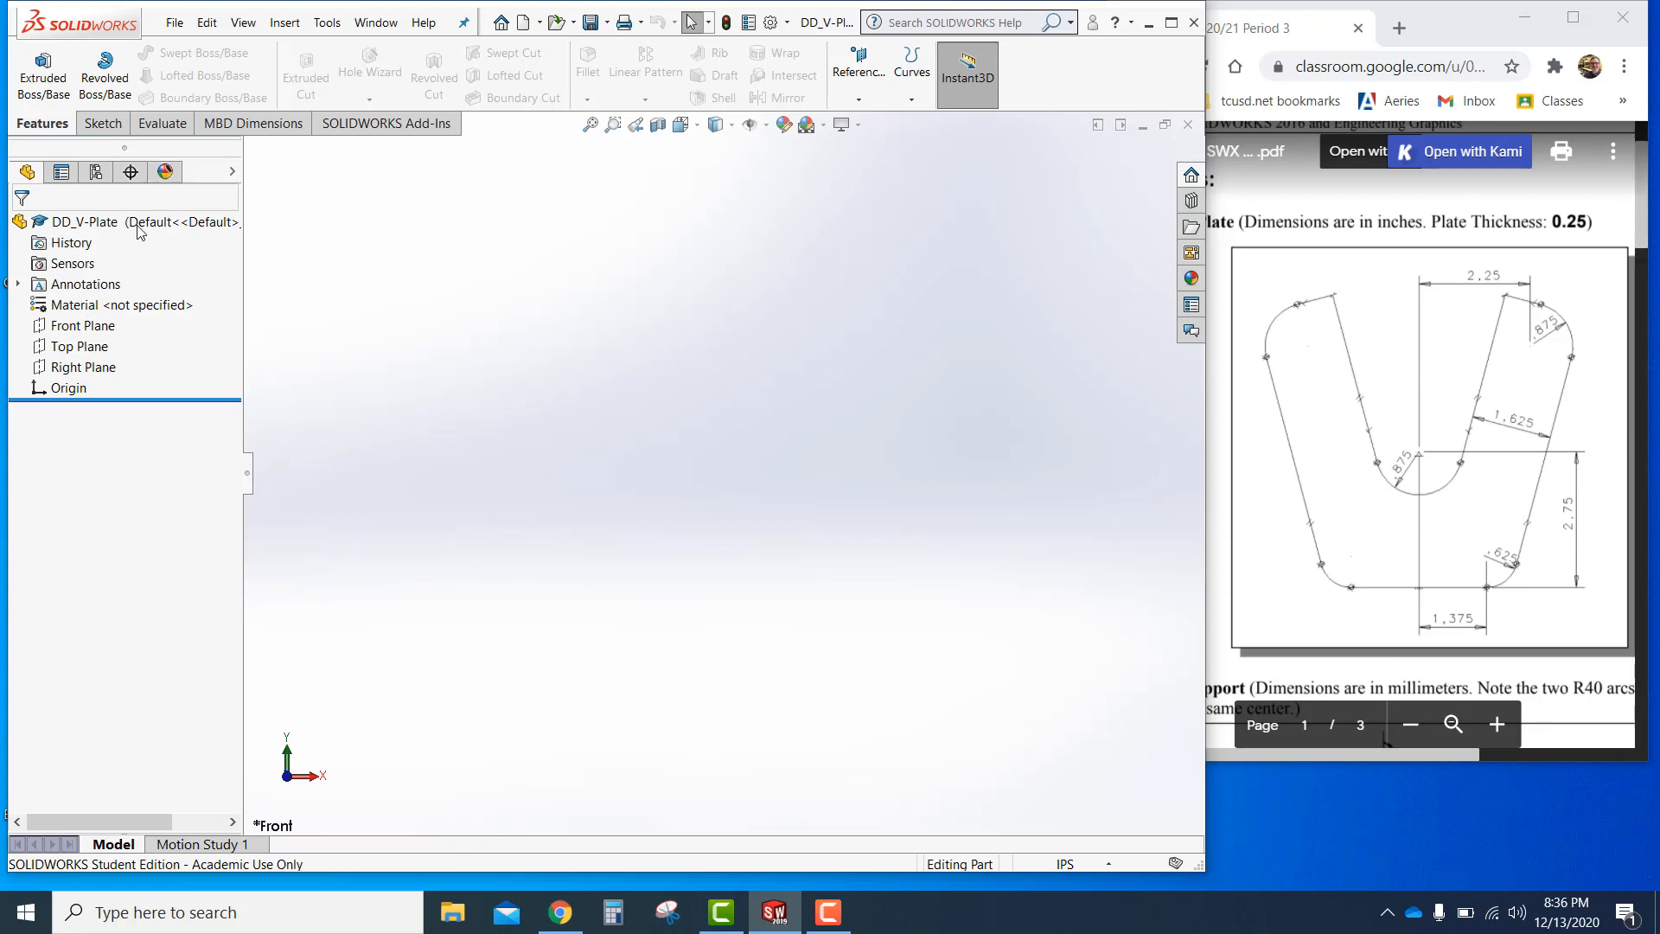
pyautogui.moveTo(1497, 397)
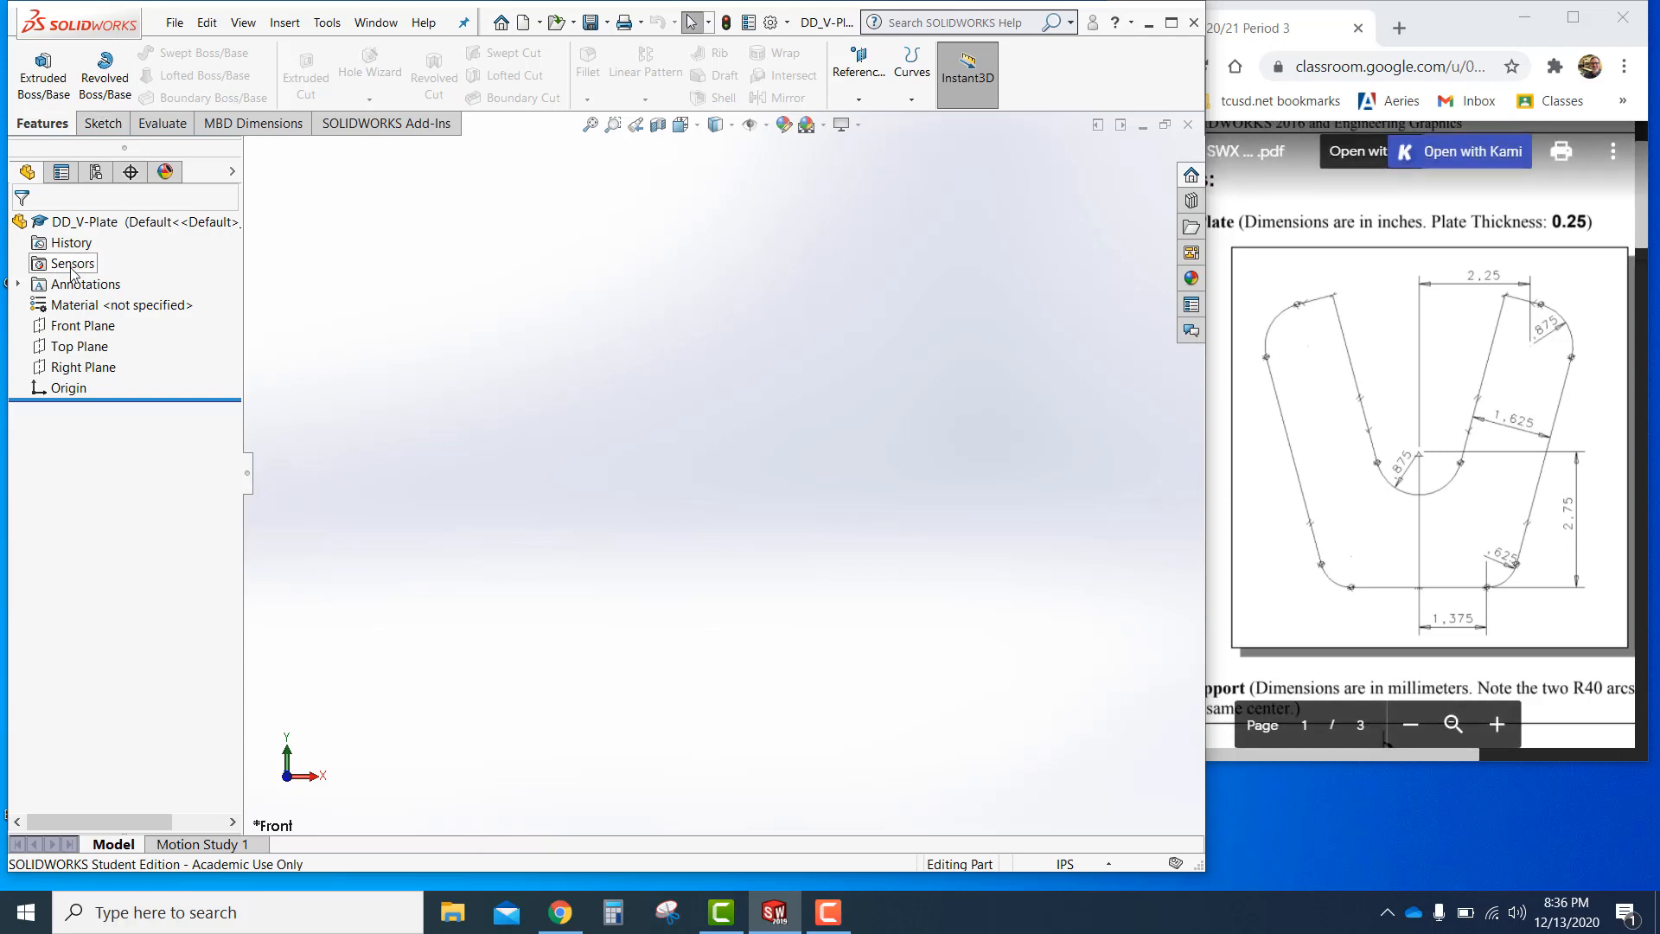
# Begin a Front Plane sketch and pick the Centerline tool
pyautogui.click(83, 325)
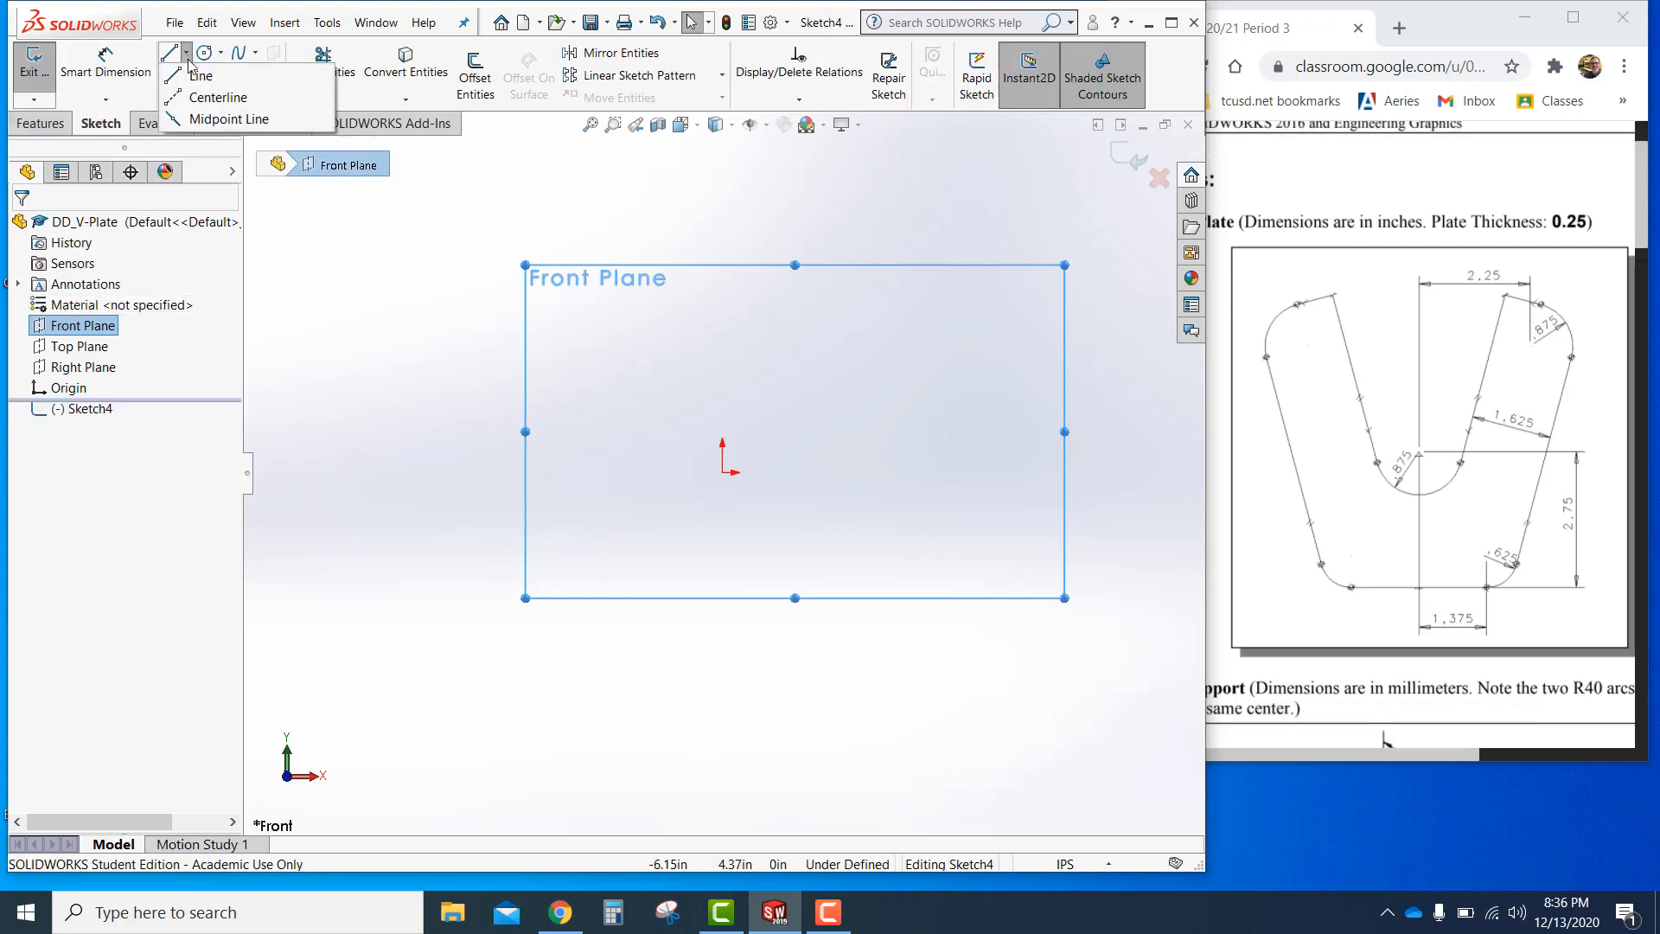
pyautogui.click(218, 96)
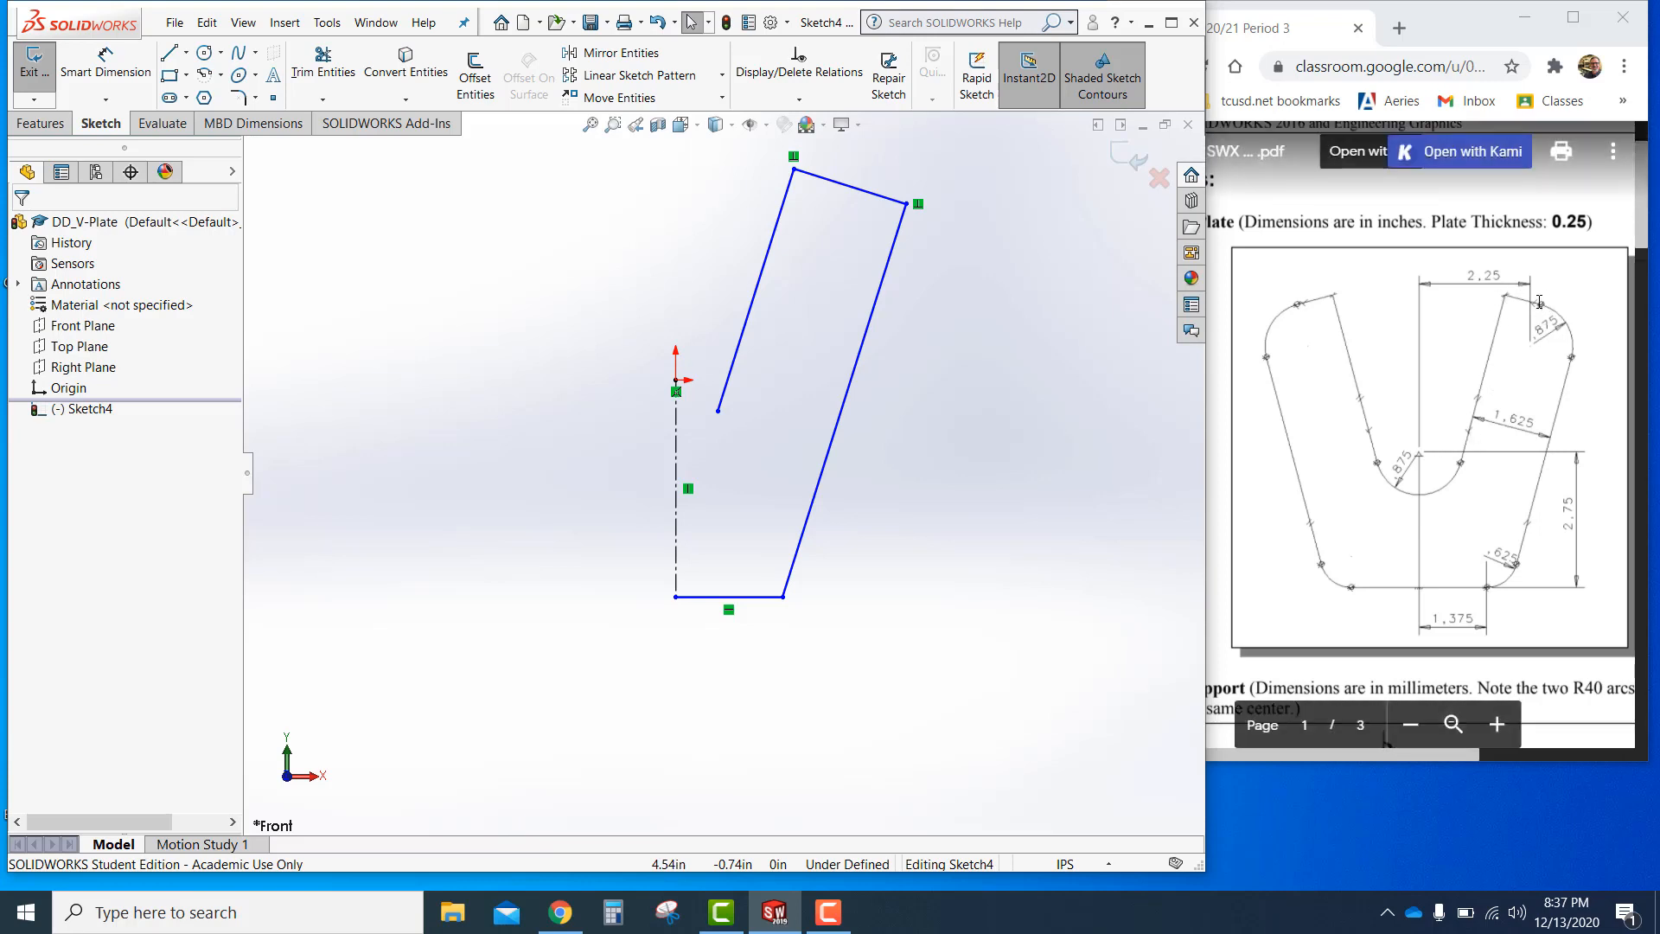
pyautogui.moveTo(1499, 589)
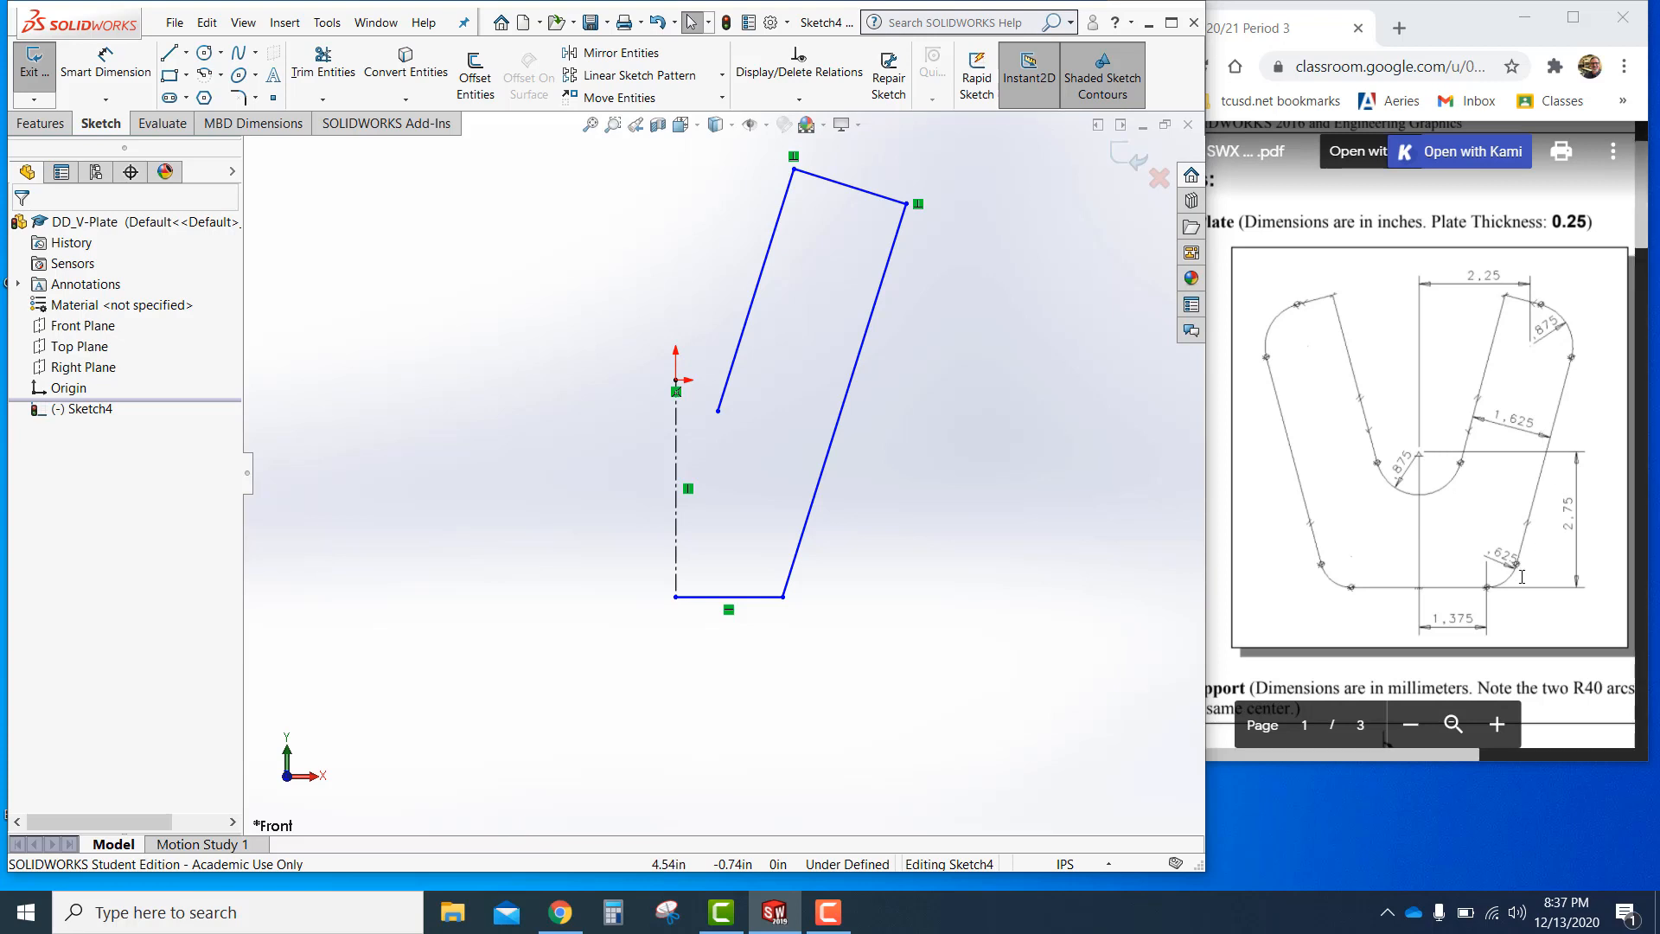
pyautogui.moveTo(1511, 406)
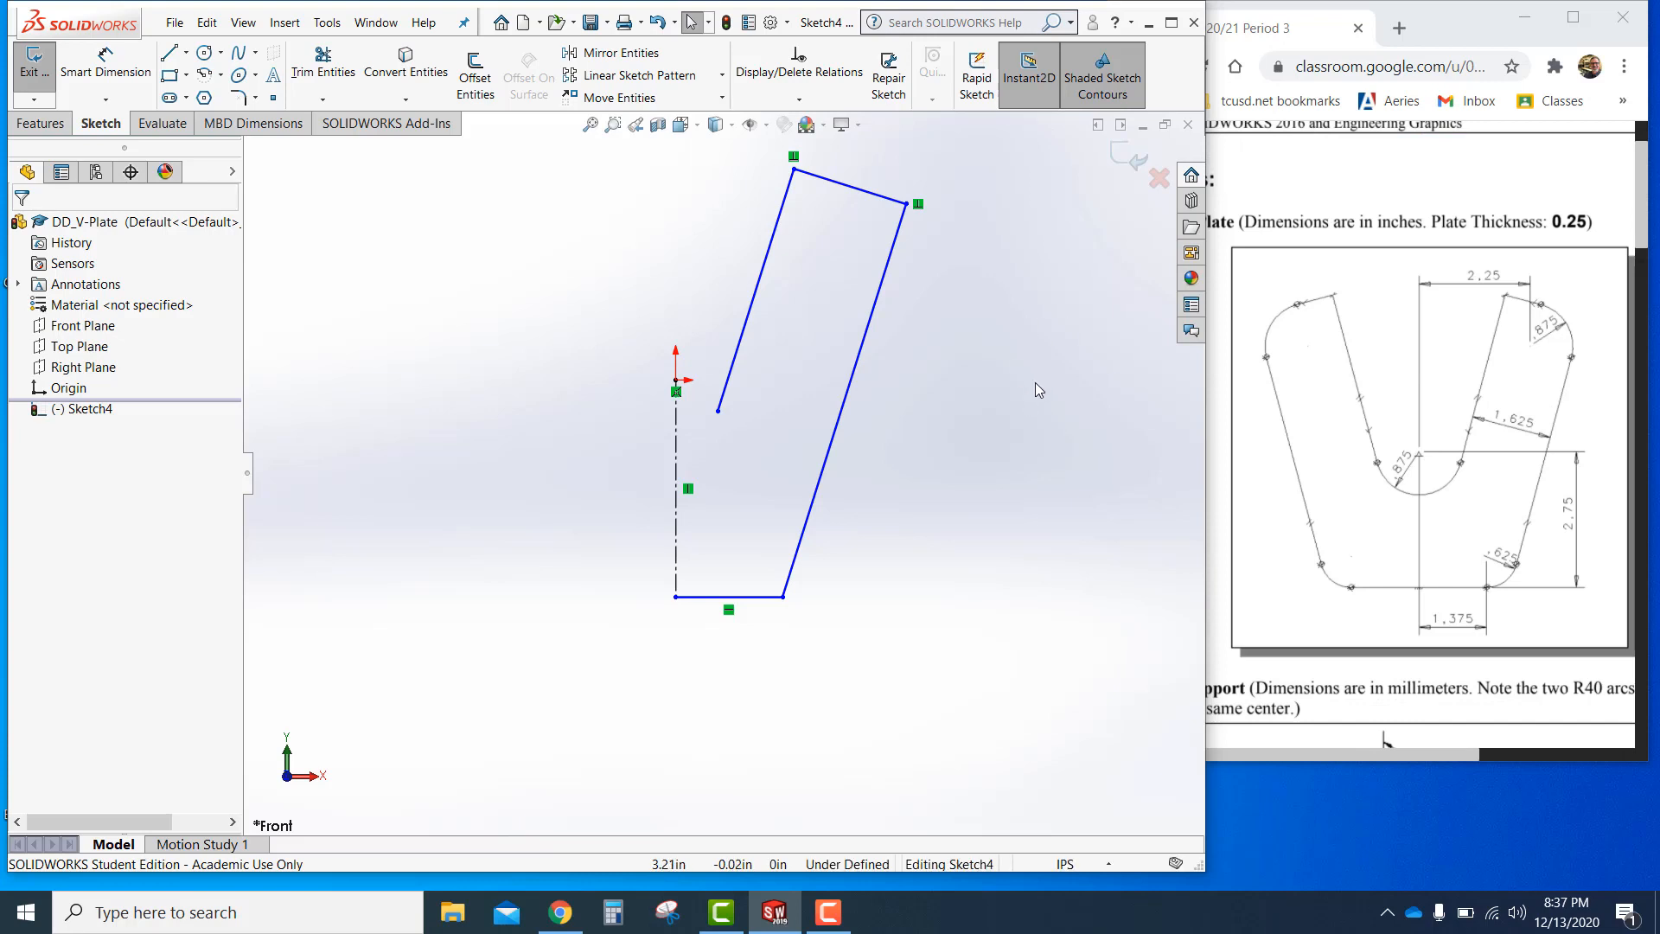
pyautogui.moveTo(1042, 367)
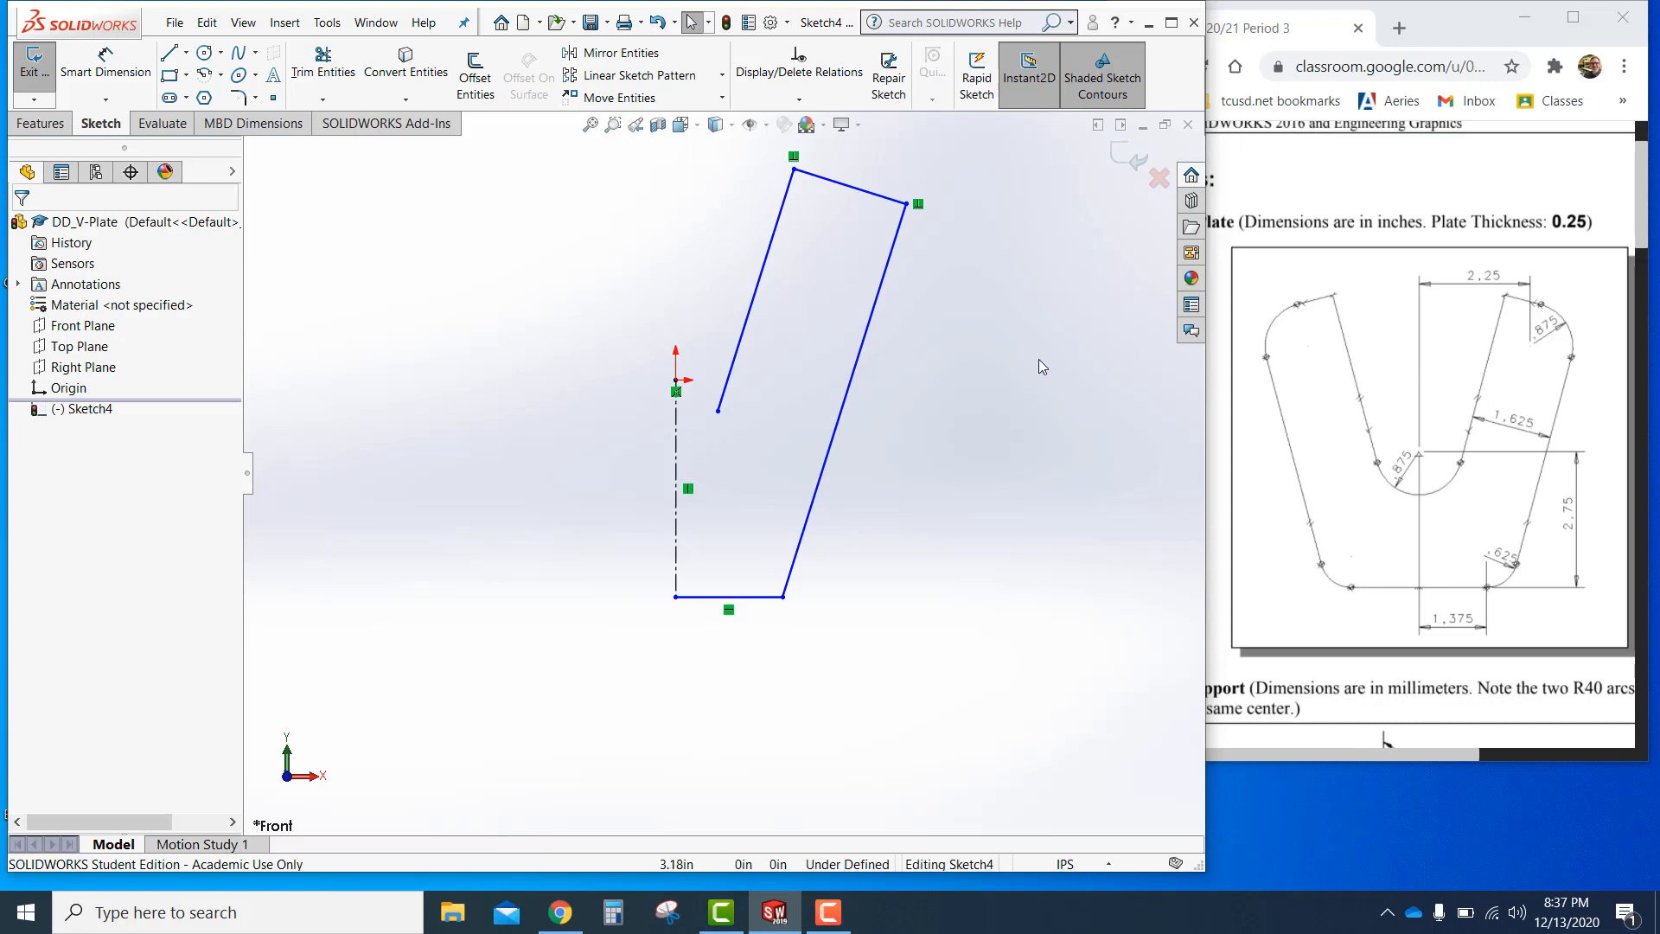
pyautogui.moveTo(636, 472)
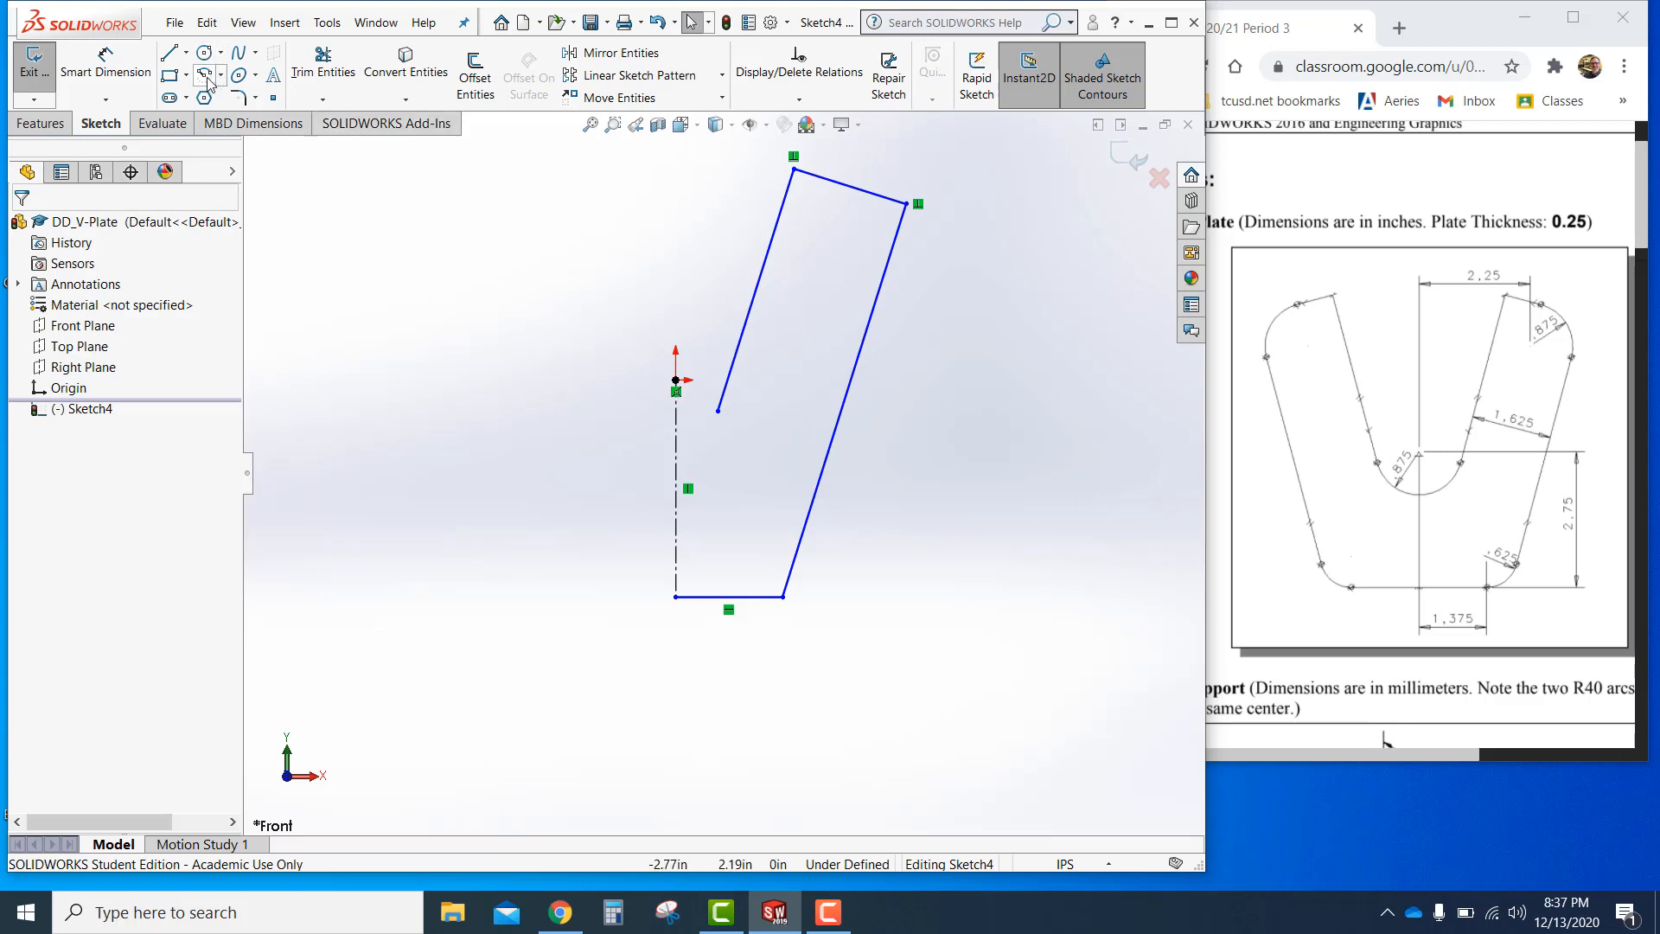
pyautogui.moveTo(205, 74)
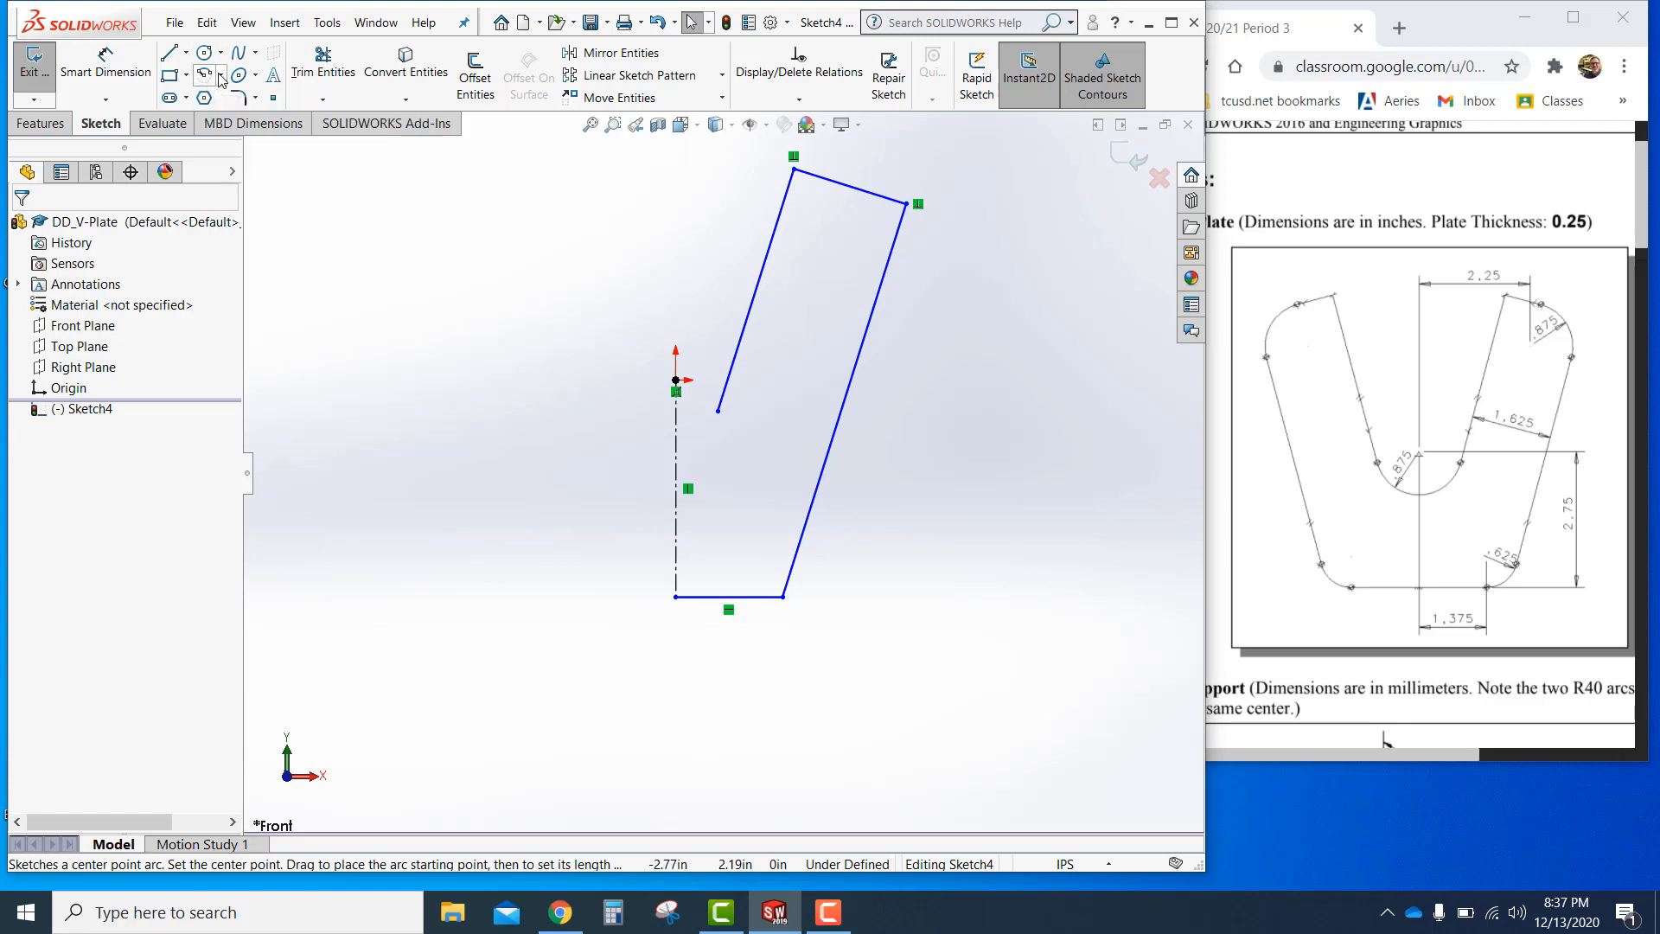
# Draw a centerpoint arc from the origin and dimension its radius at 0.875 in
pyautogui.click(204, 74)
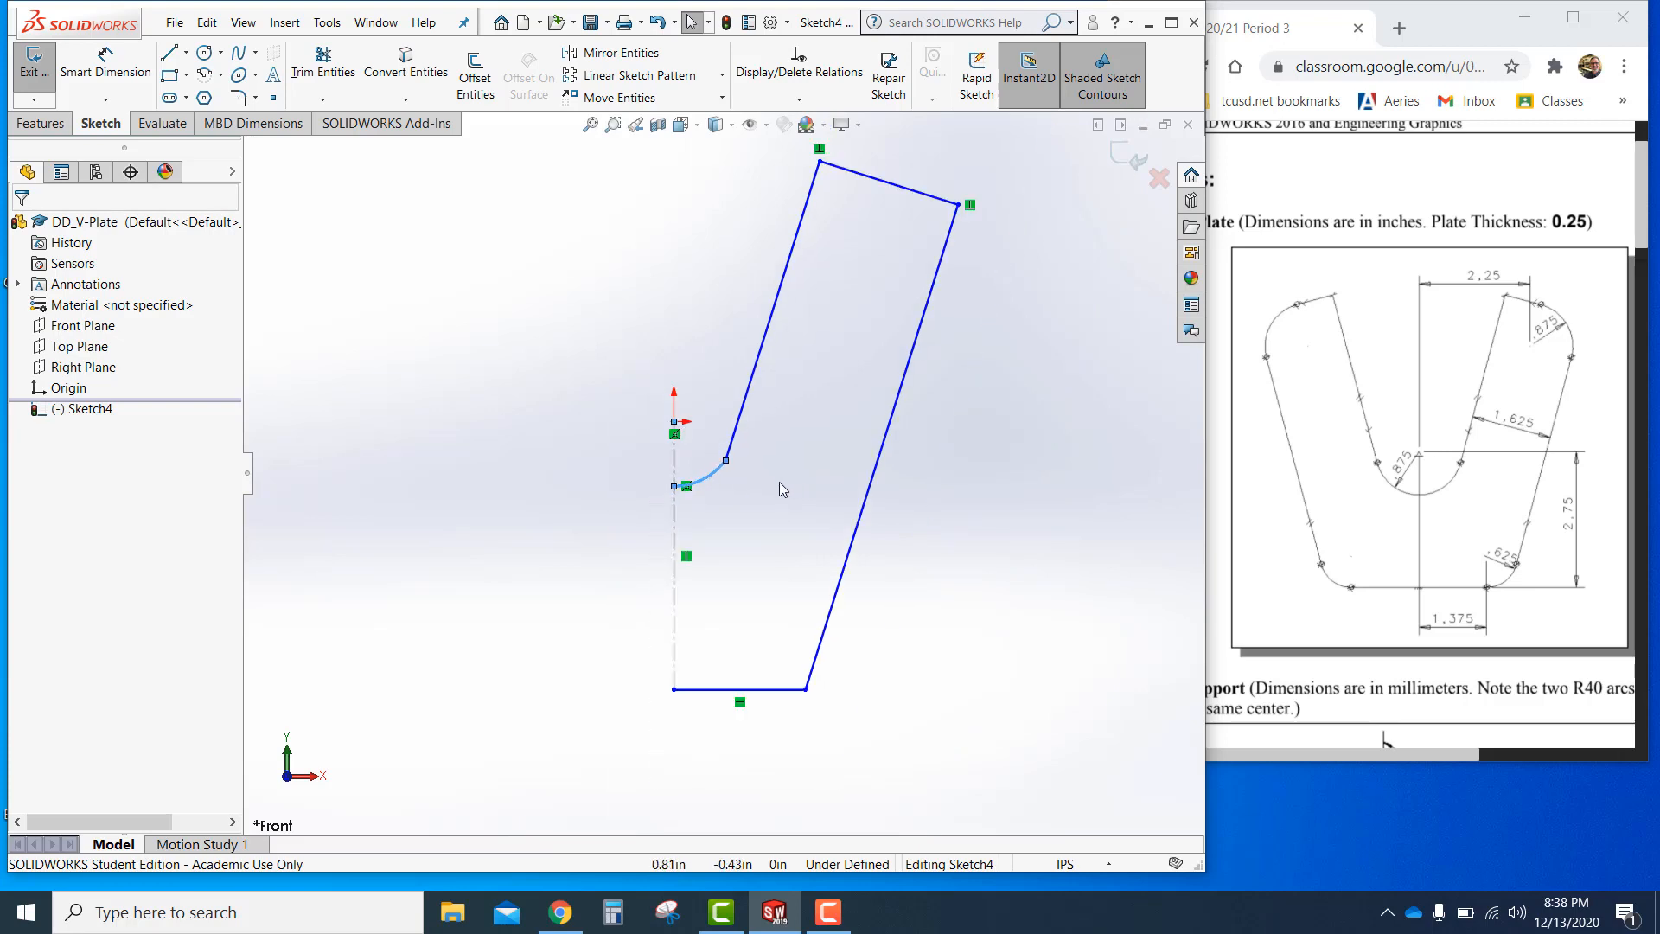
pyautogui.click(726, 463)
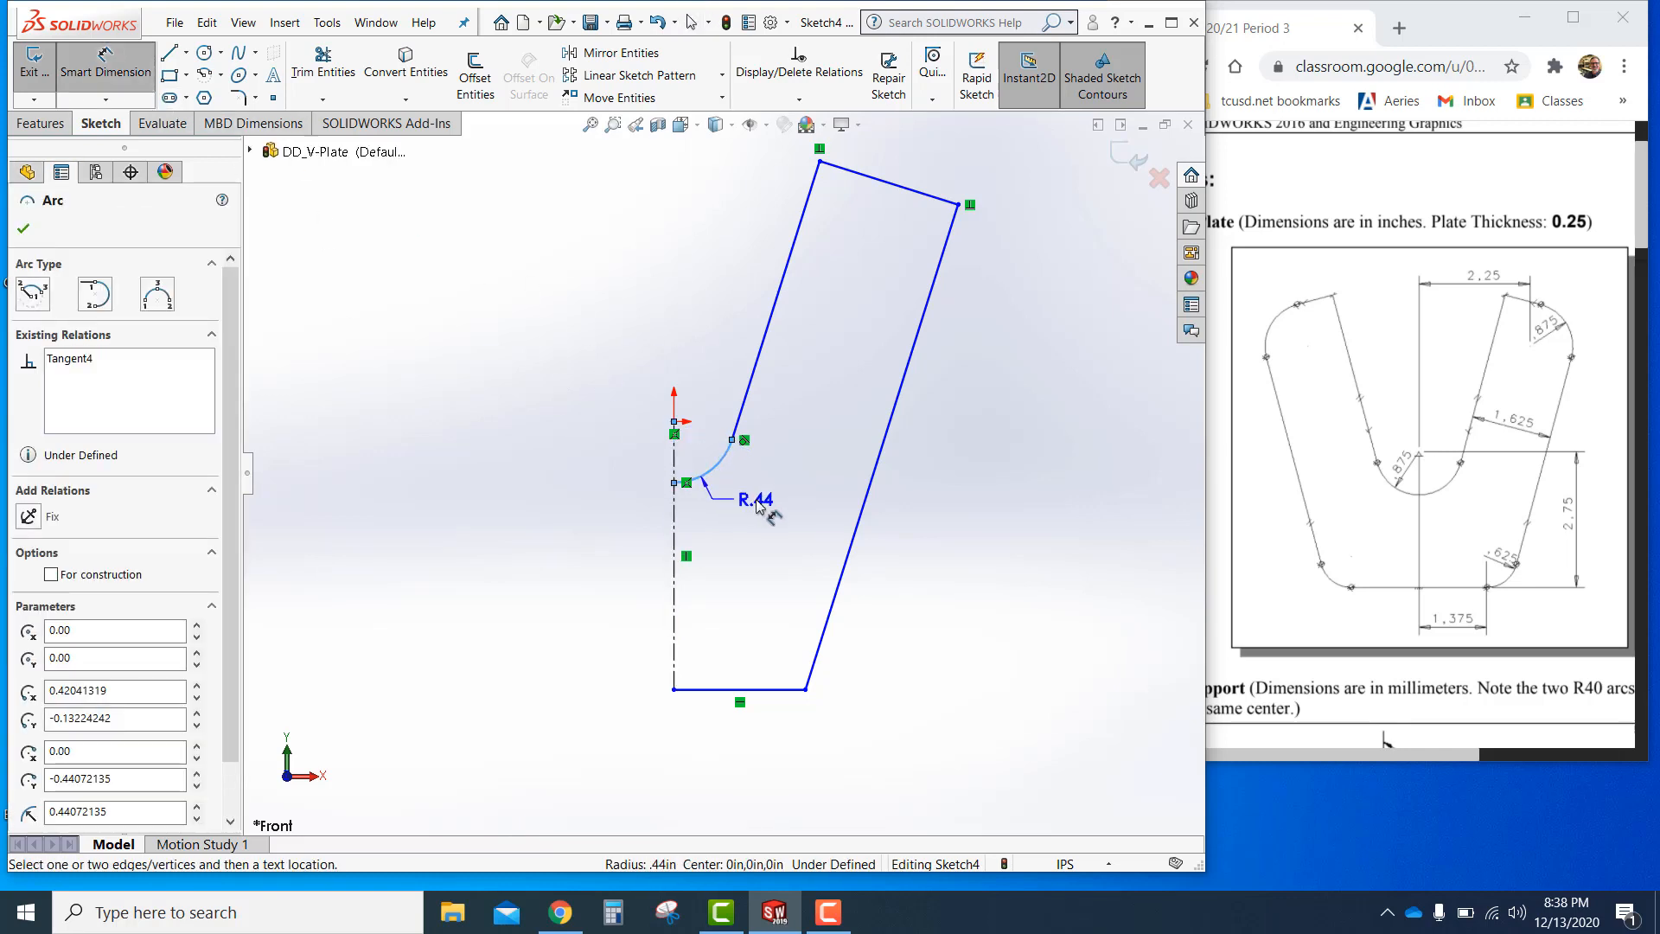
pyautogui.click(757, 499)
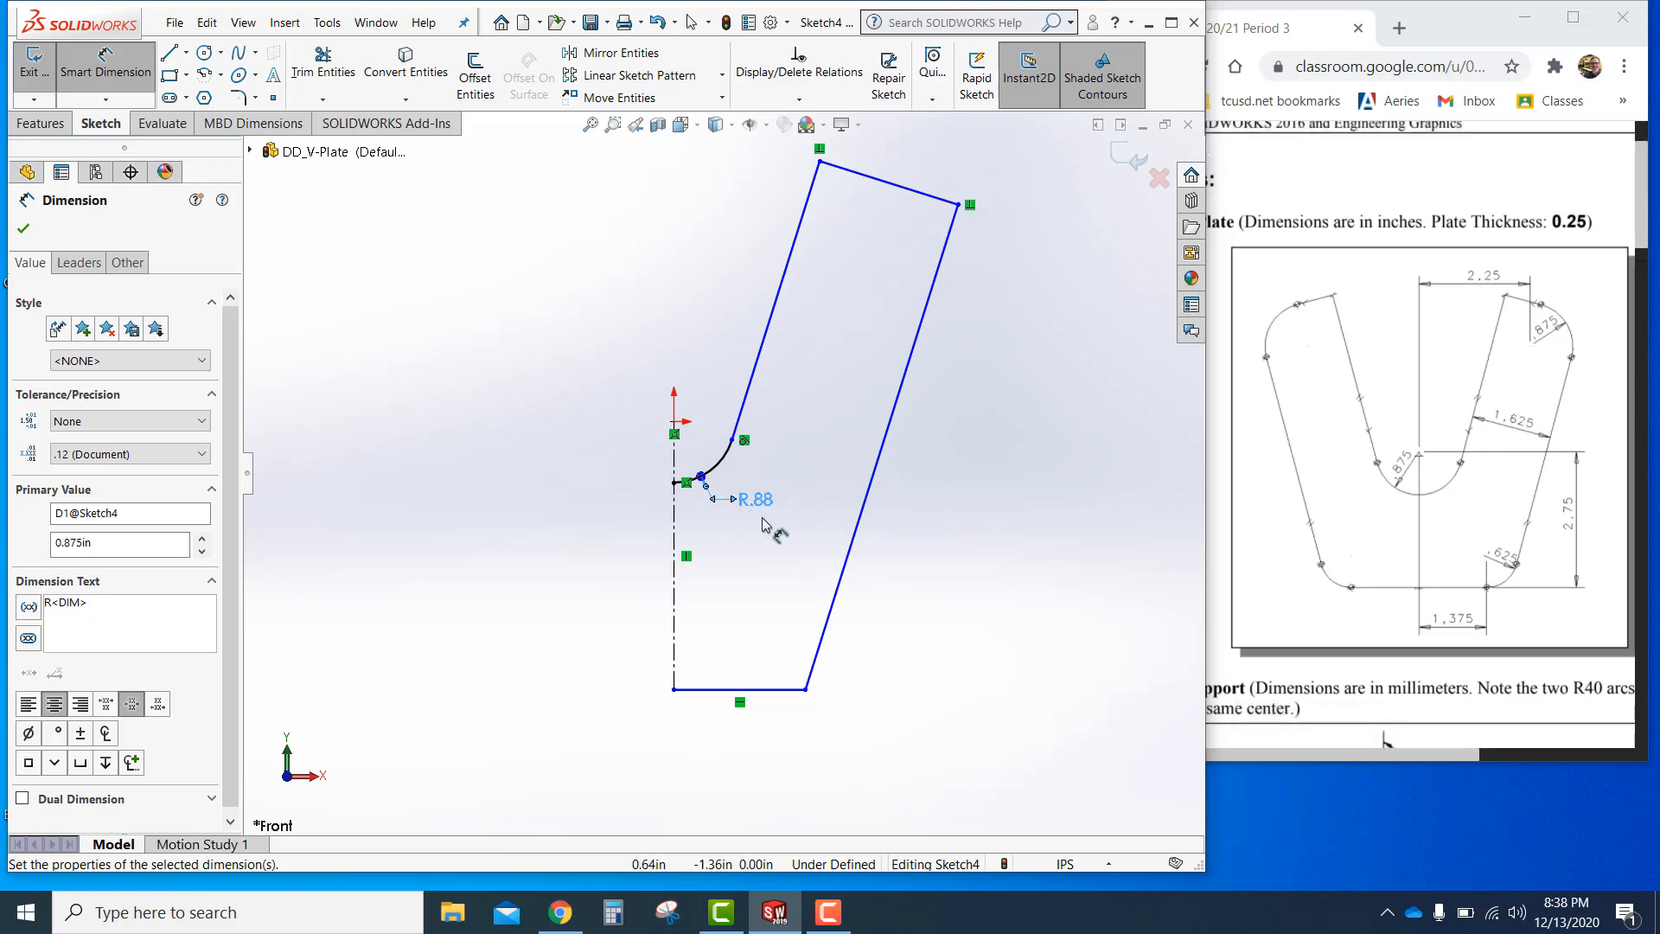
pyautogui.moveTo(770, 528)
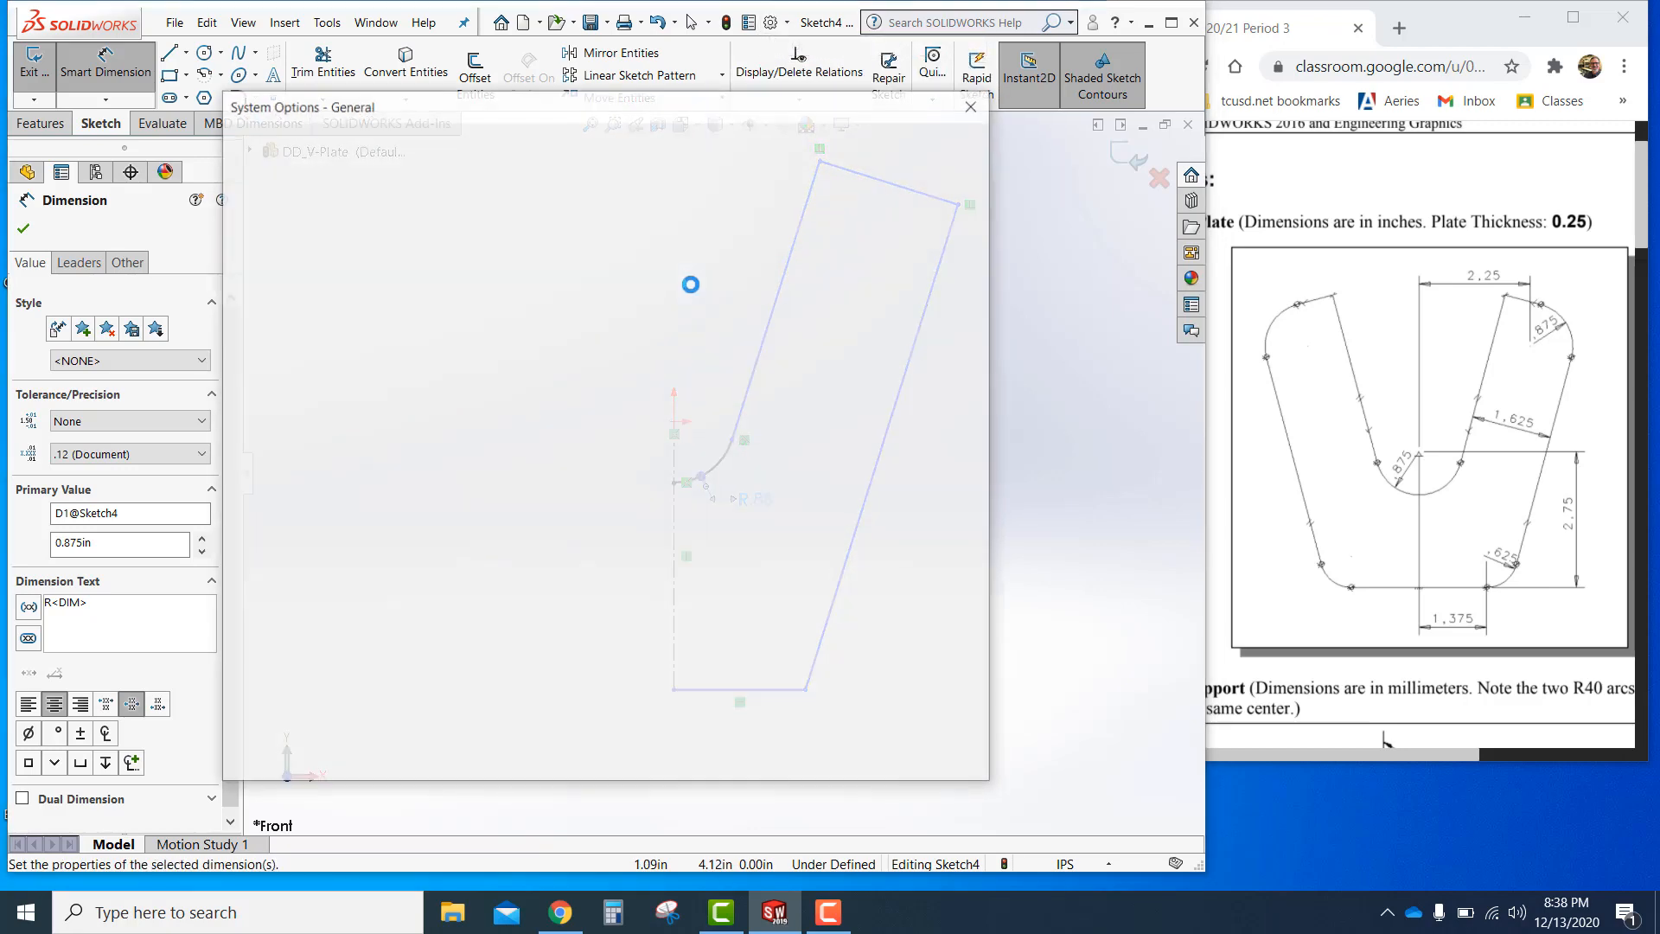
# Set the document's length units to three decimal places (.123)
pyautogui.click(382, 145)
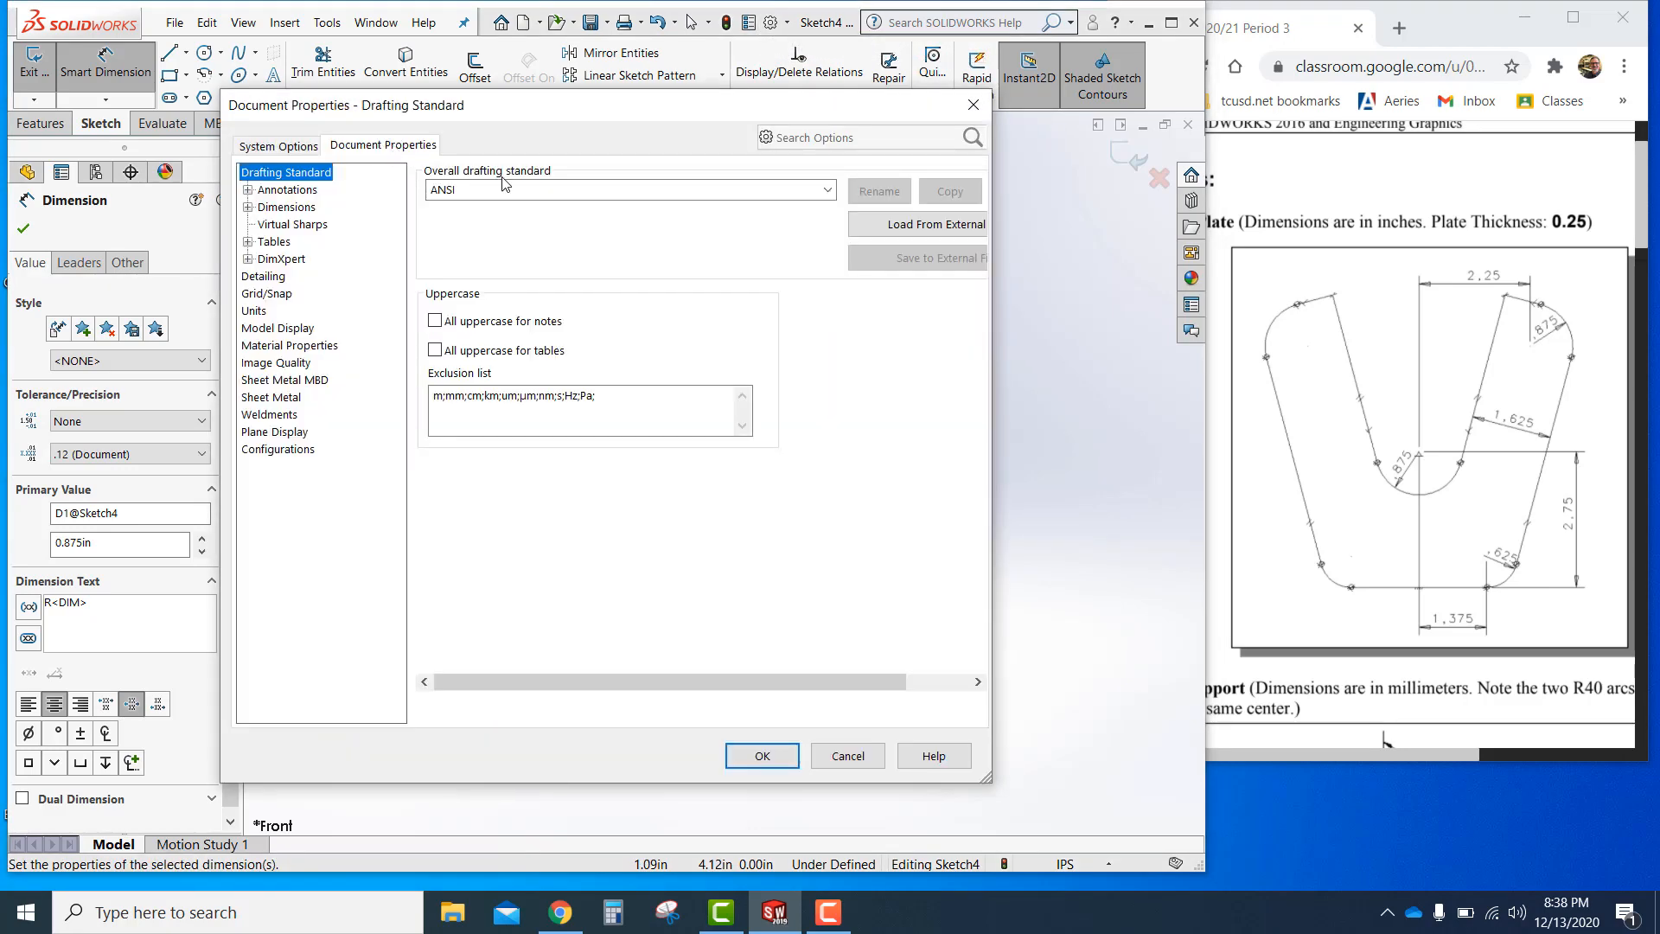
pyautogui.click(254, 311)
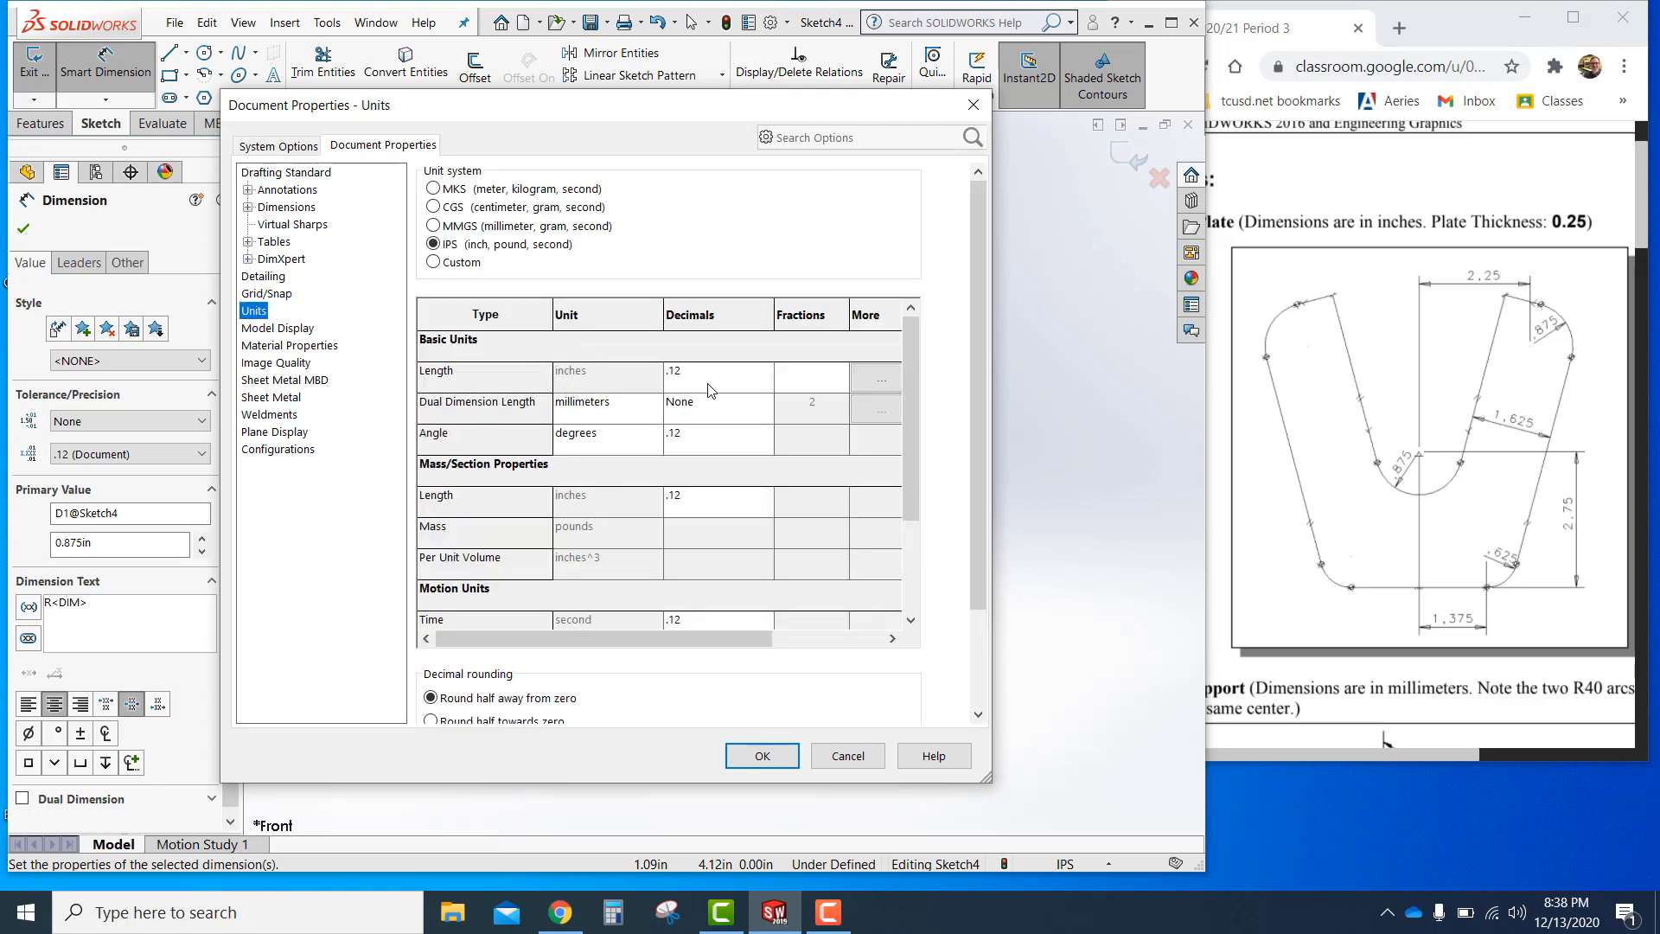
pyautogui.click(763, 402)
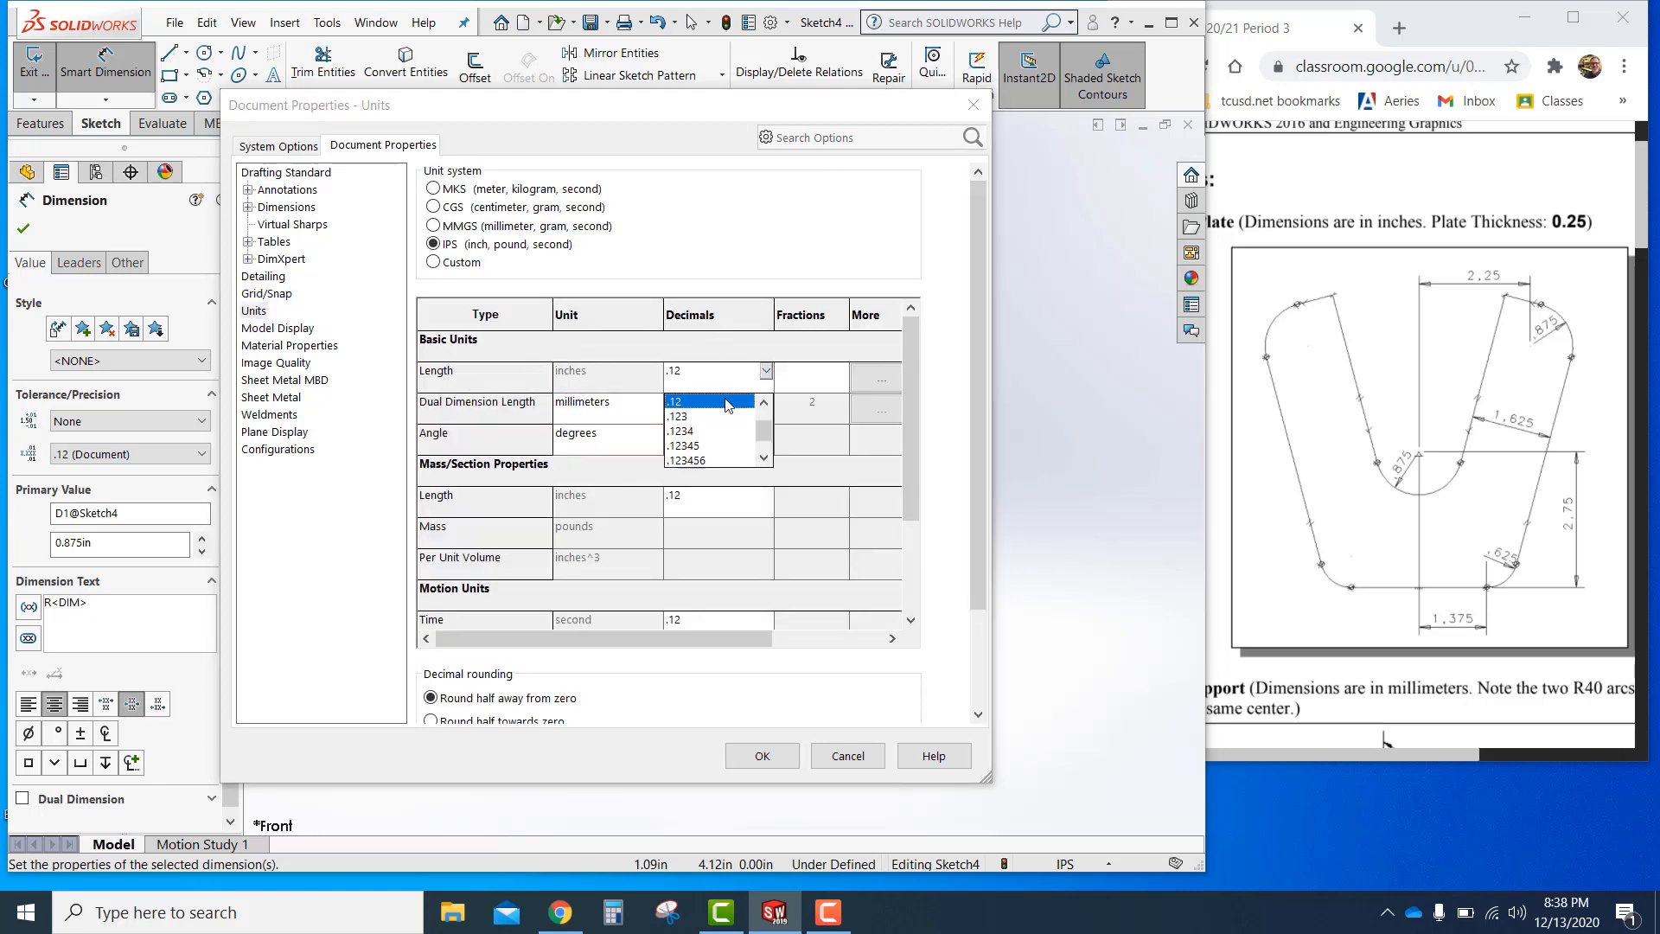
pyautogui.click(683, 414)
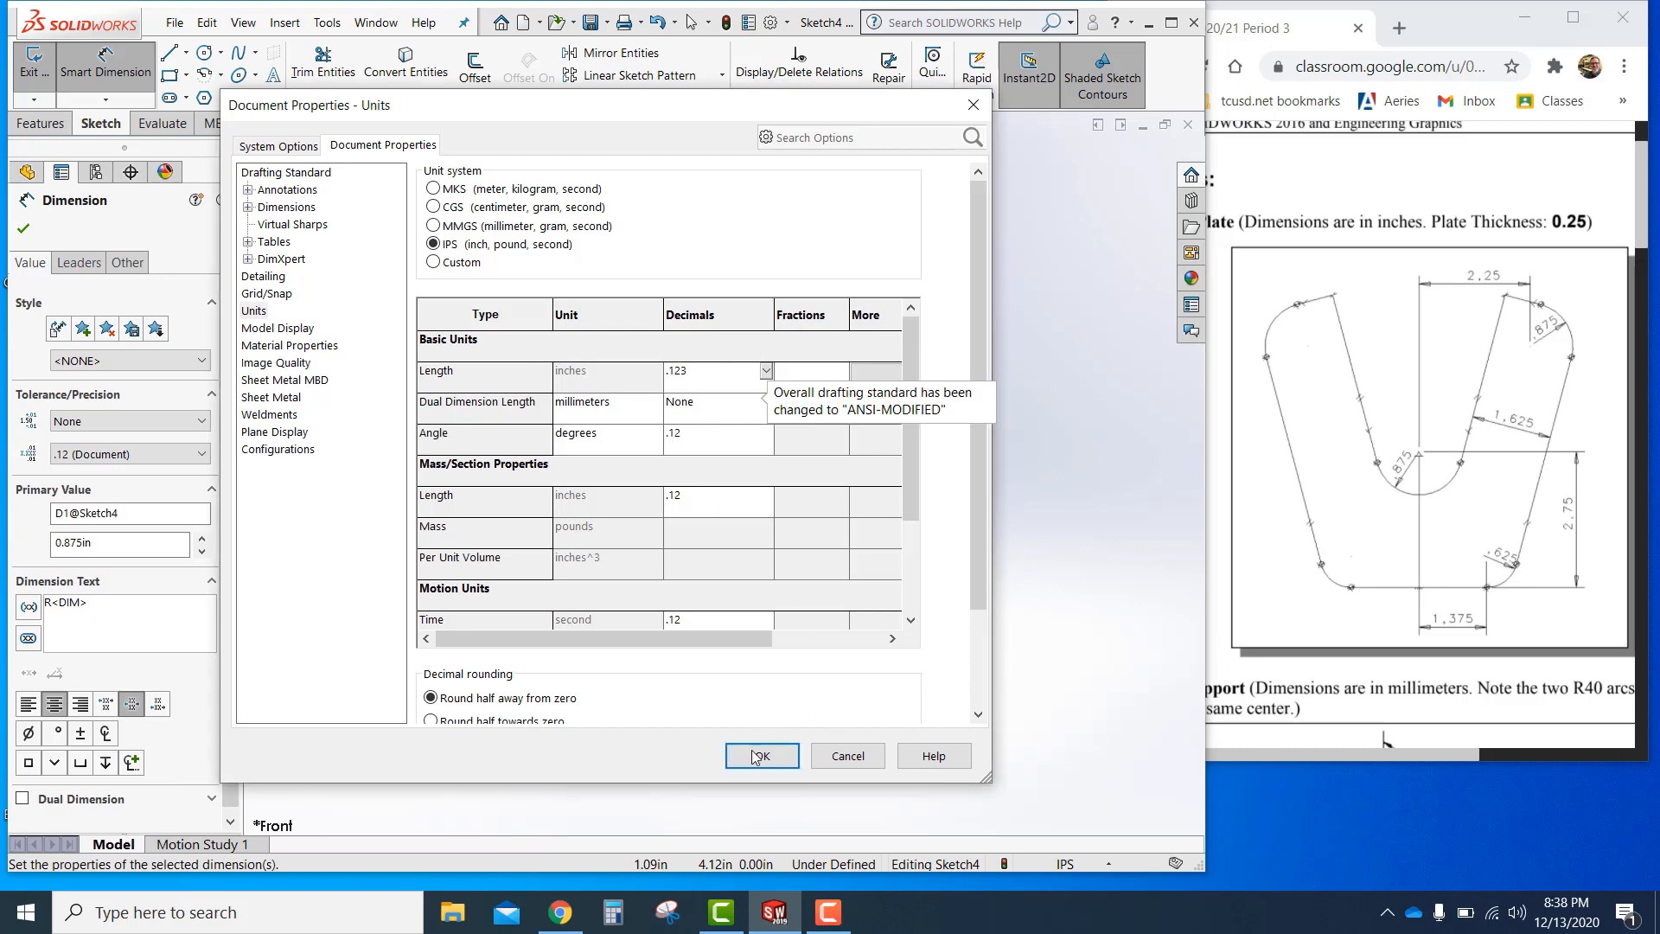
pyautogui.click(761, 755)
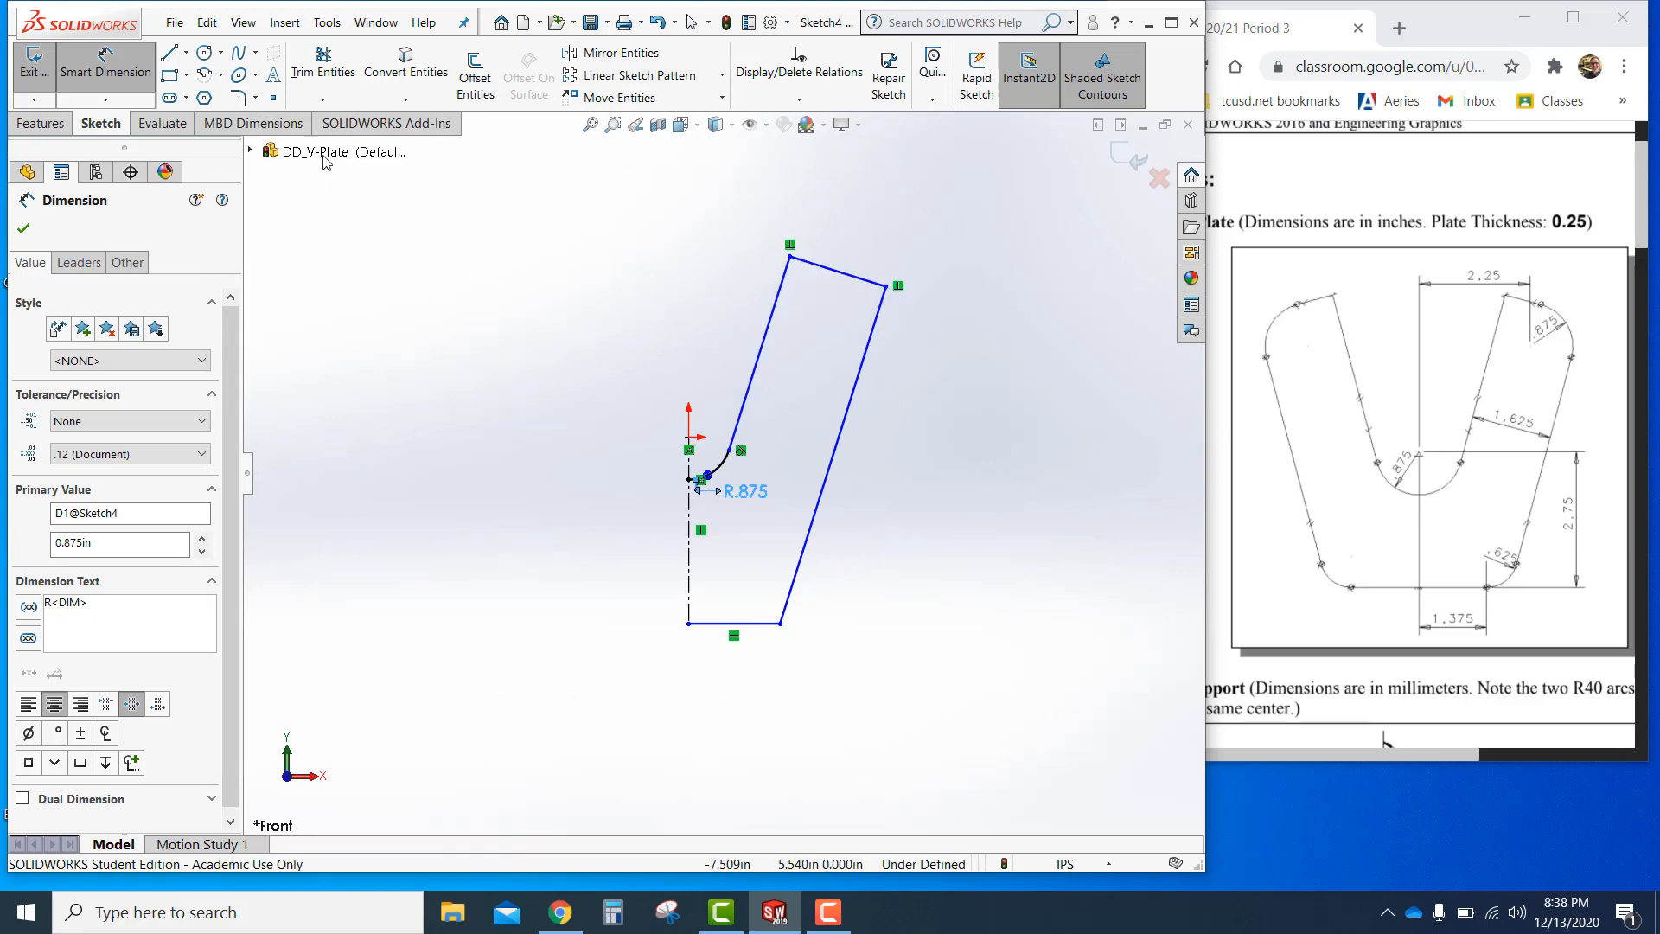
# Fillet the bottom-right corner at 0.625 in and the top-right corner at 0.875 in
pyautogui.click(241, 96)
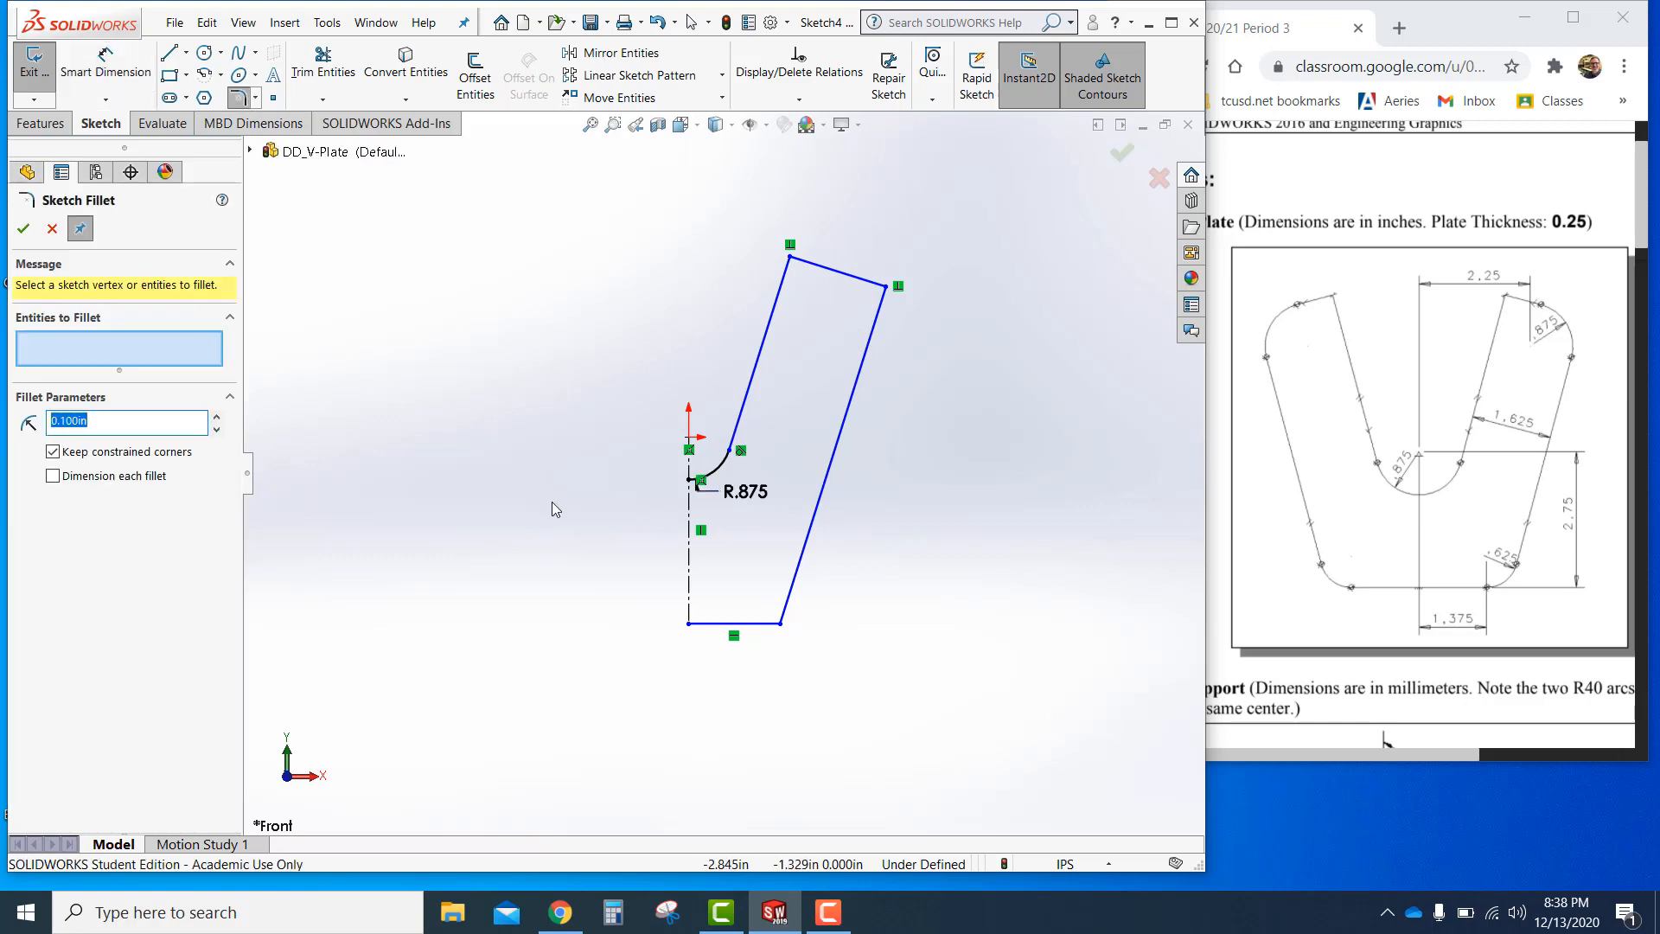
pyautogui.moveTo(857, 344)
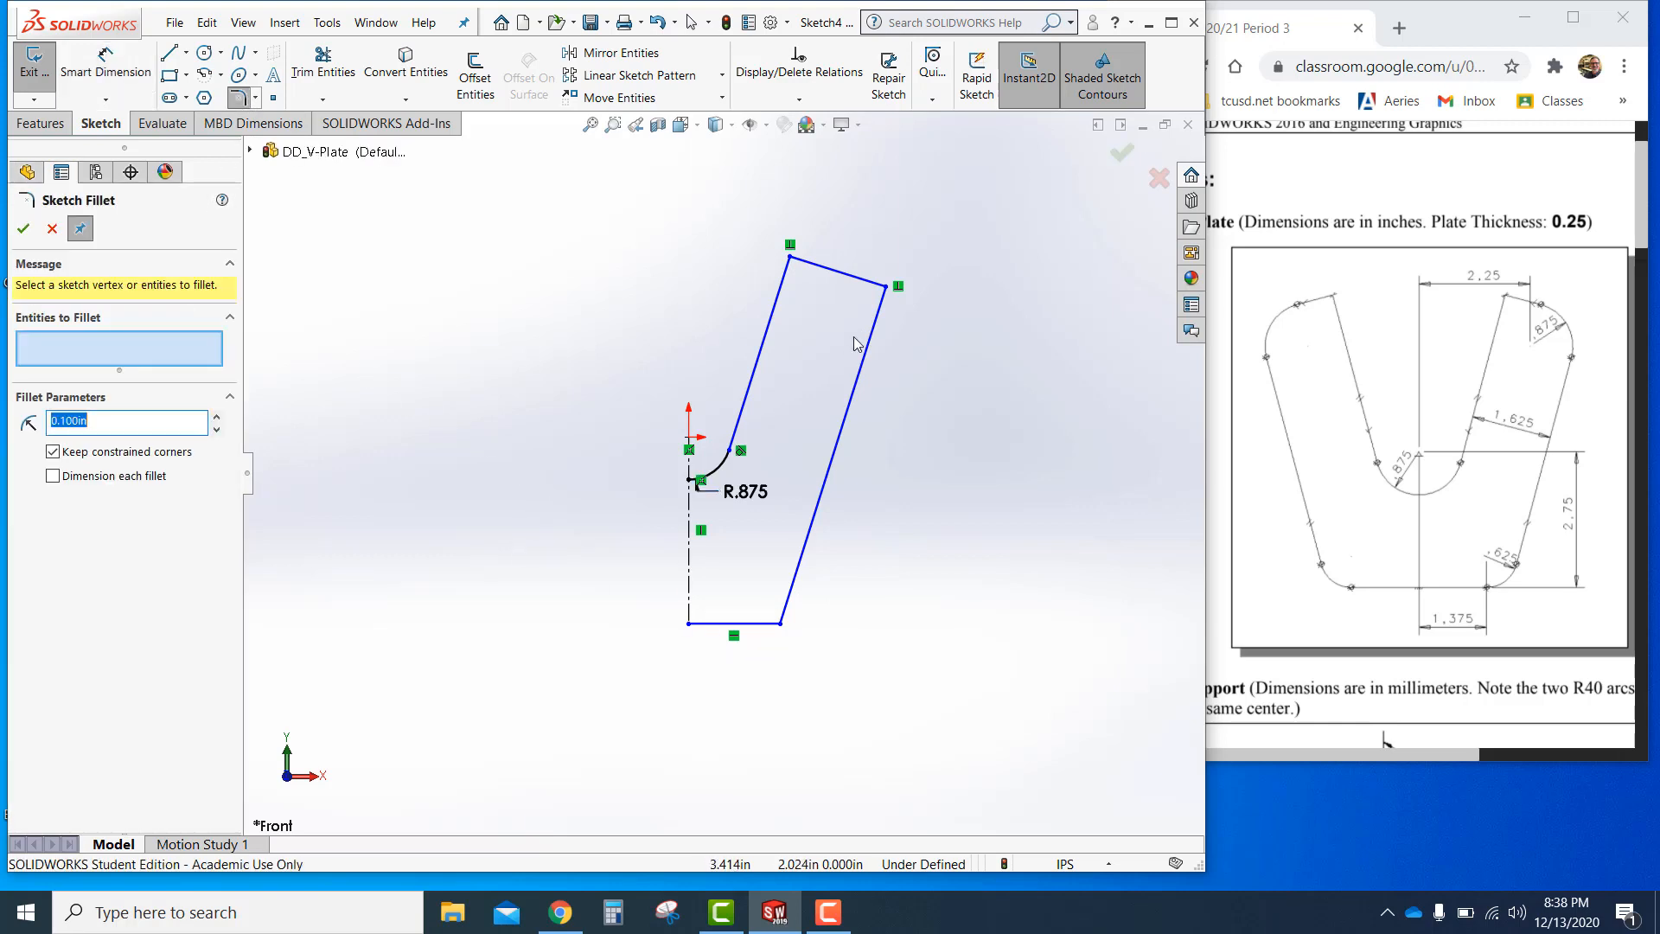
pyautogui.moveTo(374, 392)
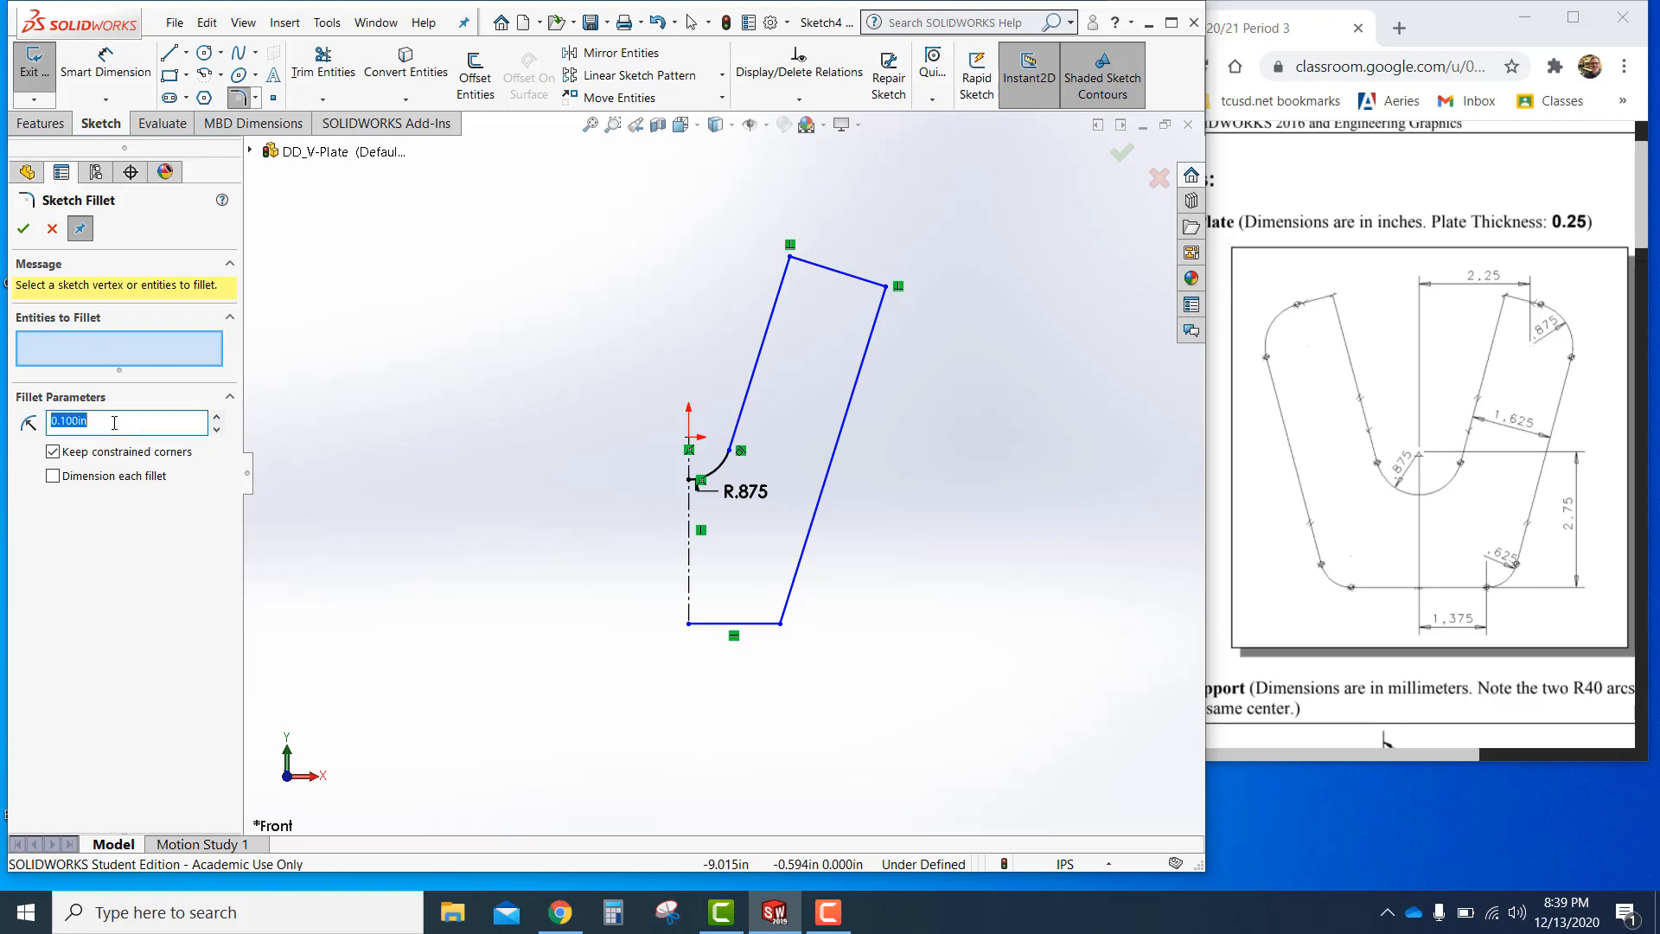
pyautogui.click(121, 421)
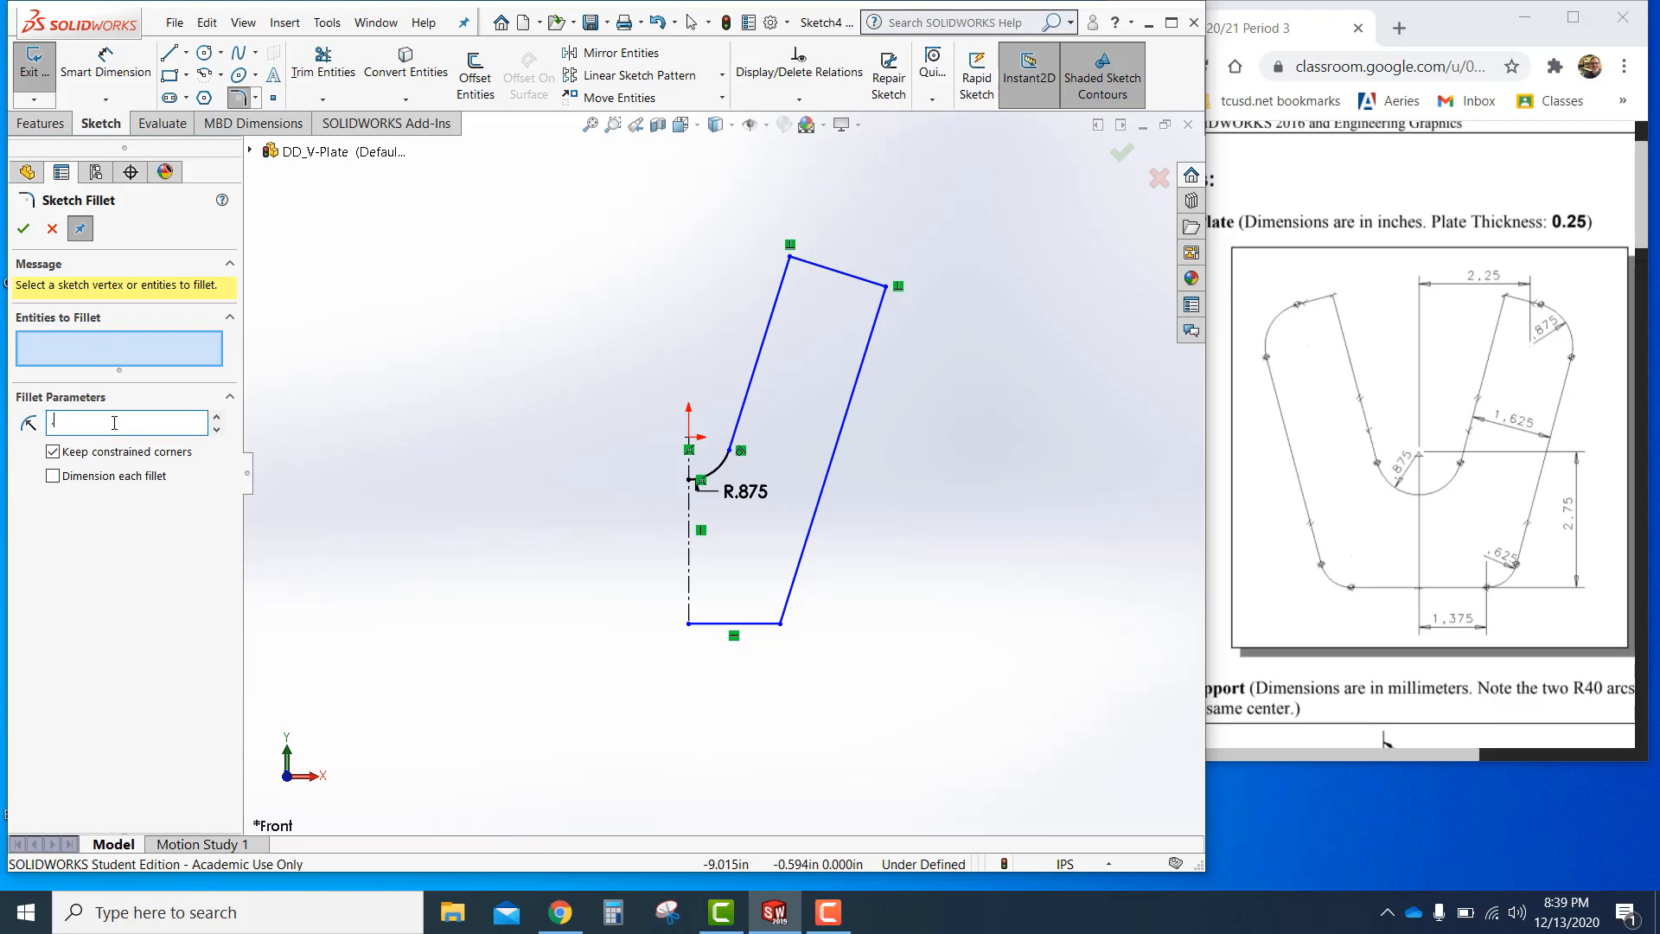
pyautogui.write('0.625in')
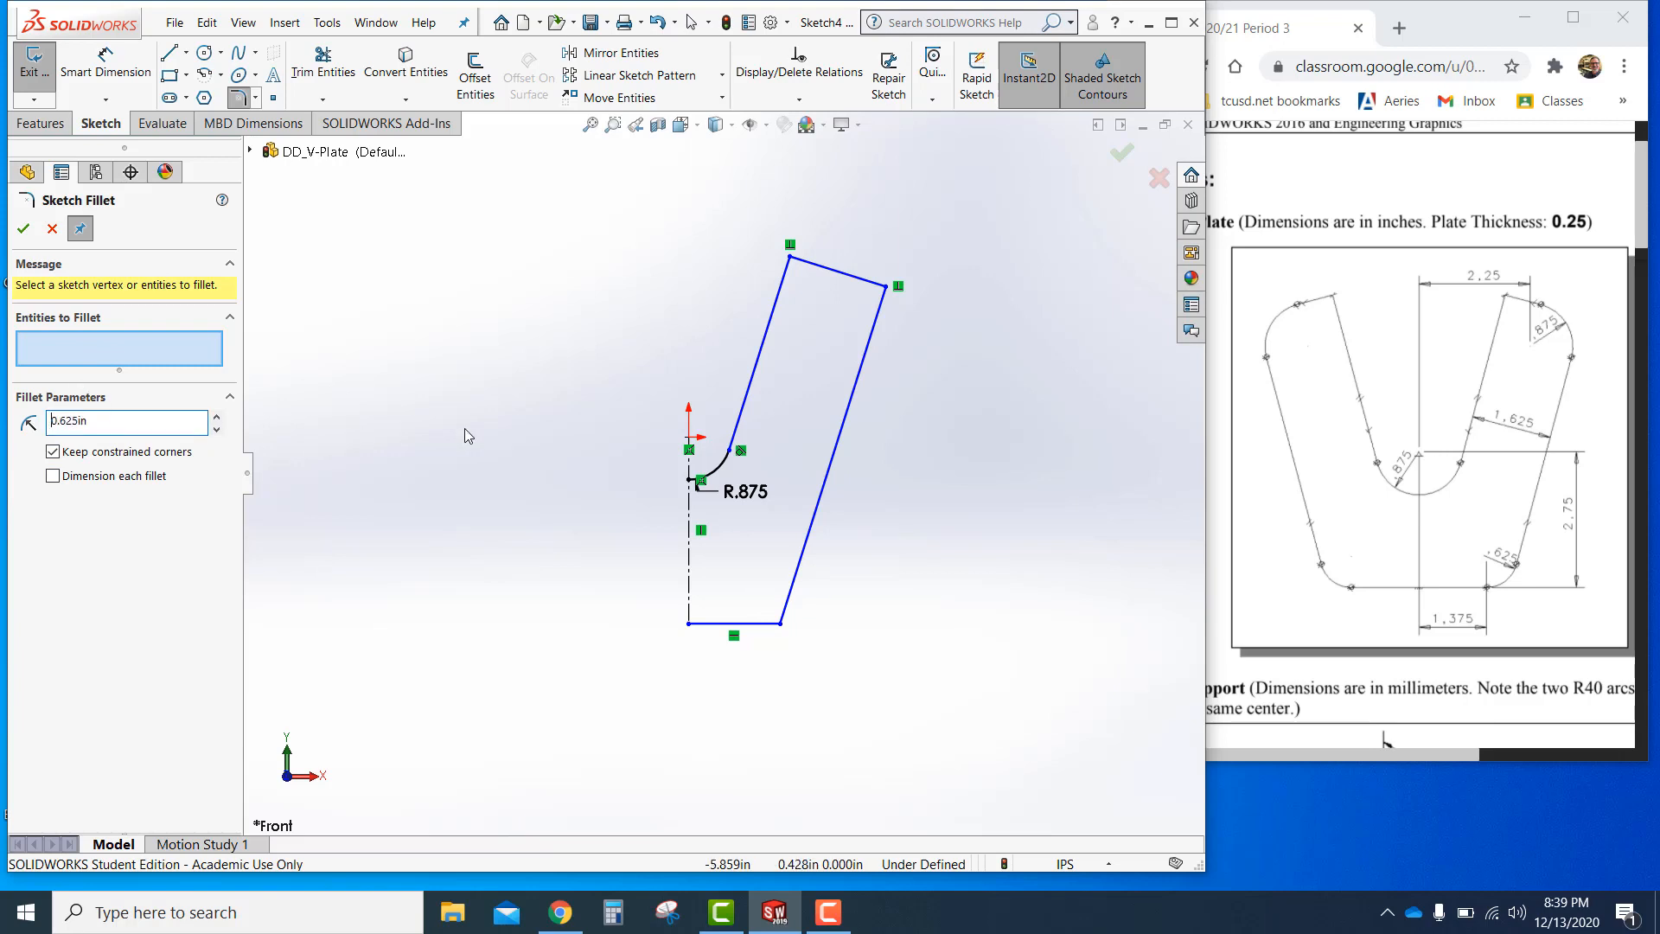
pyautogui.click(771, 620)
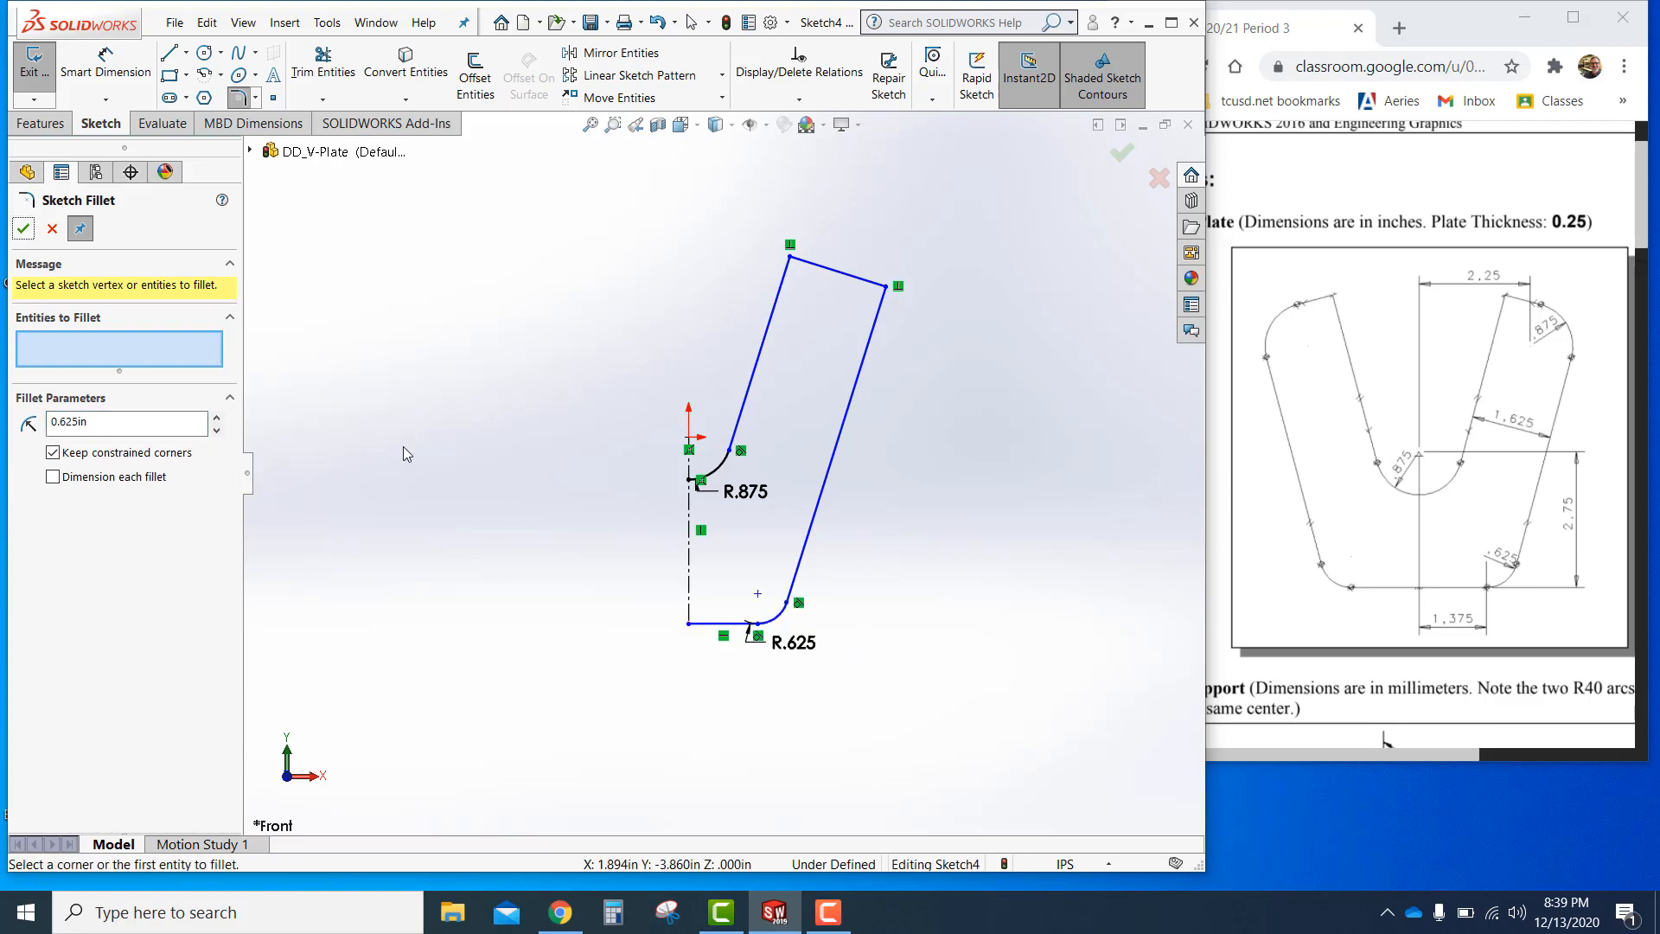
pyautogui.click(121, 423)
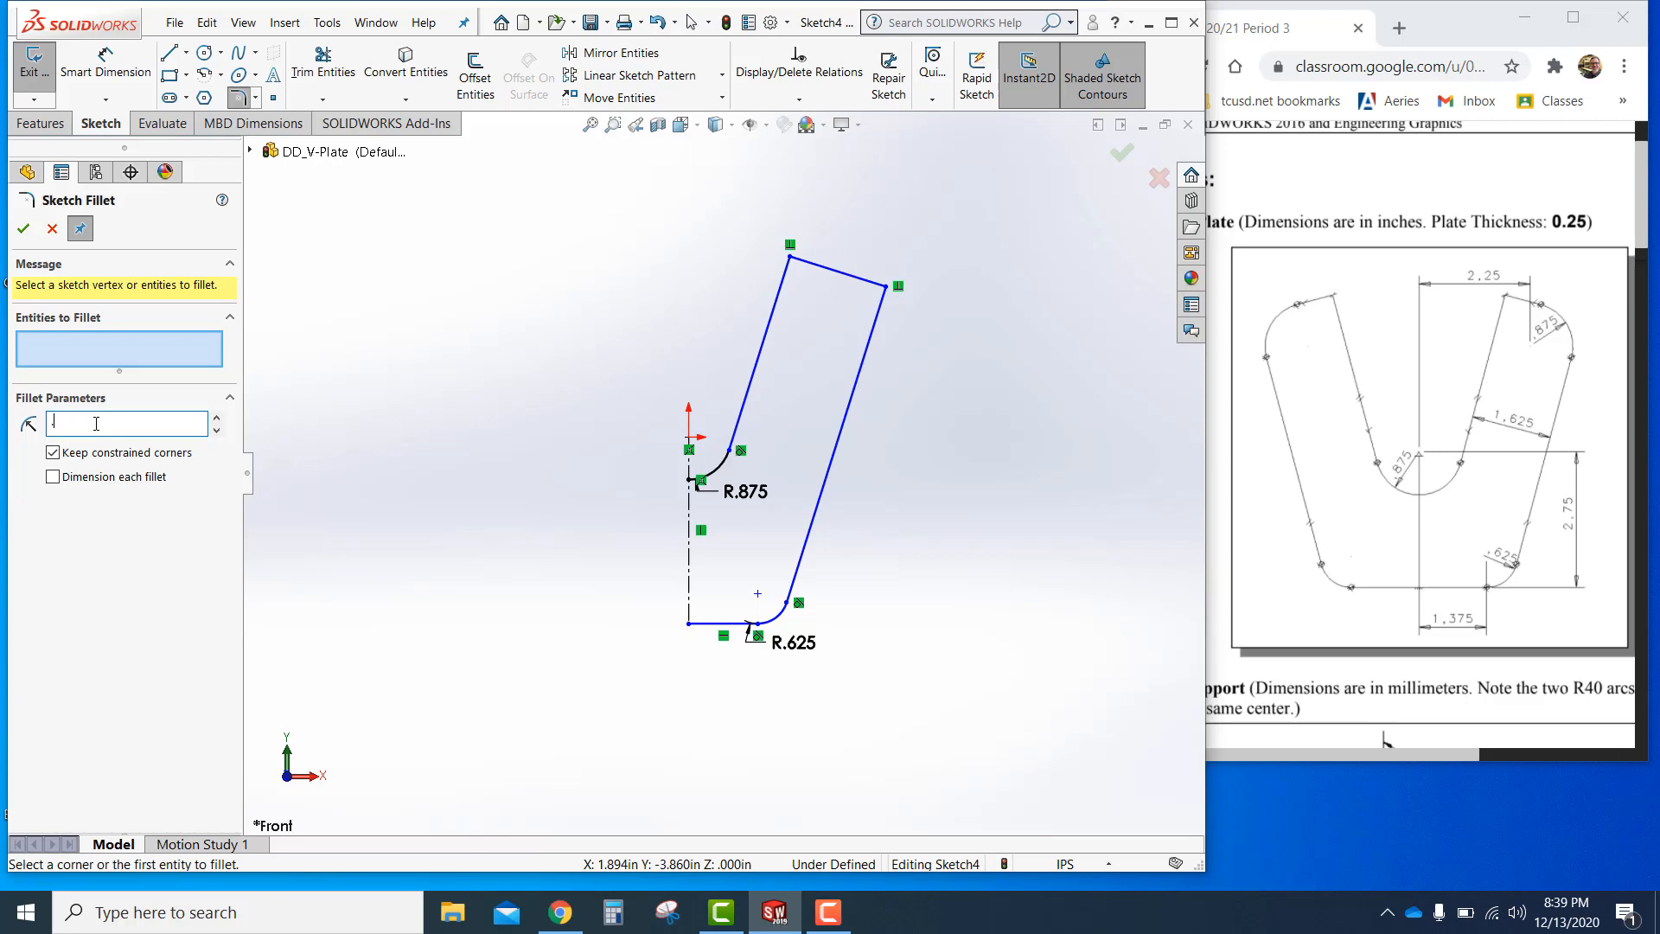
pyautogui.write('0.875in')
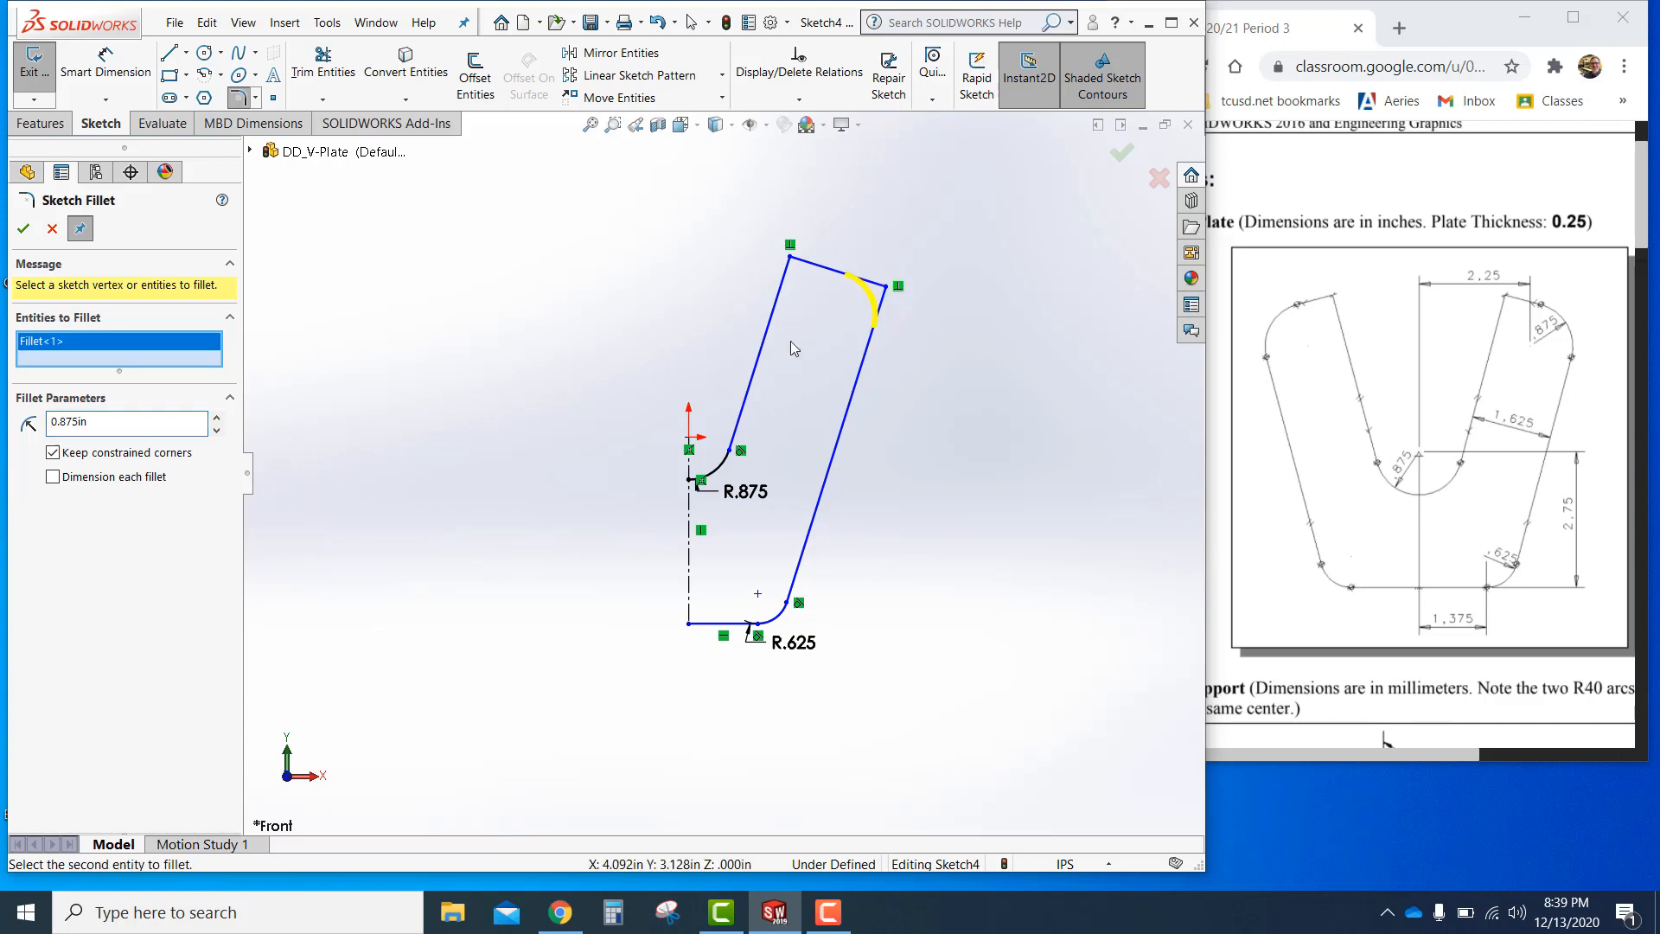
pyautogui.click(23, 228)
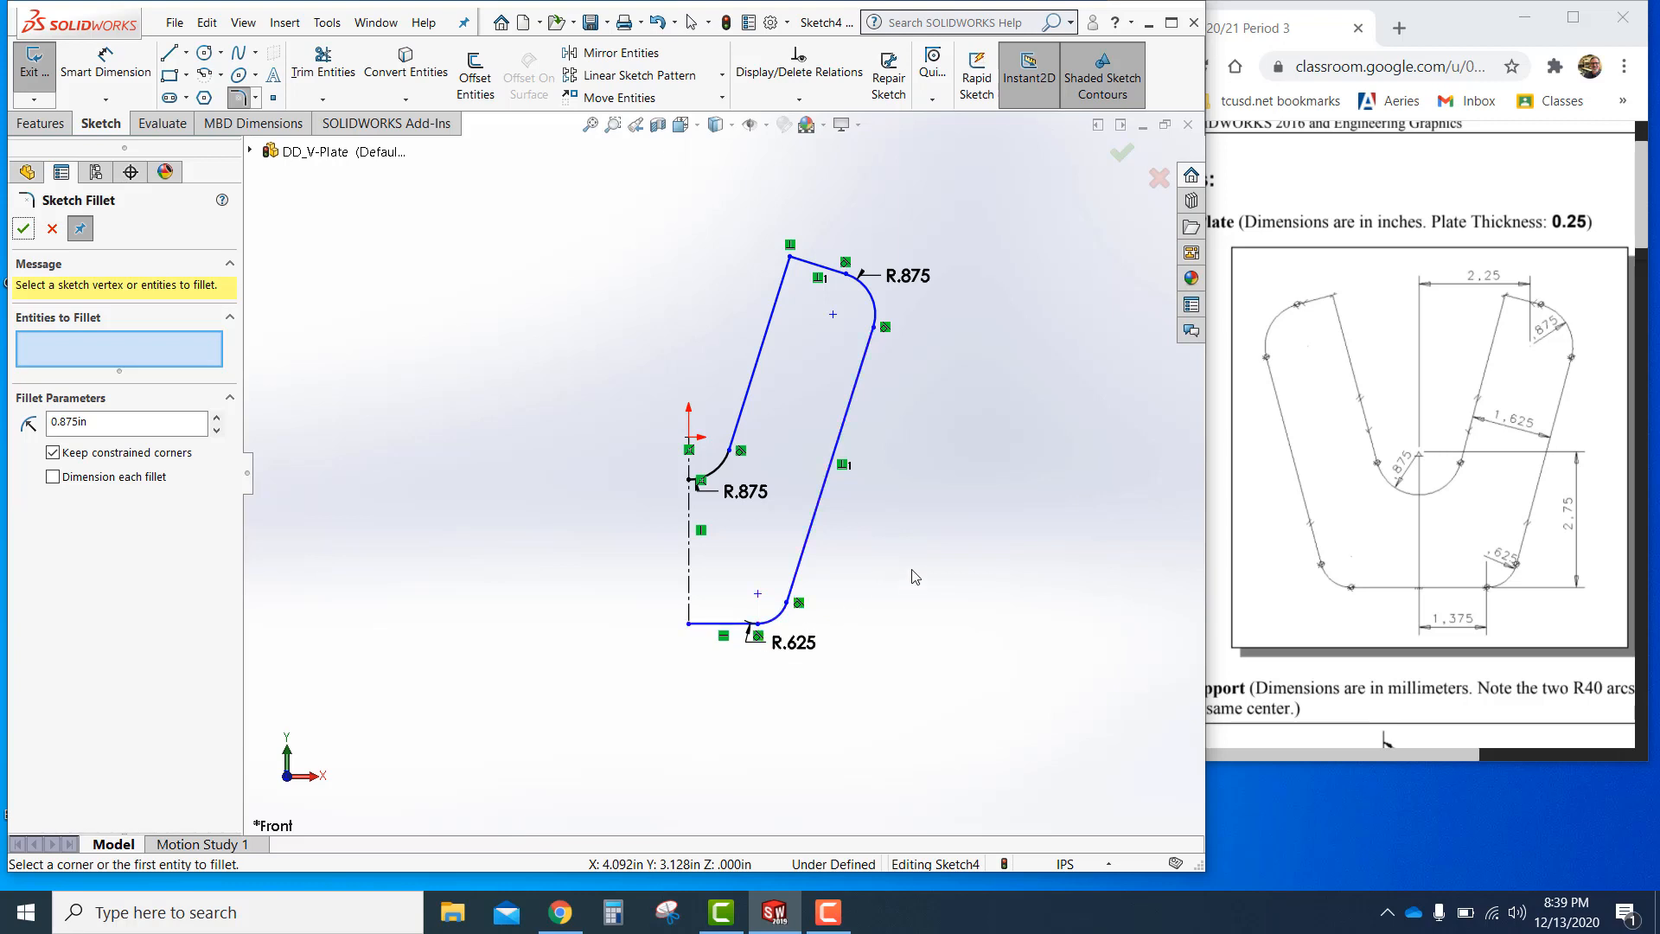
pyautogui.moveTo(945, 498)
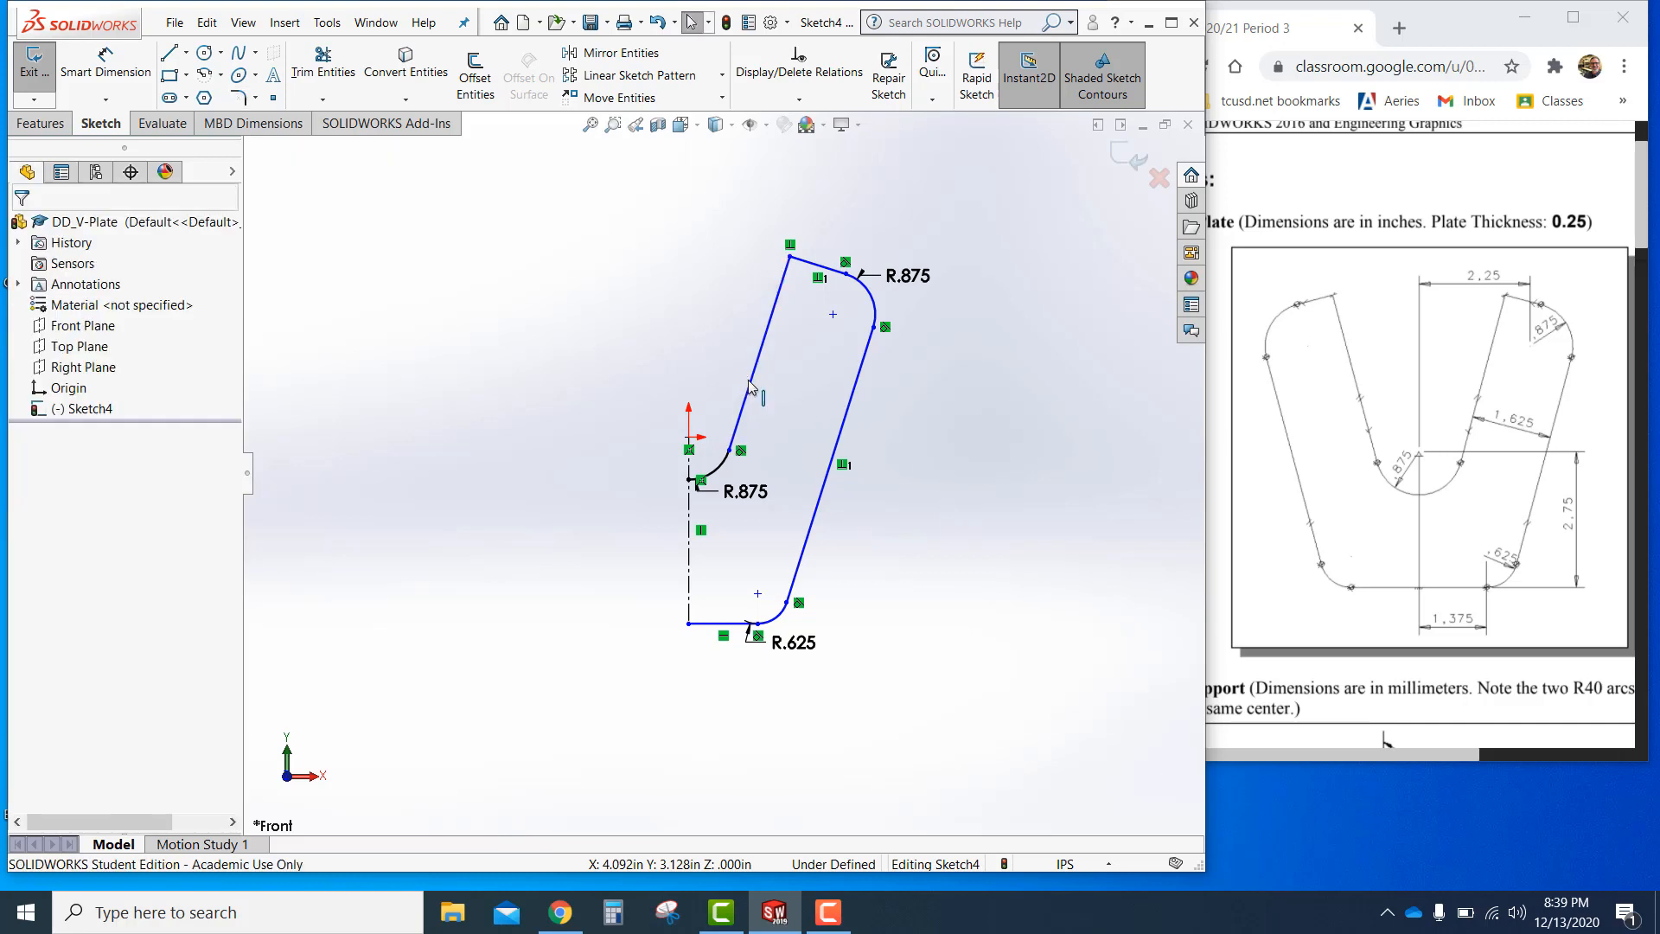
# Select the left and right slanted sides and make them parallel
pyautogui.click(757, 371)
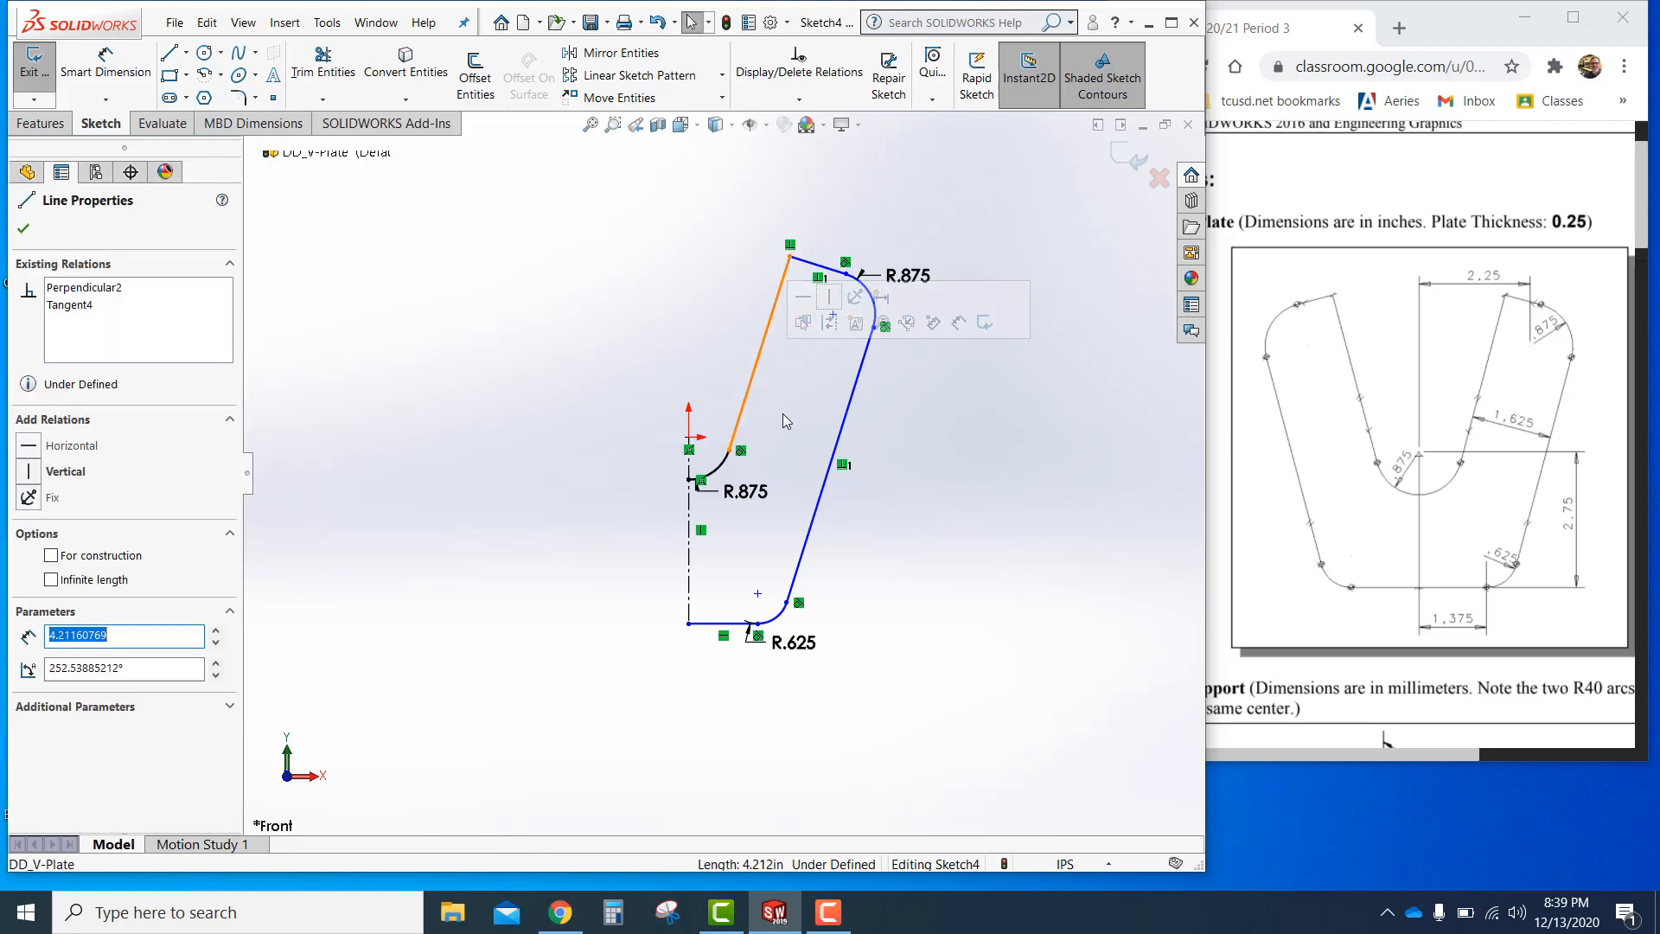
pyautogui.click(836, 444)
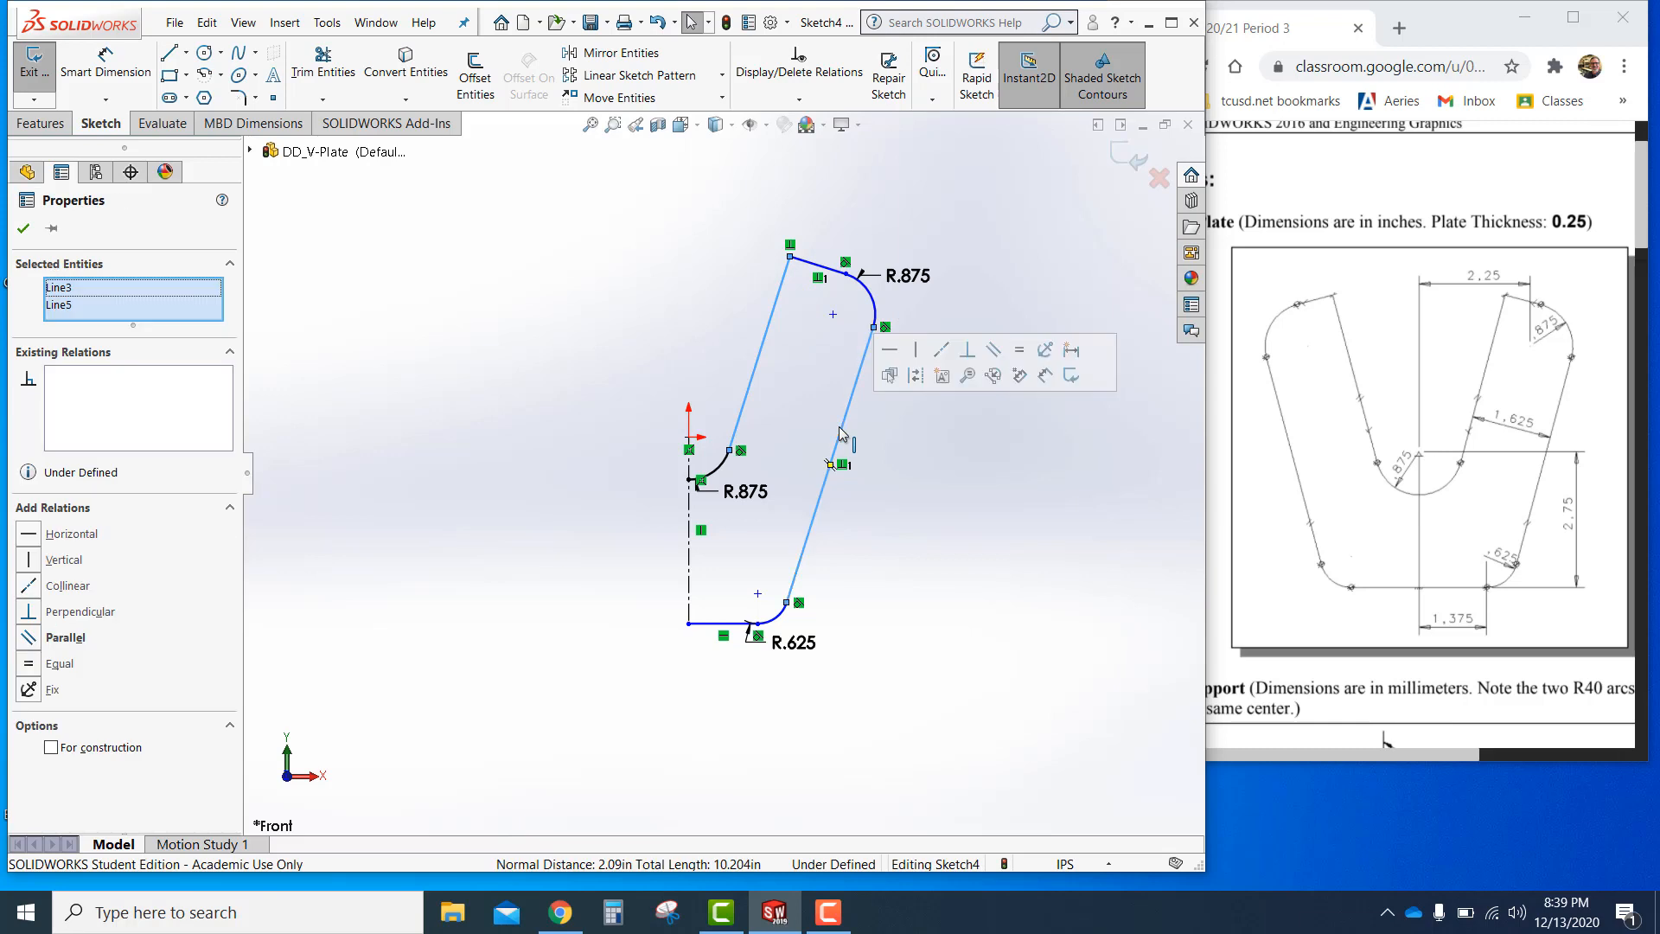
pyautogui.moveTo(994, 350)
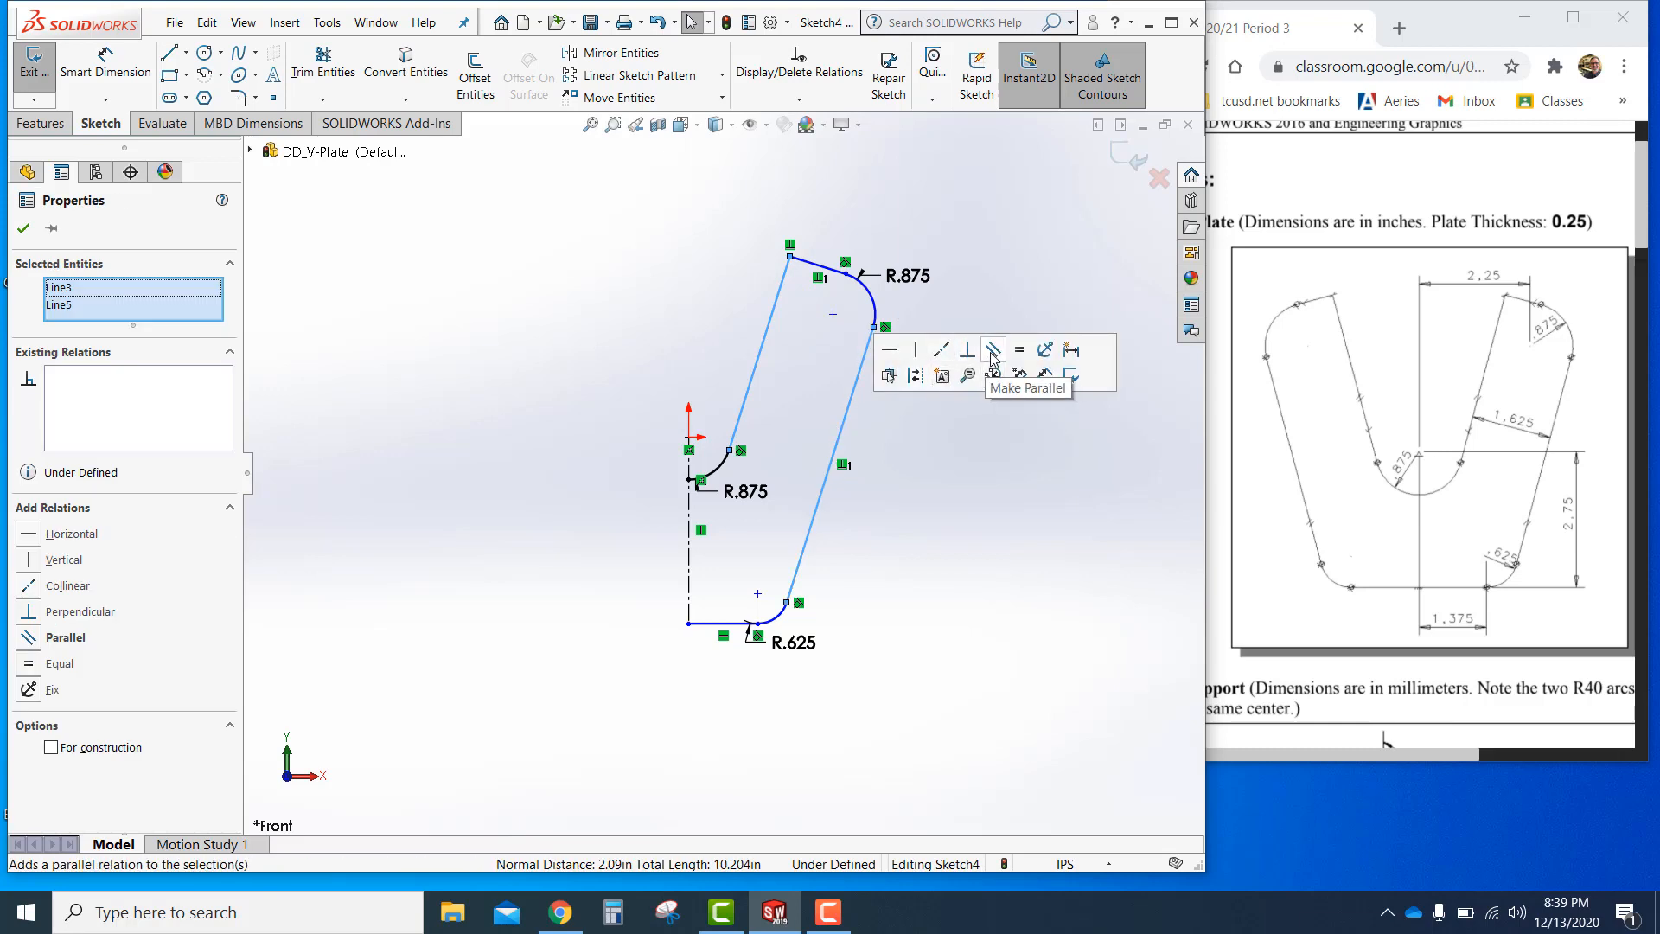
pyautogui.click(992, 350)
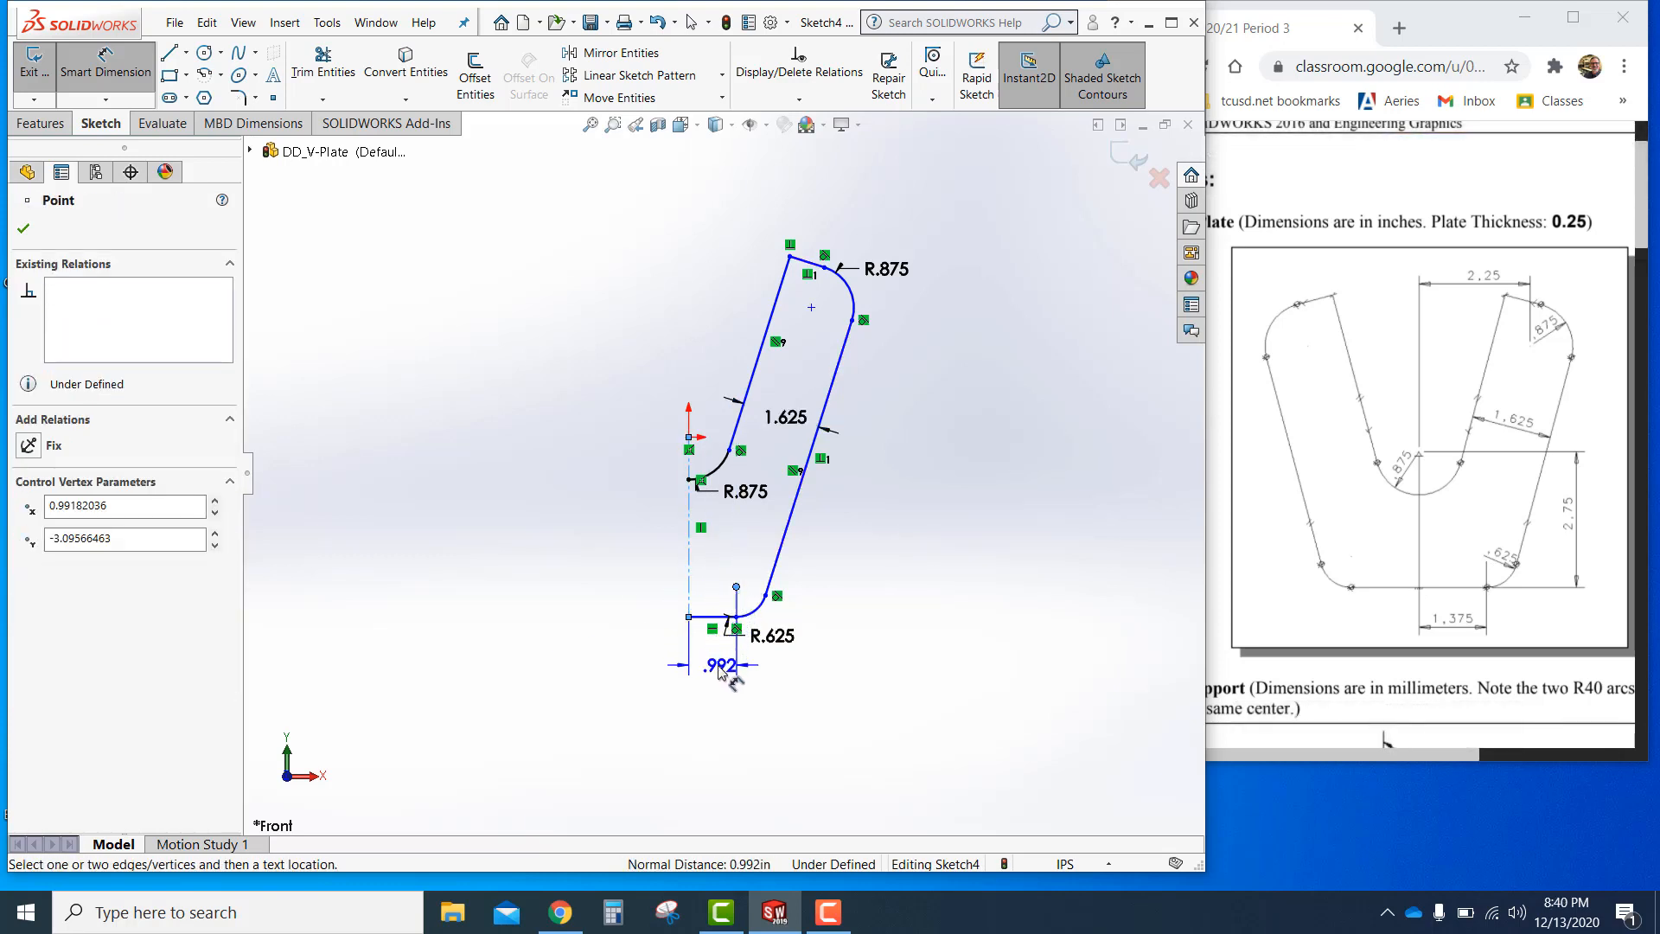
# Dimension the bottom width at 1.375 and the vertical height at 2.75
pyautogui.click(720, 665)
pyautogui.write('1.375')
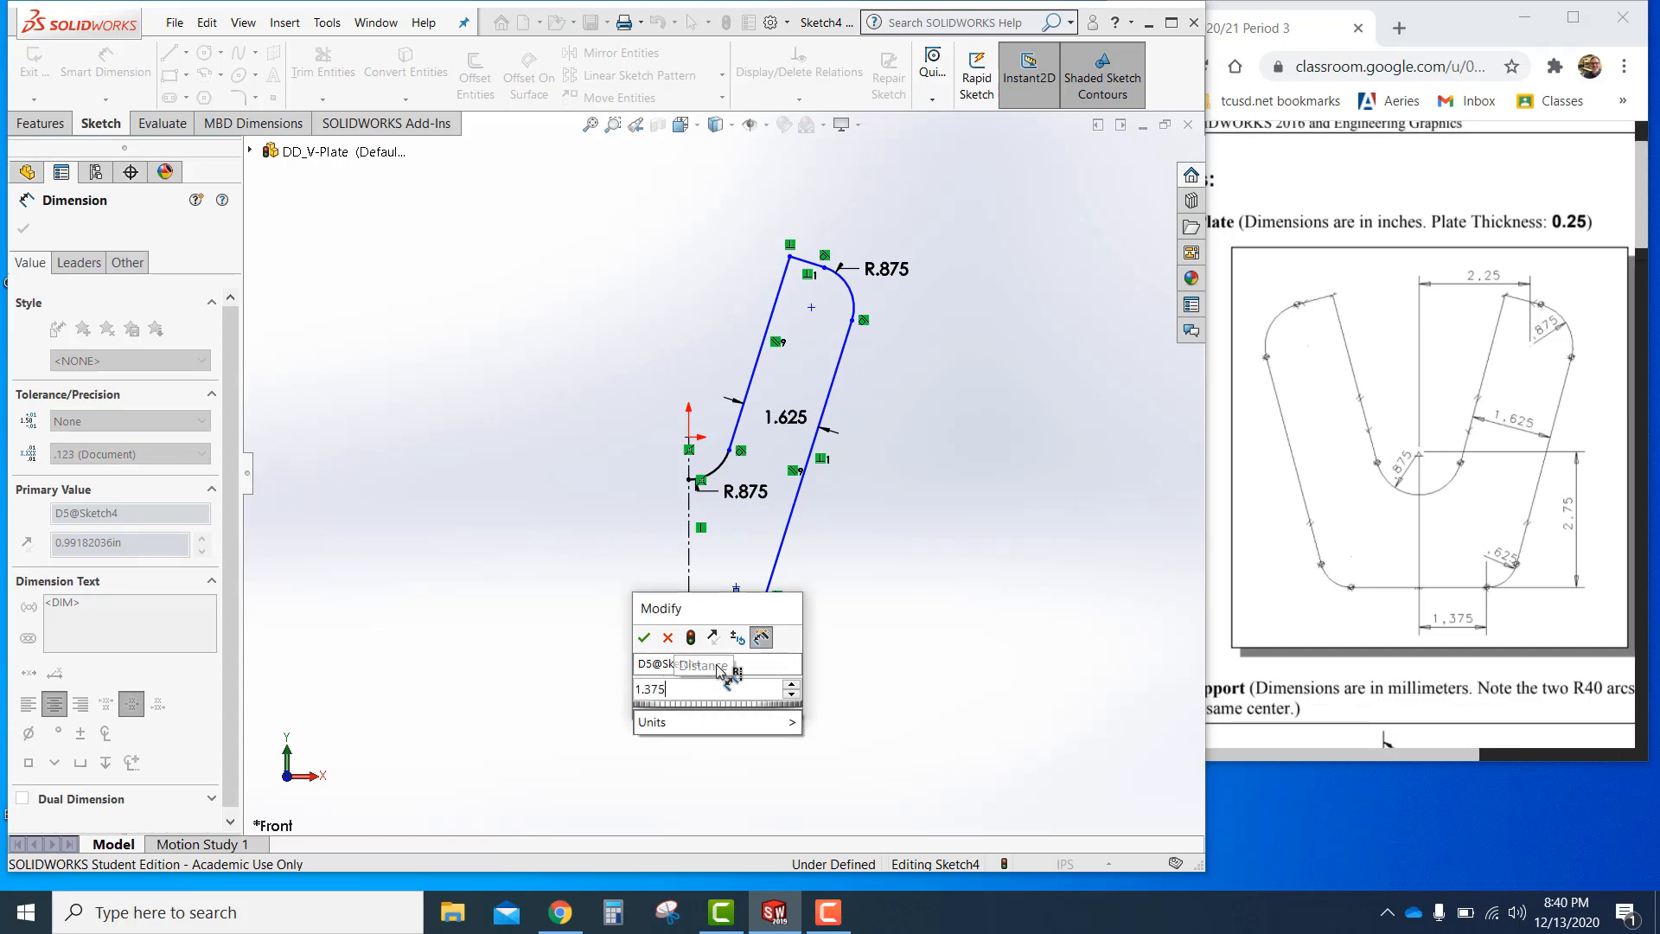
pyautogui.click(643, 637)
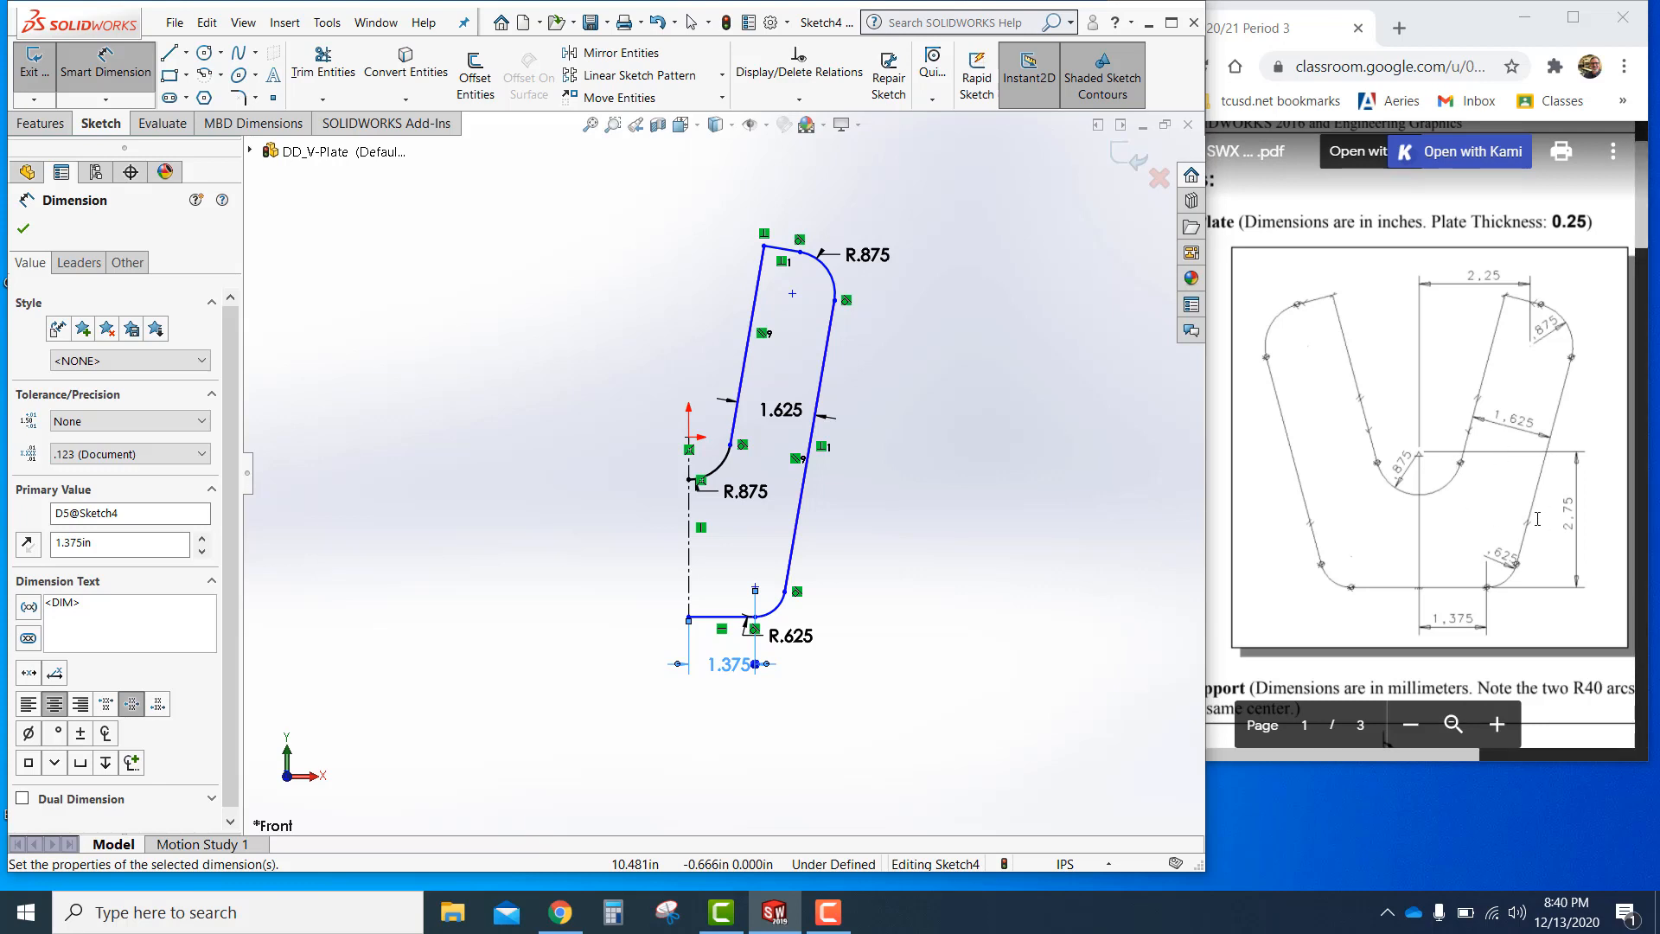
pyautogui.moveTo(429, 434)
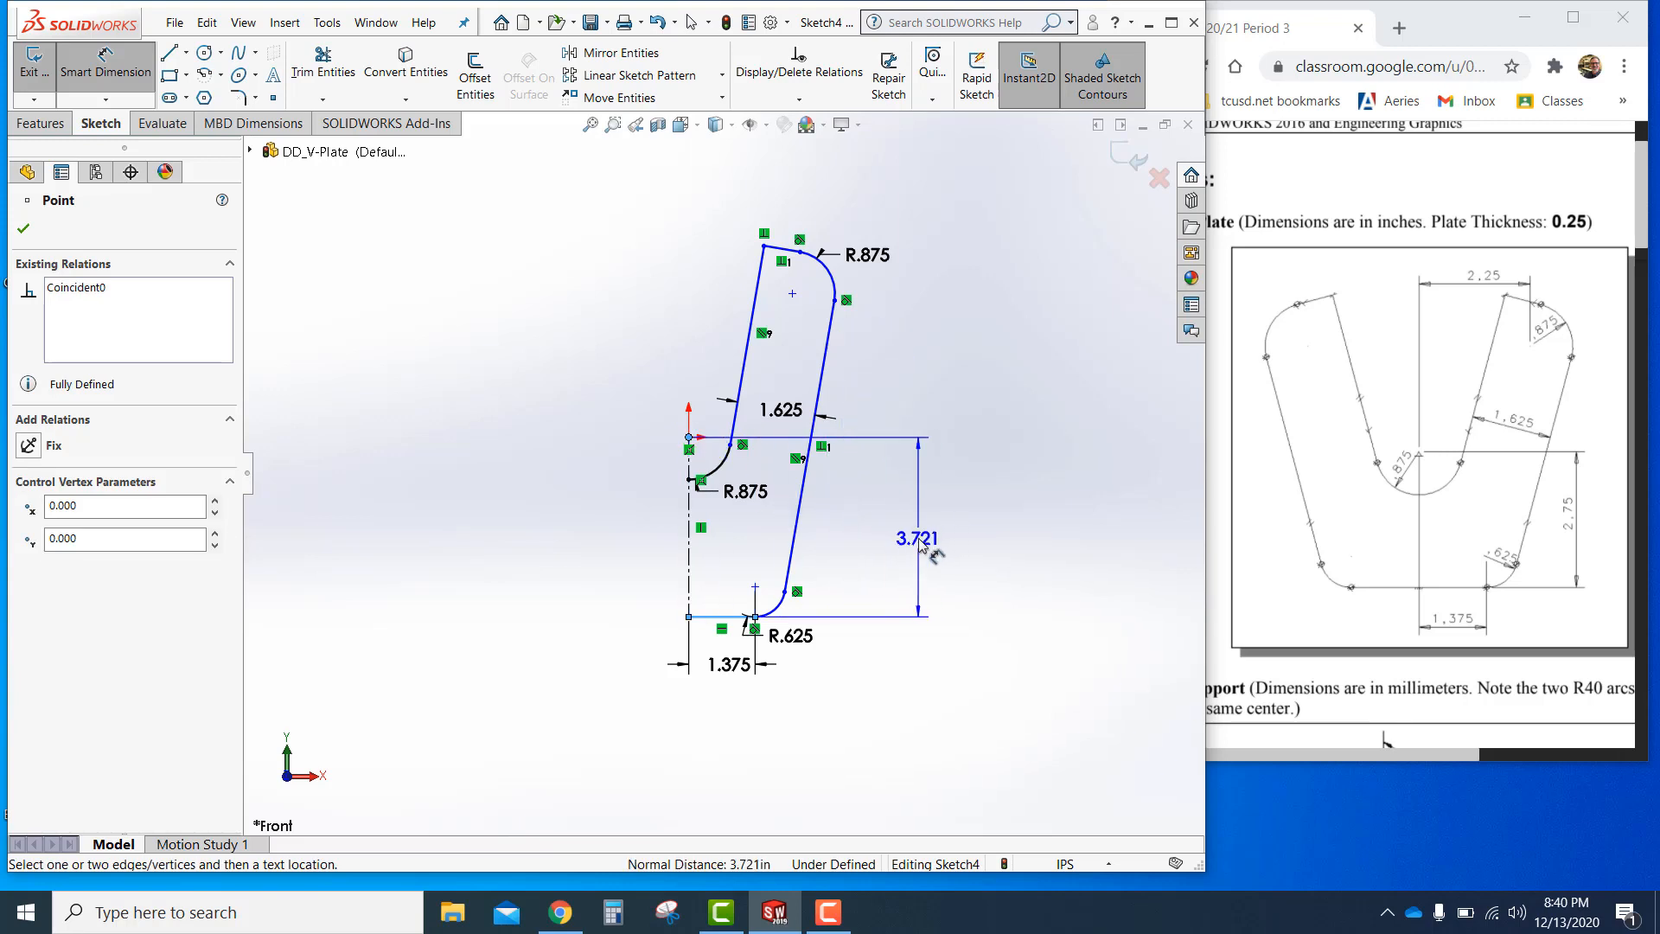
pyautogui.moveTo(921, 534); pyautogui.dragTo(877, 530)
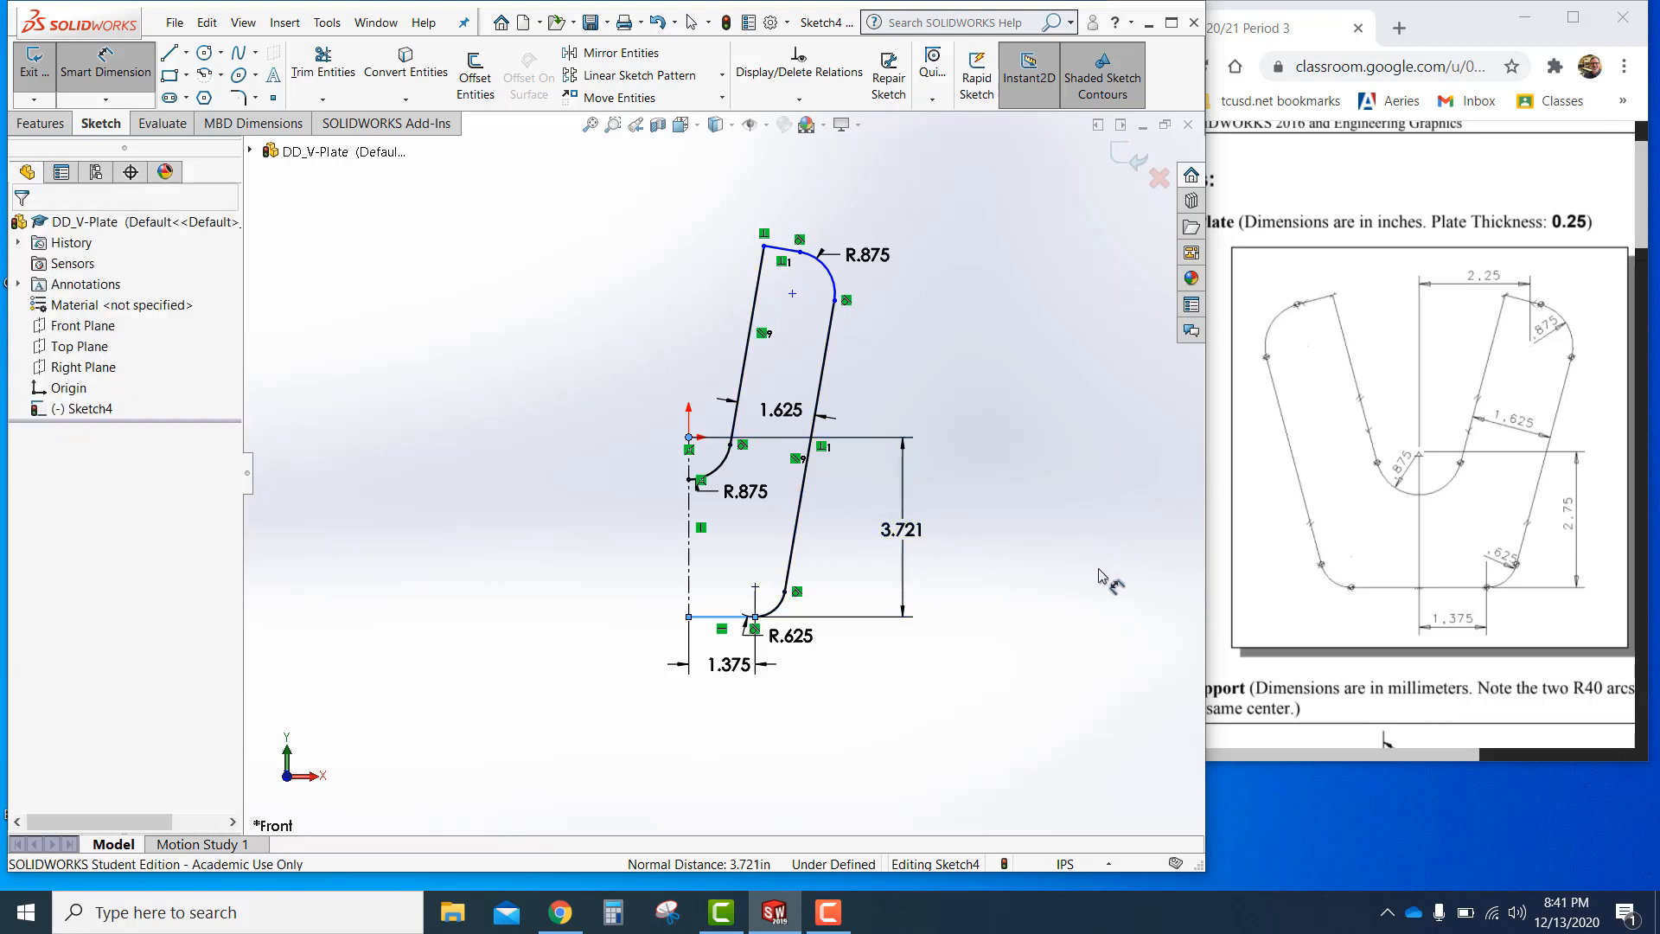
pyautogui.doubleClick(899, 530)
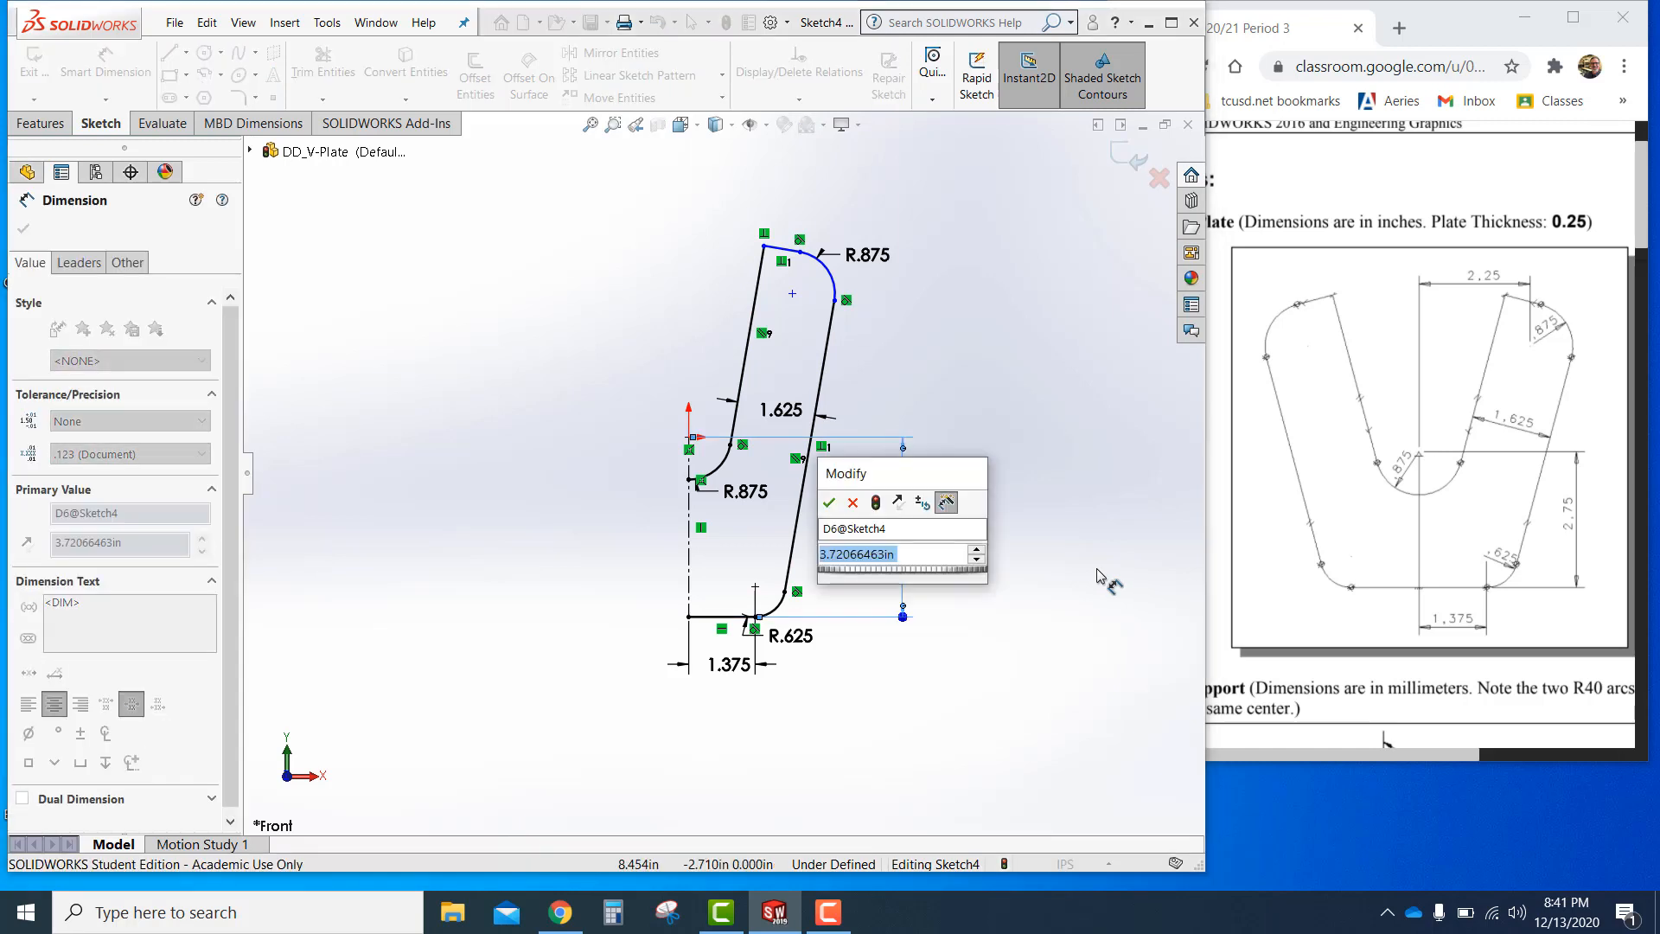
pyautogui.write('2.75')
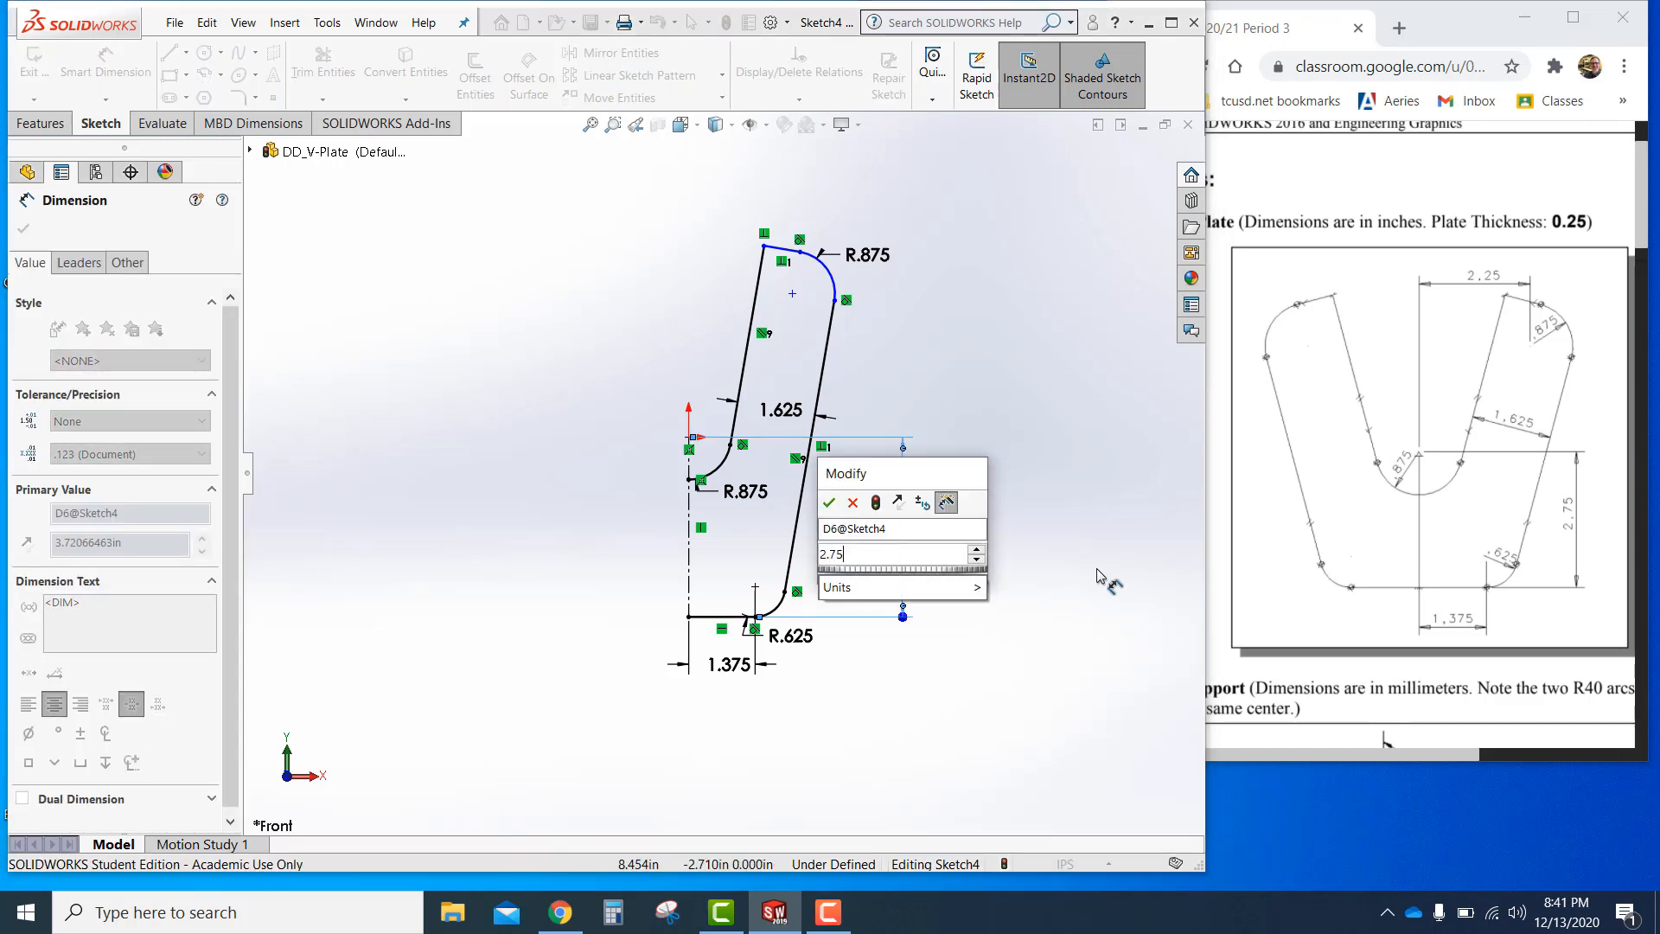
pyautogui.click(829, 502)
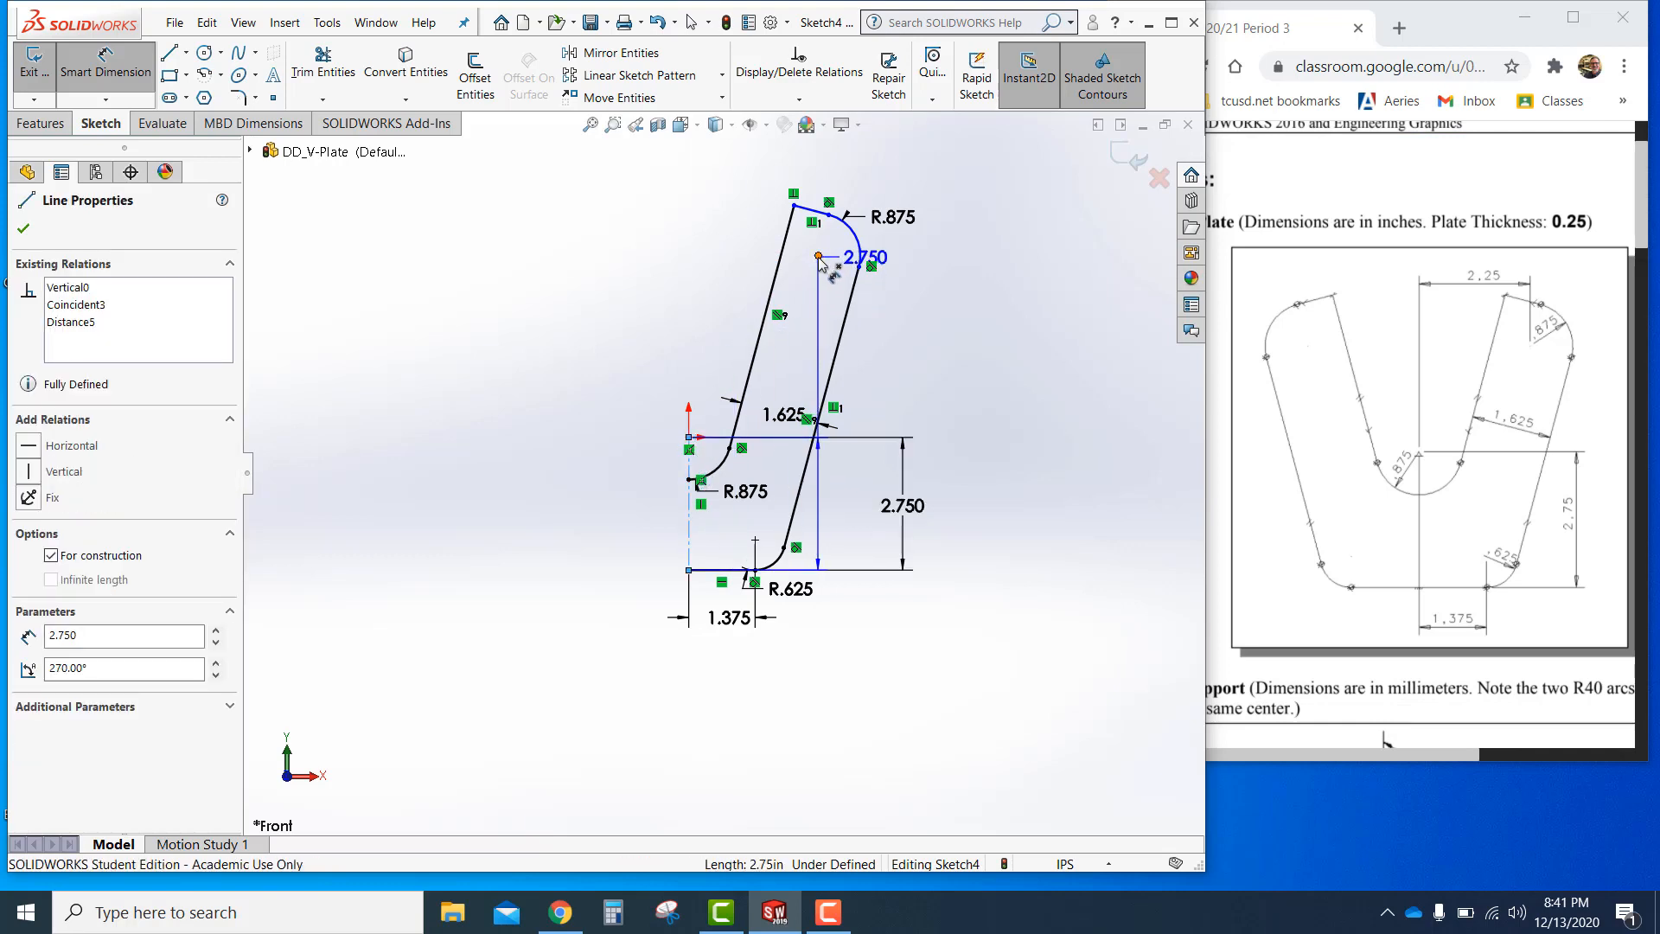
# Set the top horizontal dimension to 2.25 and bring the whole sketch into view
pyautogui.doubleClick(863, 258)
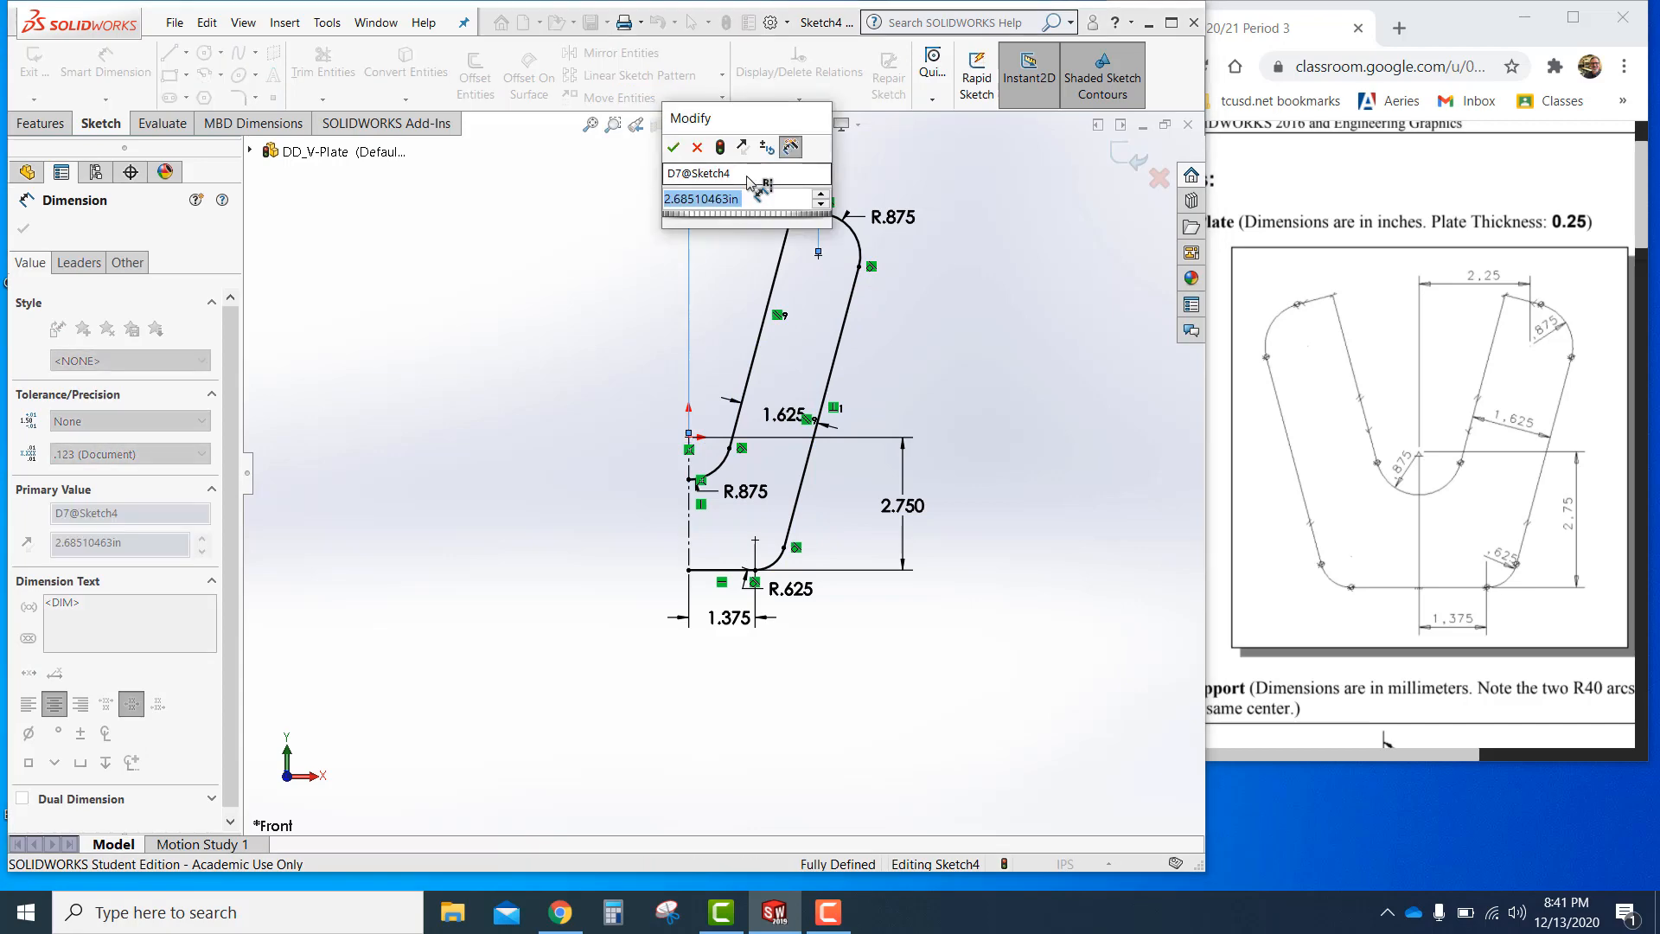
pyautogui.click(673, 146)
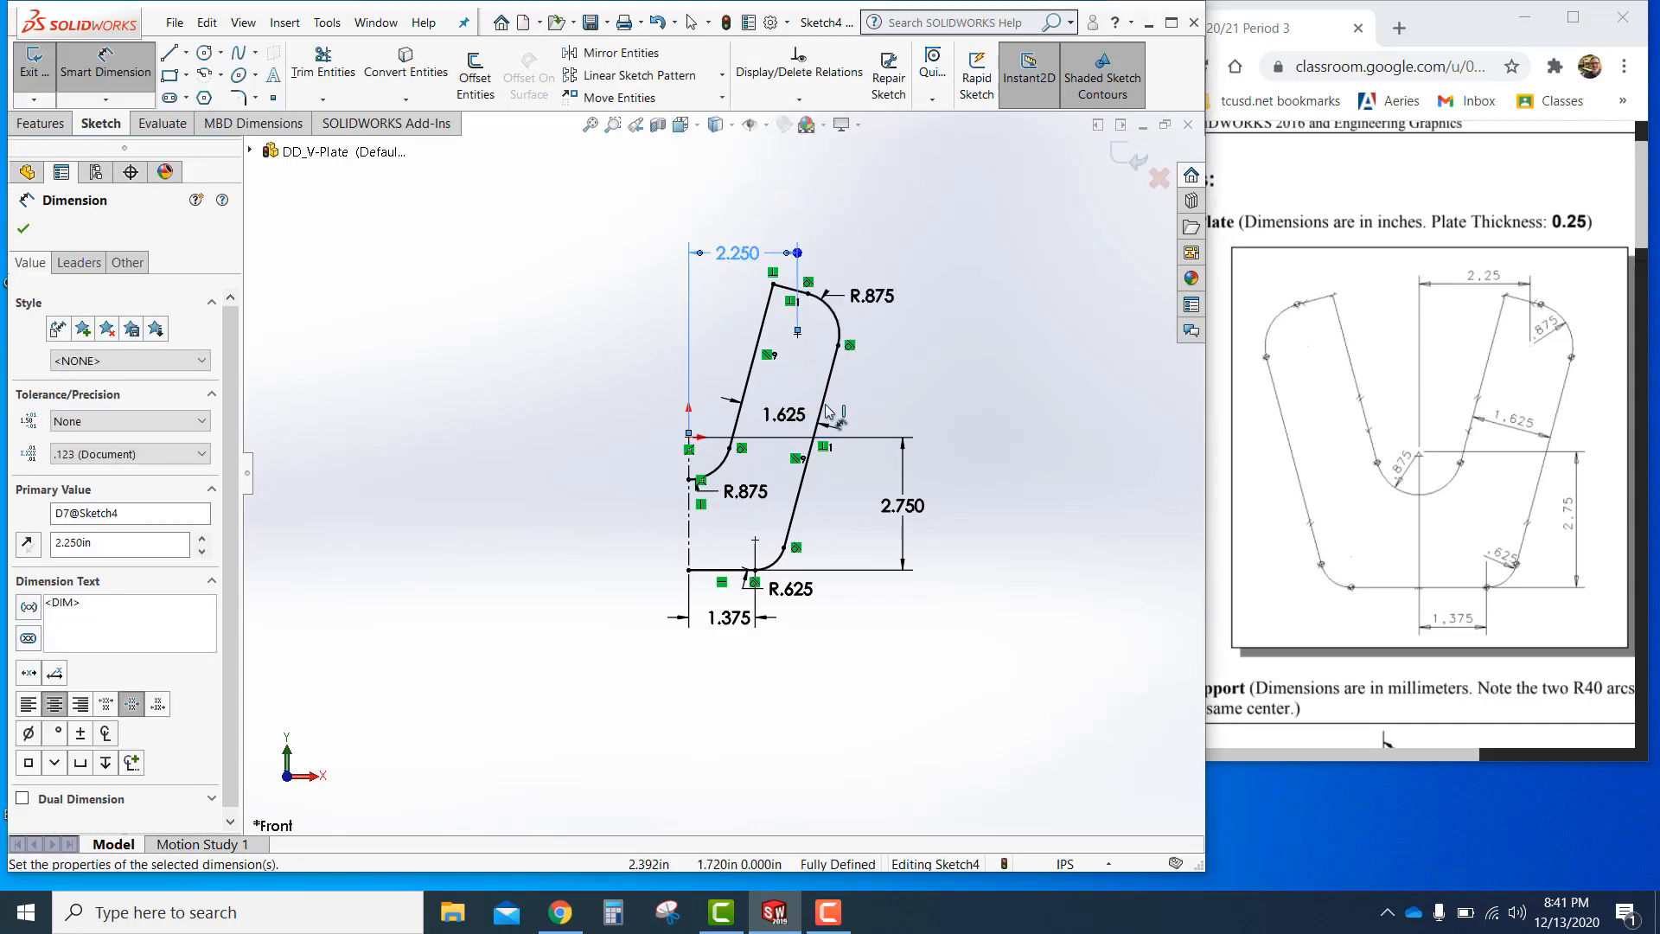
pyautogui.moveTo(810, 302)
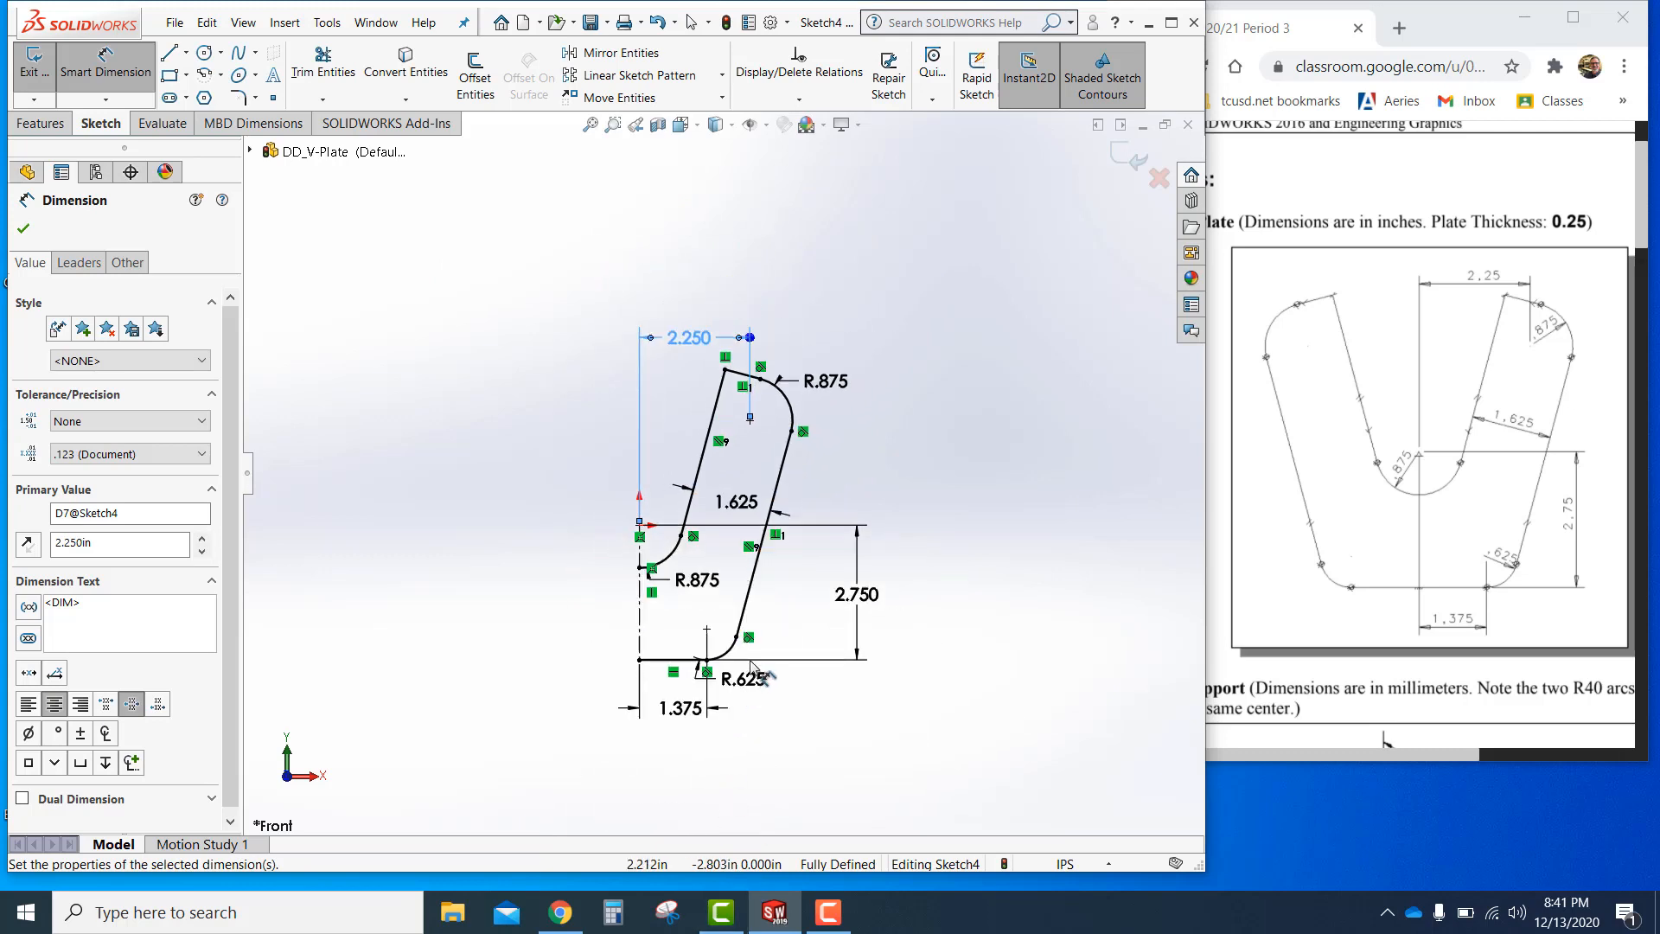
pyautogui.moveTo(741, 476); pyautogui.dragTo(667, 456)
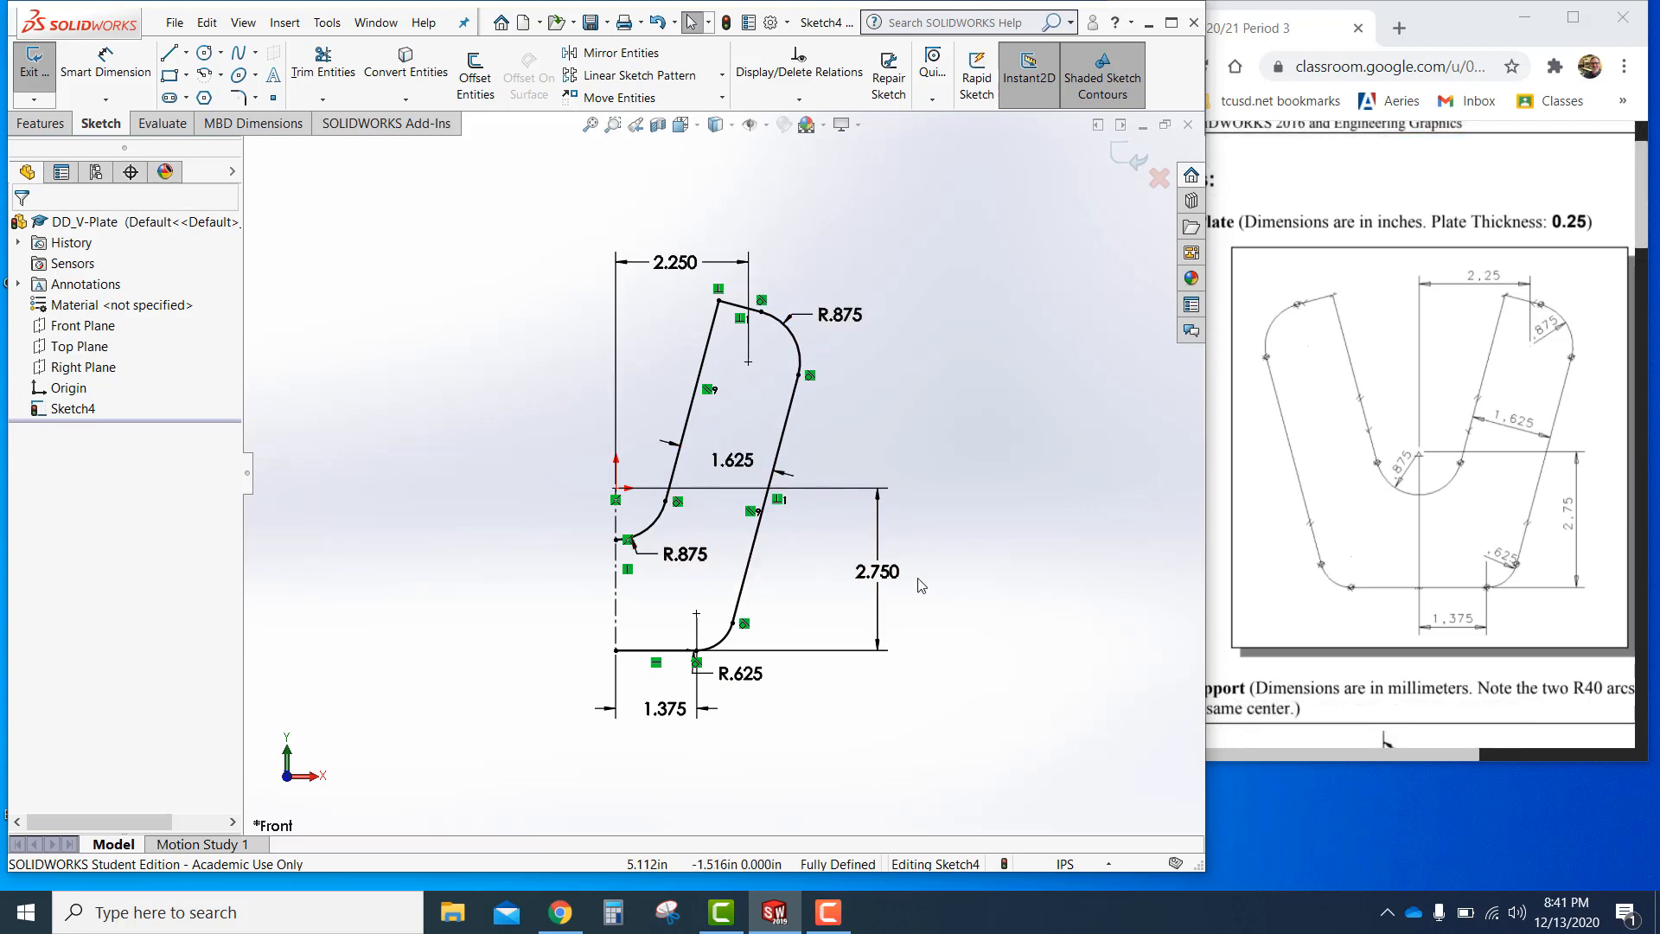
pyautogui.moveTo(848, 577)
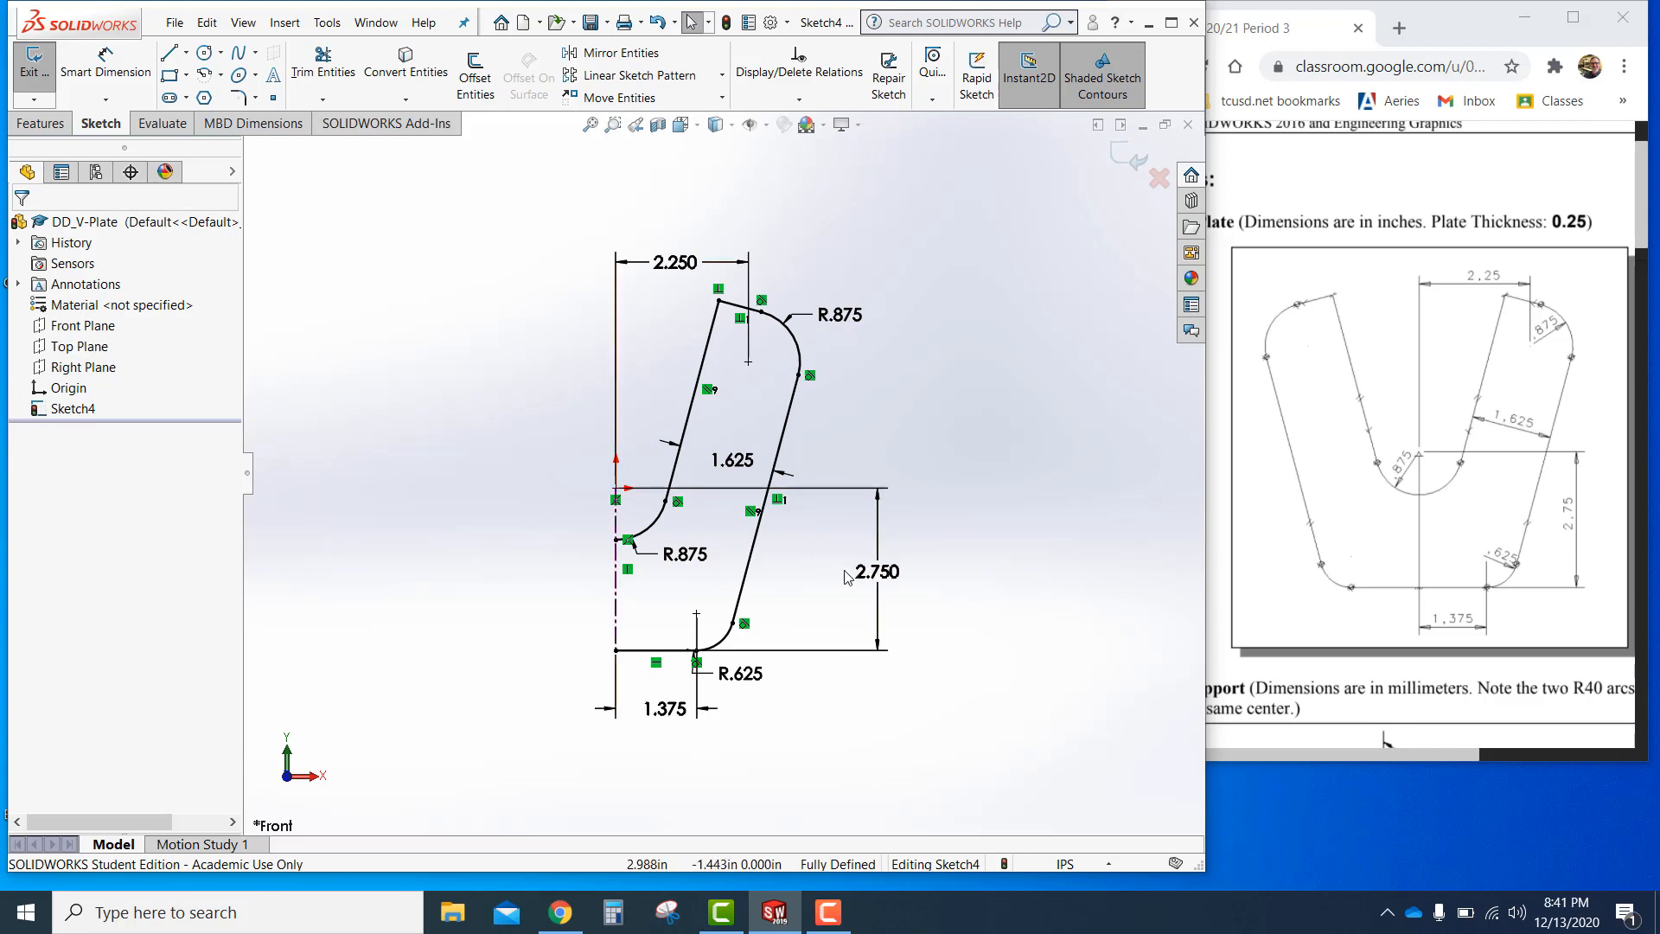
# Mirror the V-arm half-profile about the centerline to close the V-plate outline
pyautogui.click(876, 573)
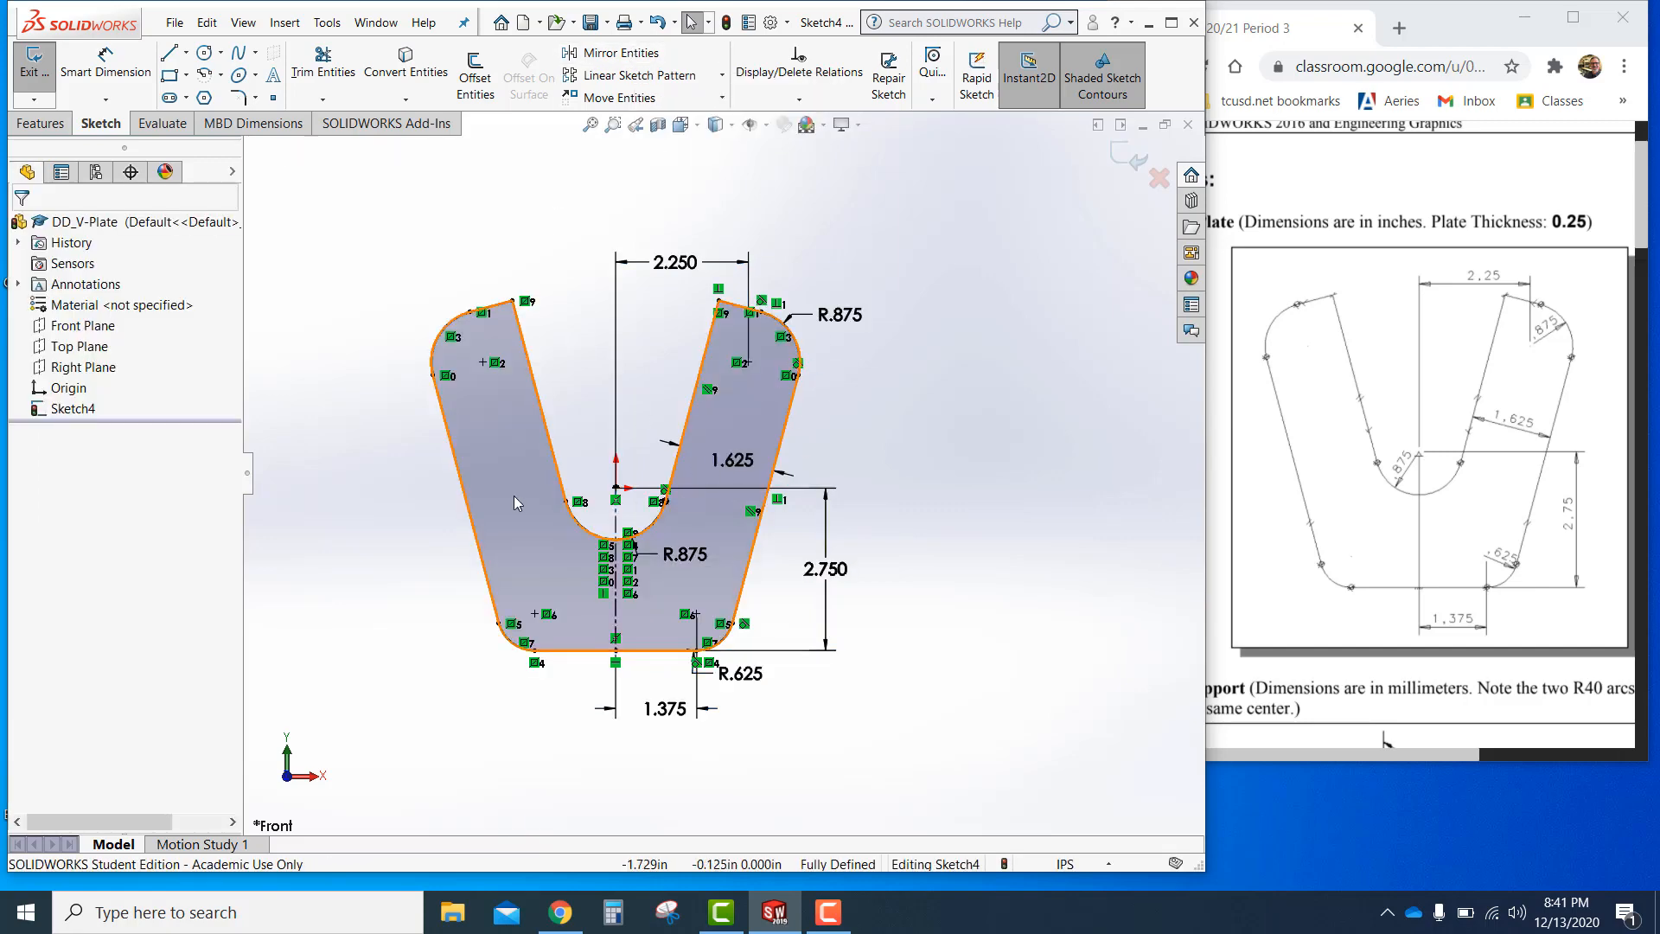
pyautogui.moveTo(892, 485)
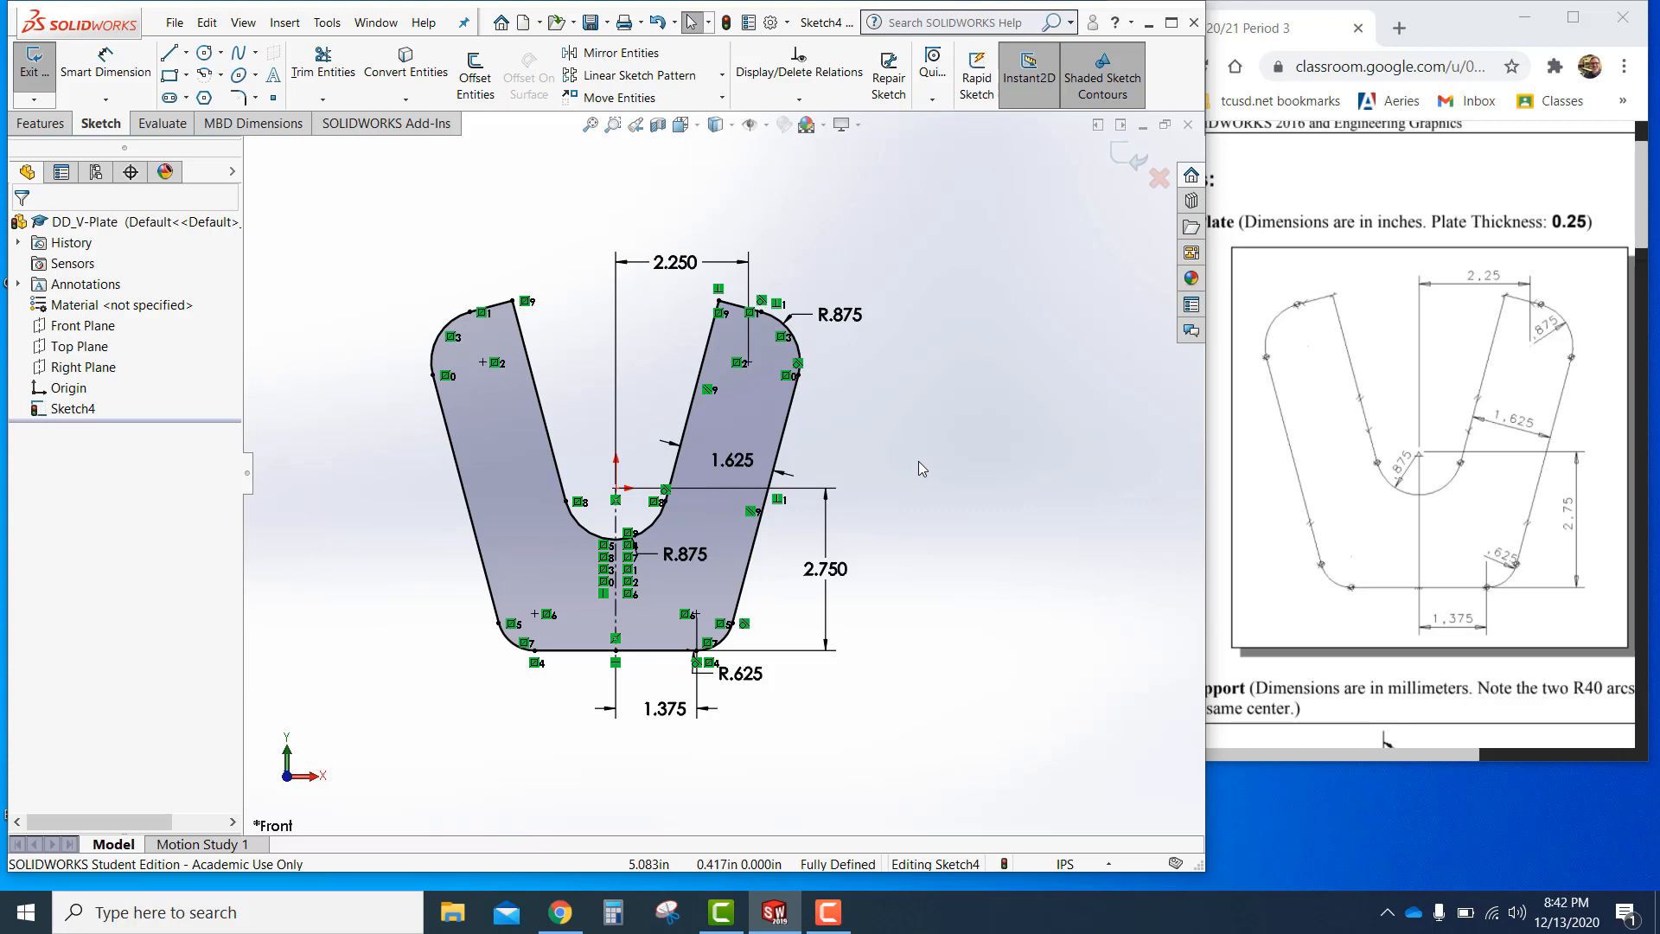
pyautogui.moveTo(997, 372)
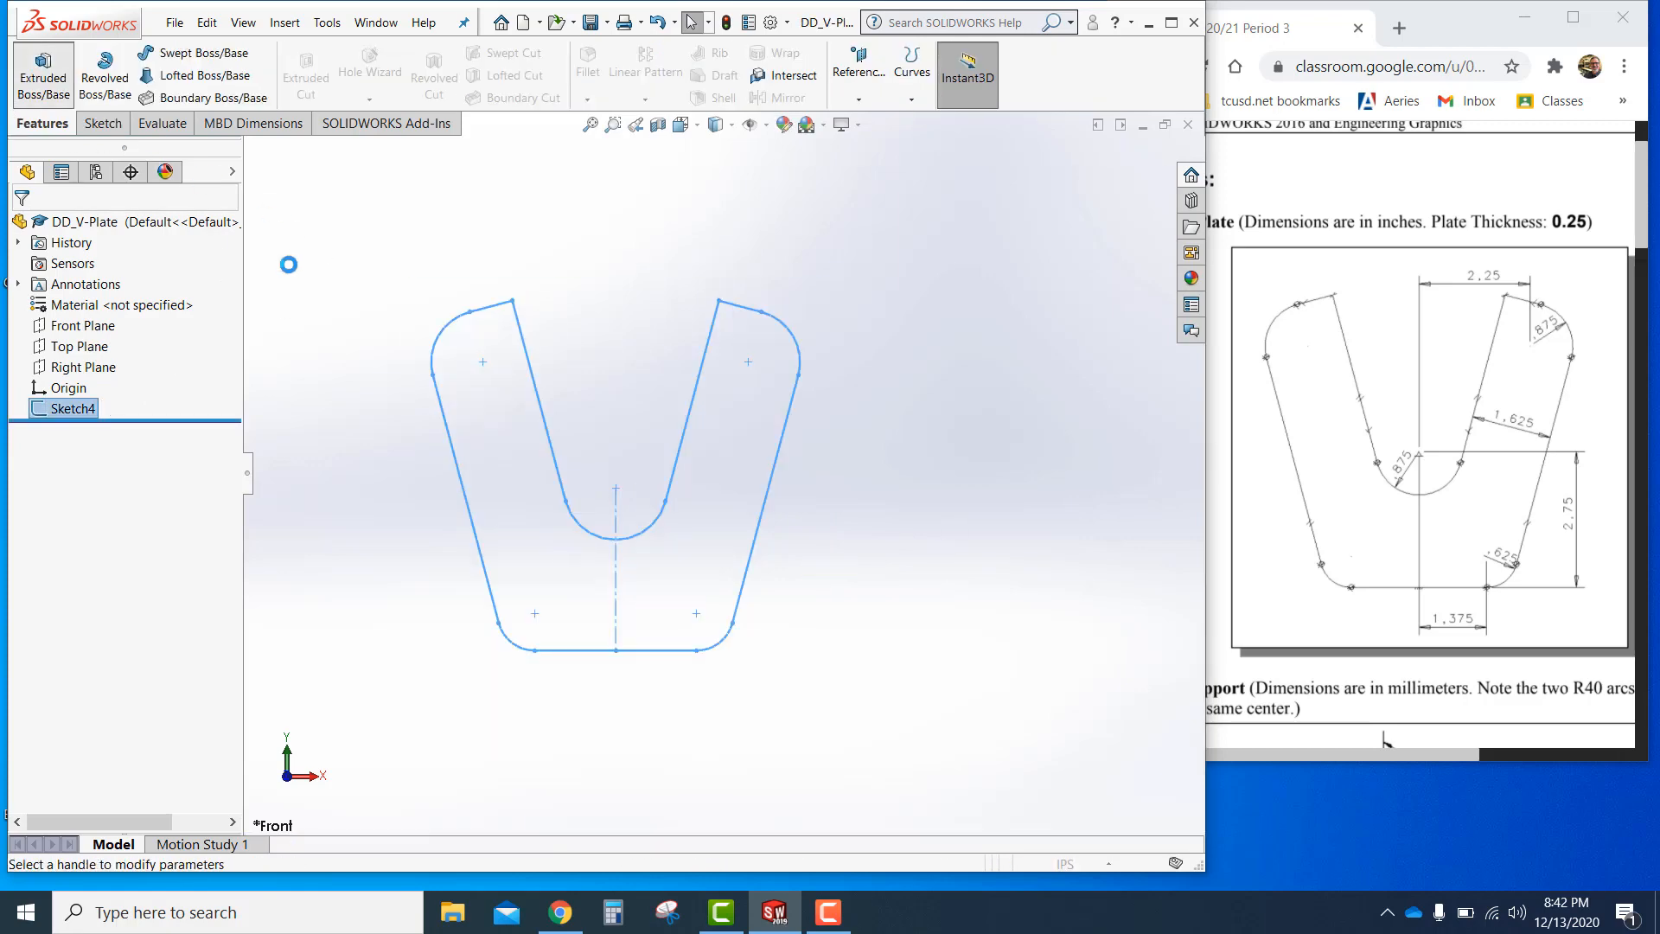
# Extrude the V-plate sketch blind to 0.250 in as Boss-Extrude2, then reopen it for review
pyautogui.click(43, 74)
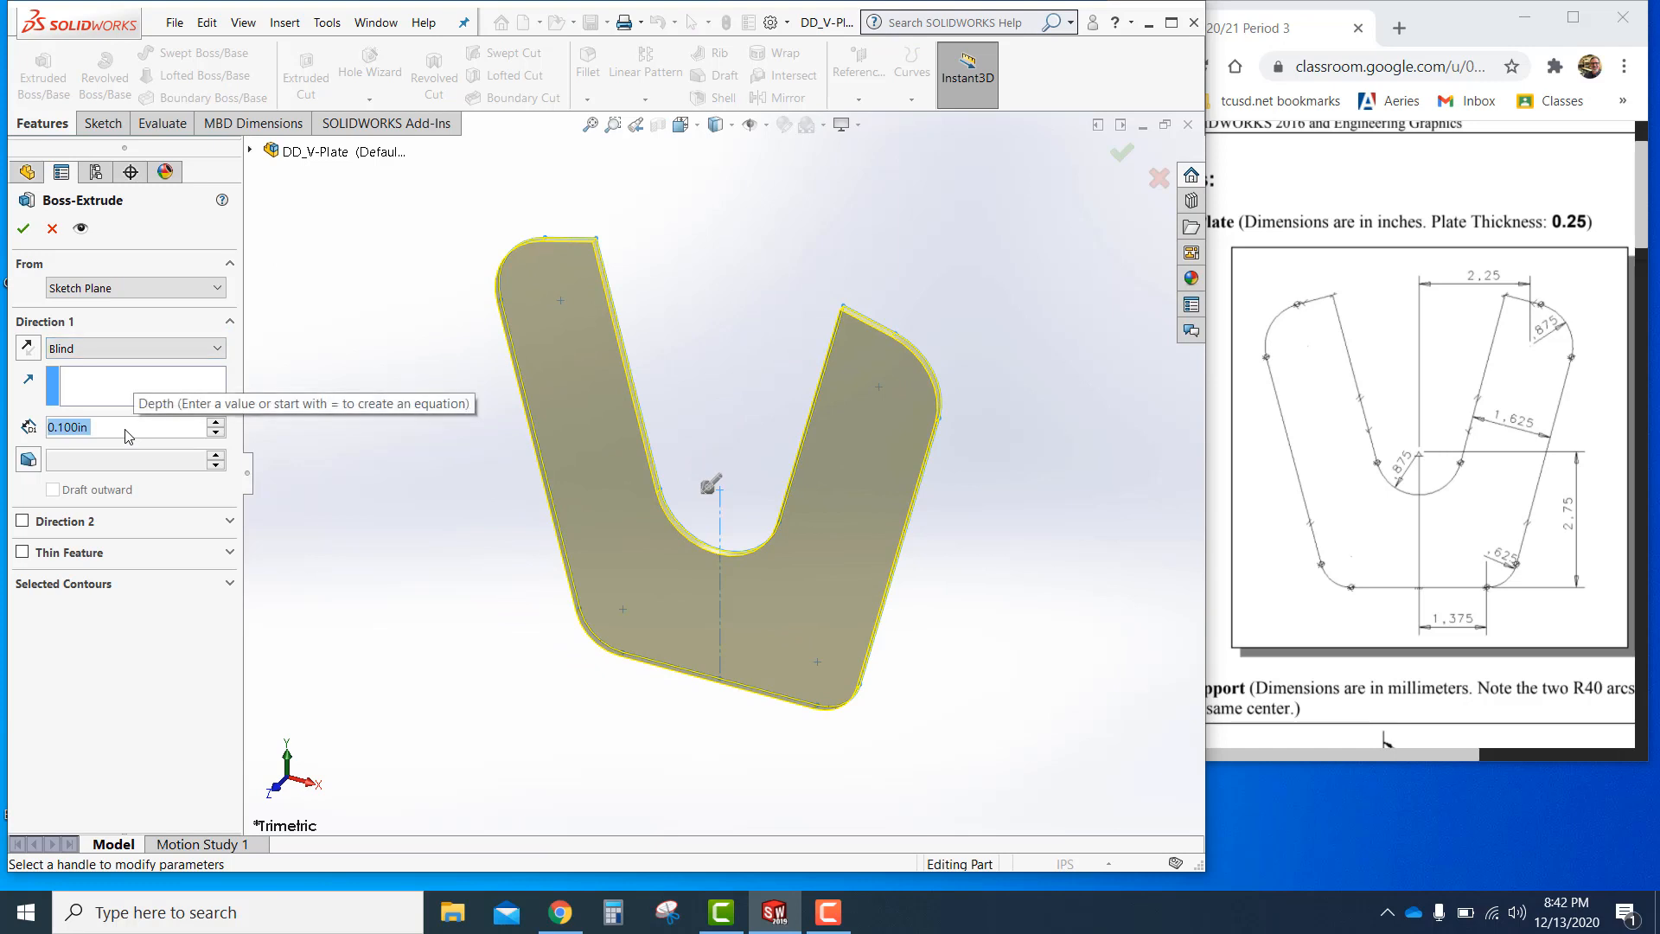
pyautogui.write('0.250in')
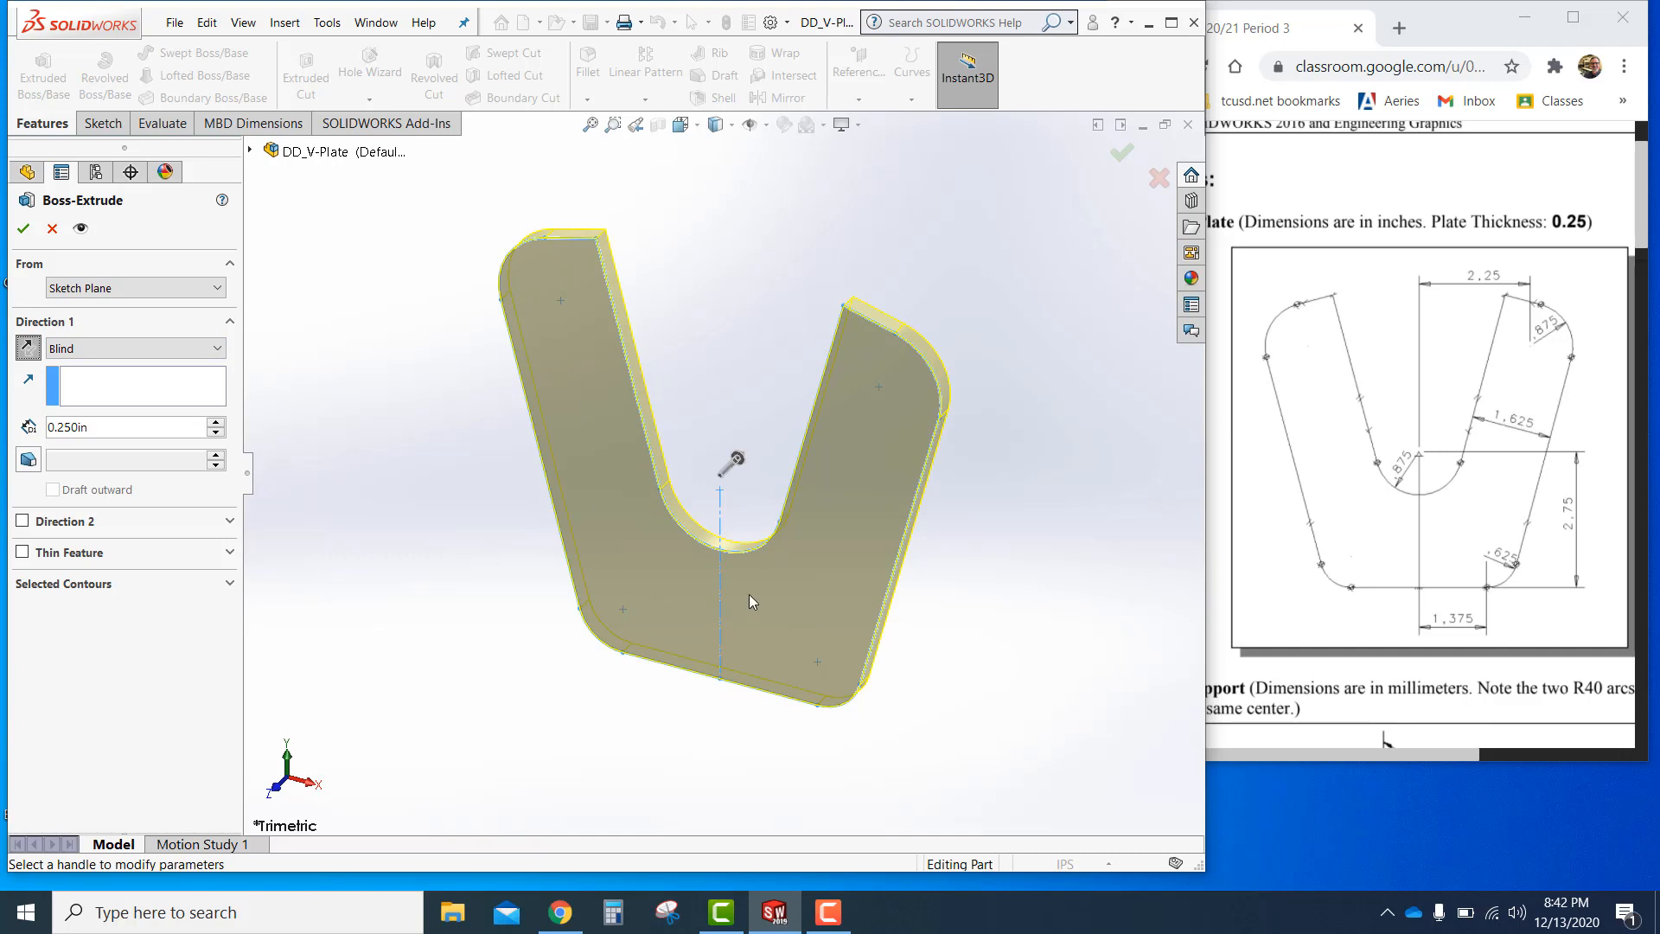
pyautogui.moveTo(713, 576)
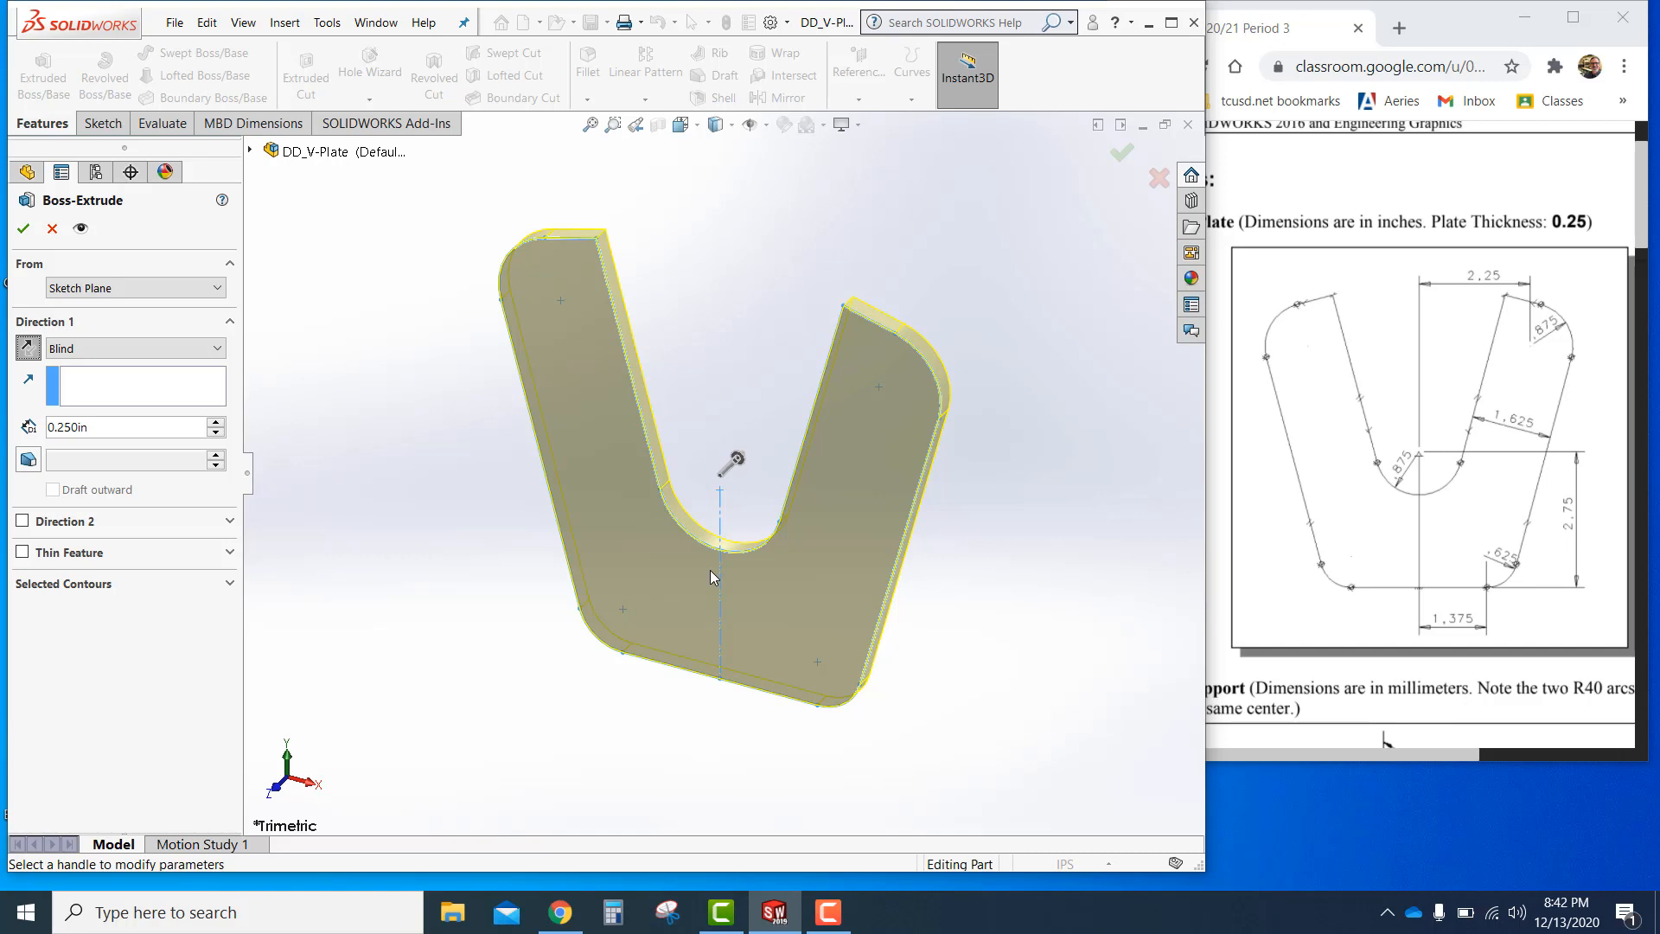
pyautogui.moveTo(37, 246)
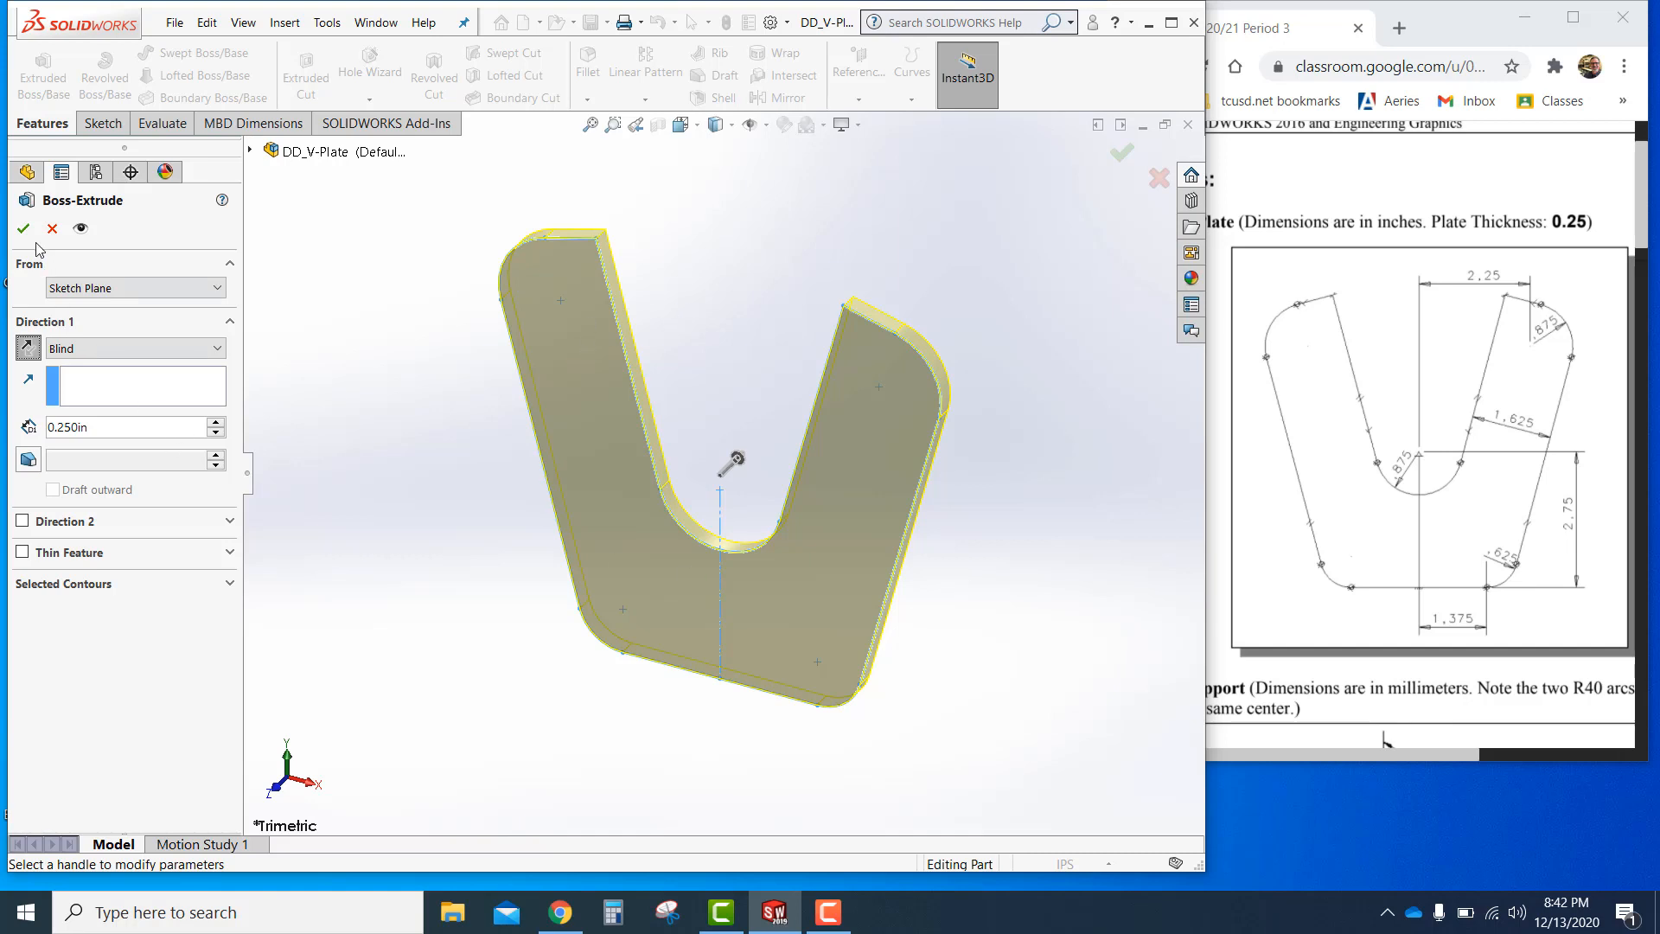
pyautogui.click(23, 228)
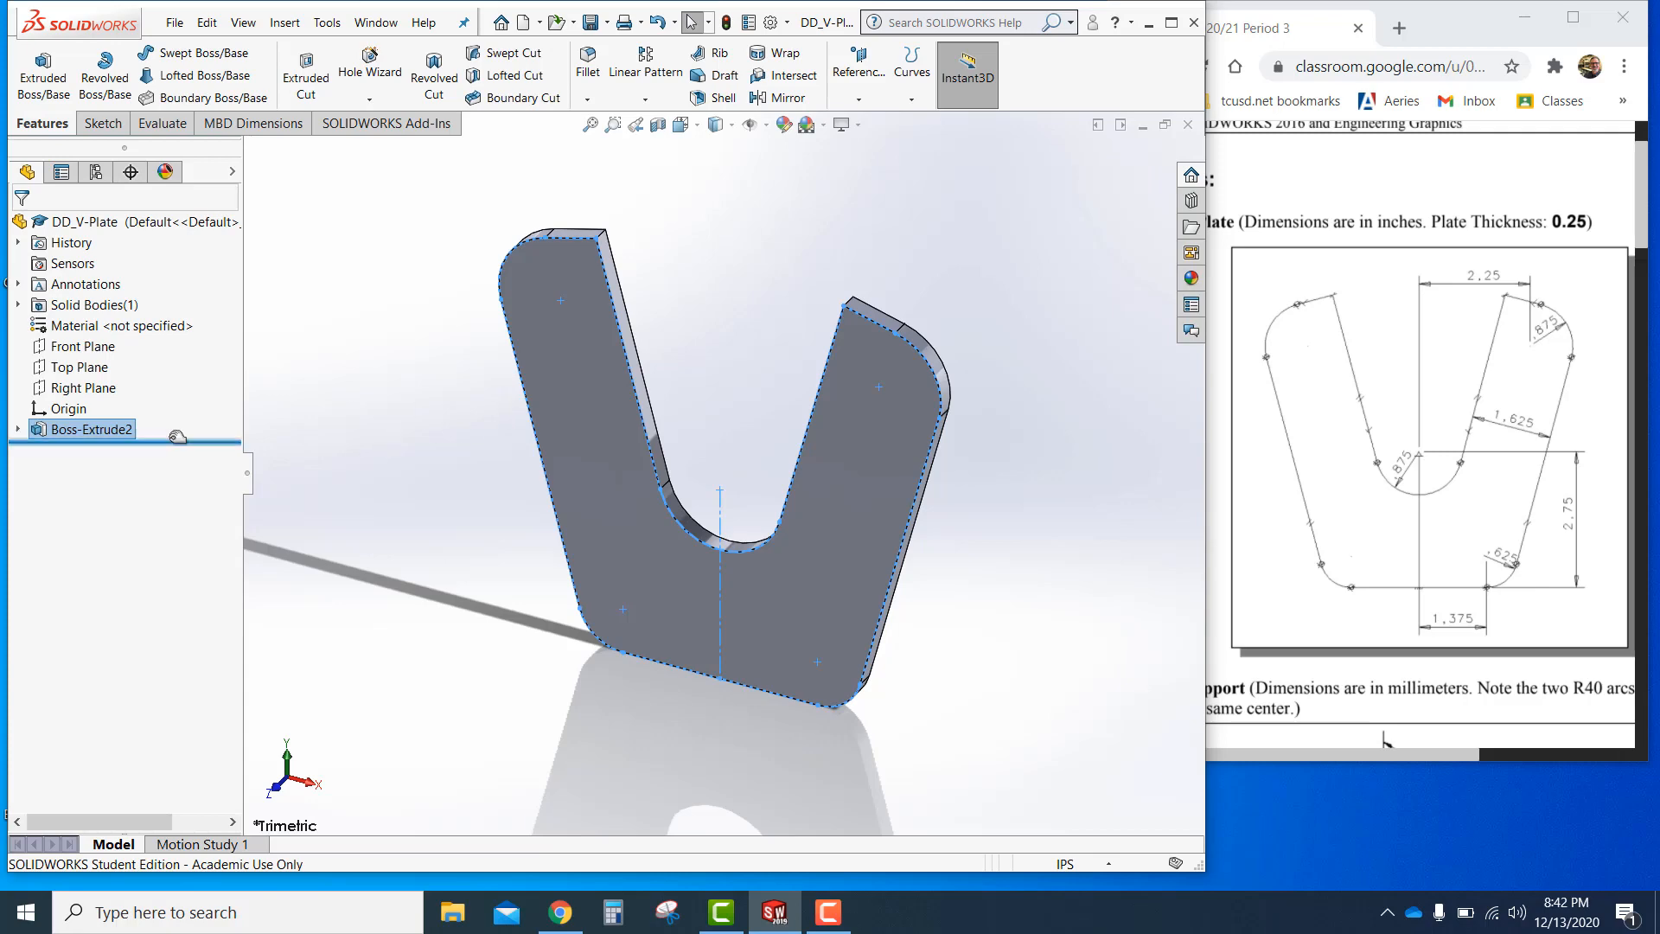
pyautogui.click(83, 429)
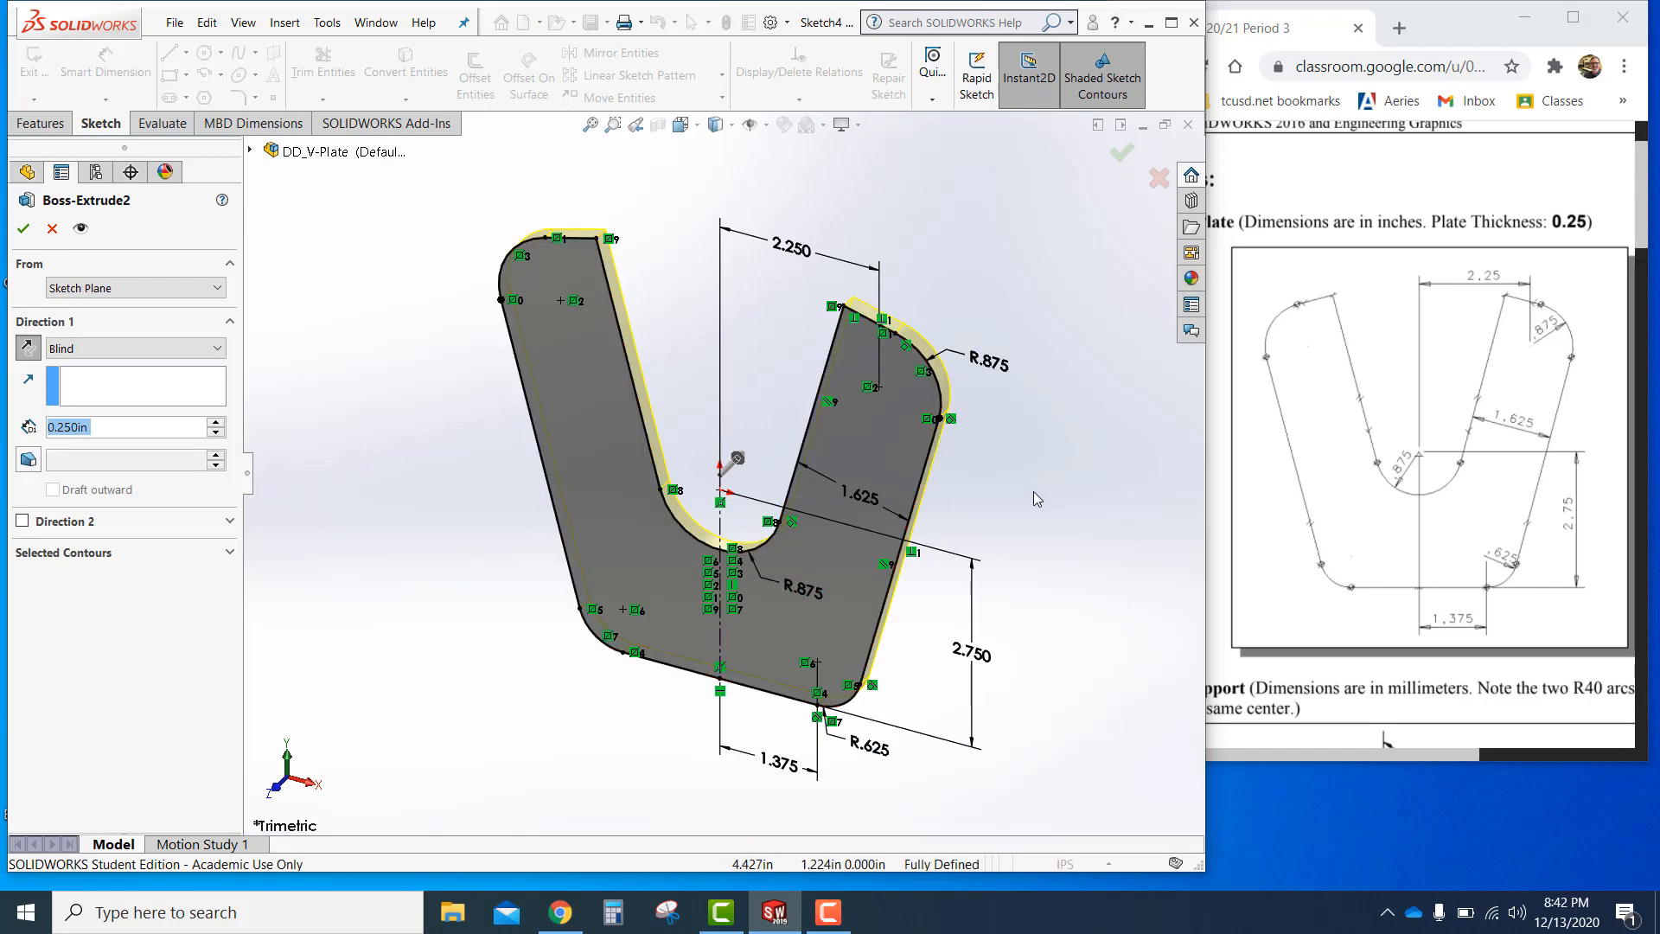
pyautogui.moveTo(429, 490)
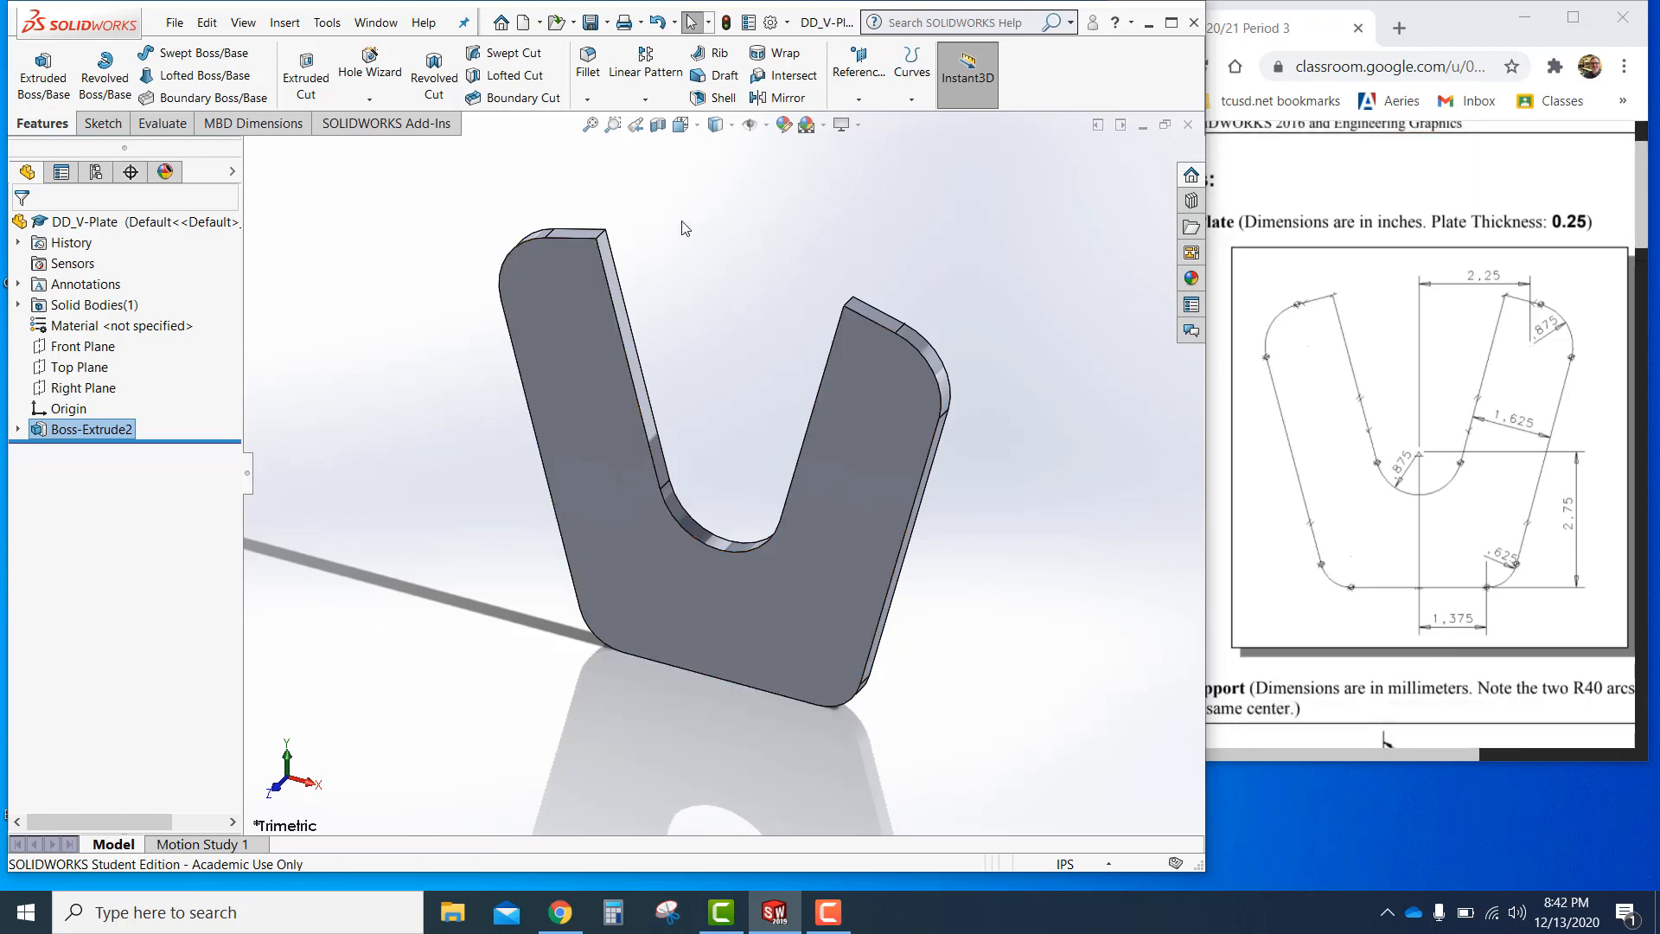
# Assign ABS PC as the DD_V-Plate part's material
pyautogui.click(113, 326)
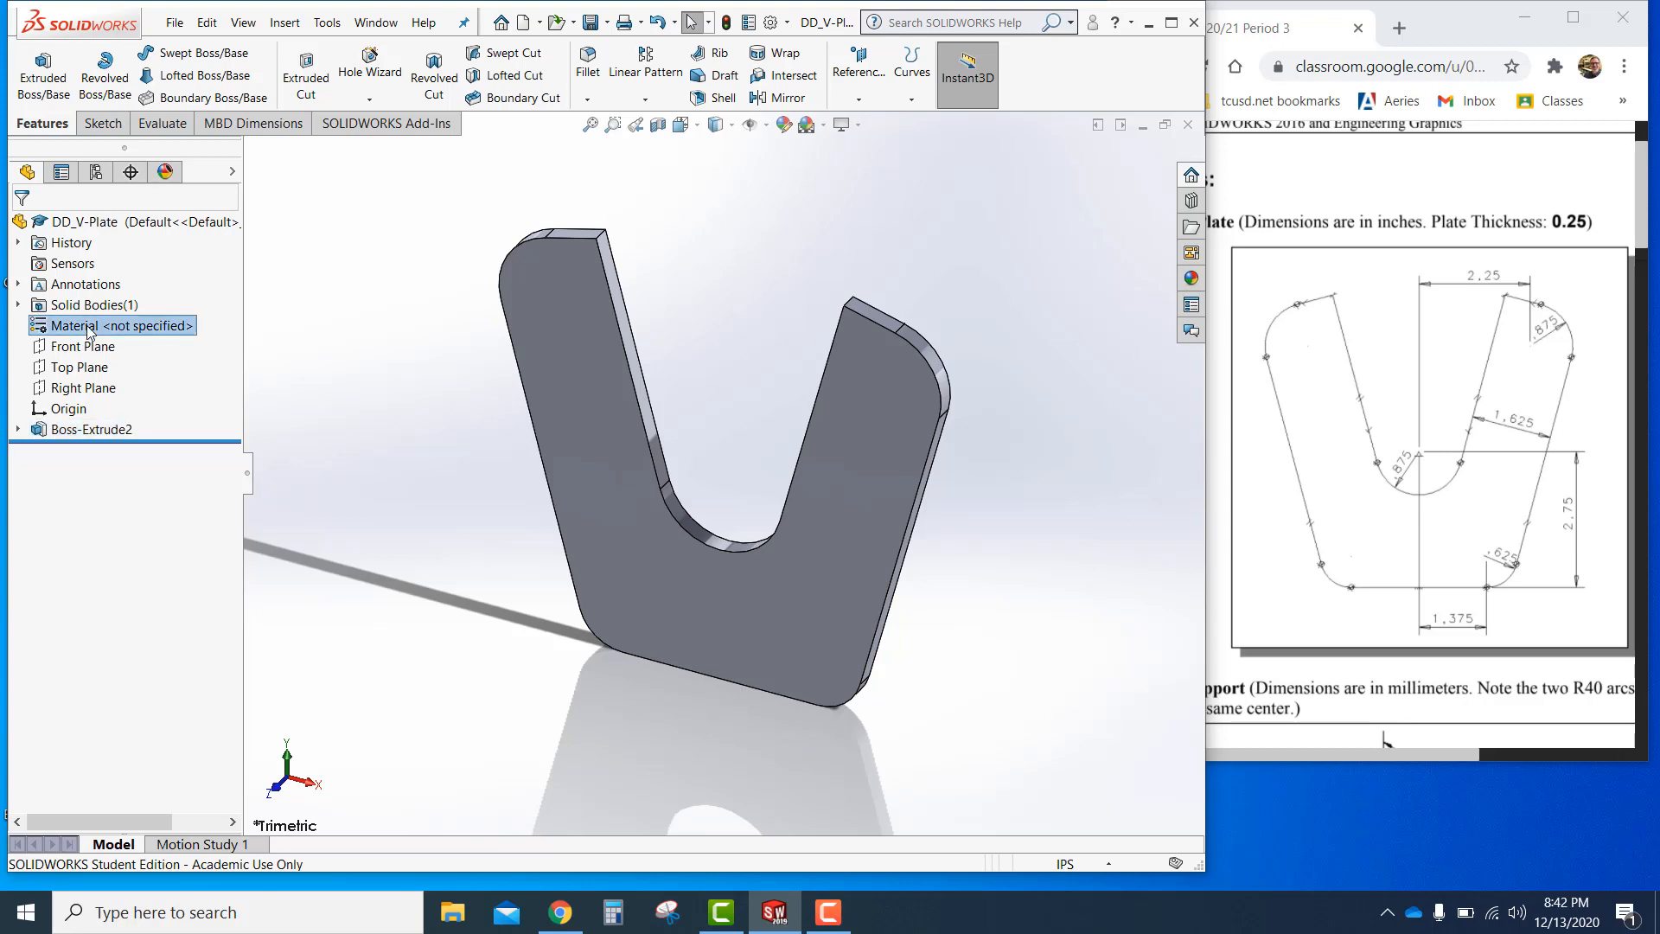
pyautogui.rightClick(90, 325)
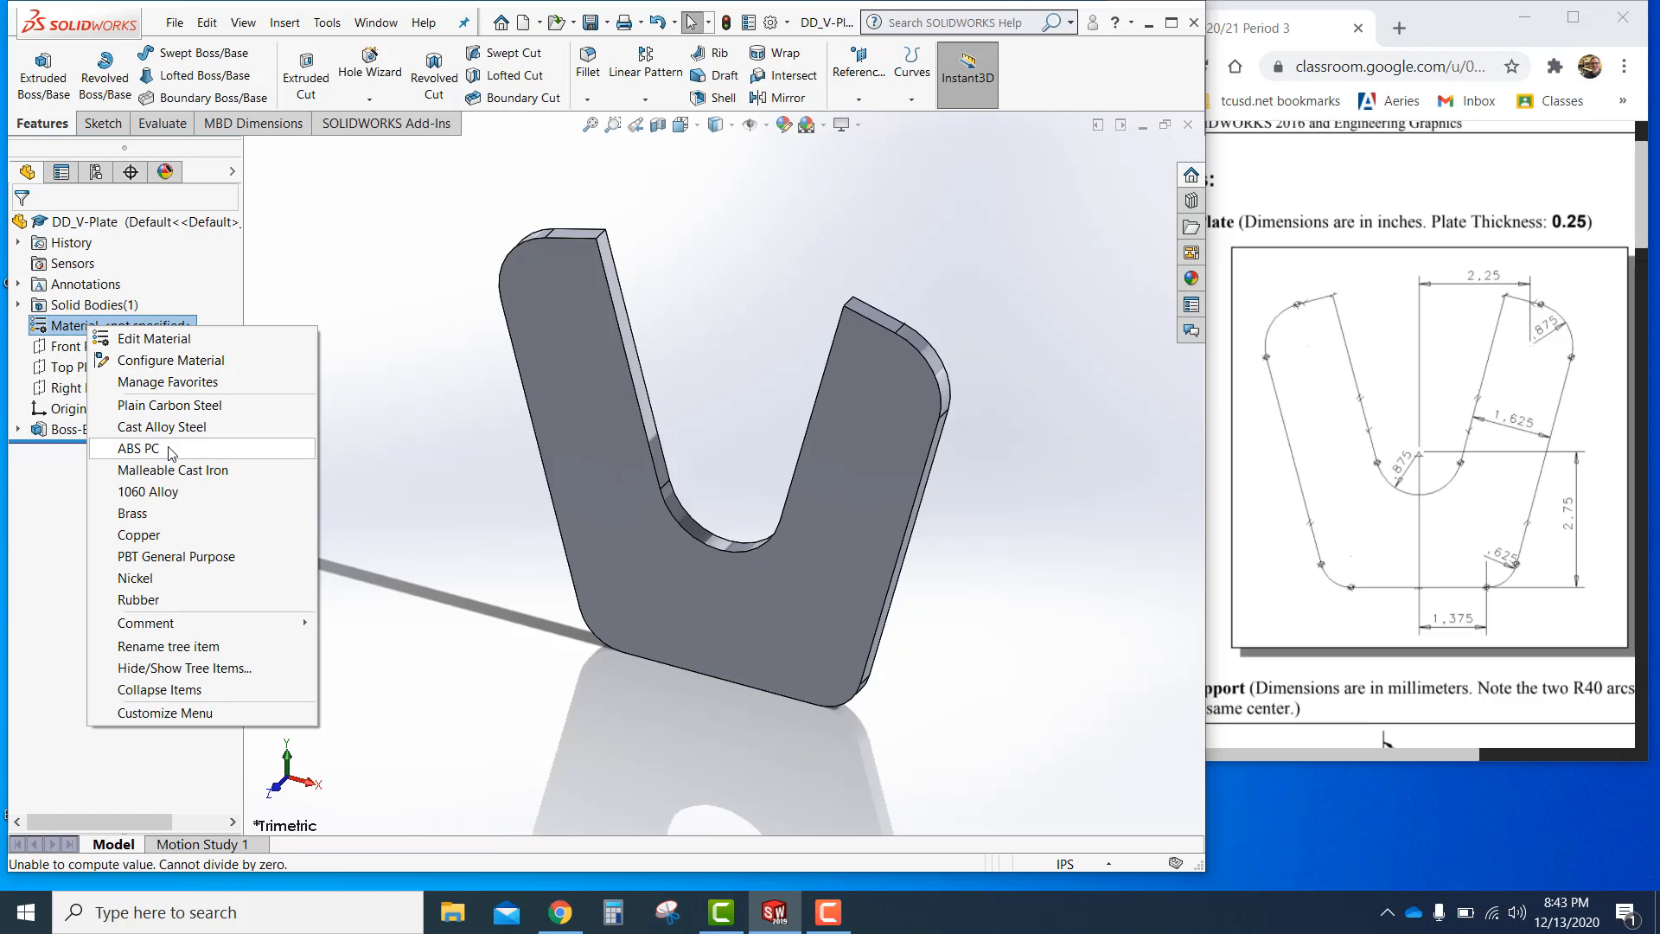
pyautogui.click(137, 448)
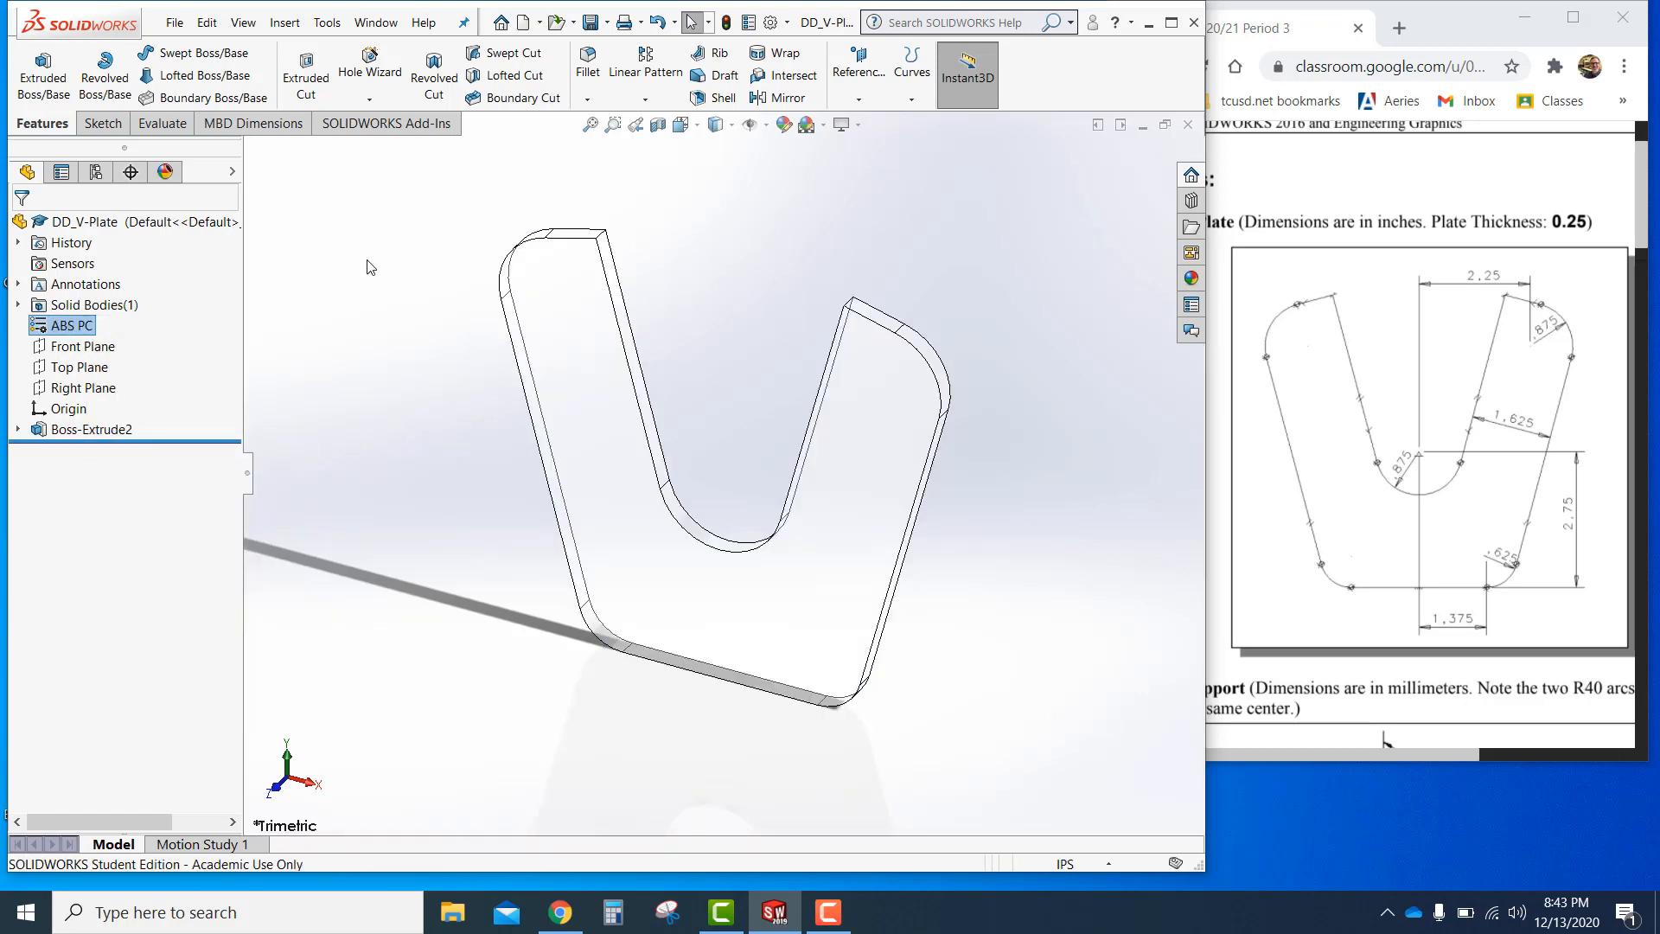
pyautogui.click(161, 123)
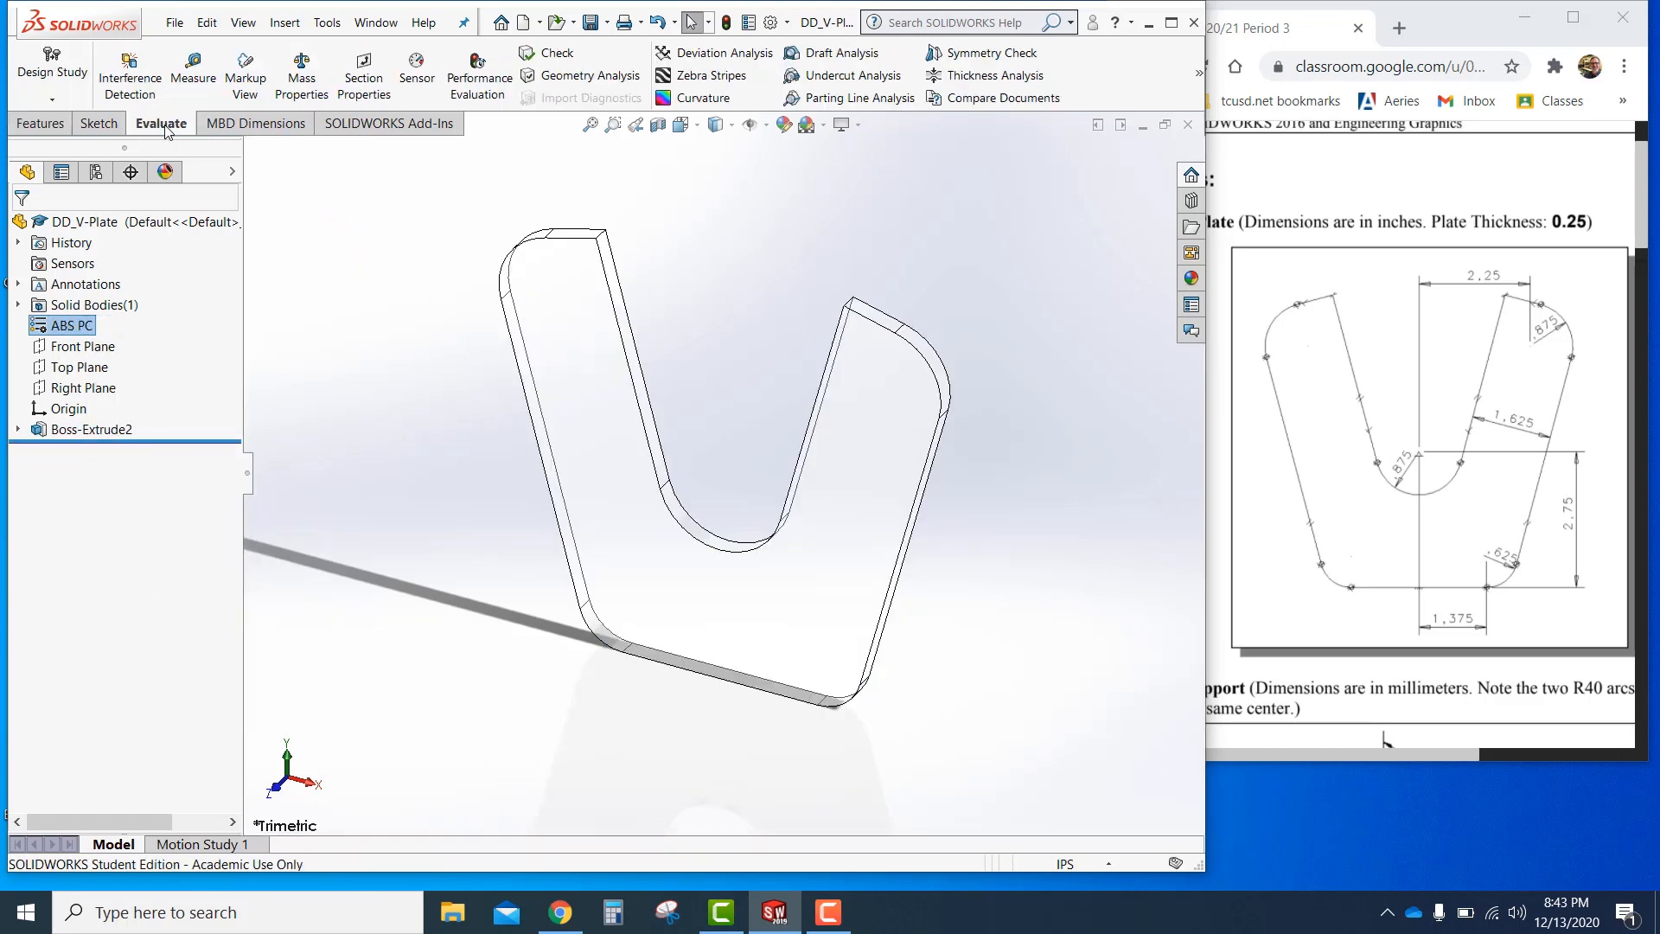
# Show DD_V-Plate mass properties: 0.20 lb mass, 5.14 in³ volume, 47.80 in² area
pyautogui.click(300, 69)
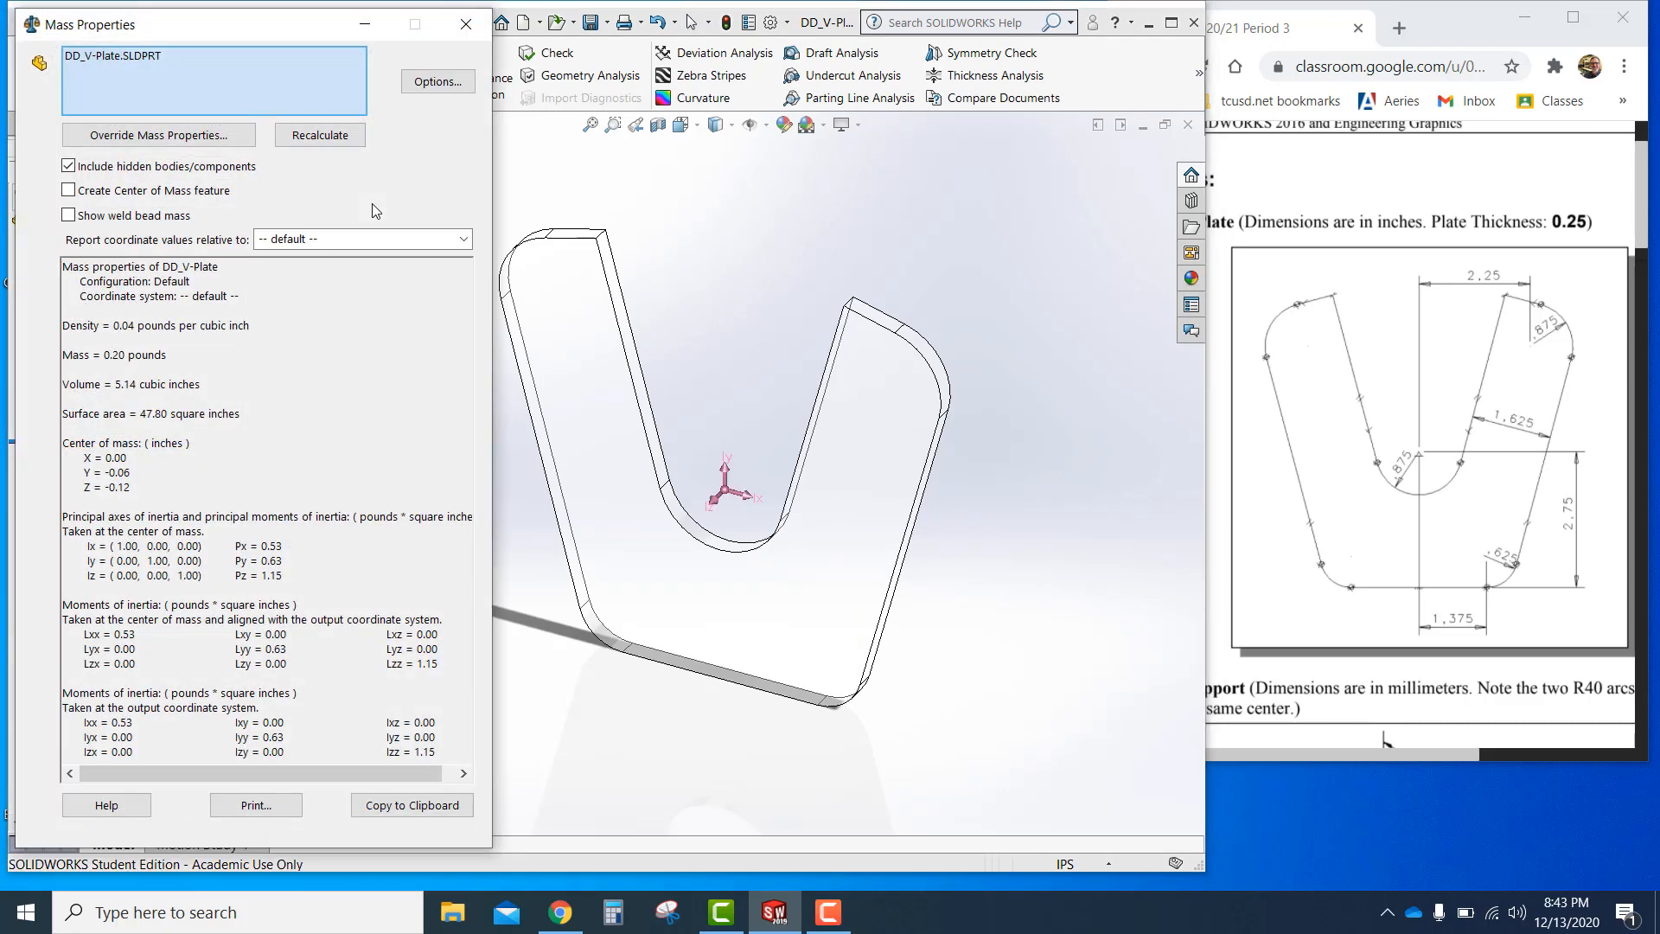
pyautogui.click(465, 25)
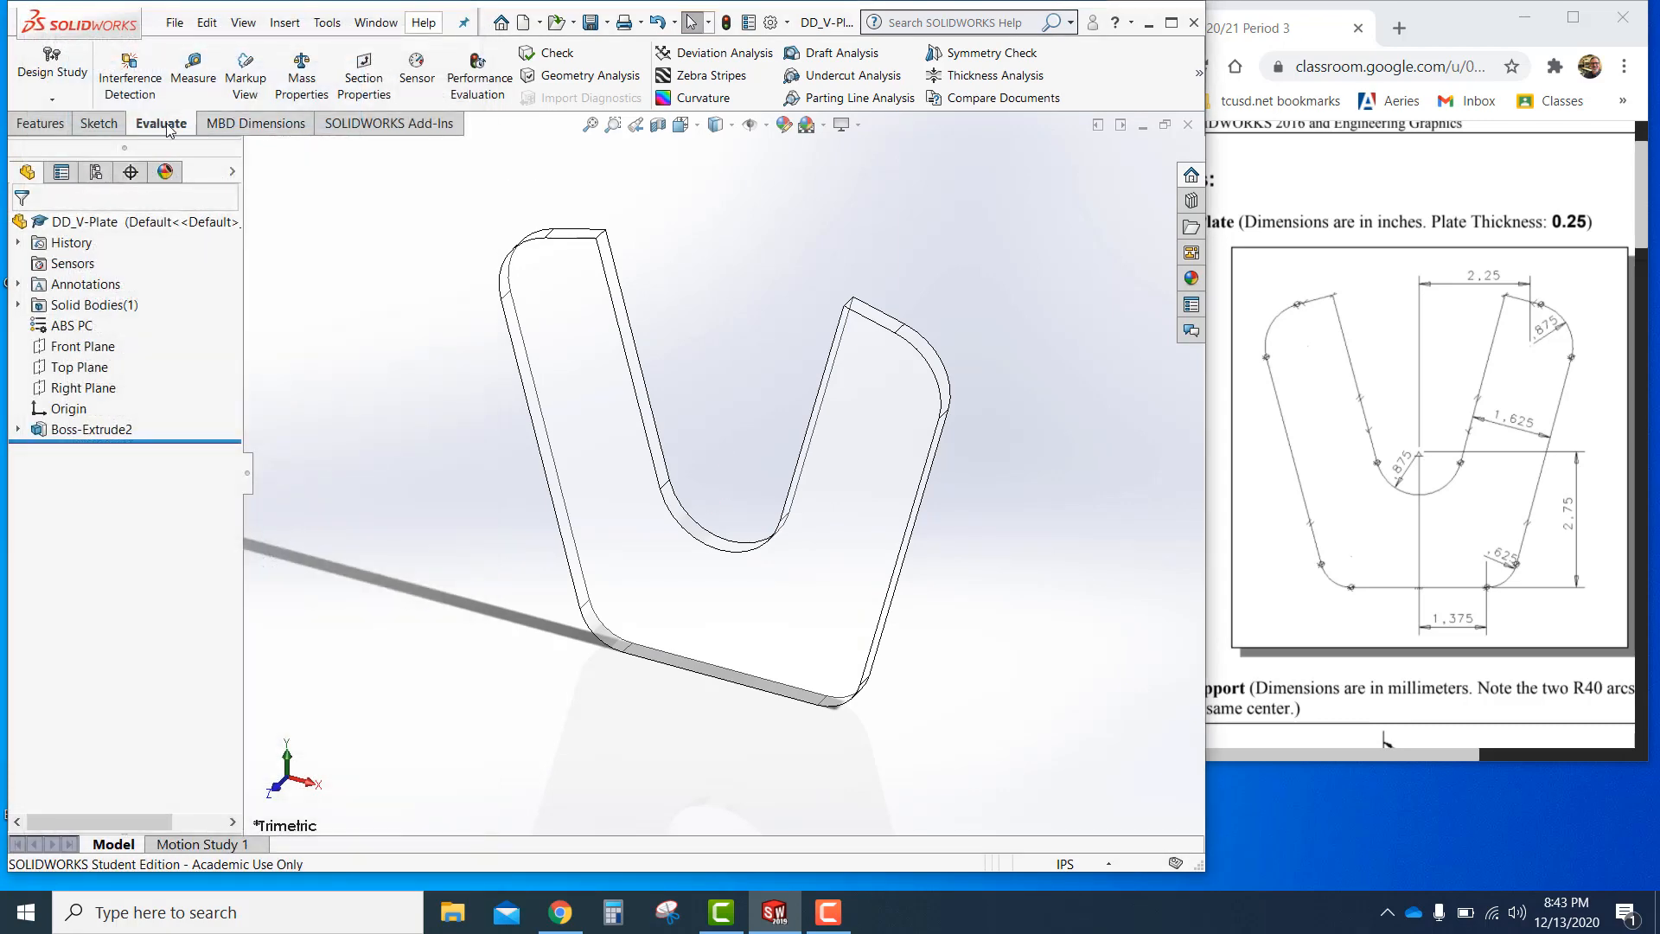
pyautogui.click(301, 74)
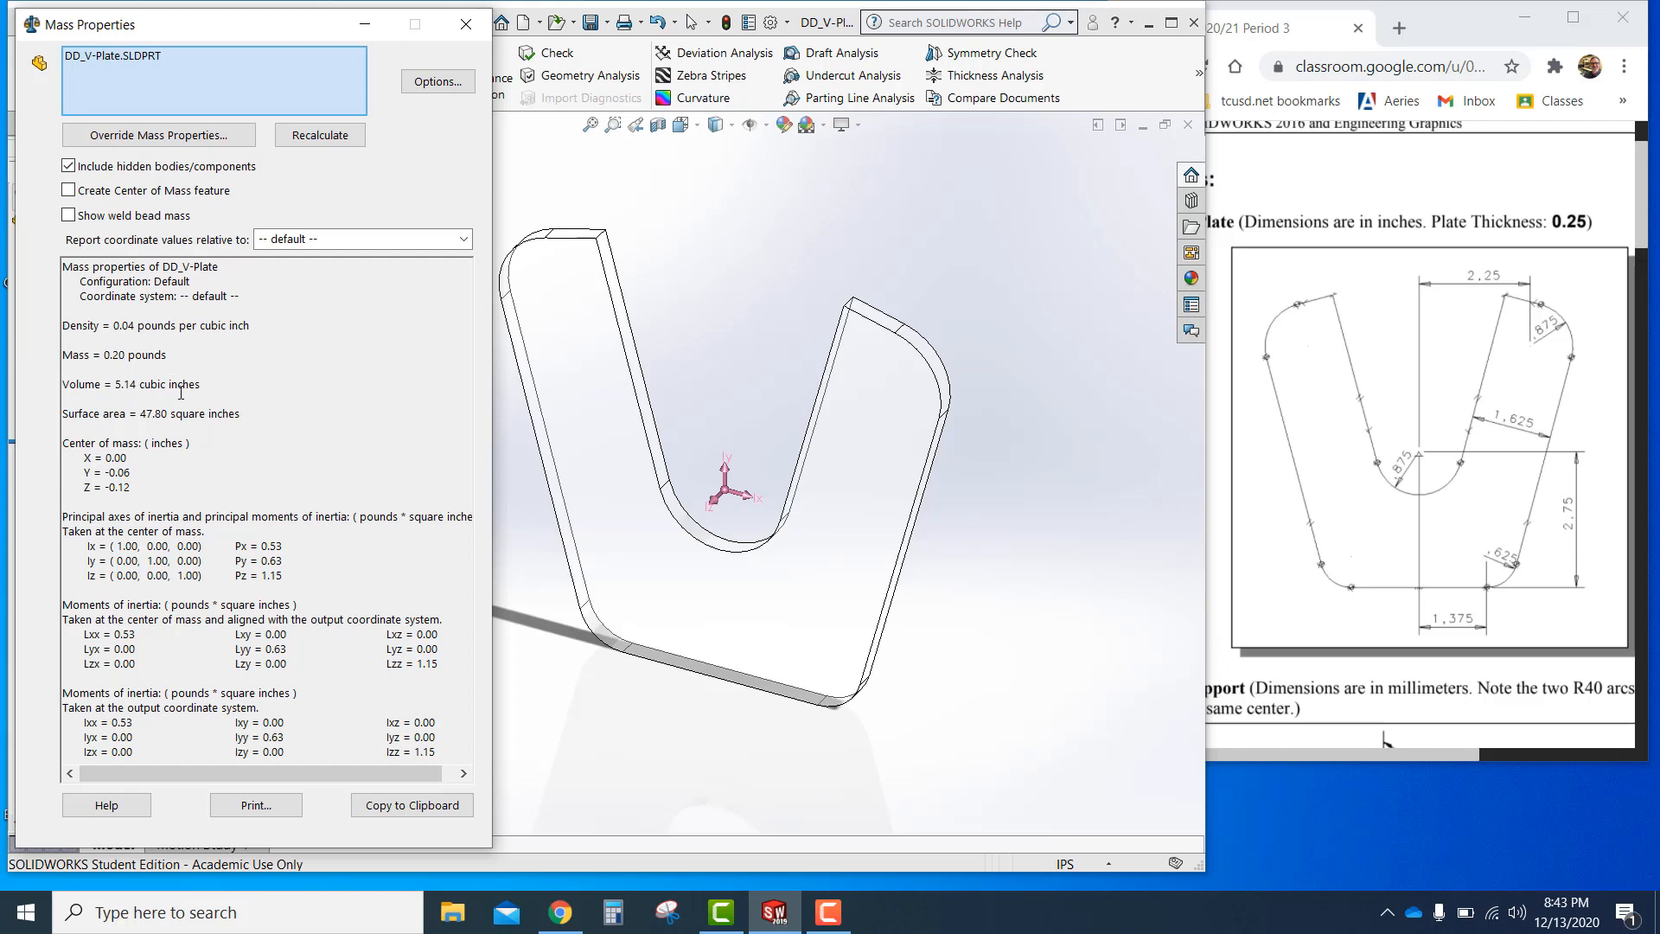
pyautogui.moveTo(185, 354)
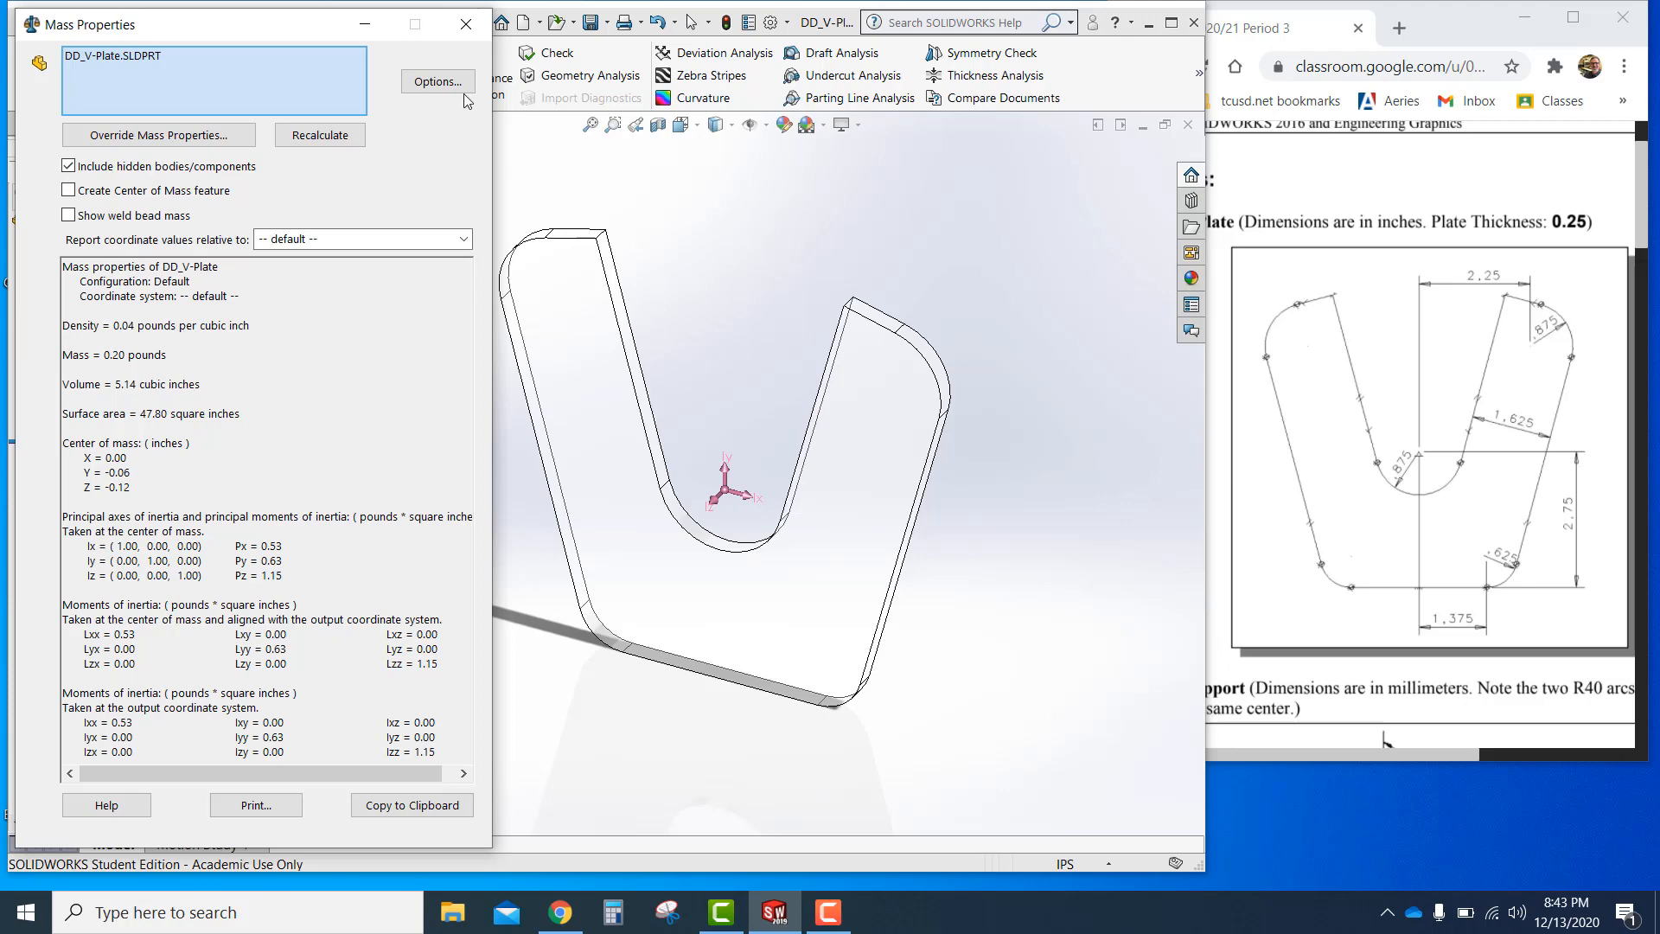
# Use custom mass-property settings with 3 decimal places, then select the 0.199 lb mass line
pyautogui.click(436, 81)
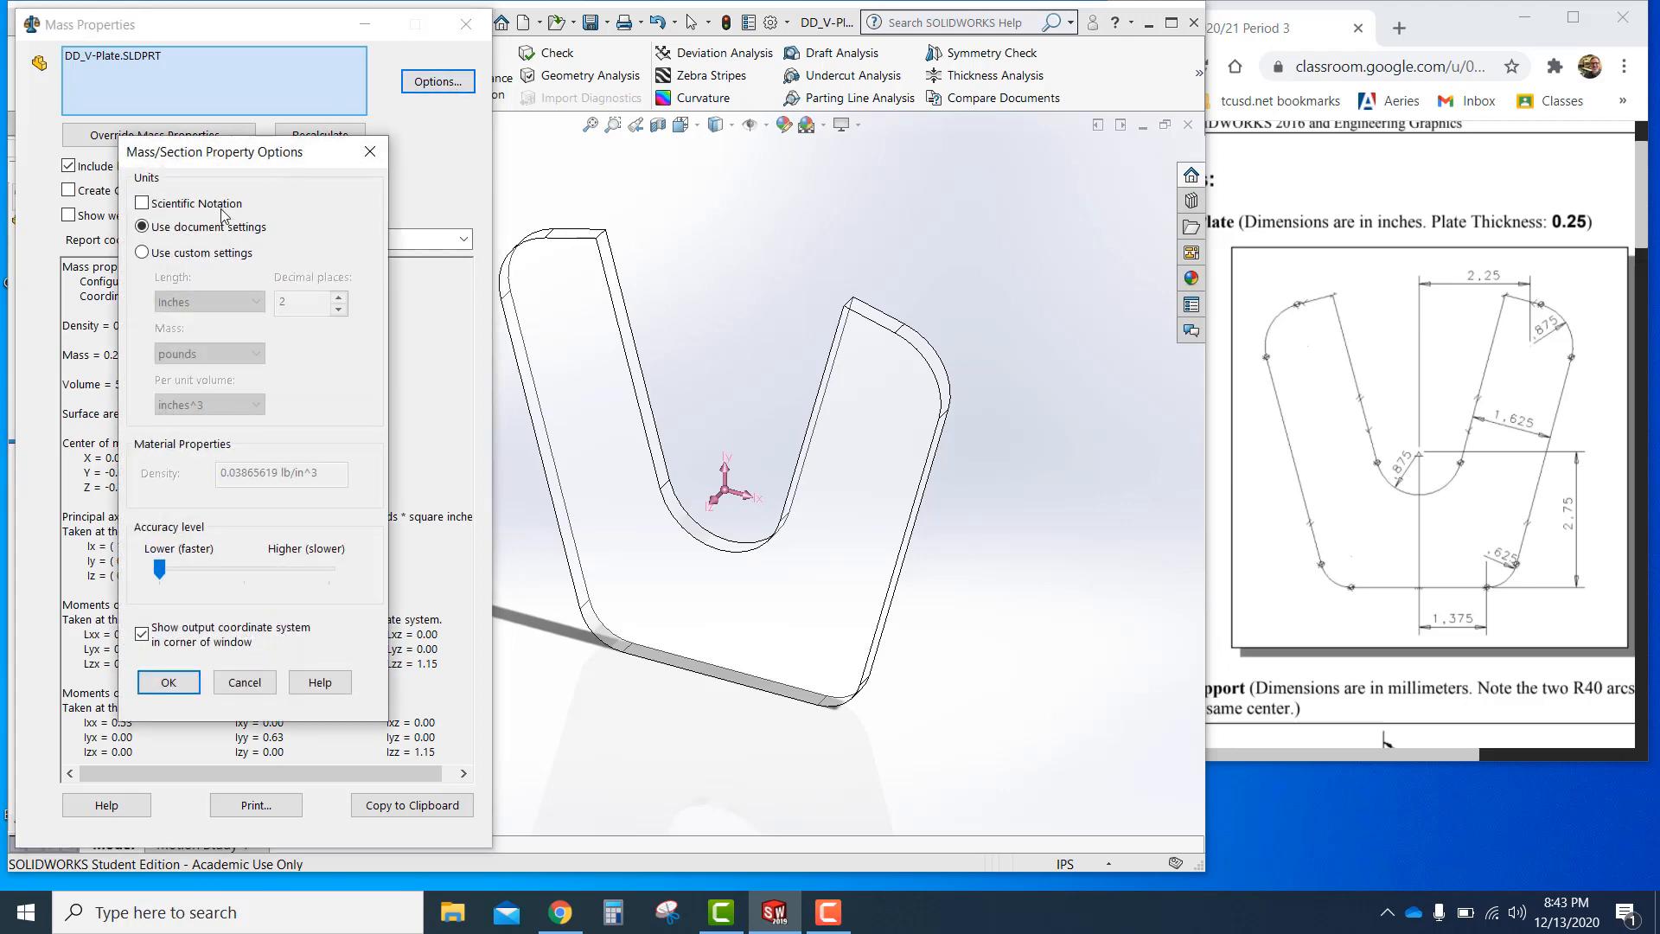
pyautogui.click(141, 251)
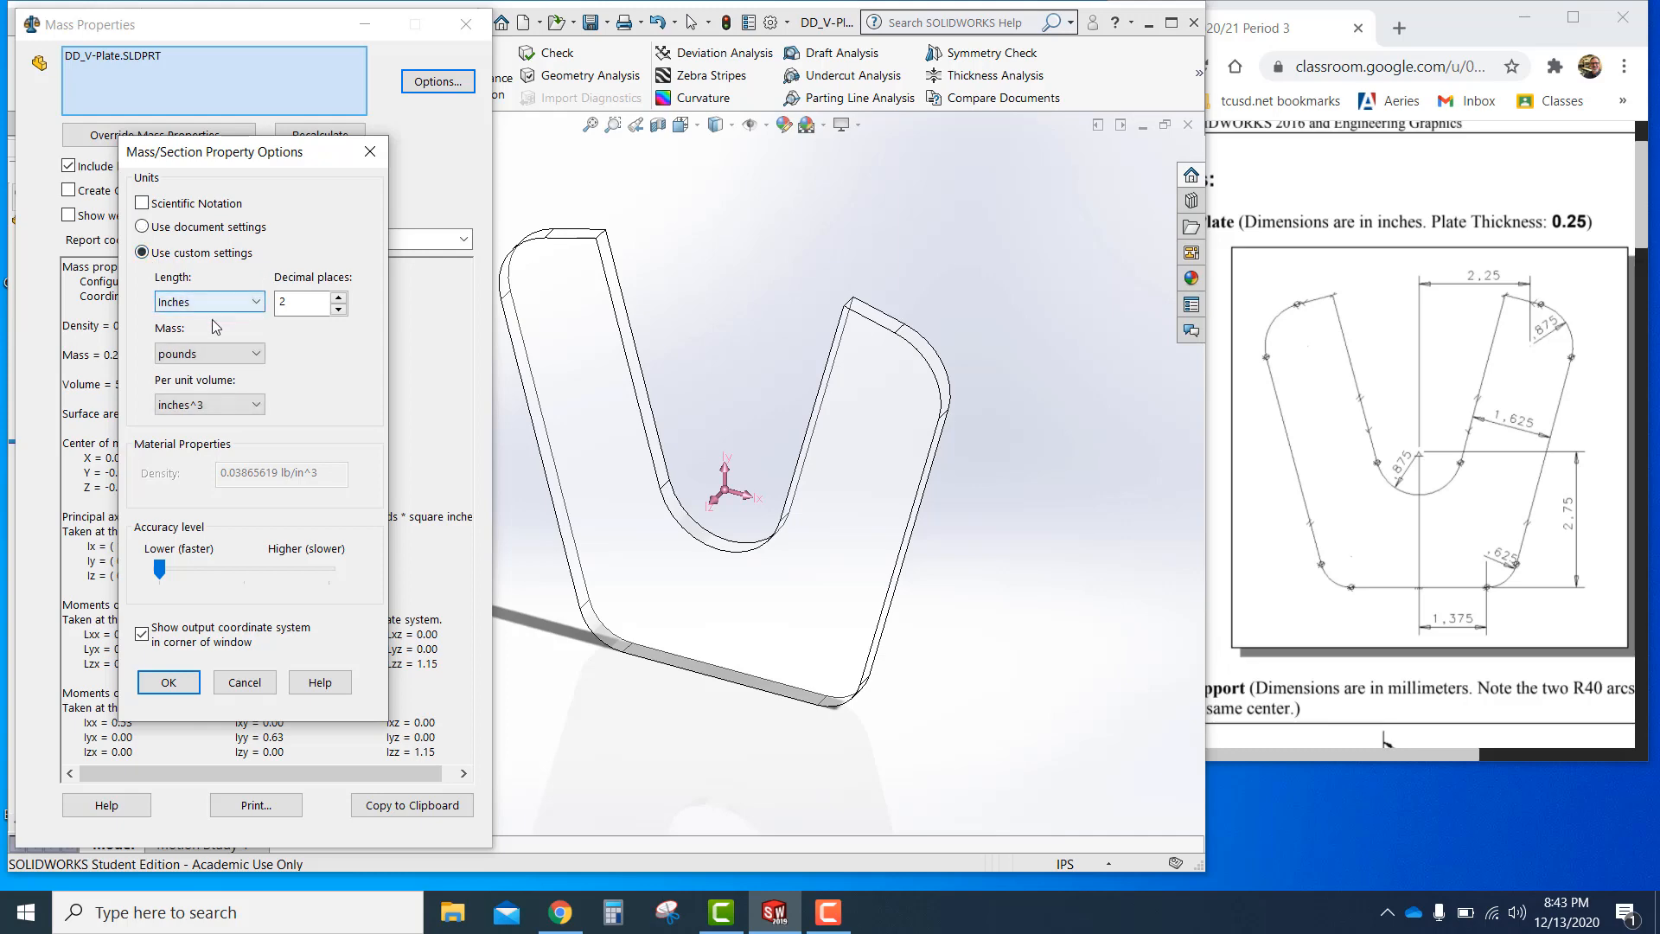
pyautogui.click(338, 297)
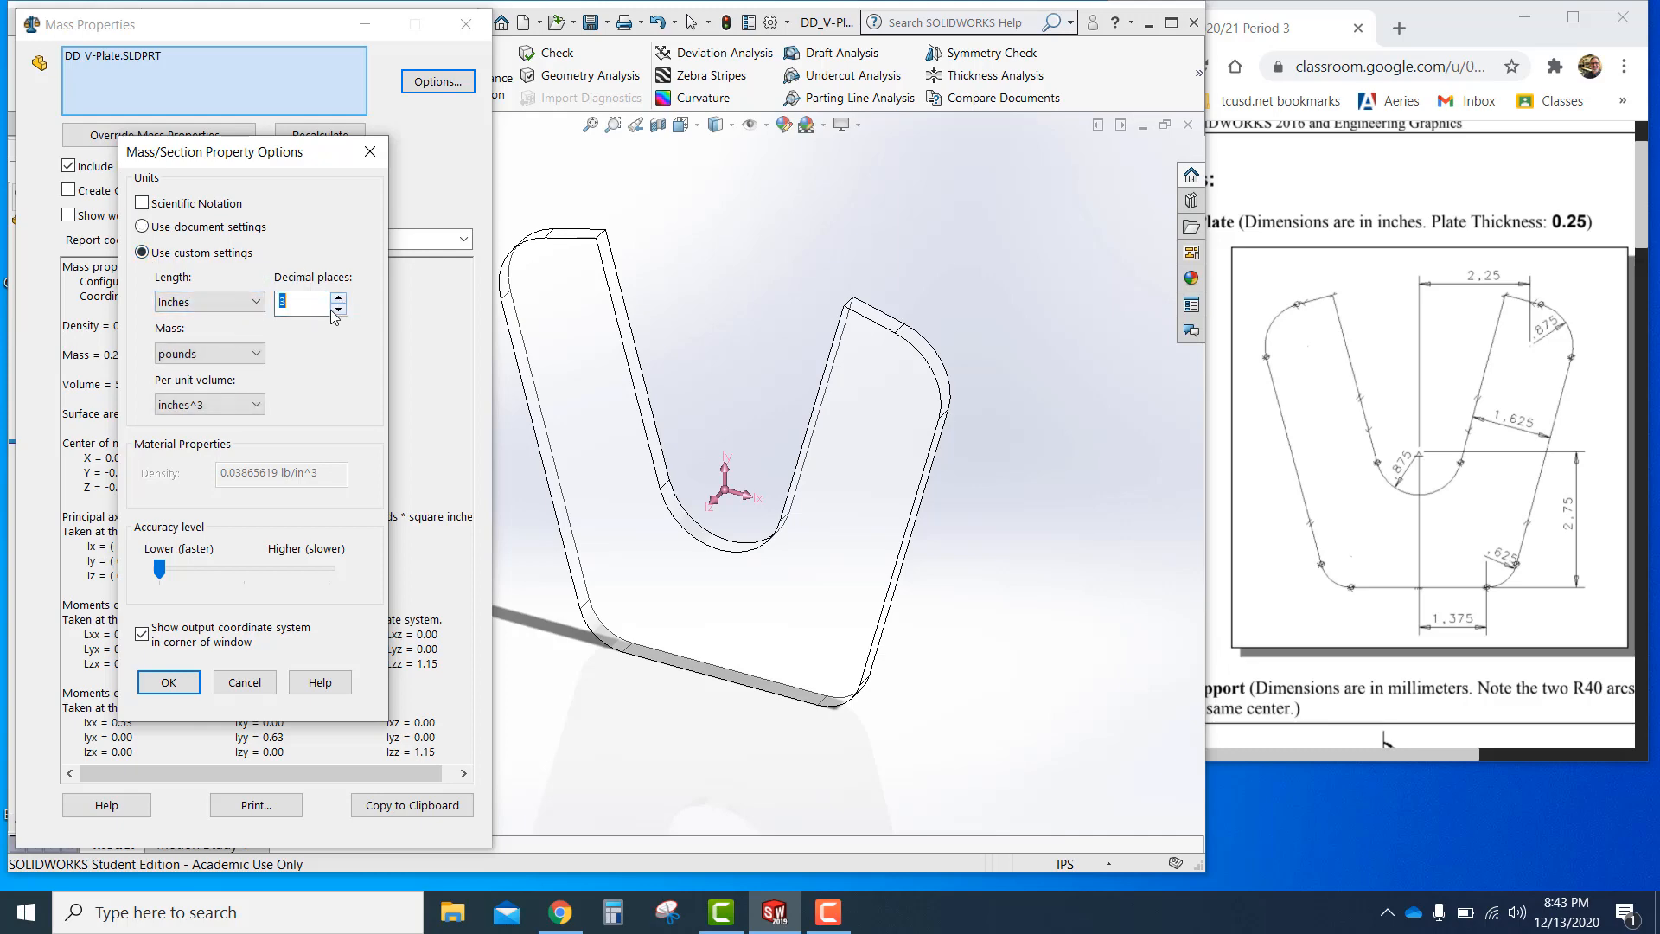
pyautogui.click(167, 683)
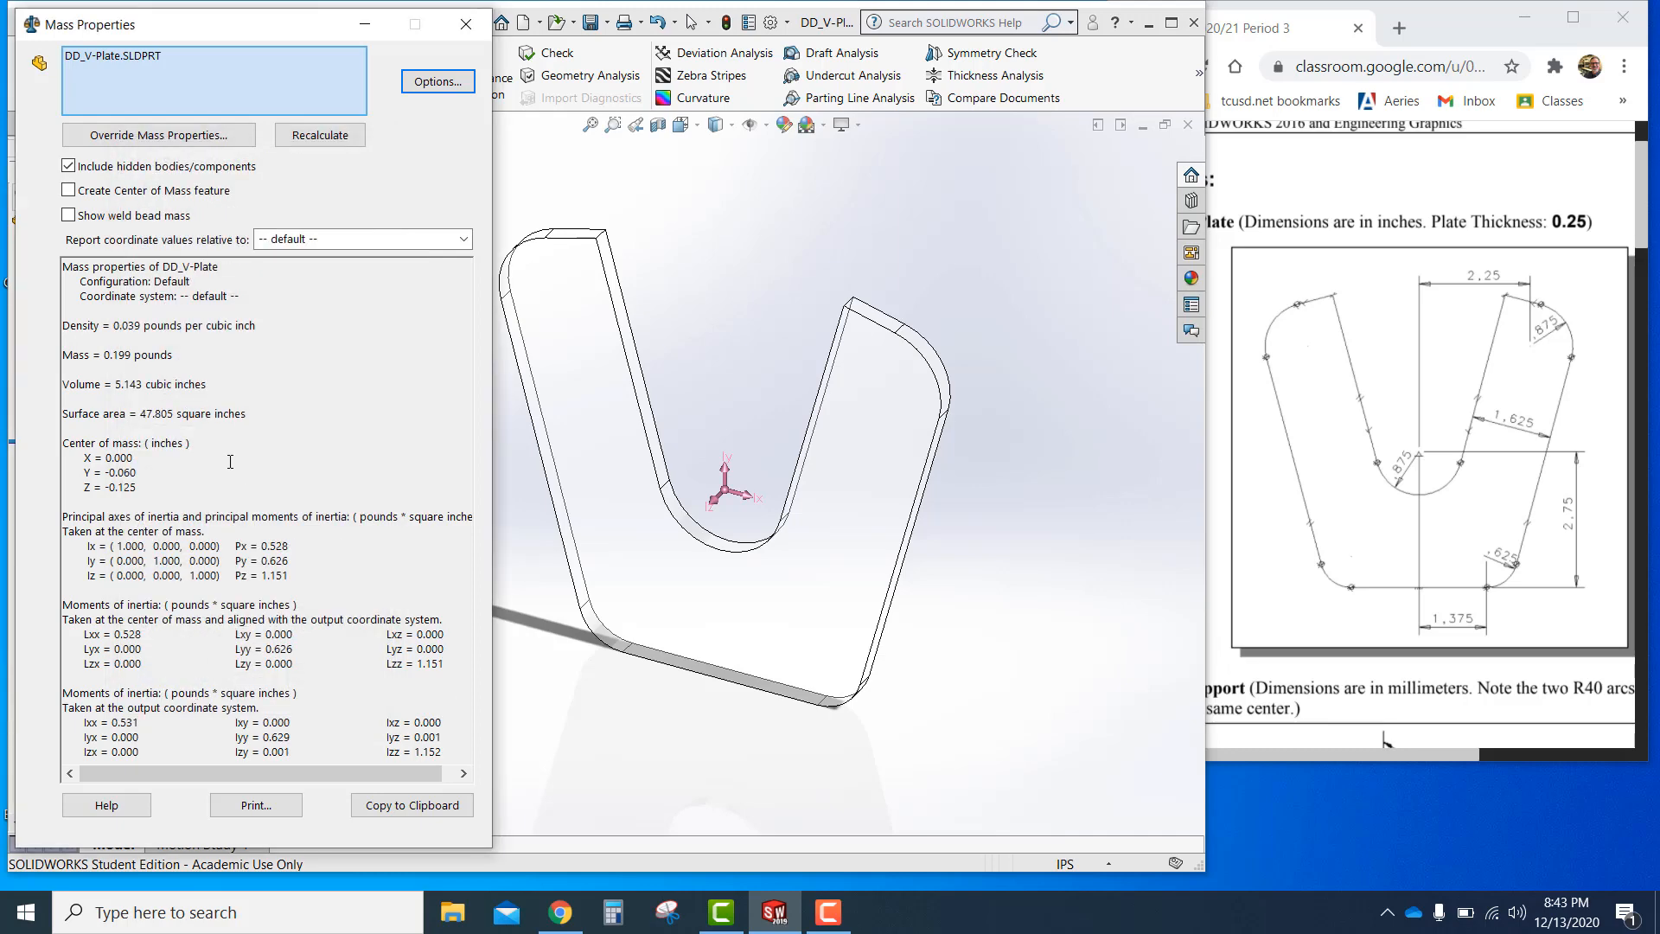
pyautogui.doubleClick(150, 354)
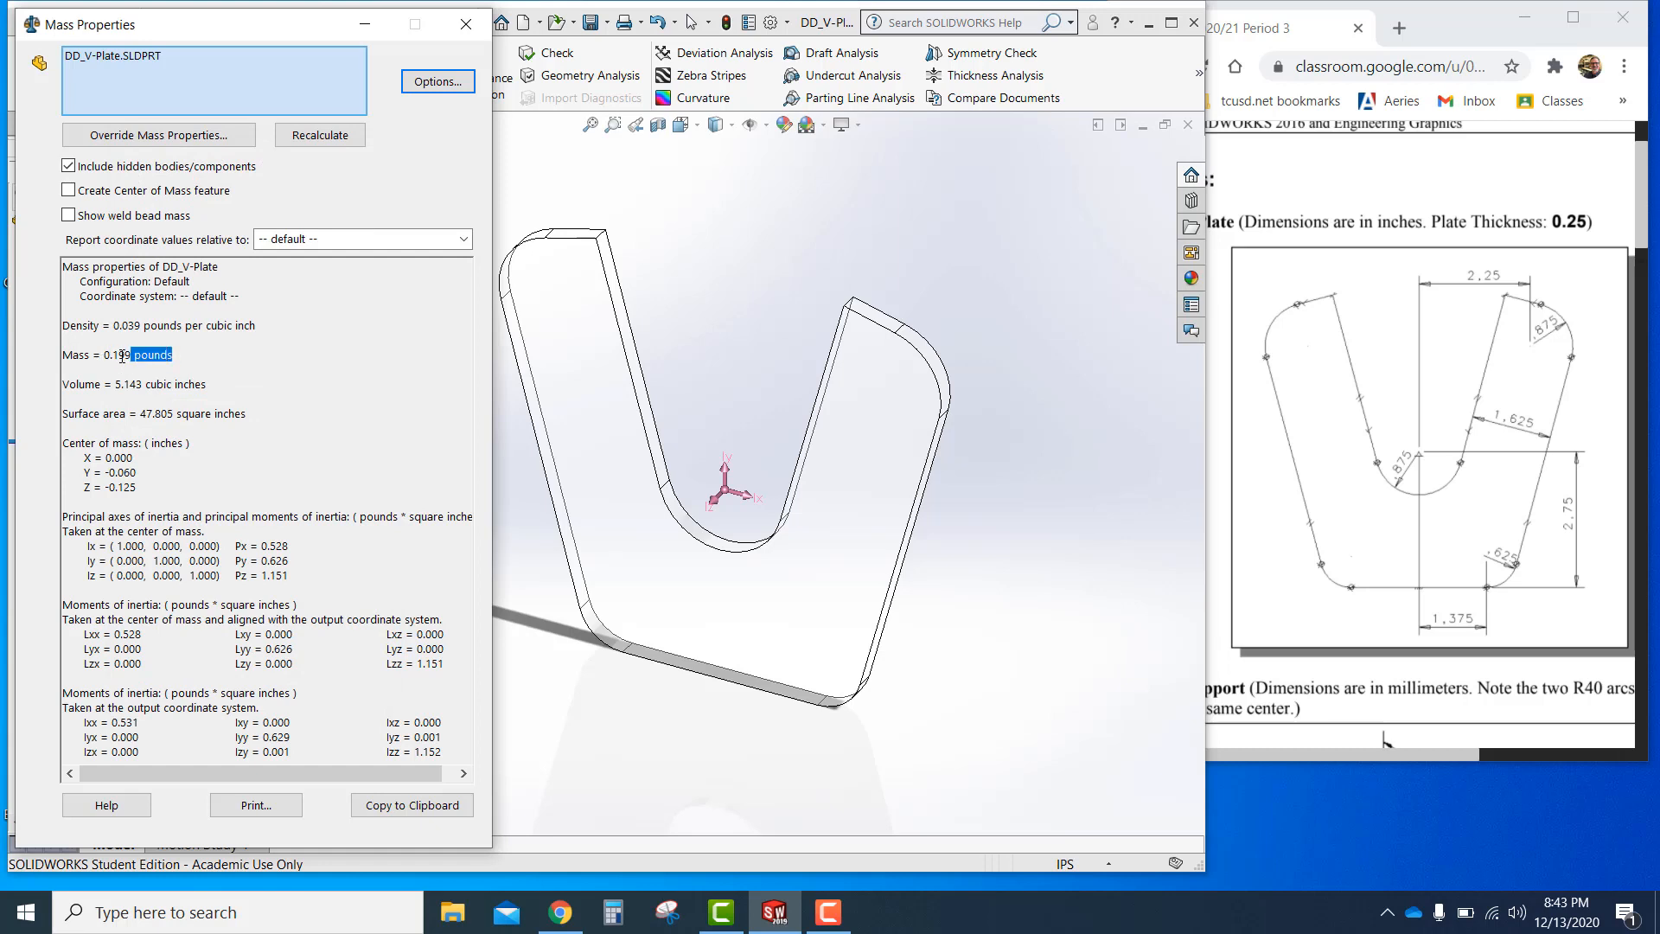
pyautogui.tripleClick(117, 354)
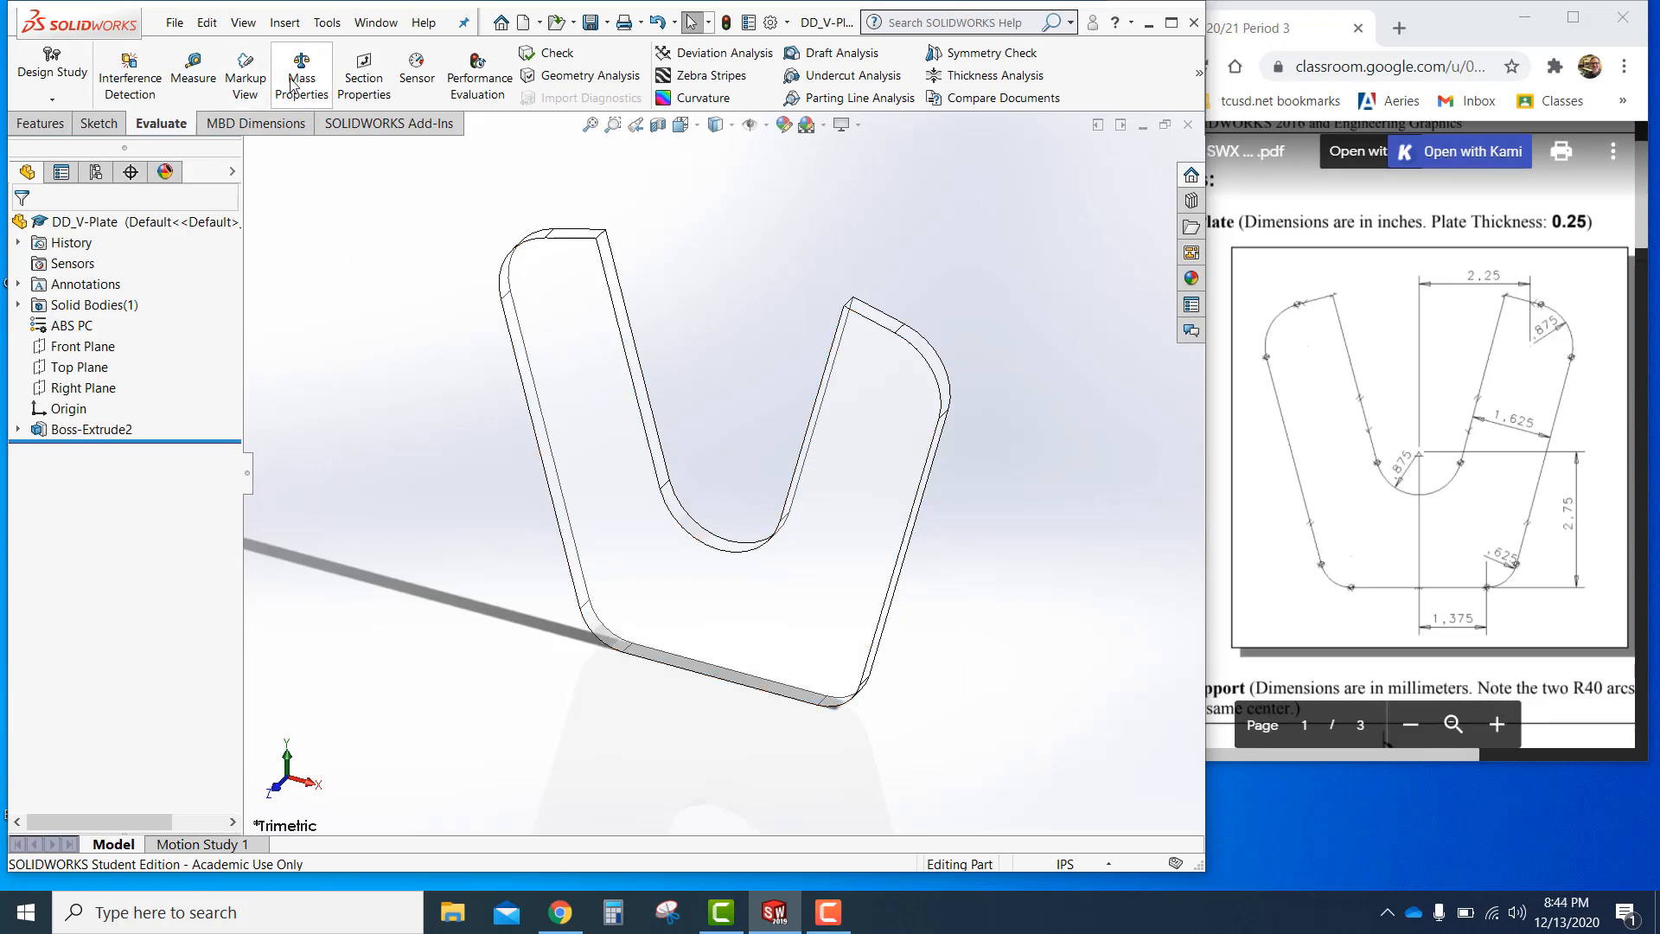
# Snip the report's density-through-centre-of-mass lines, then close Mass Properties
pyautogui.click(301, 75)
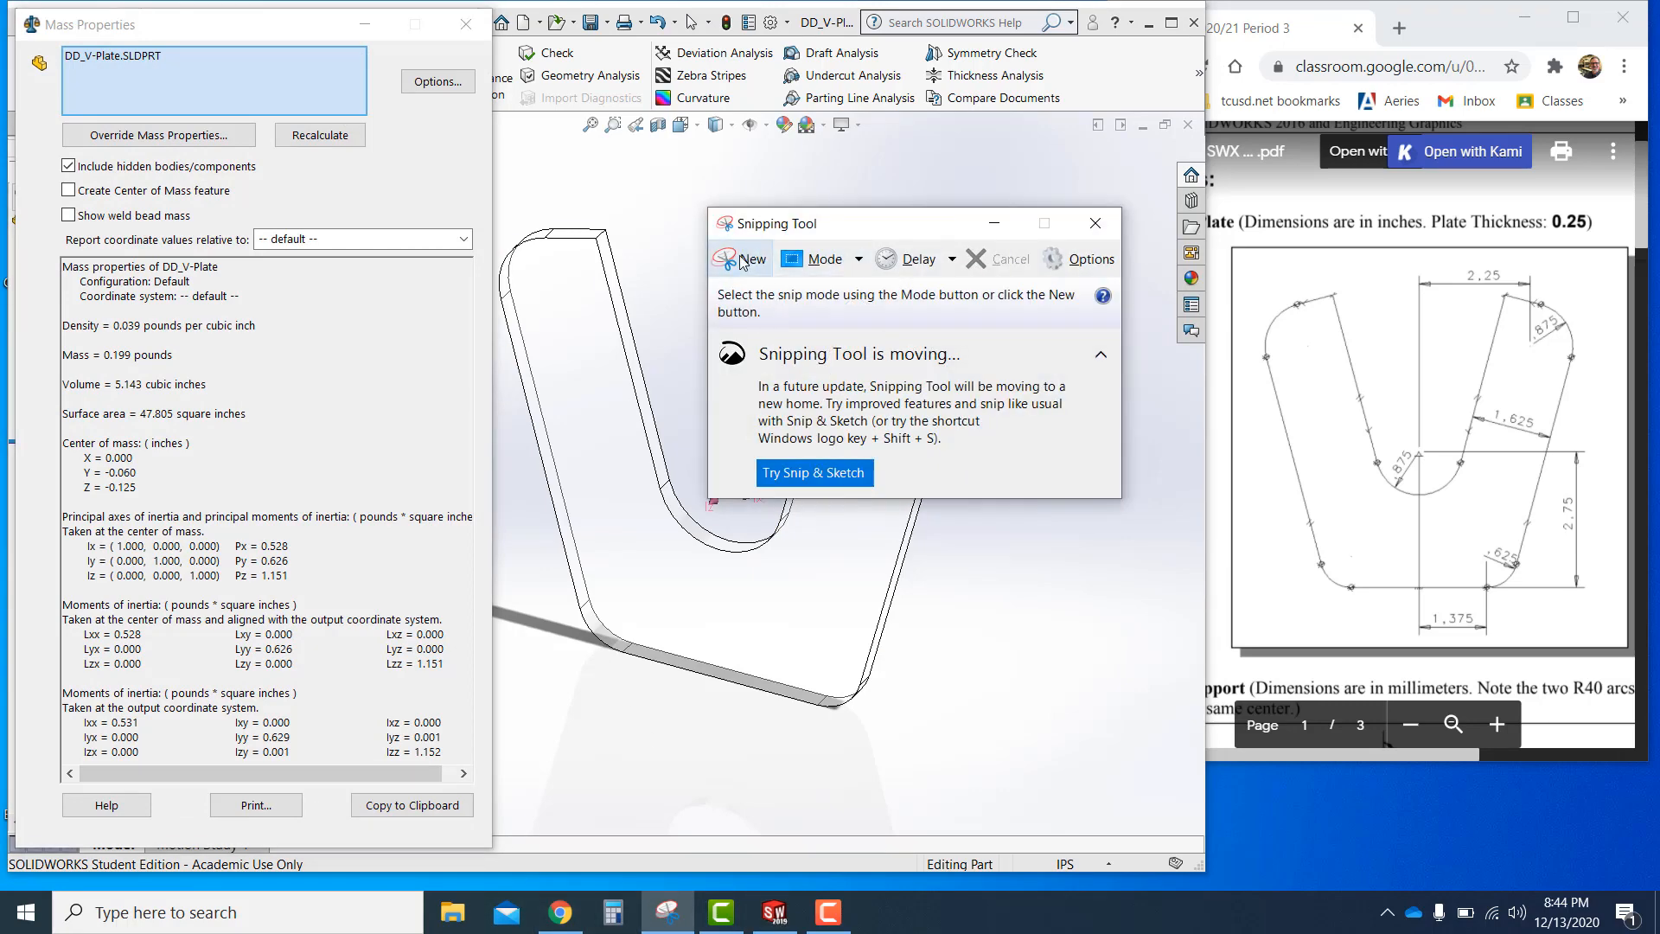
pyautogui.click(751, 258)
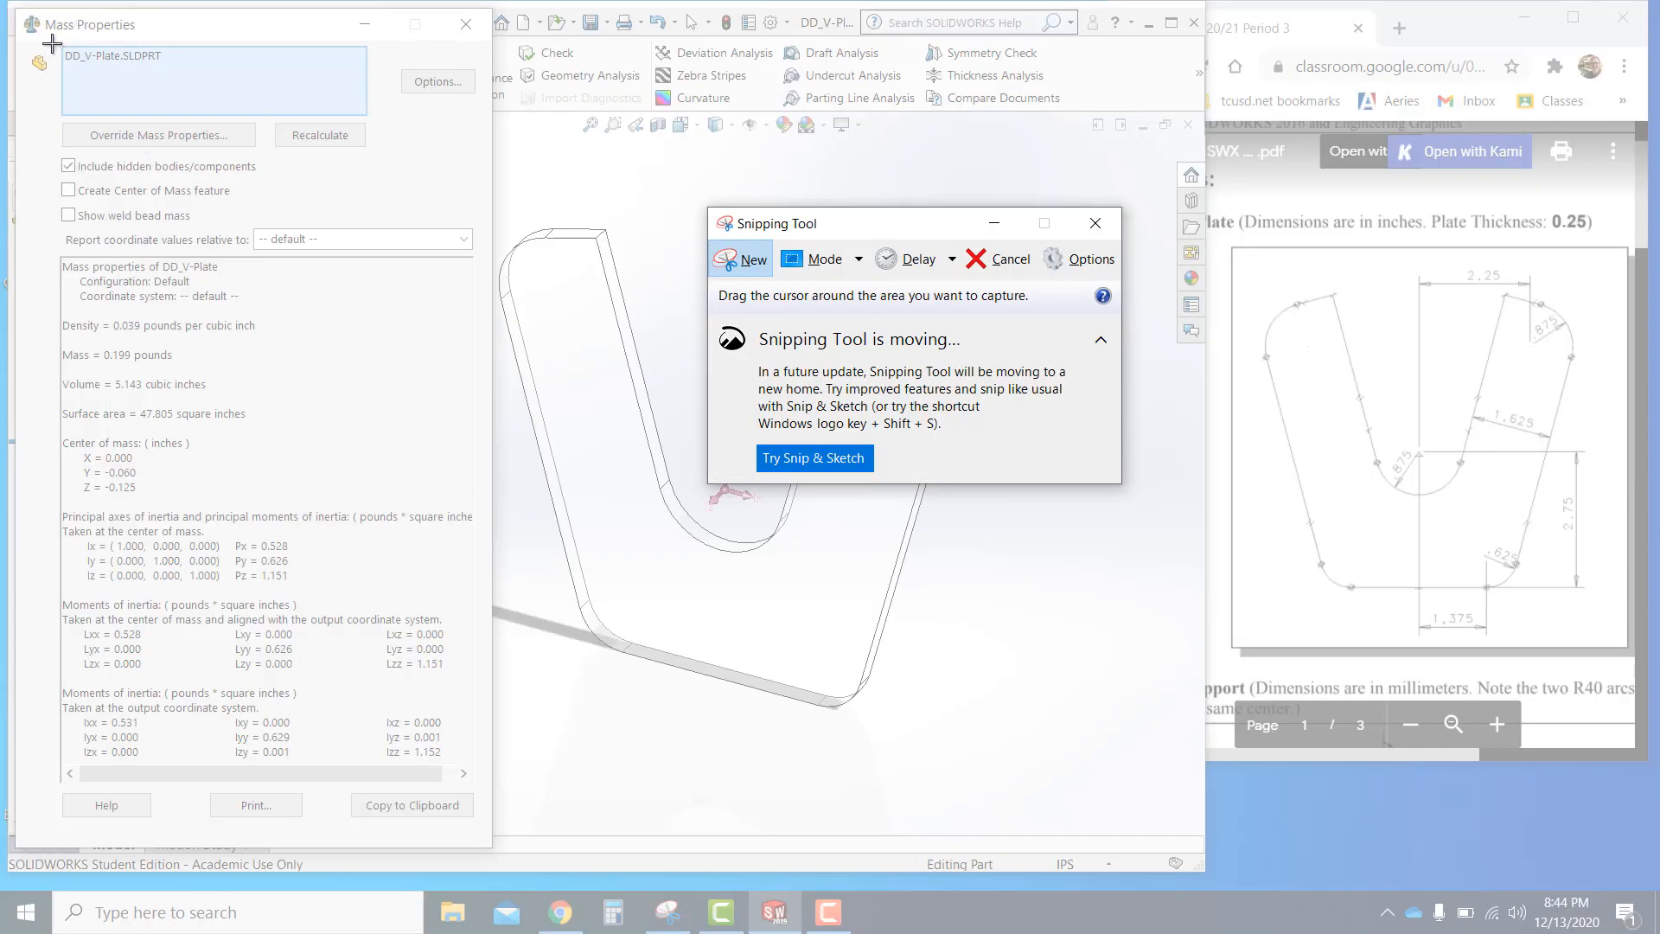
pyautogui.moveTo(57, 259); pyautogui.dragTo(207, 515)
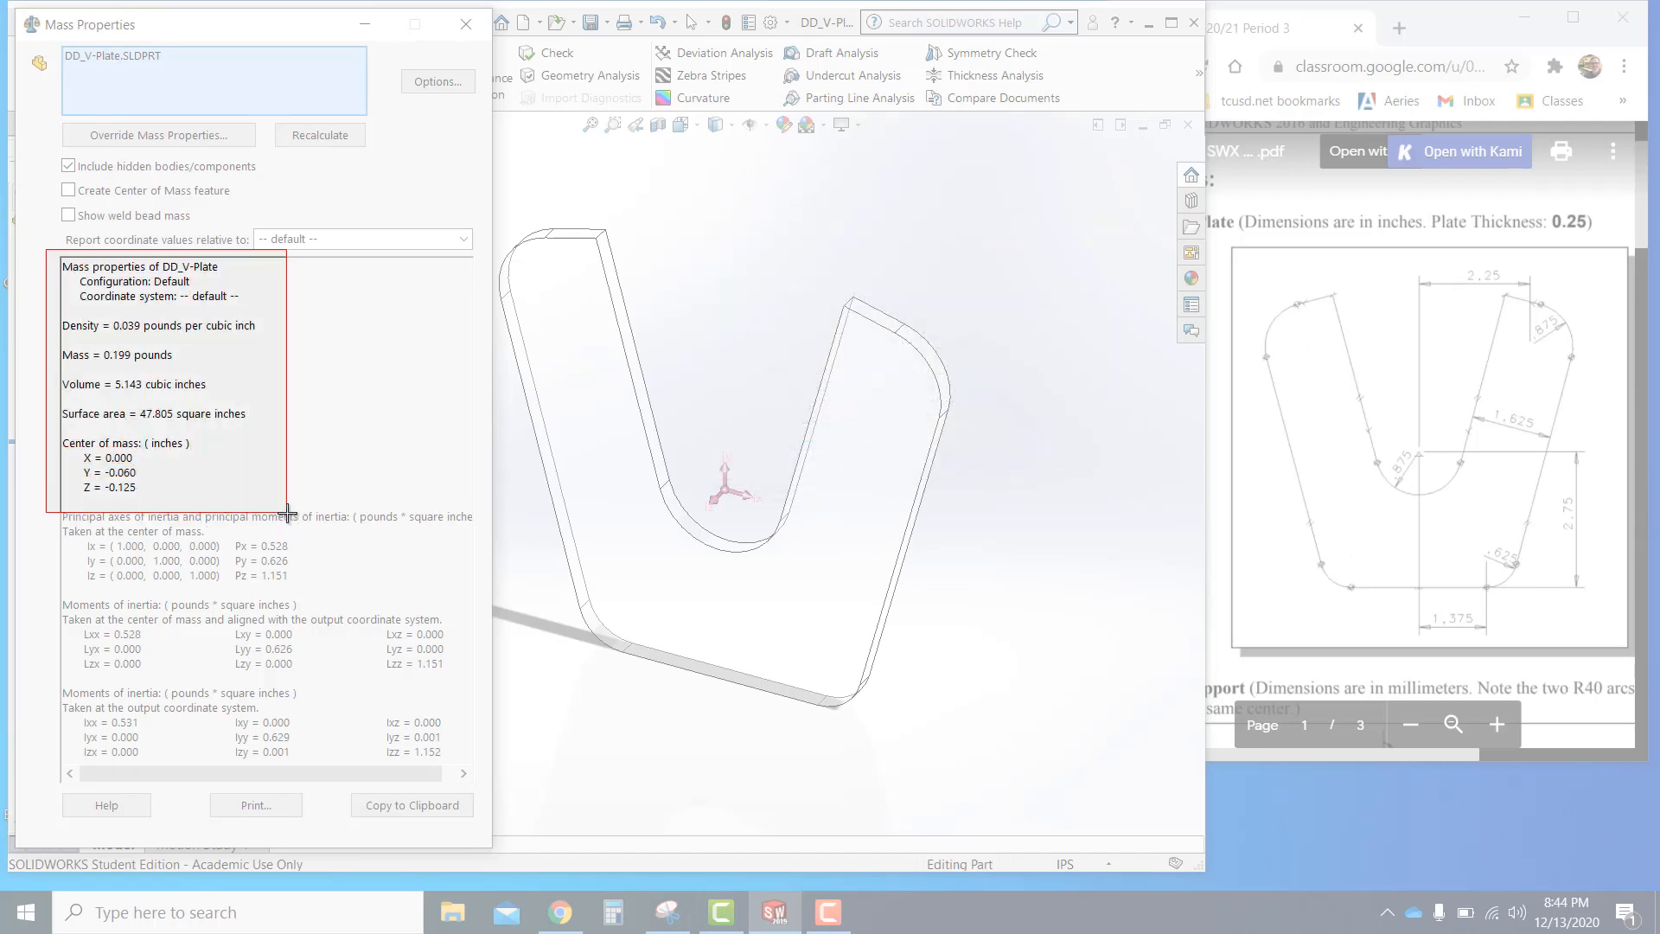
pyautogui.click(666, 912)
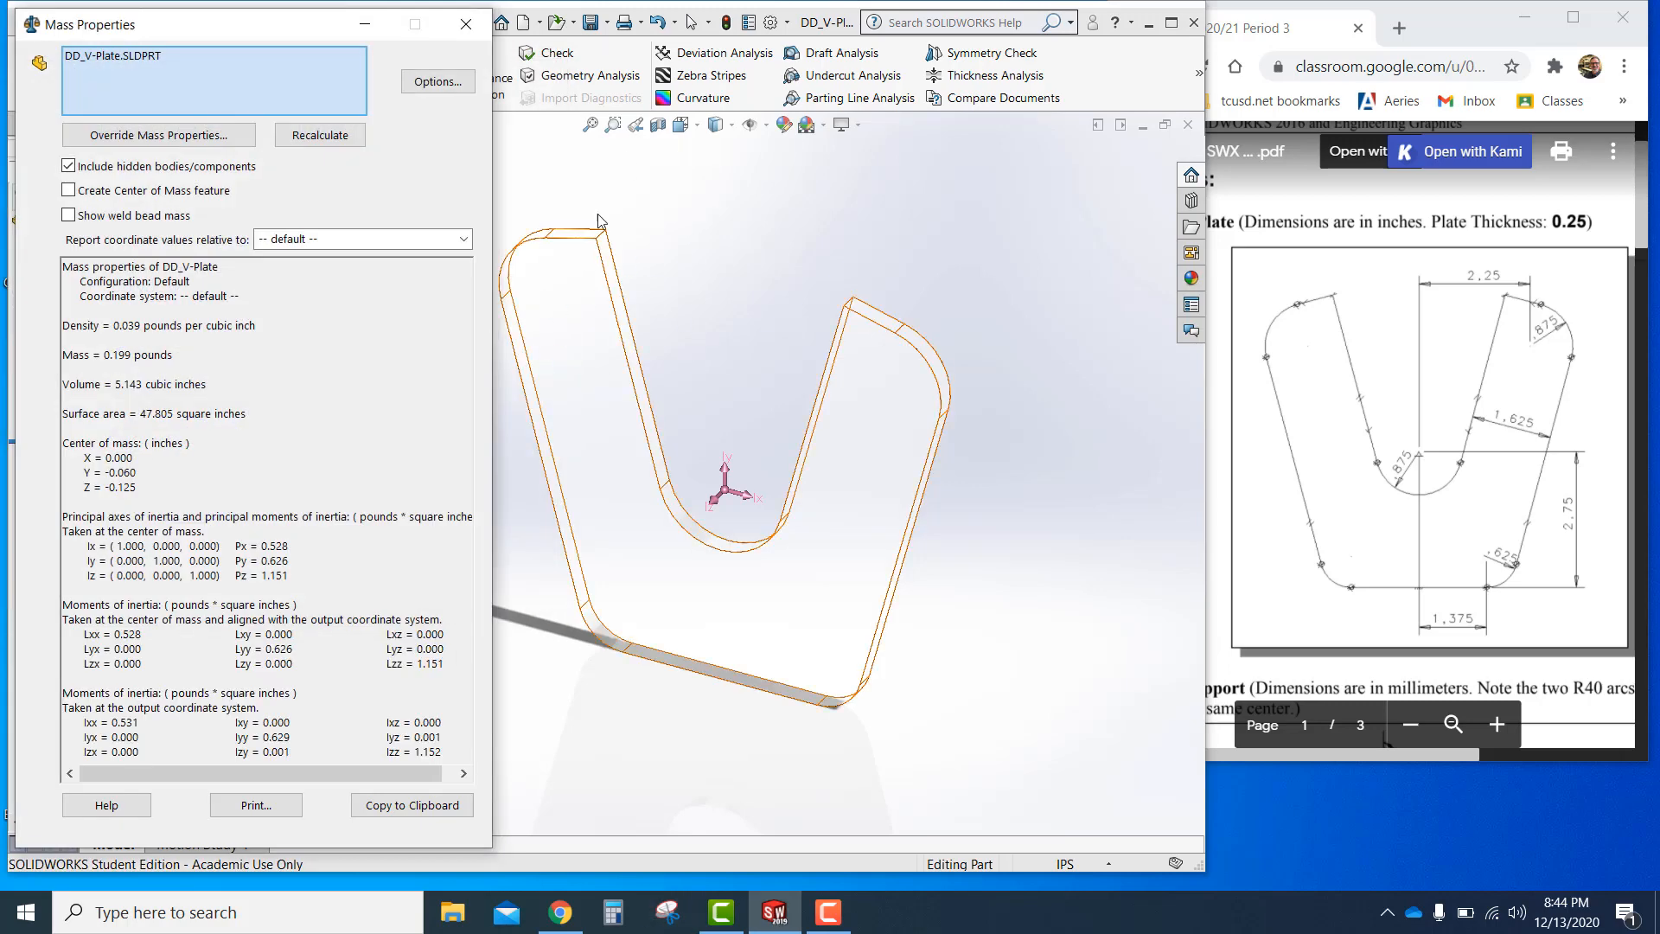
pyautogui.click(465, 24)
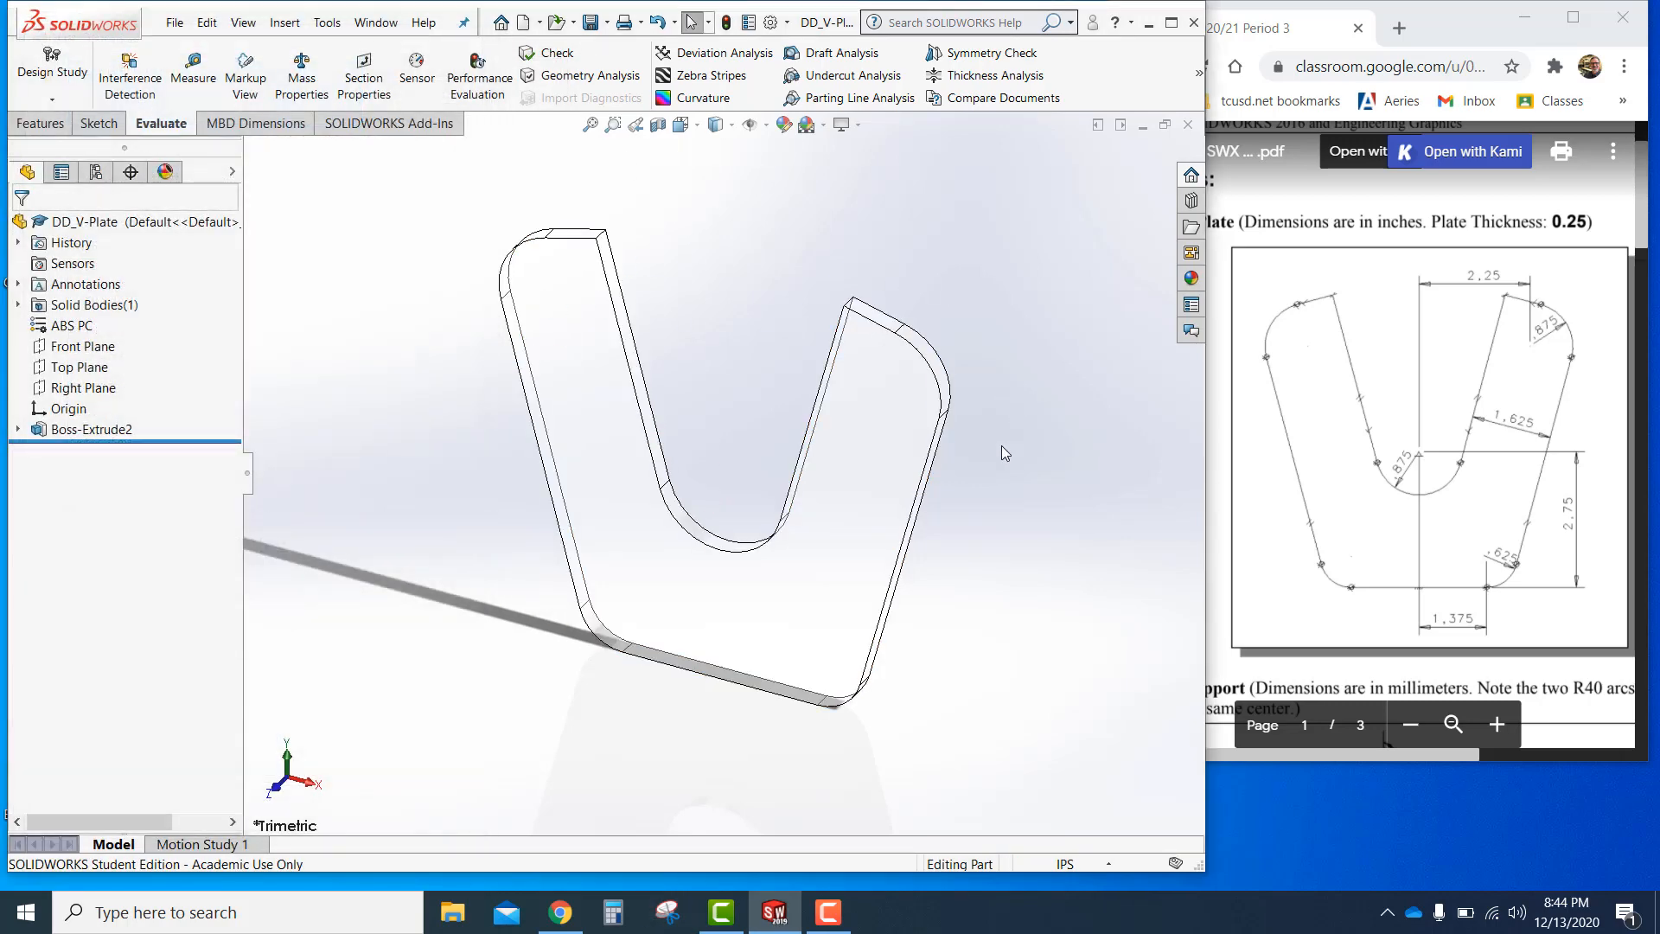